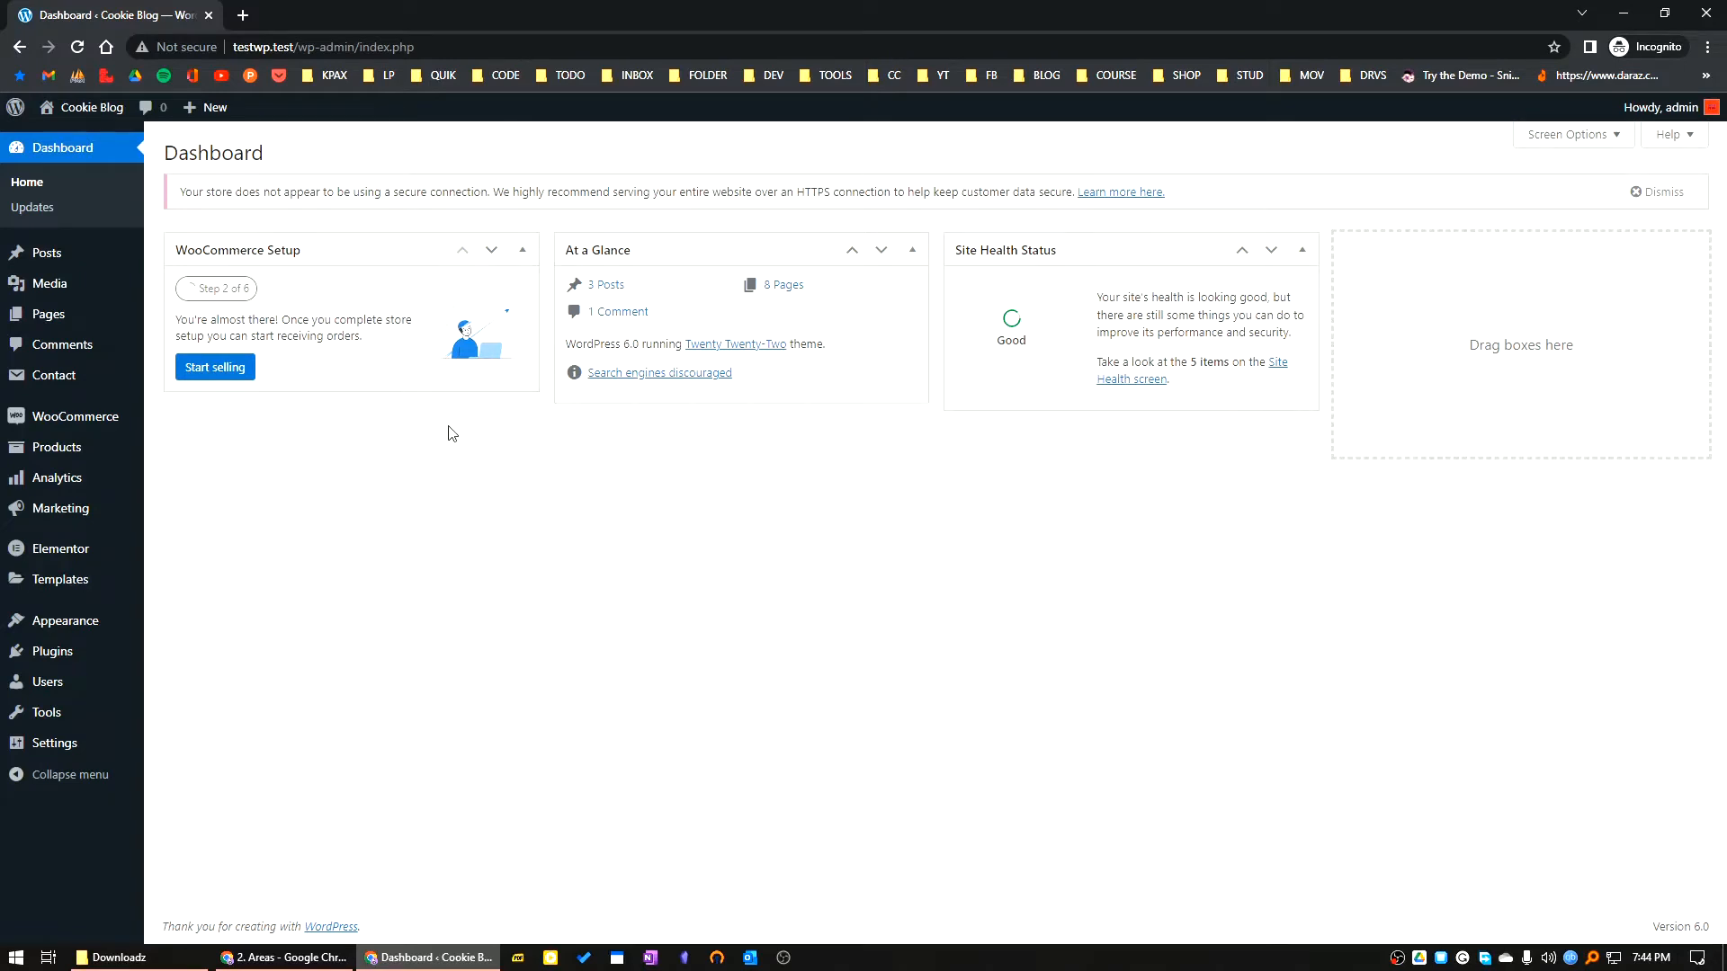
mouse_move(385, 489)
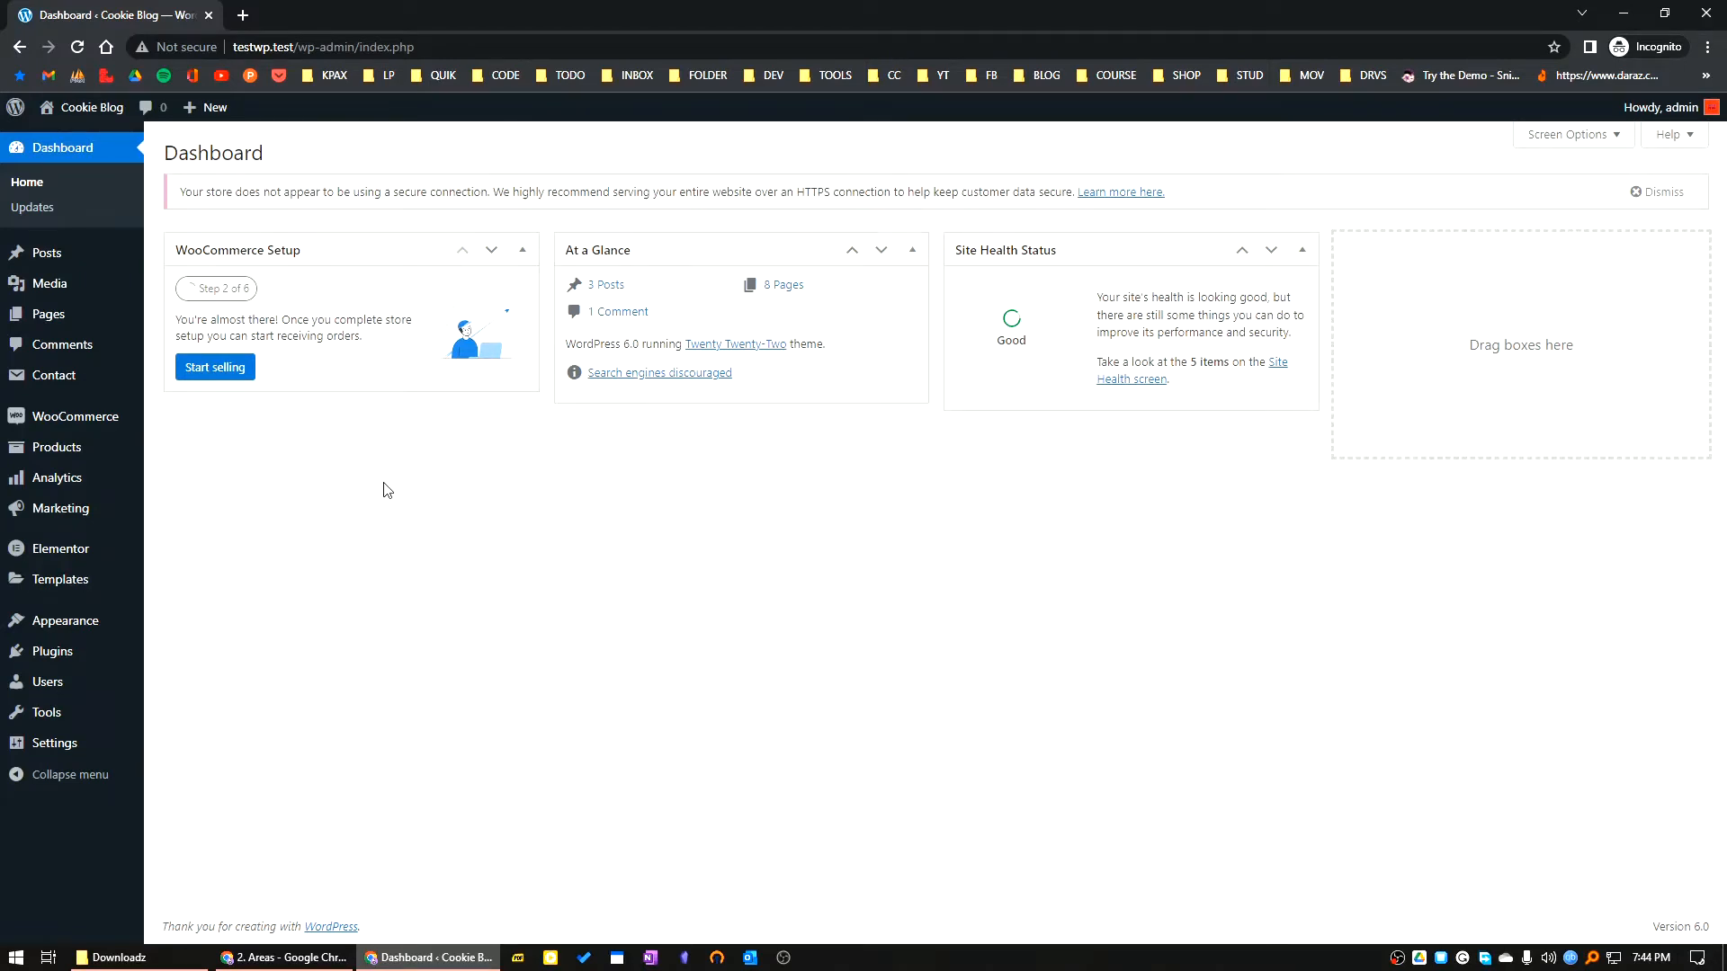
mouse_move(1083, 477)
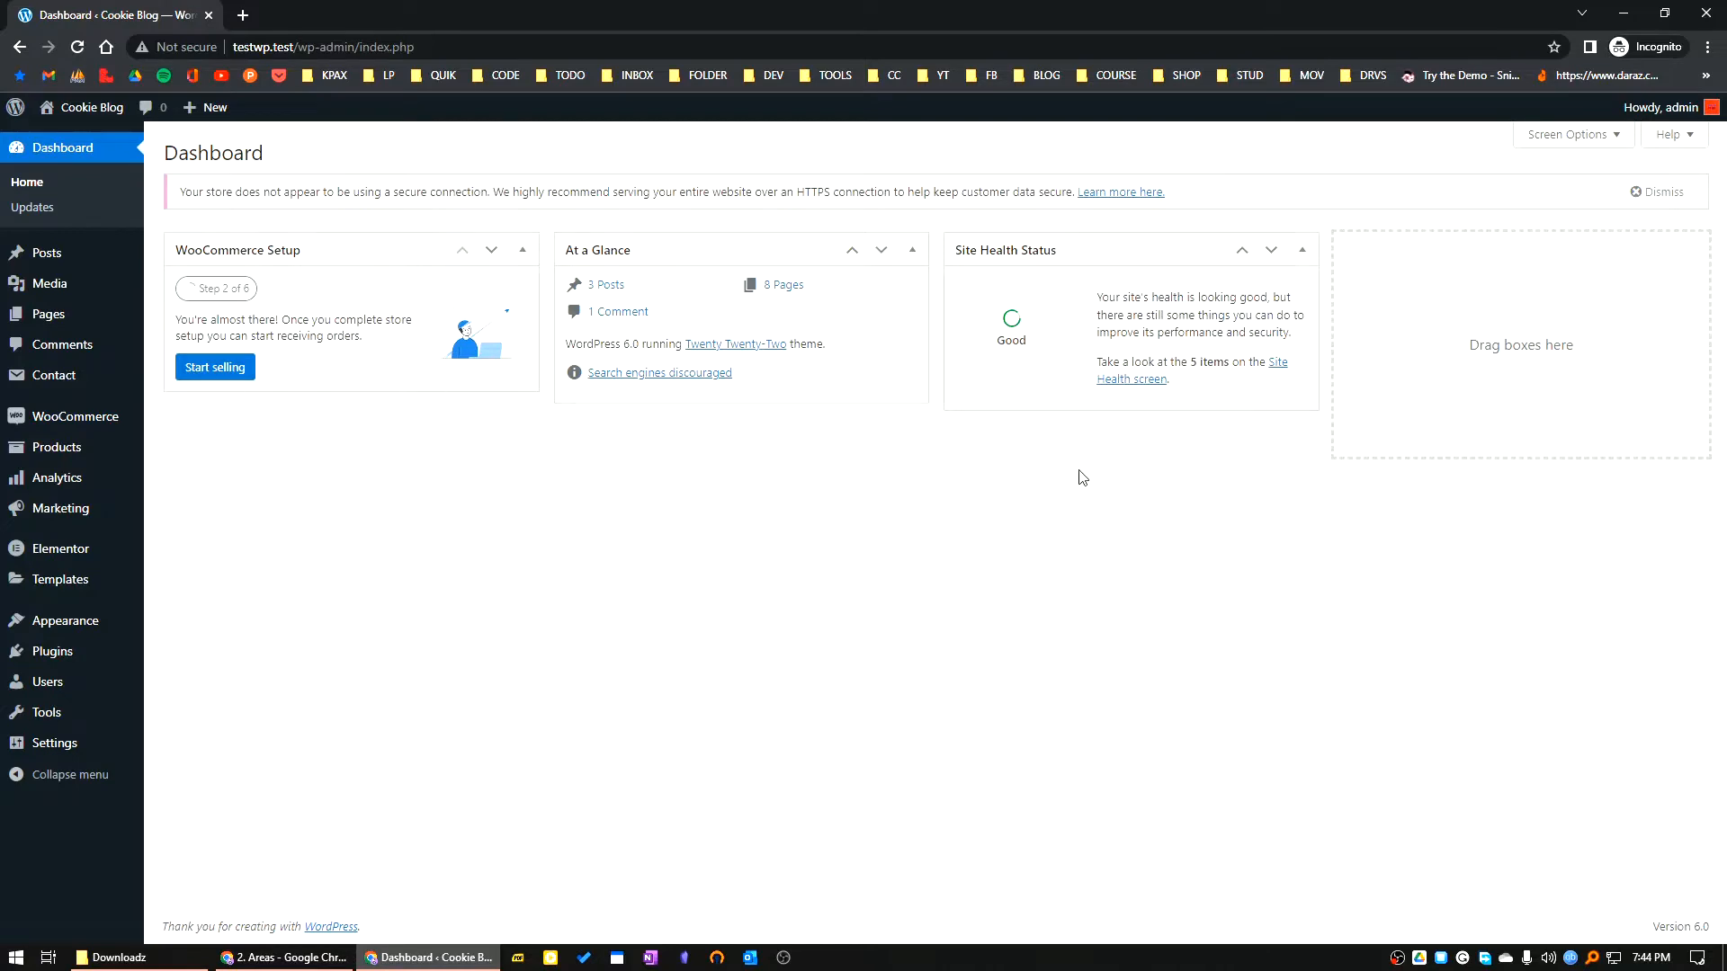
mouse_move(33, 207)
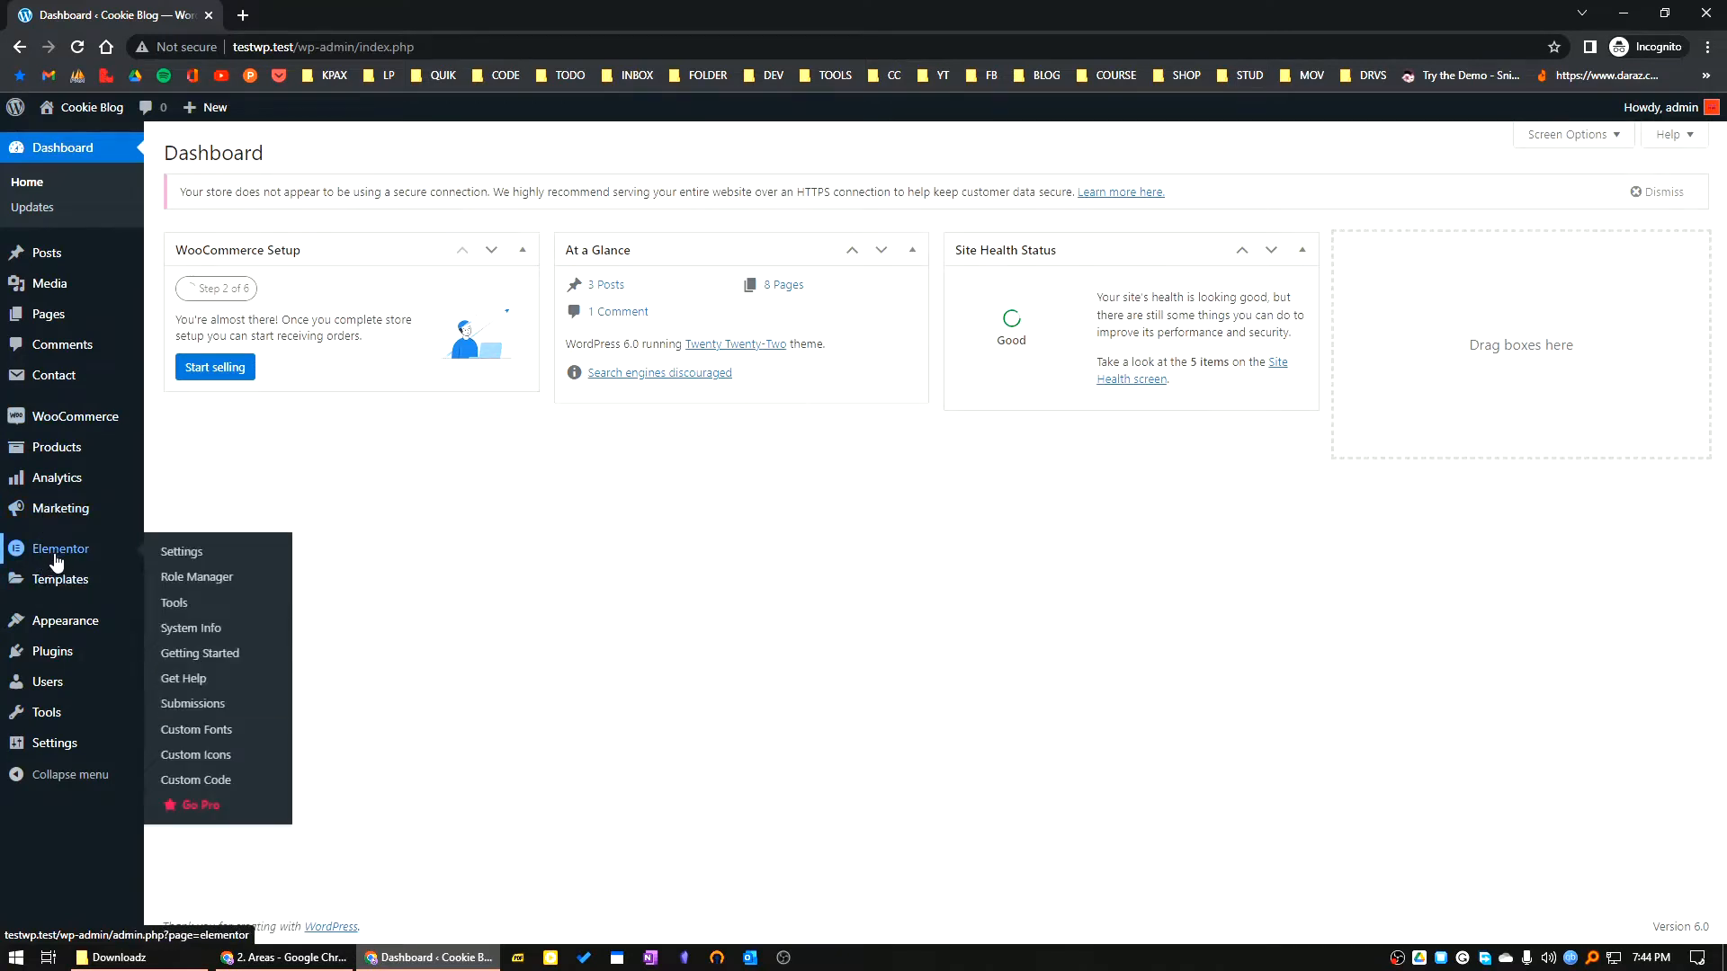
mouse_move(65, 620)
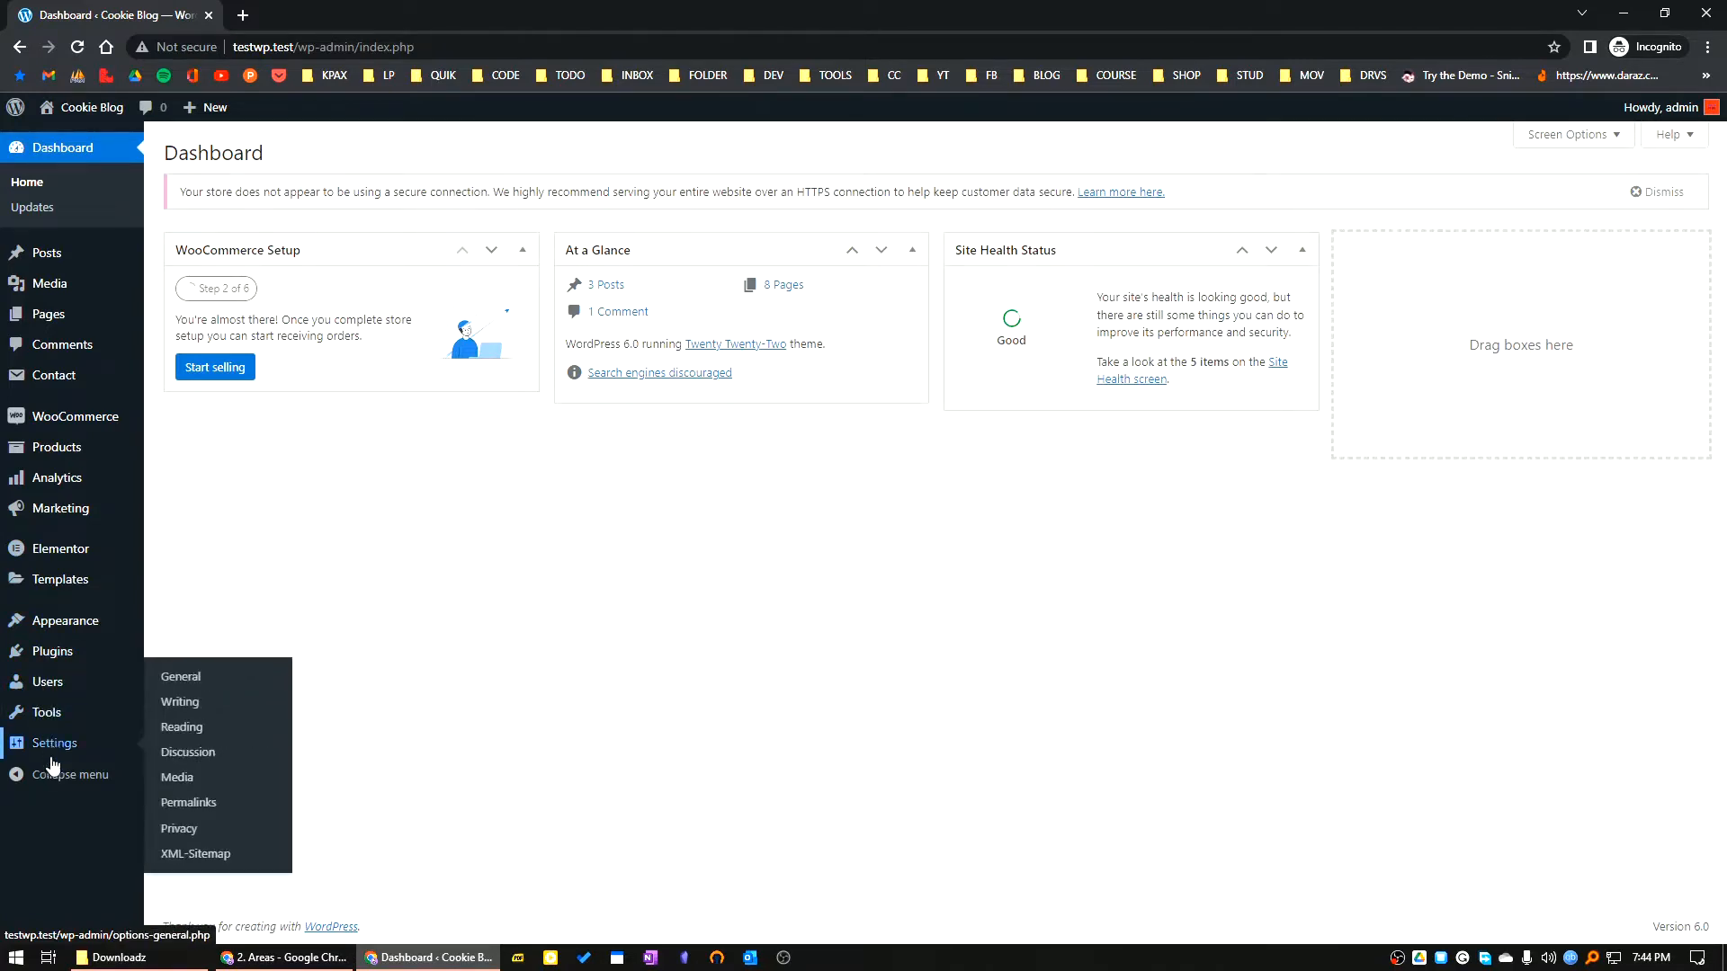
mouse_move(32, 207)
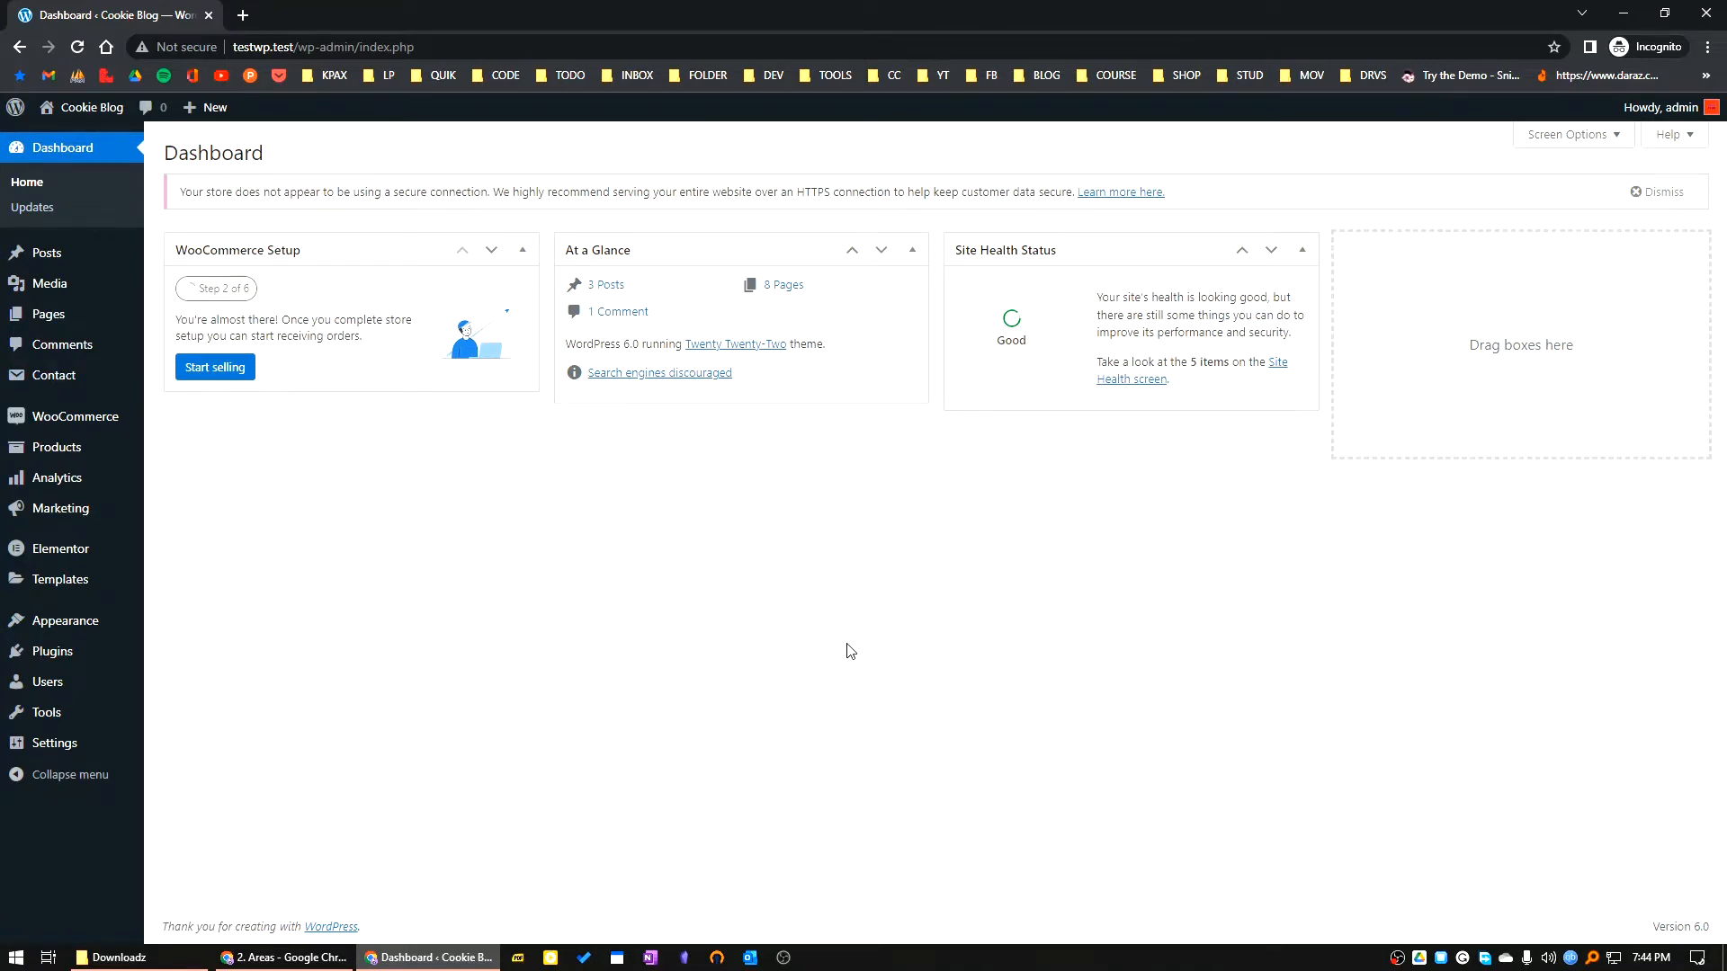
mouse_move(847, 646)
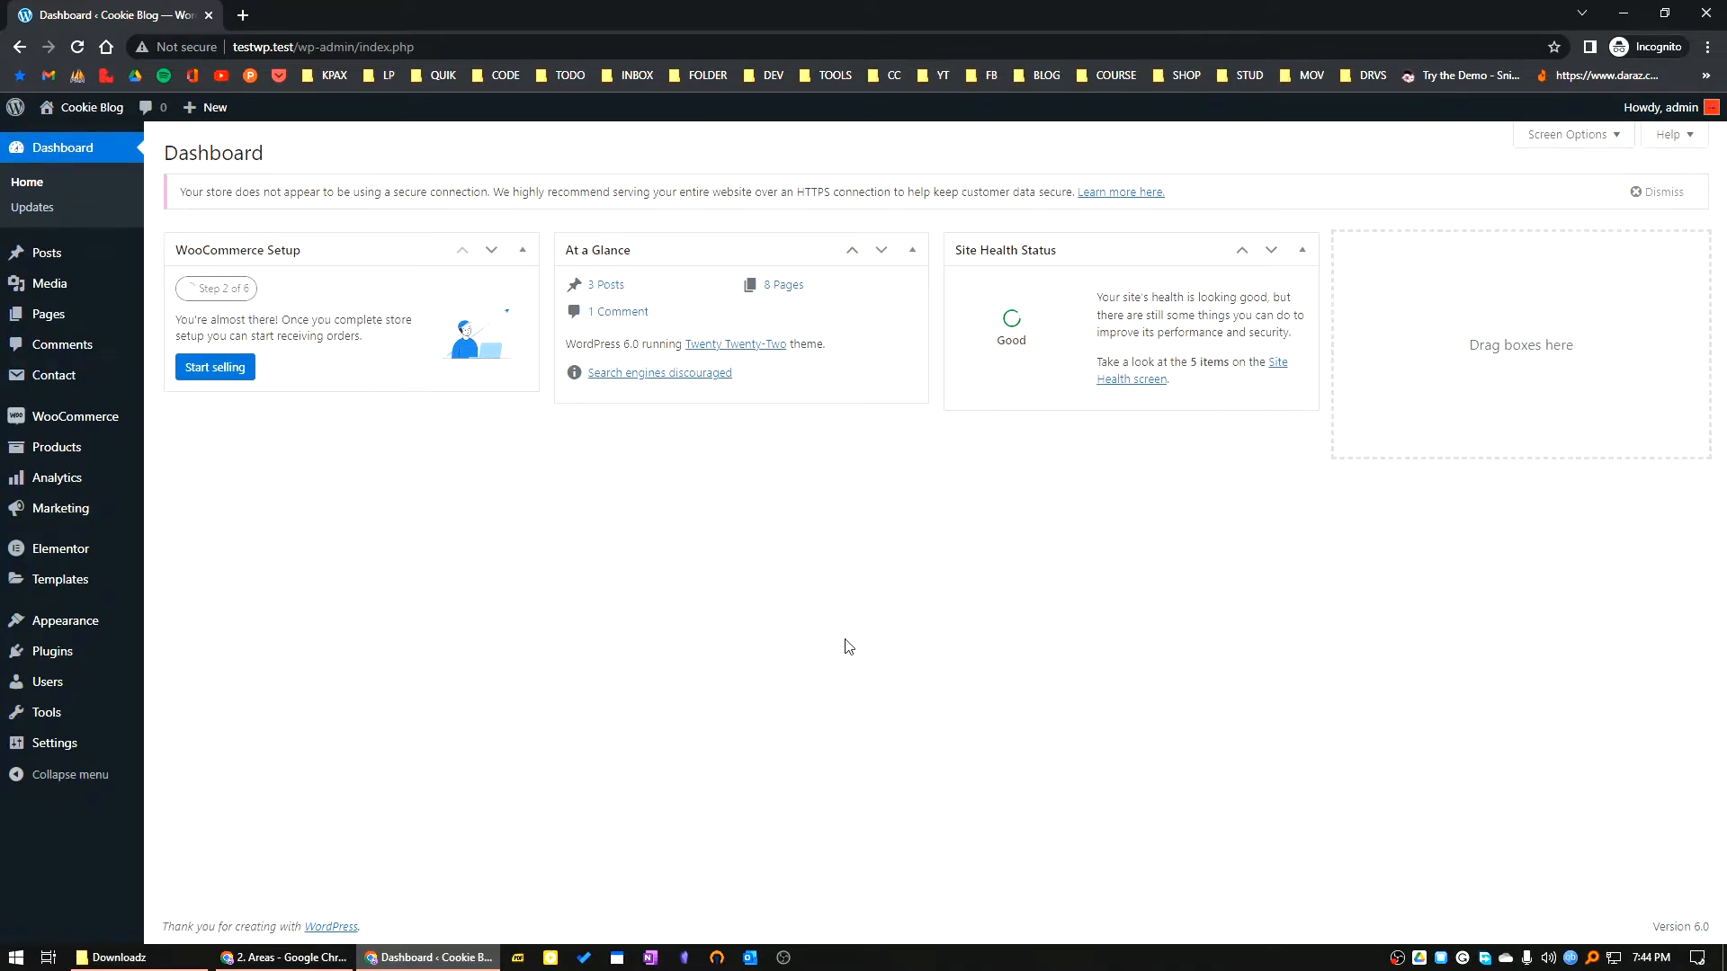
mouse_move(50, 549)
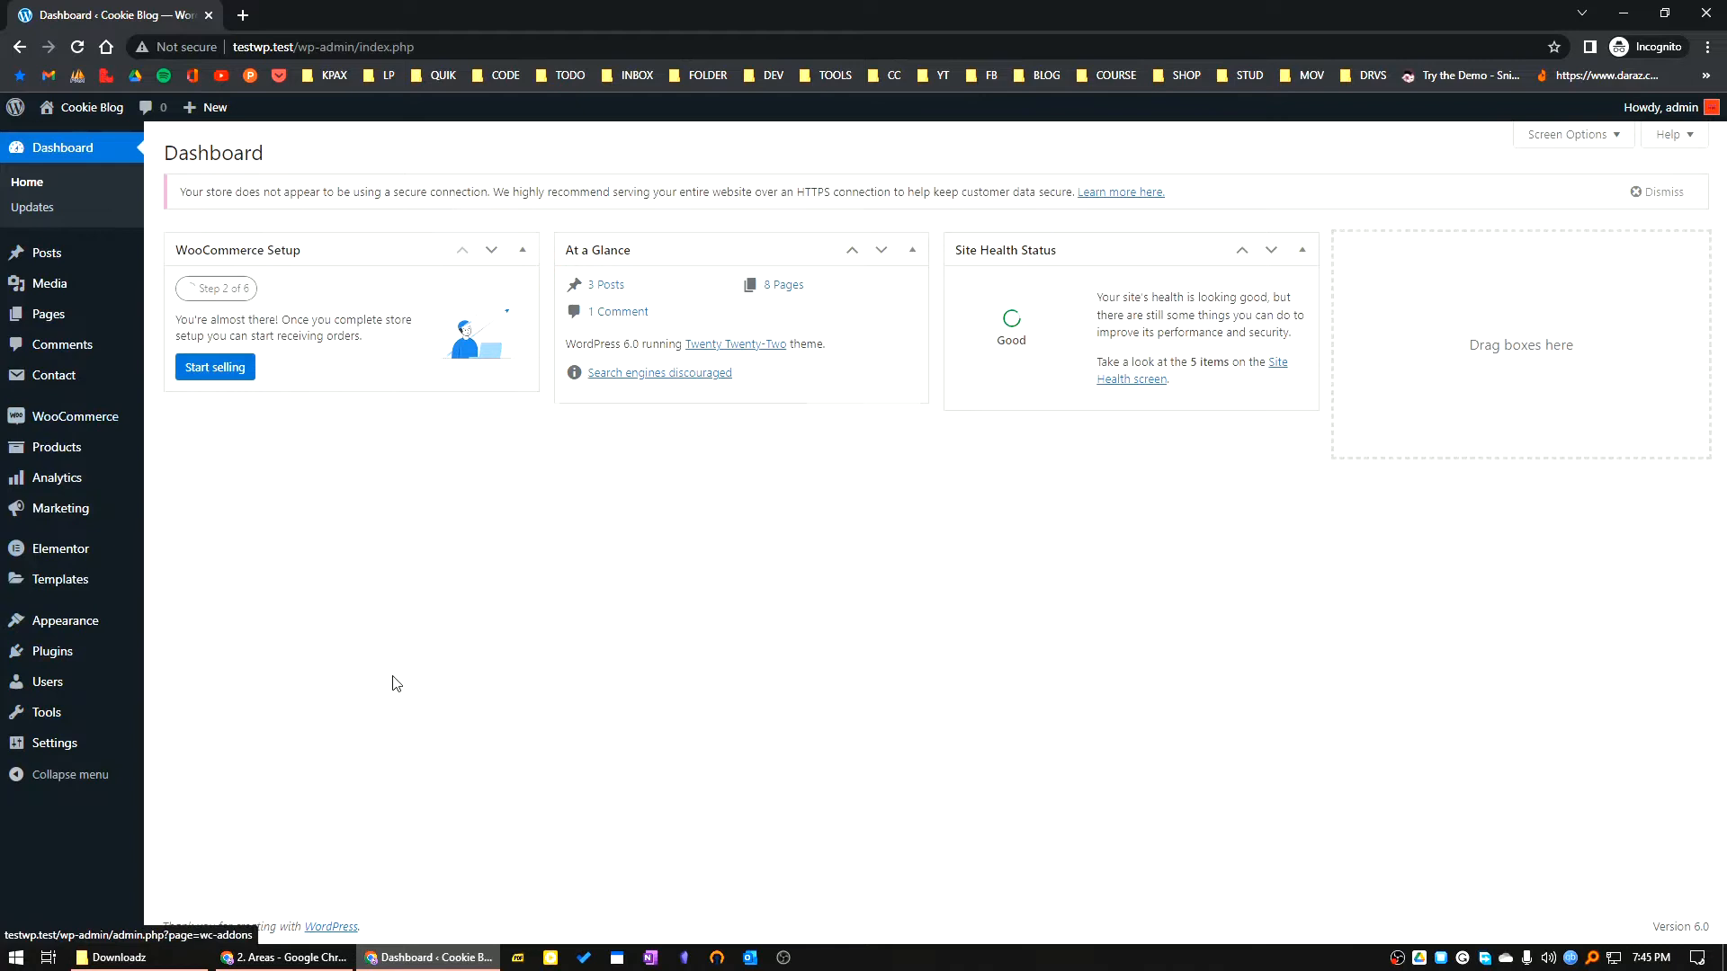
mouse_move(367, 660)
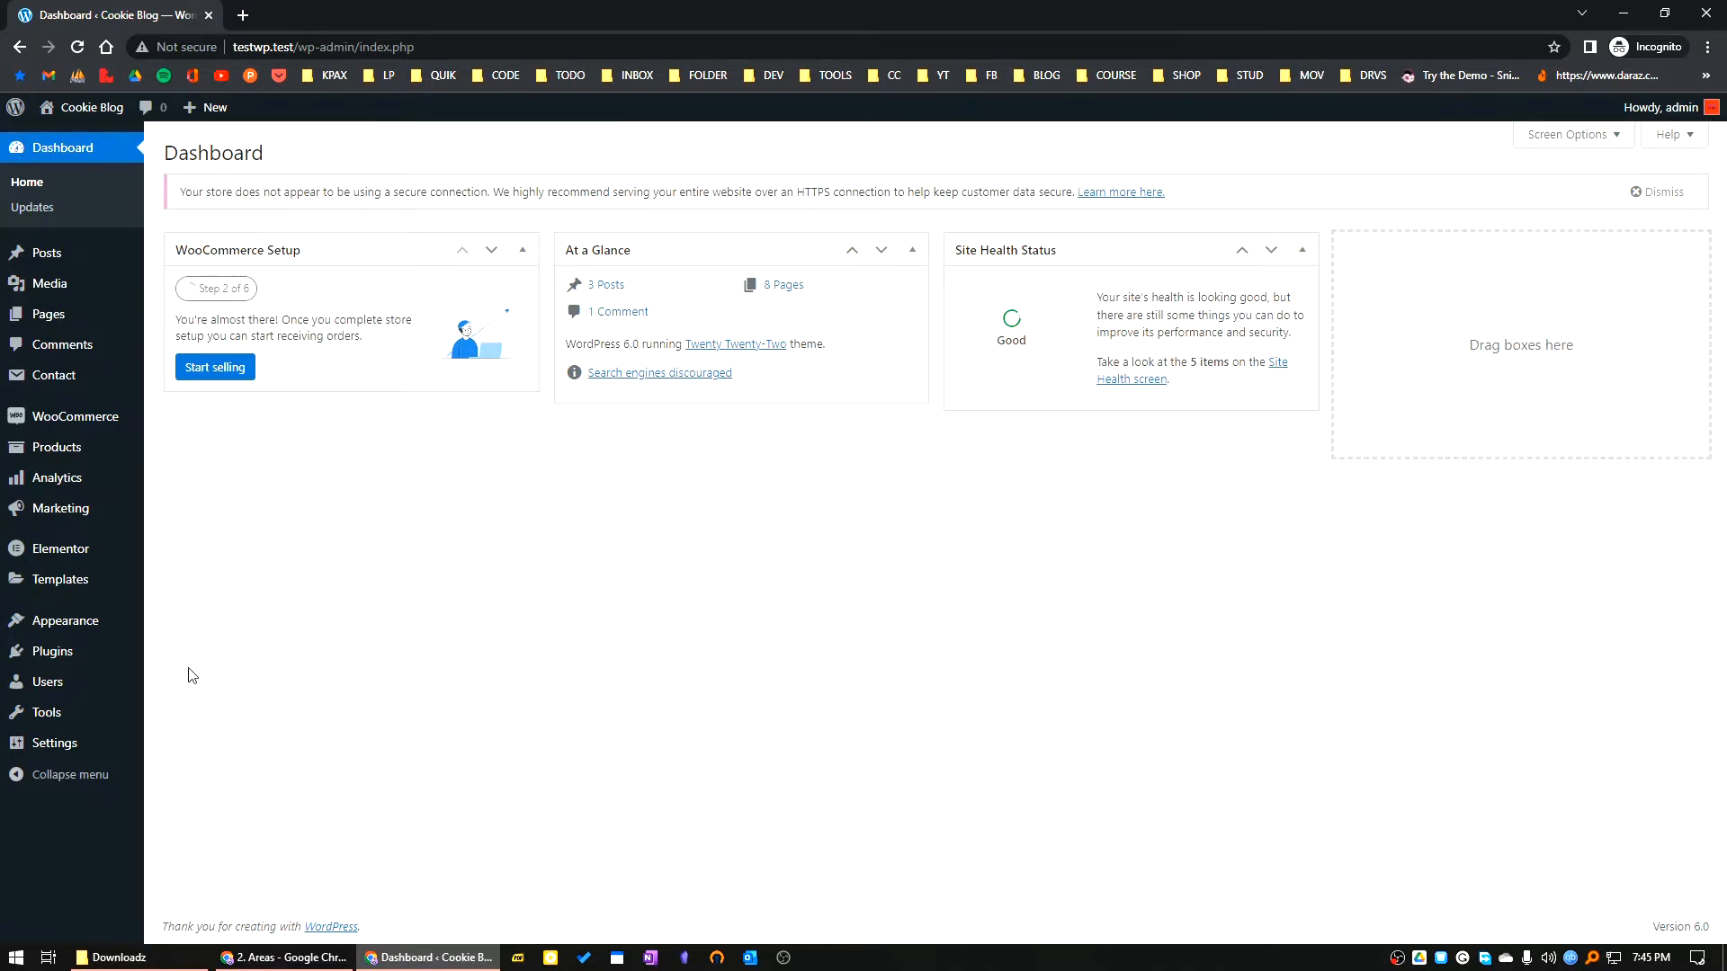
mouse_move(387, 658)
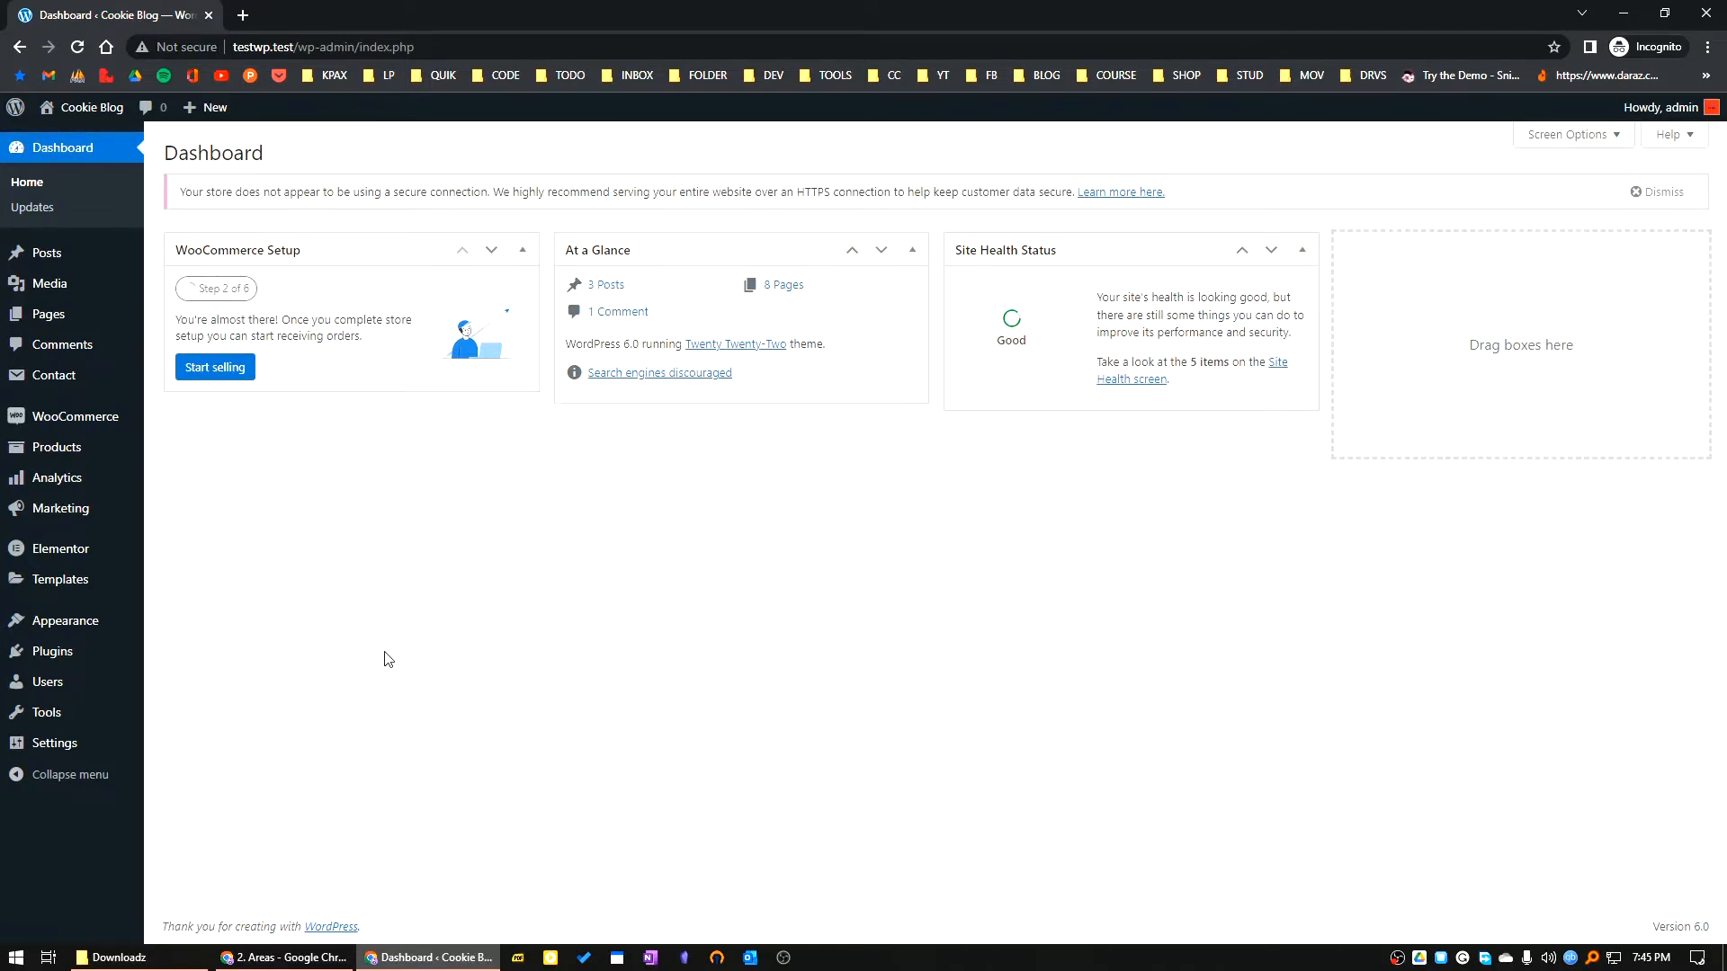
mouse_move(52, 651)
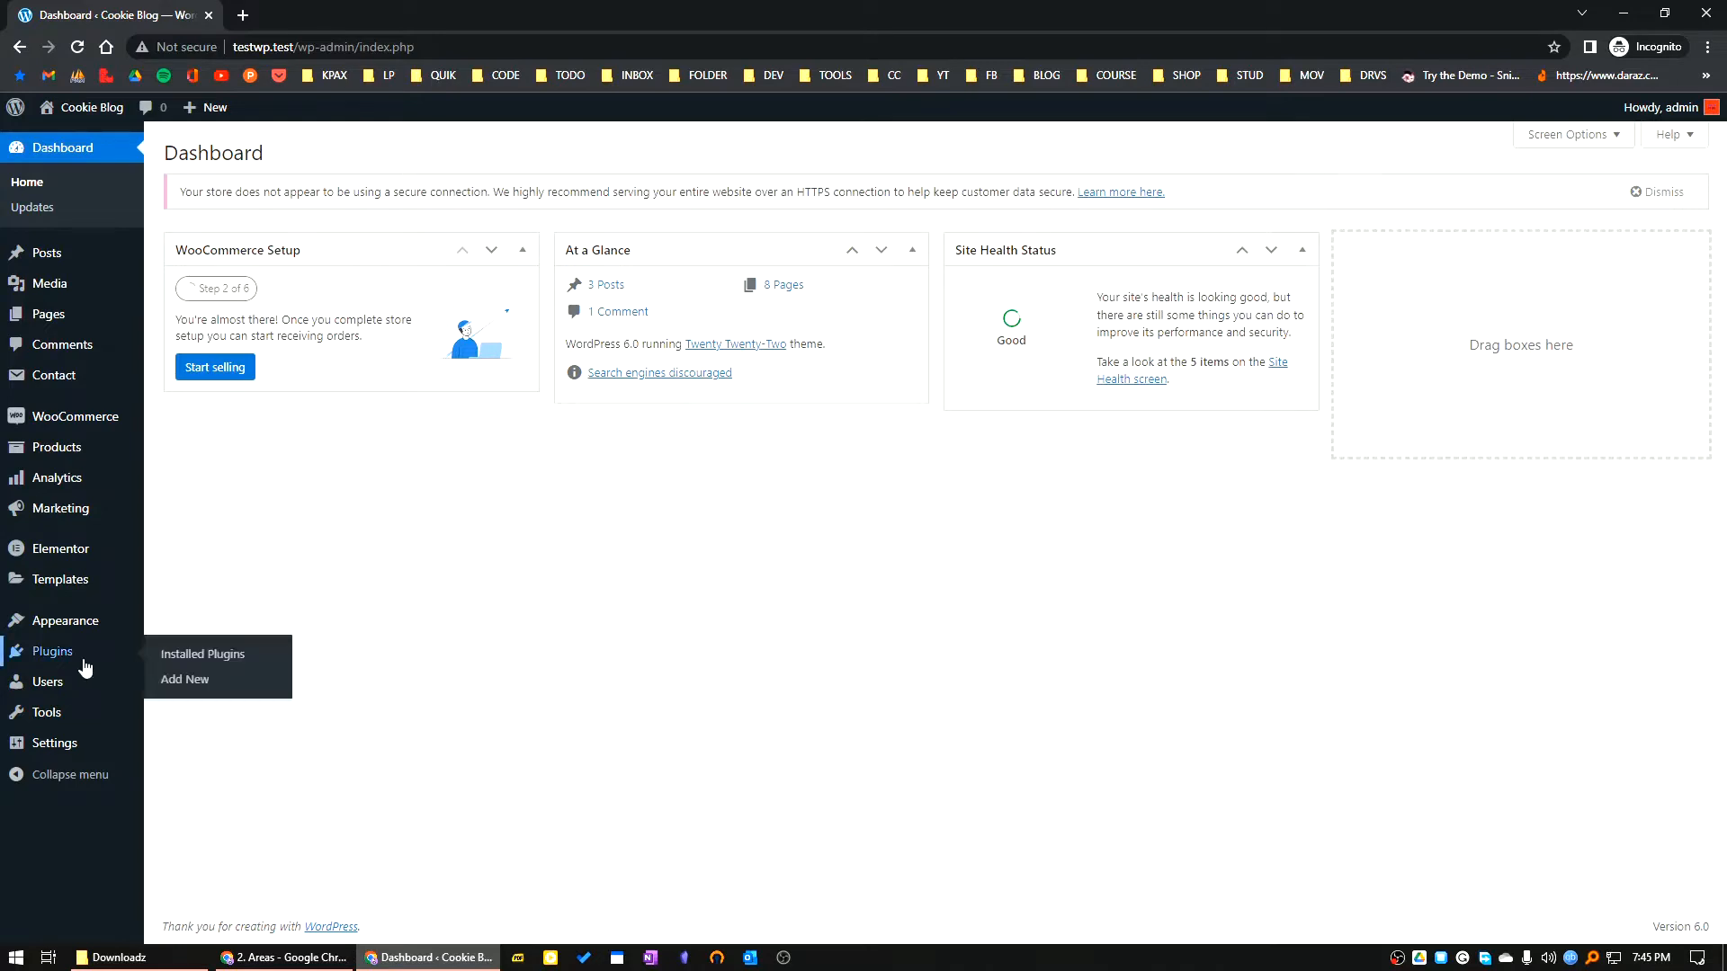
- Search the plugin directory for 'admin menu editor' from the Add Plugins page
left_click(185, 680)
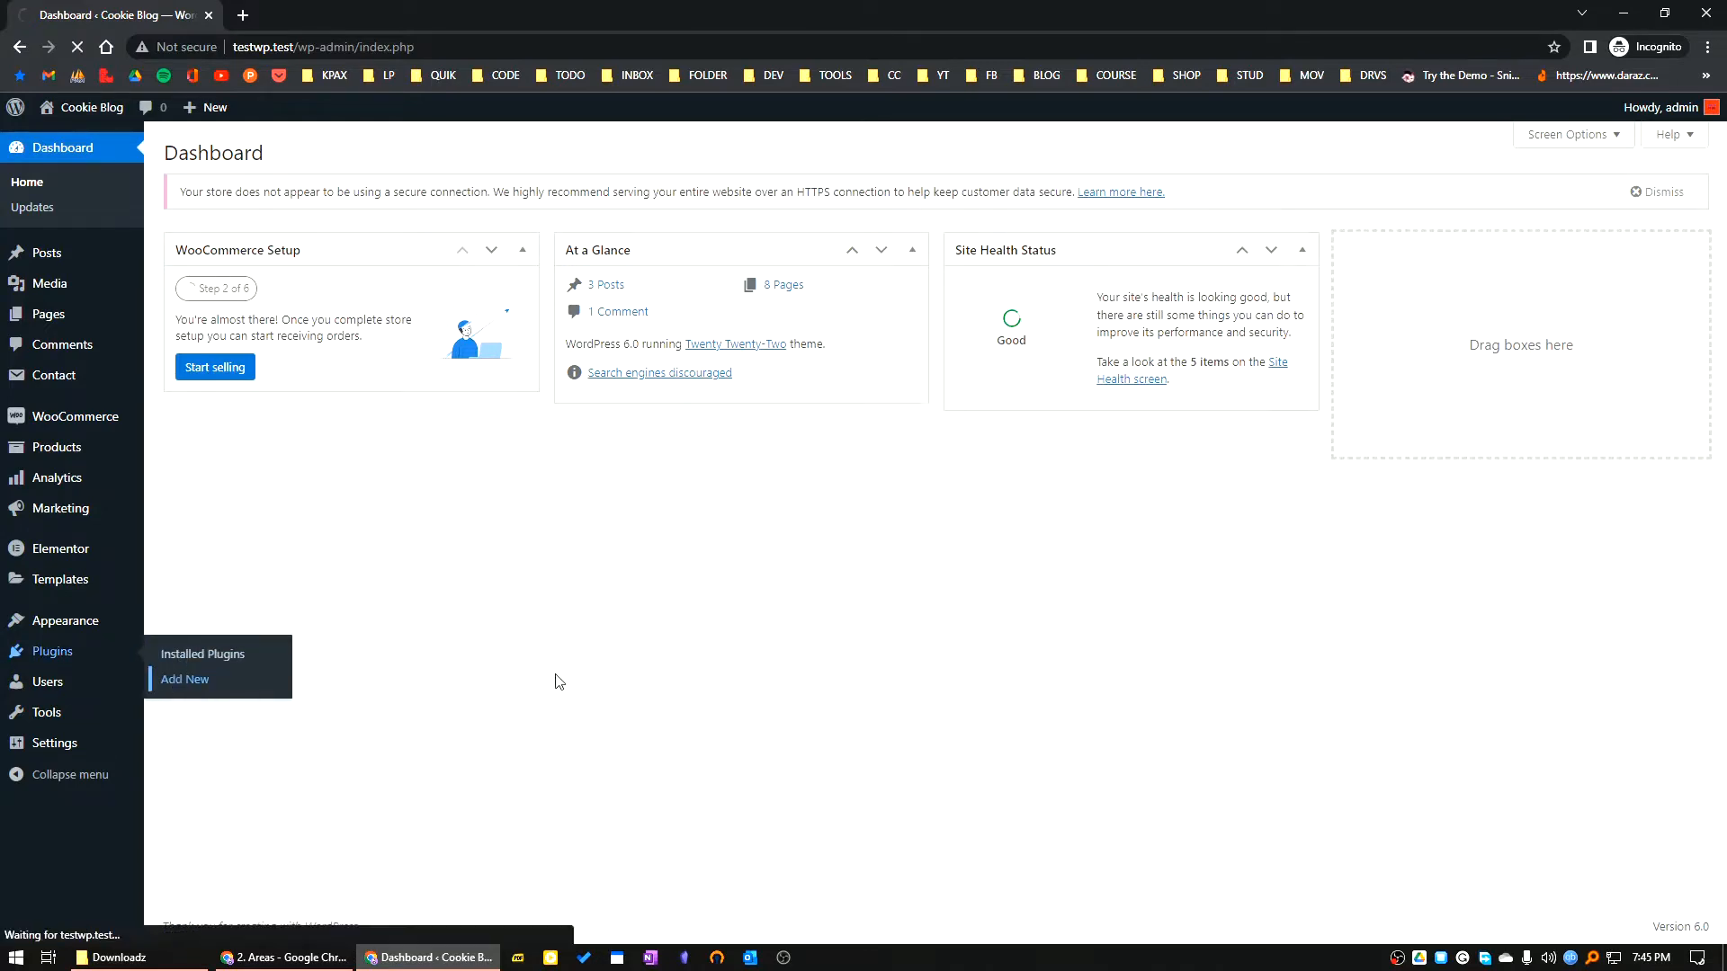
mouse_move(554, 684)
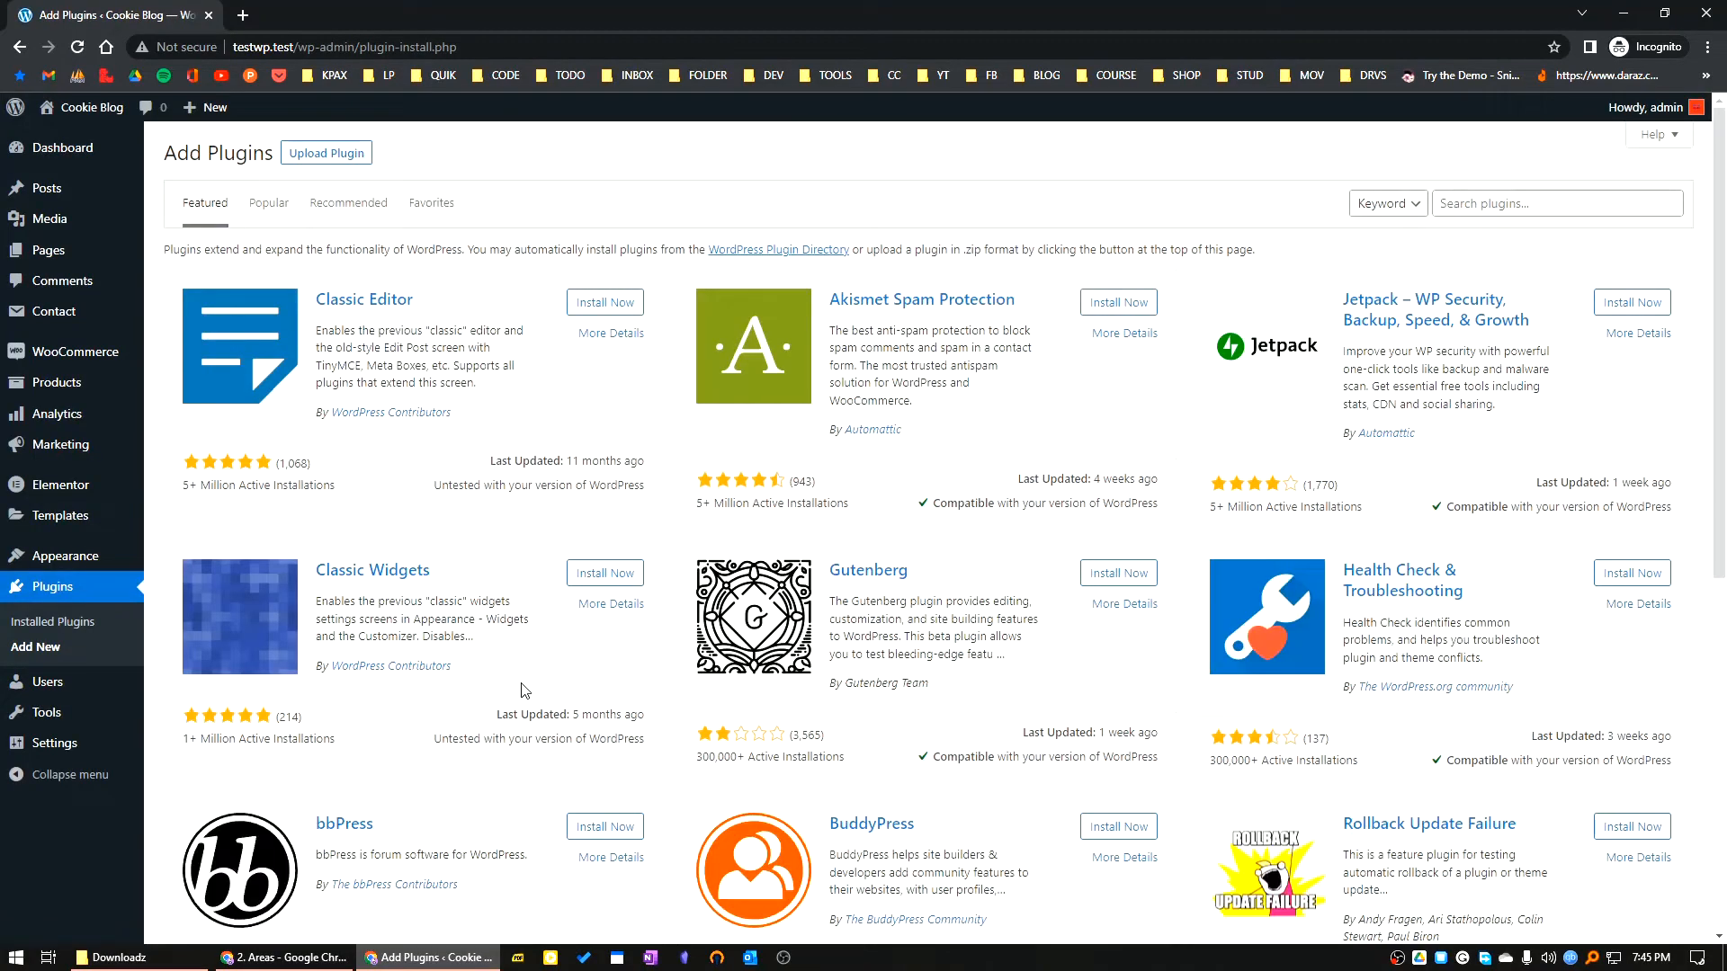
left_click(1556, 203)
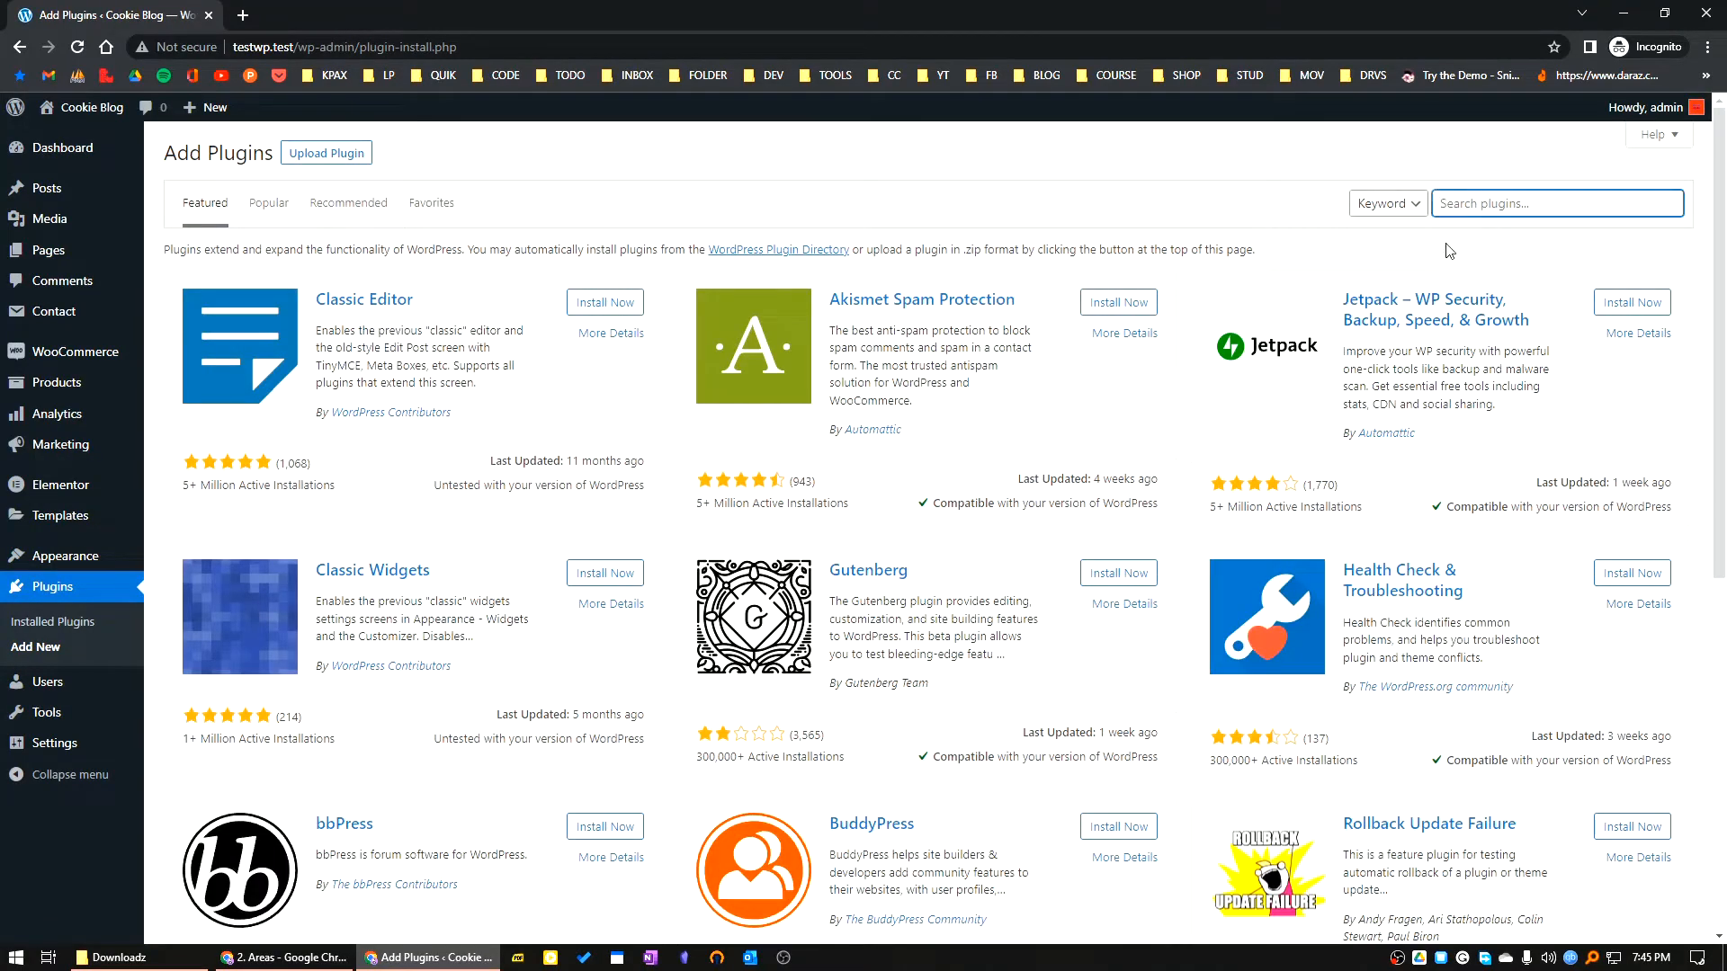
type("admin")
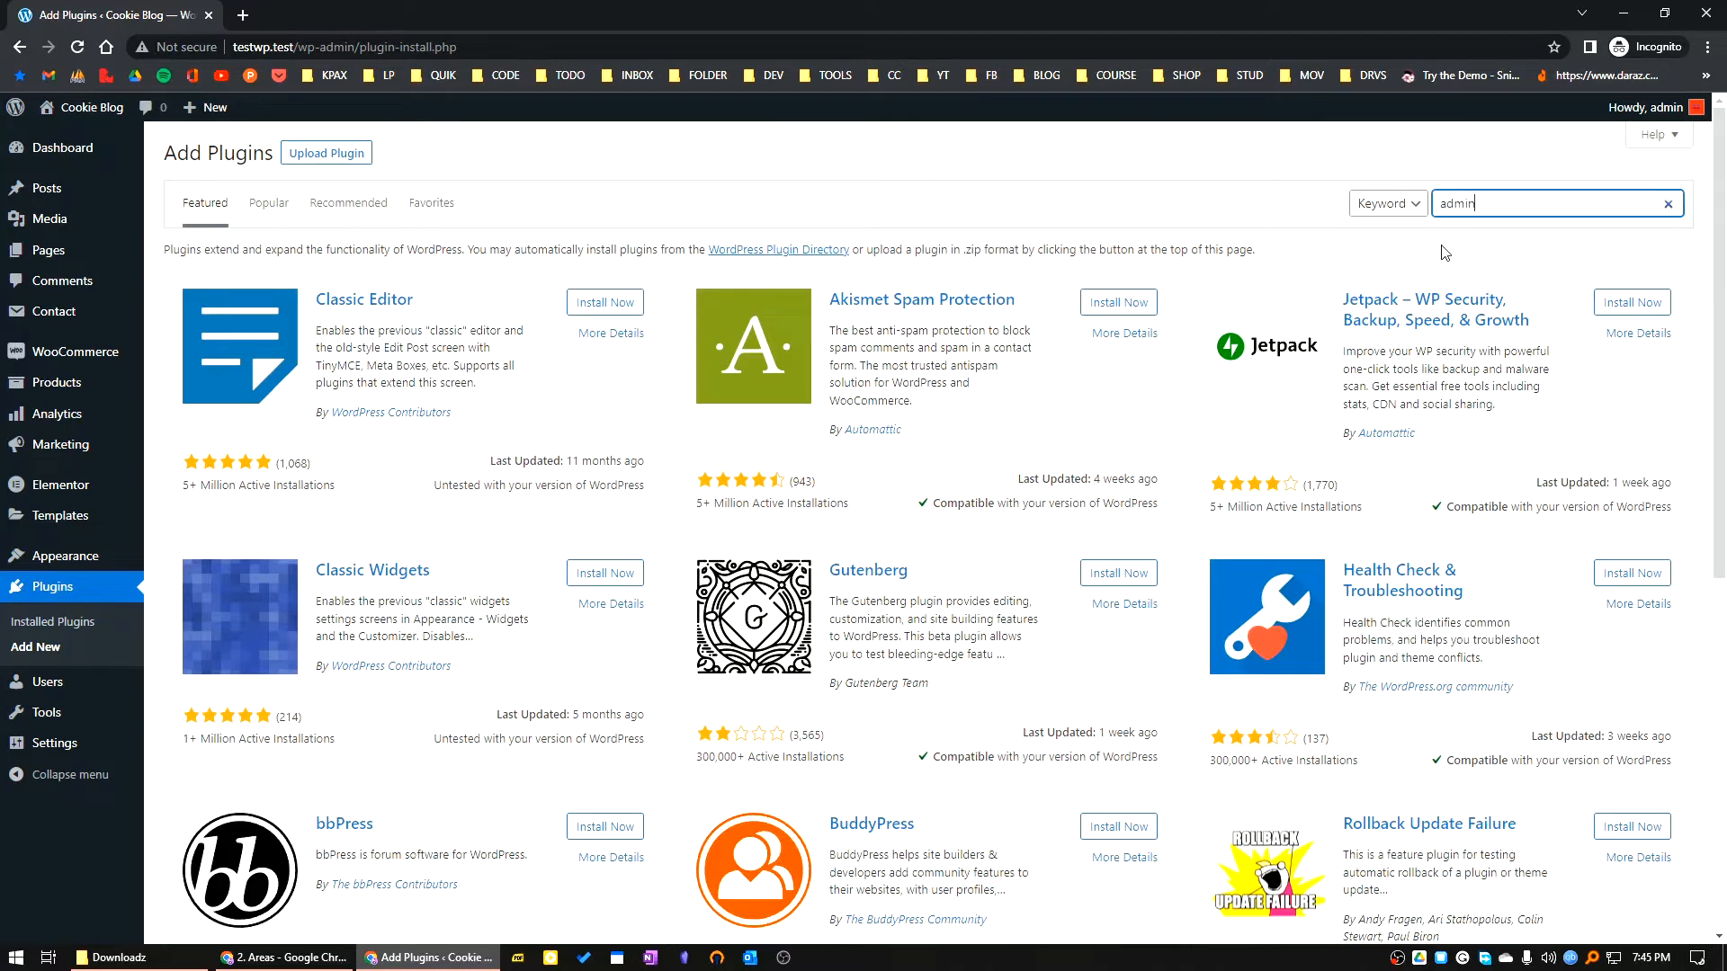
type("menu editor")
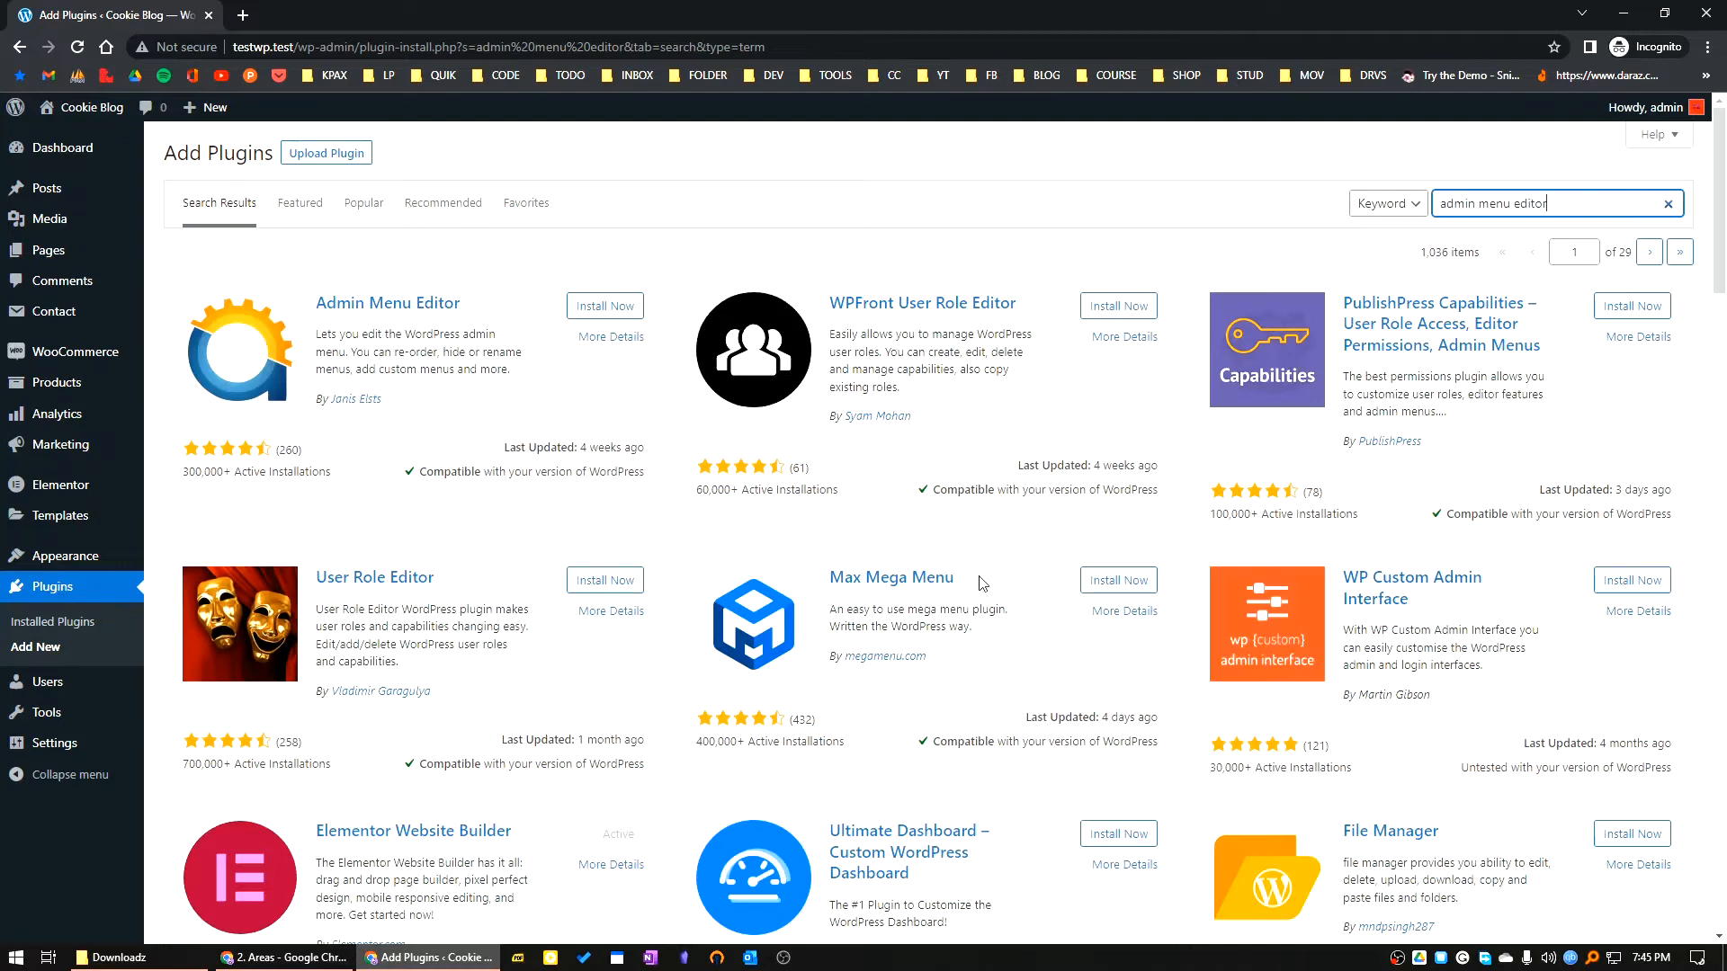
mouse_move(387, 303)
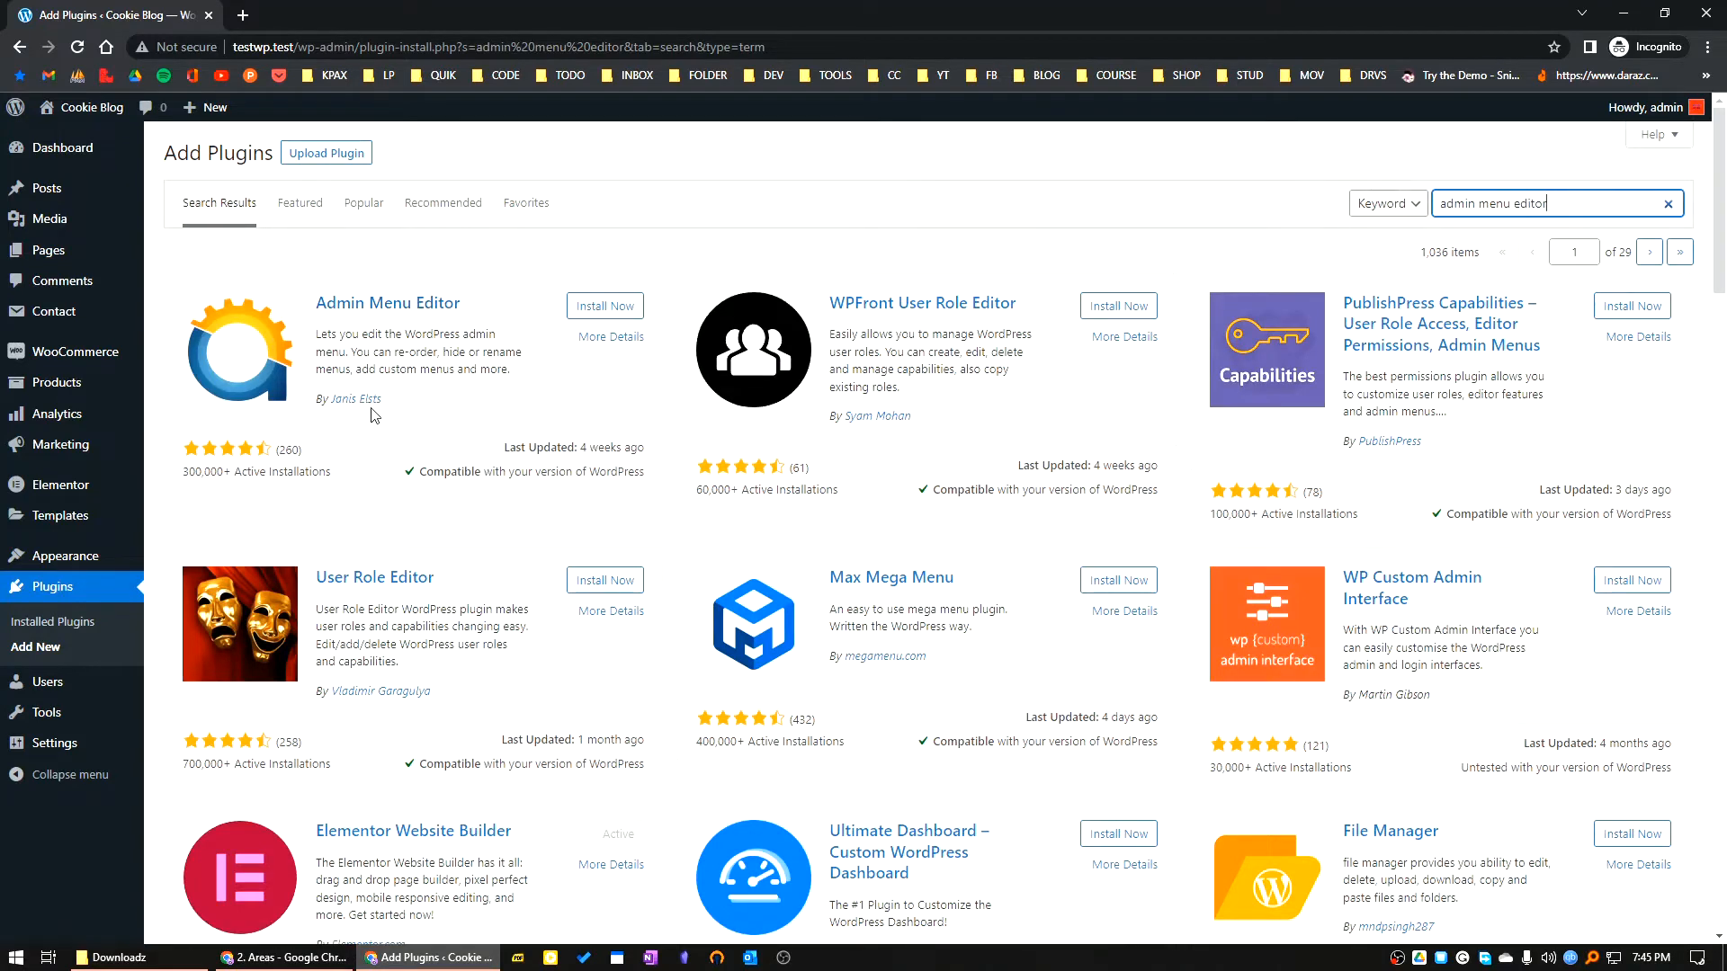
mouse_move(415, 448)
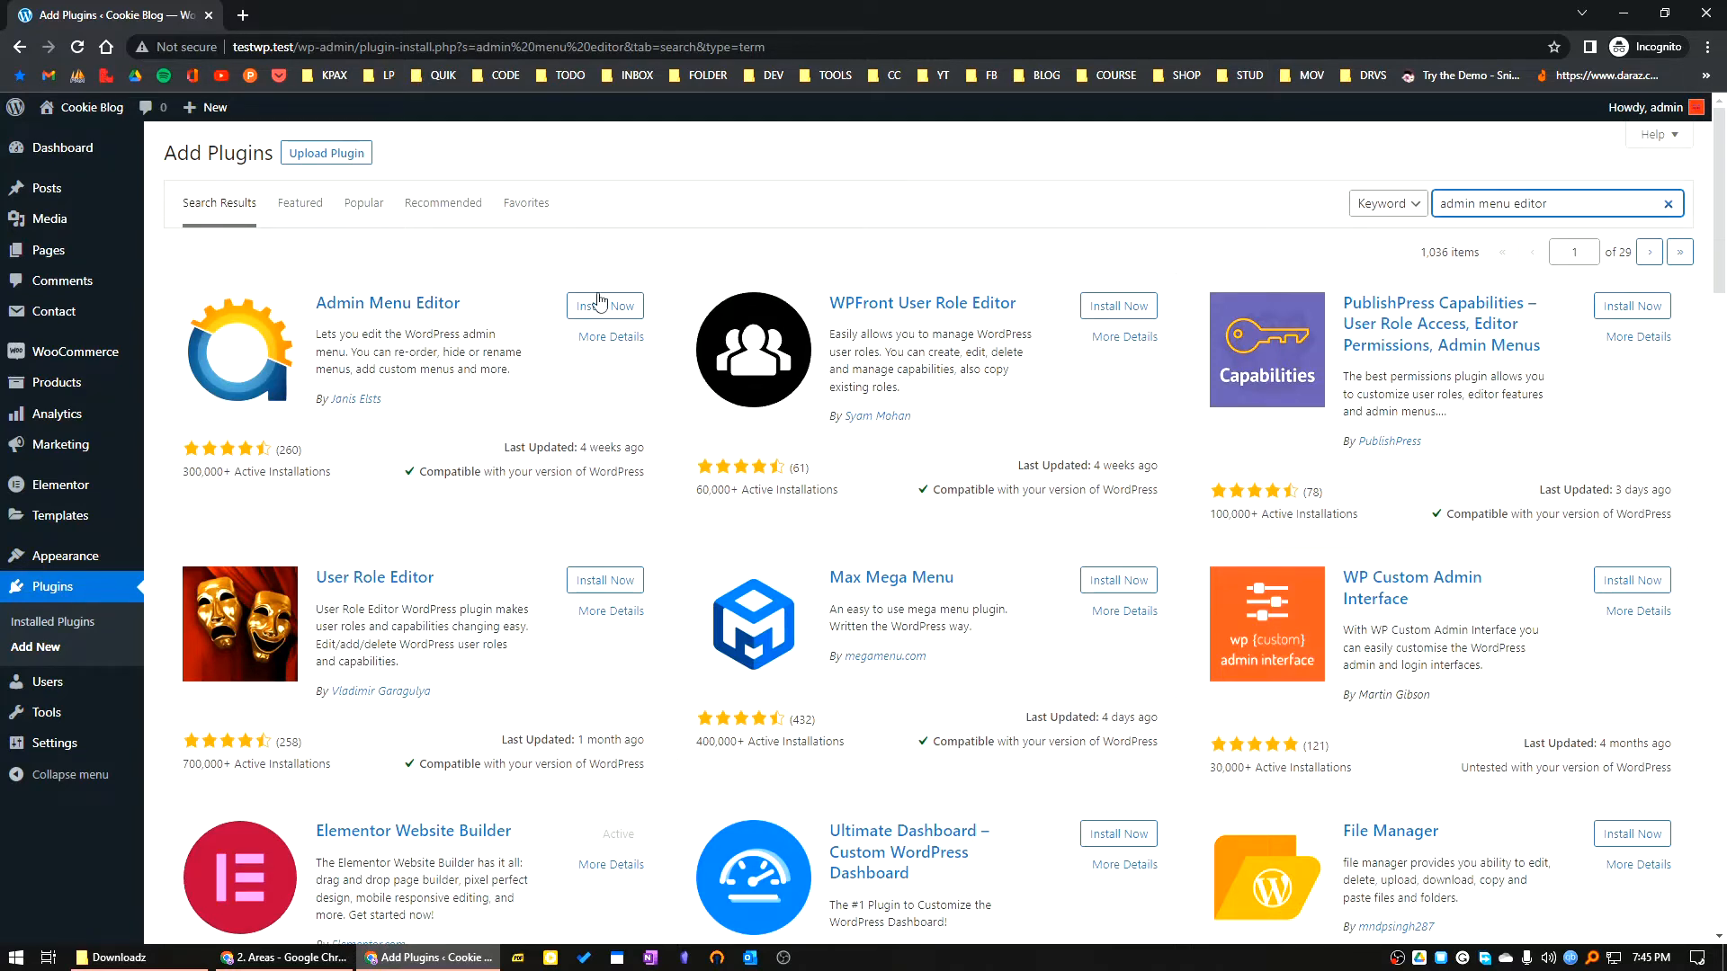
- Install the Admin Menu Editor plugin from the search results
left_click(605, 306)
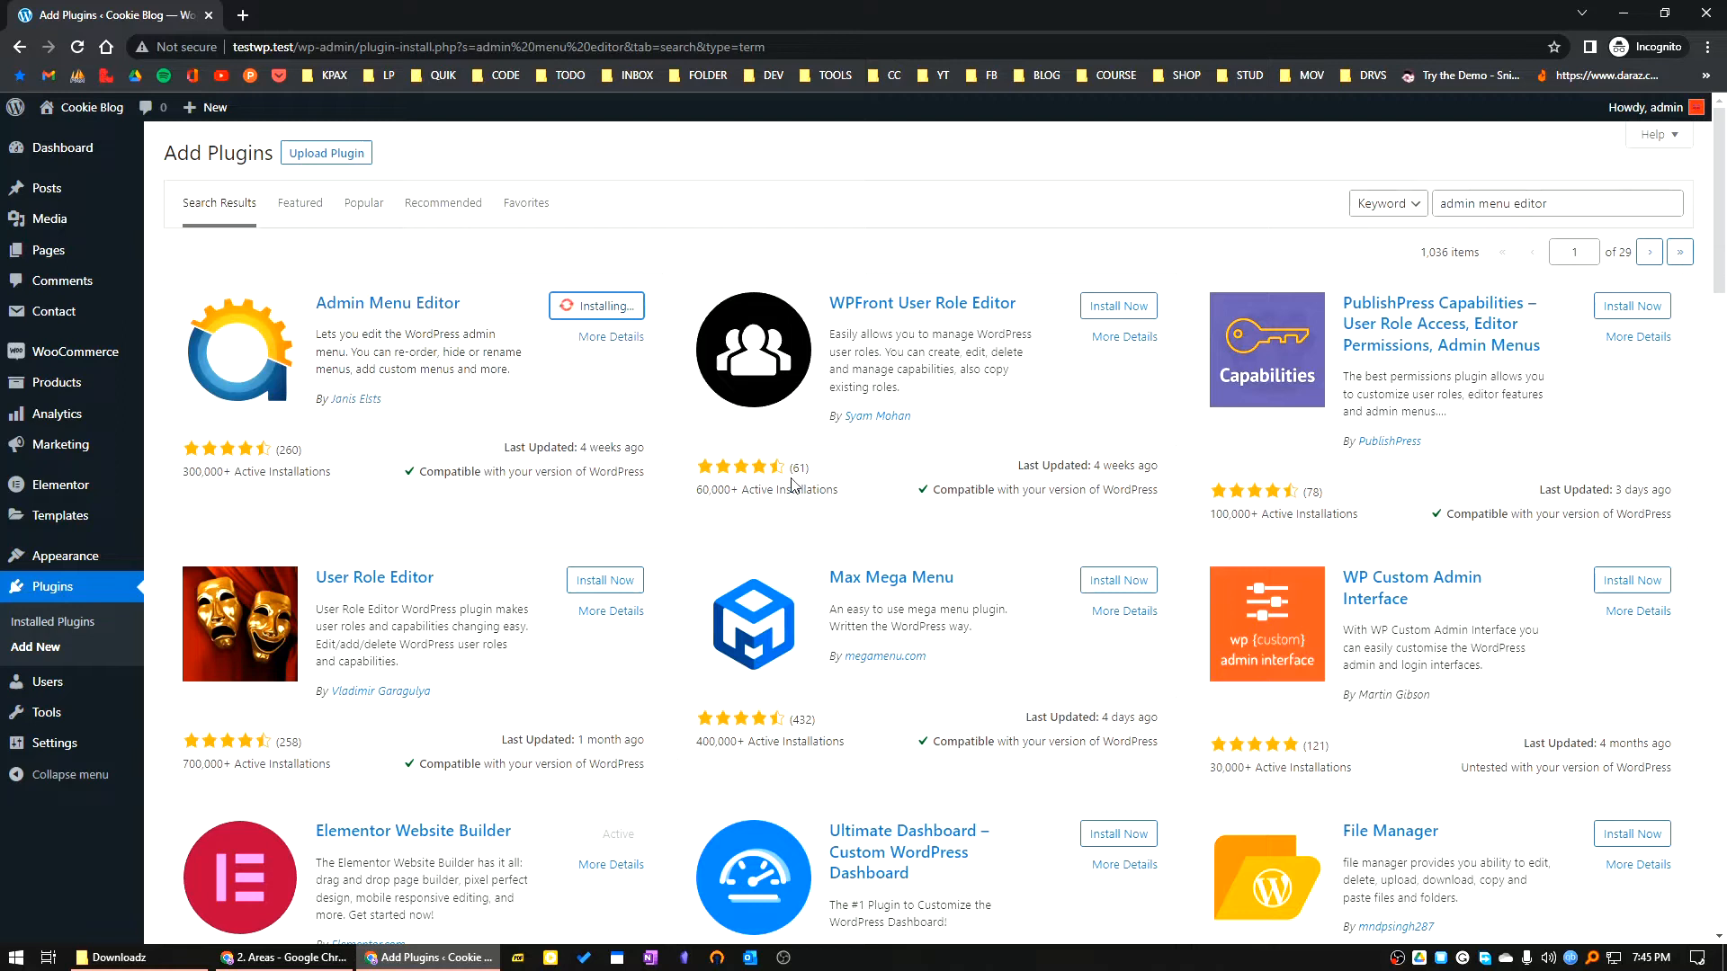
mouse_move(792, 482)
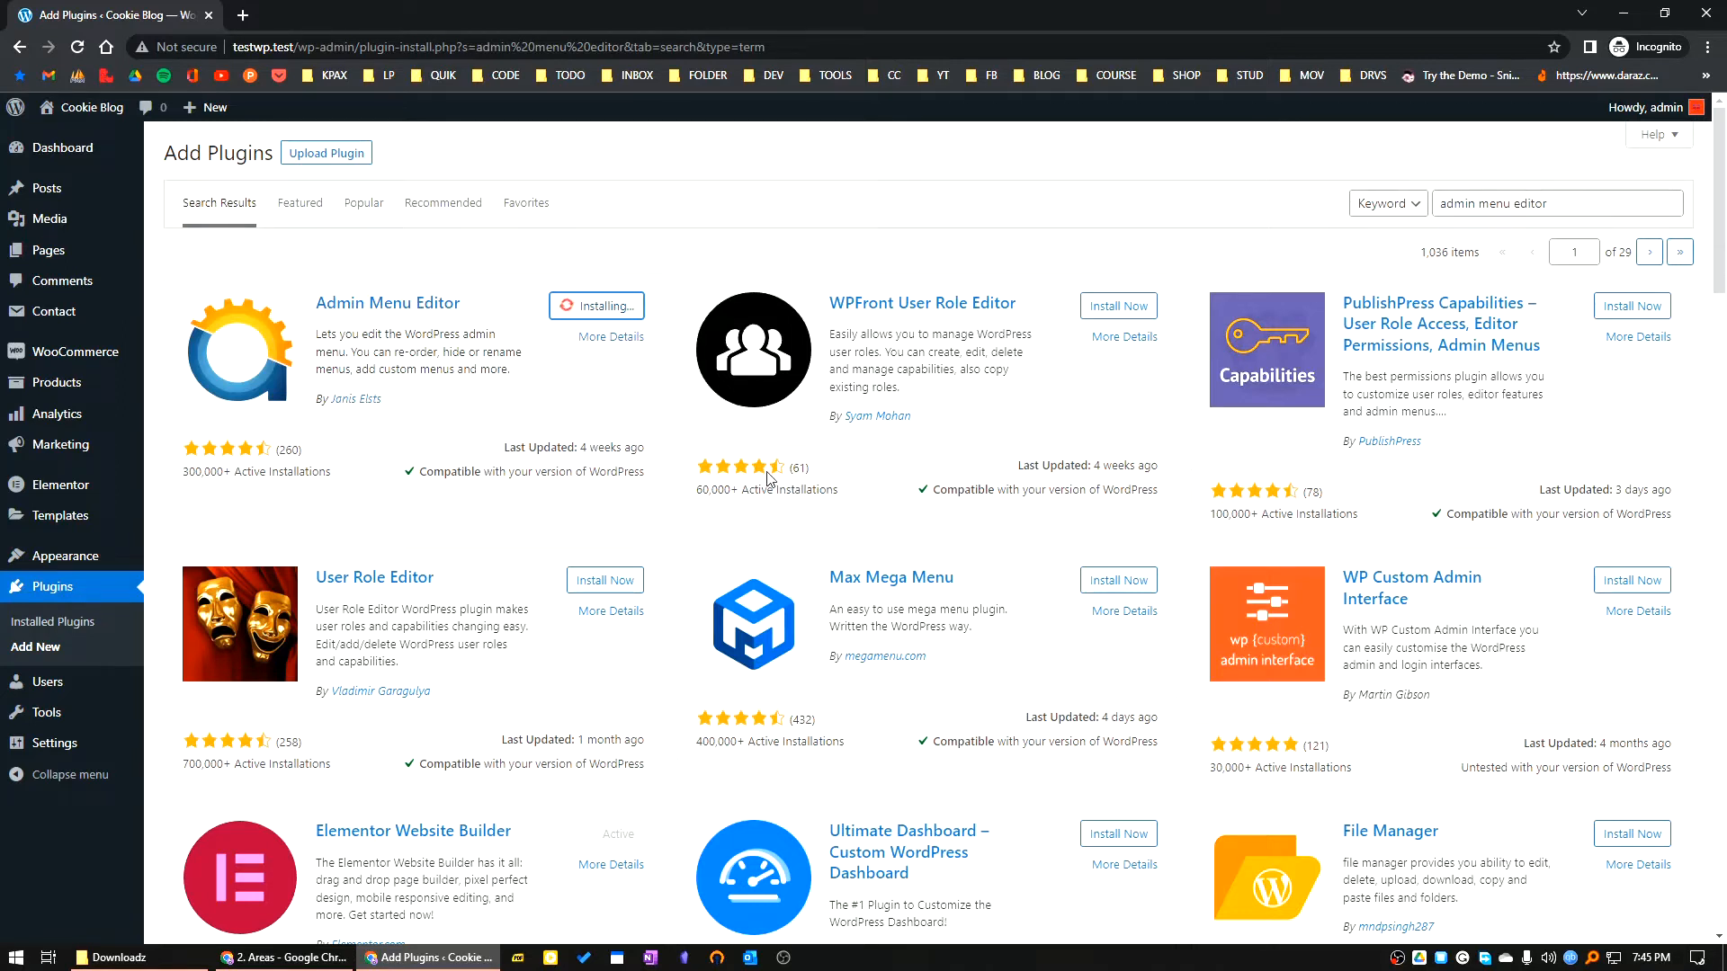
mouse_move(340, 234)
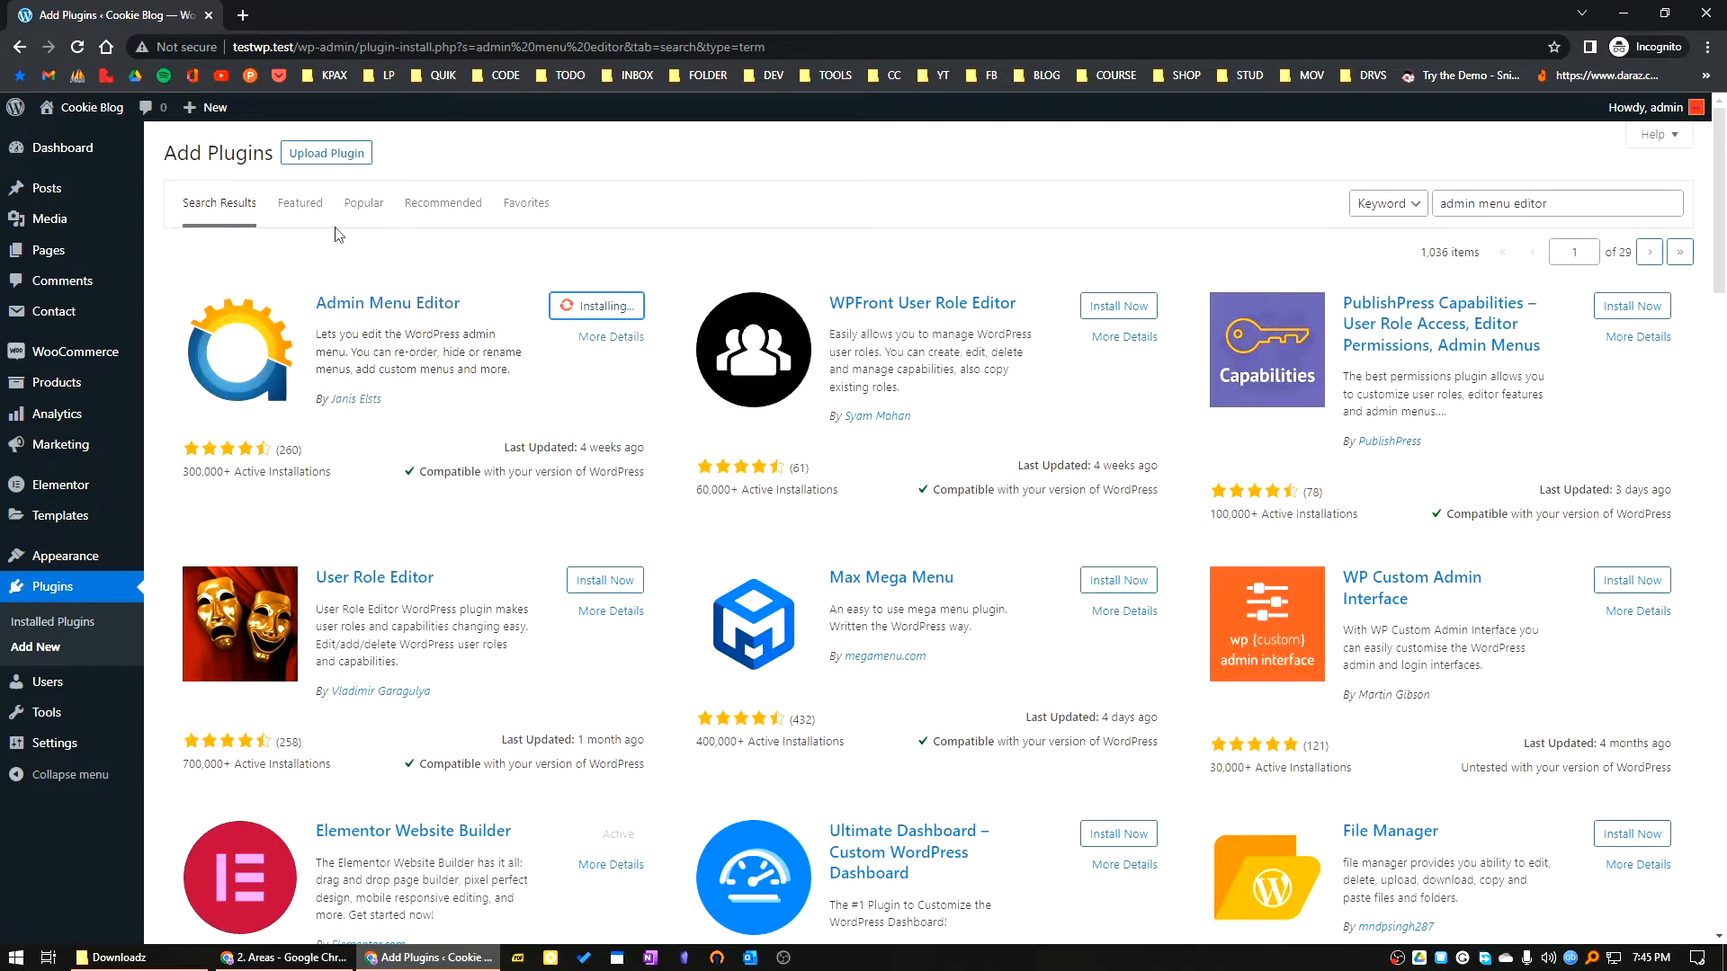
mouse_move(898, 709)
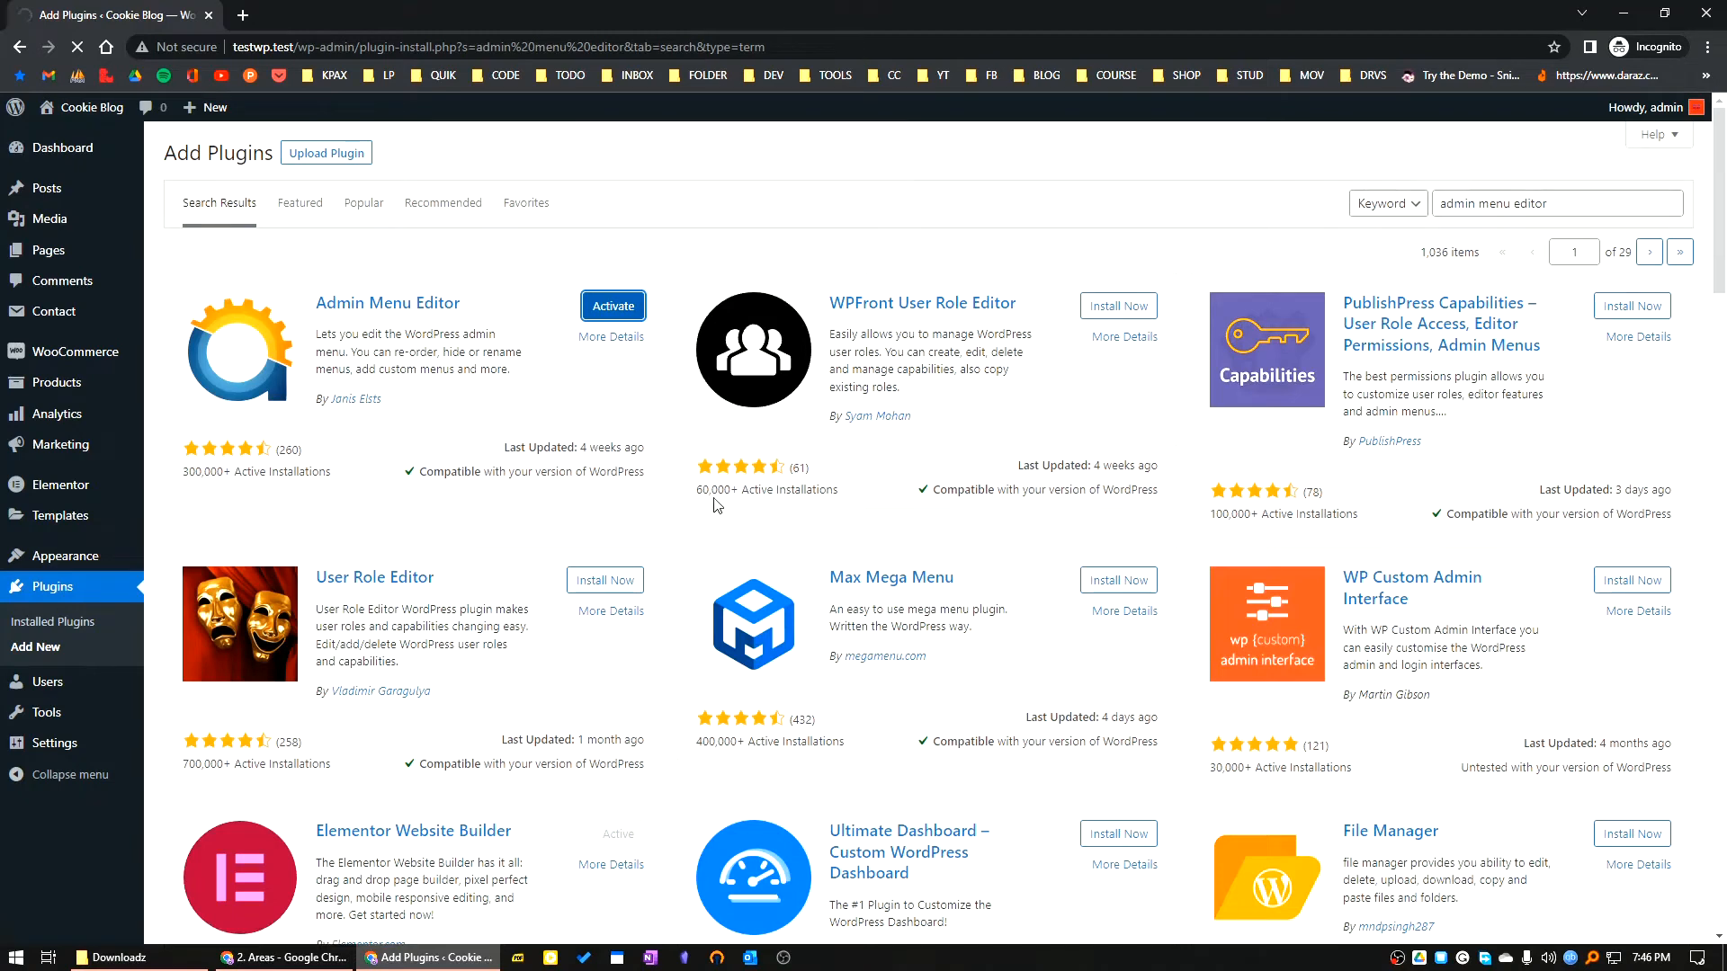
mouse_move(699, 520)
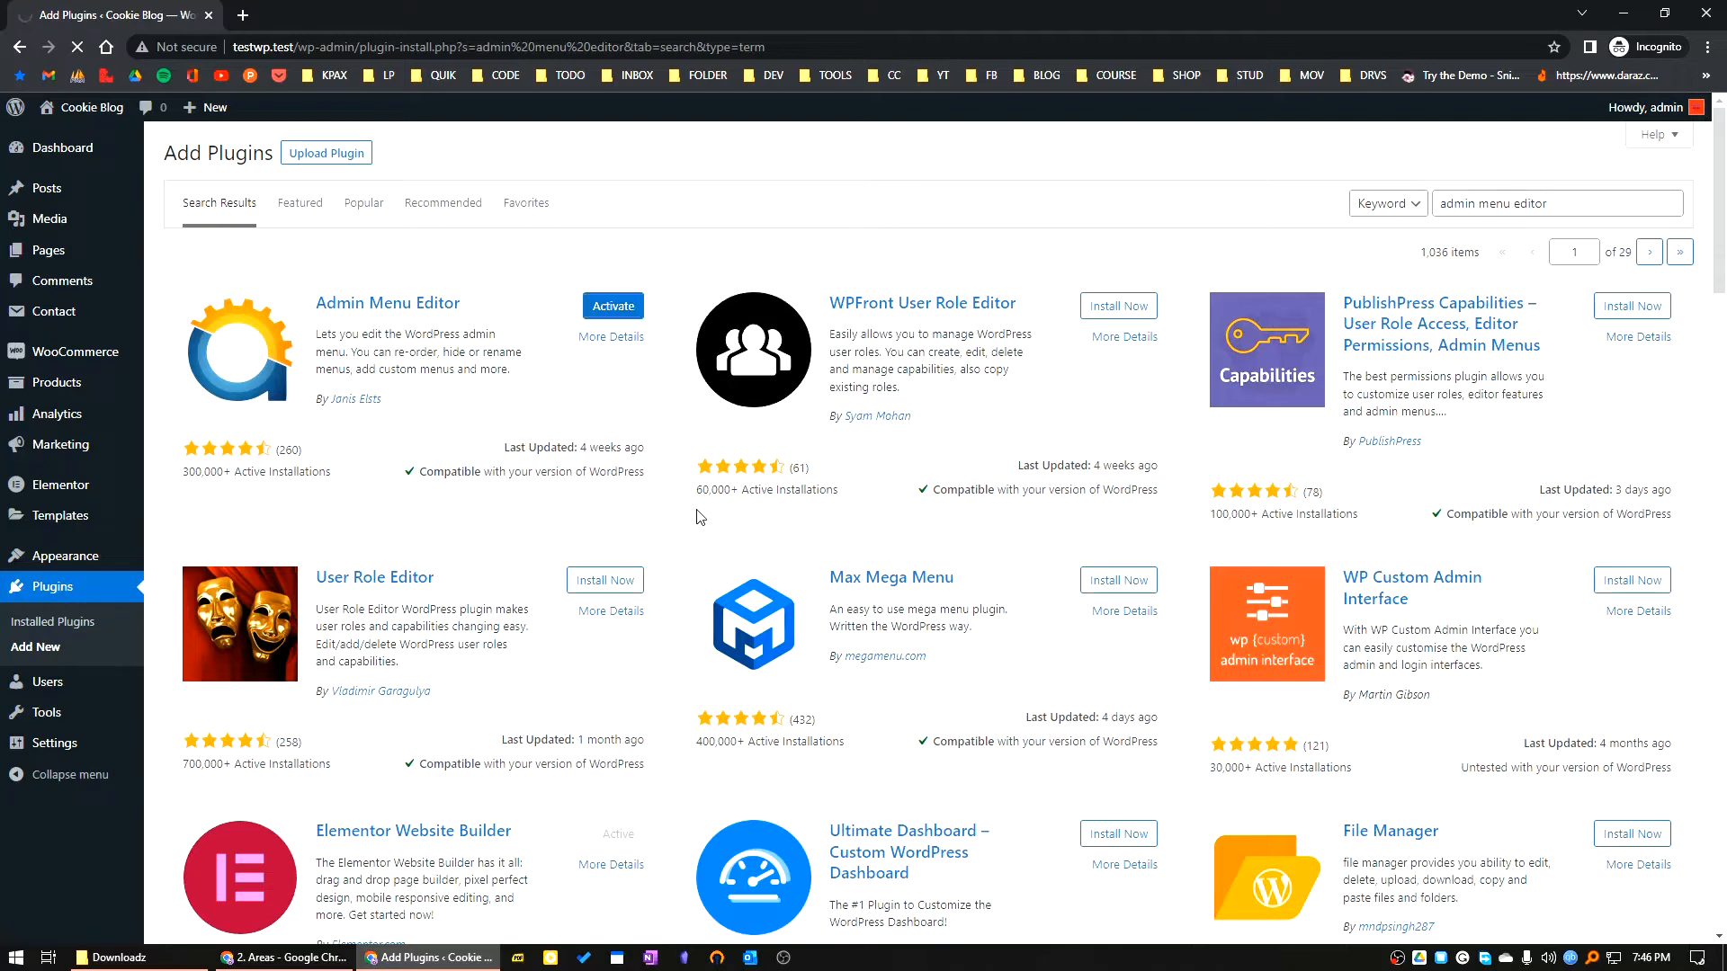
- Activate the newly installed Admin Menu Editor plugin
left_click(612, 306)
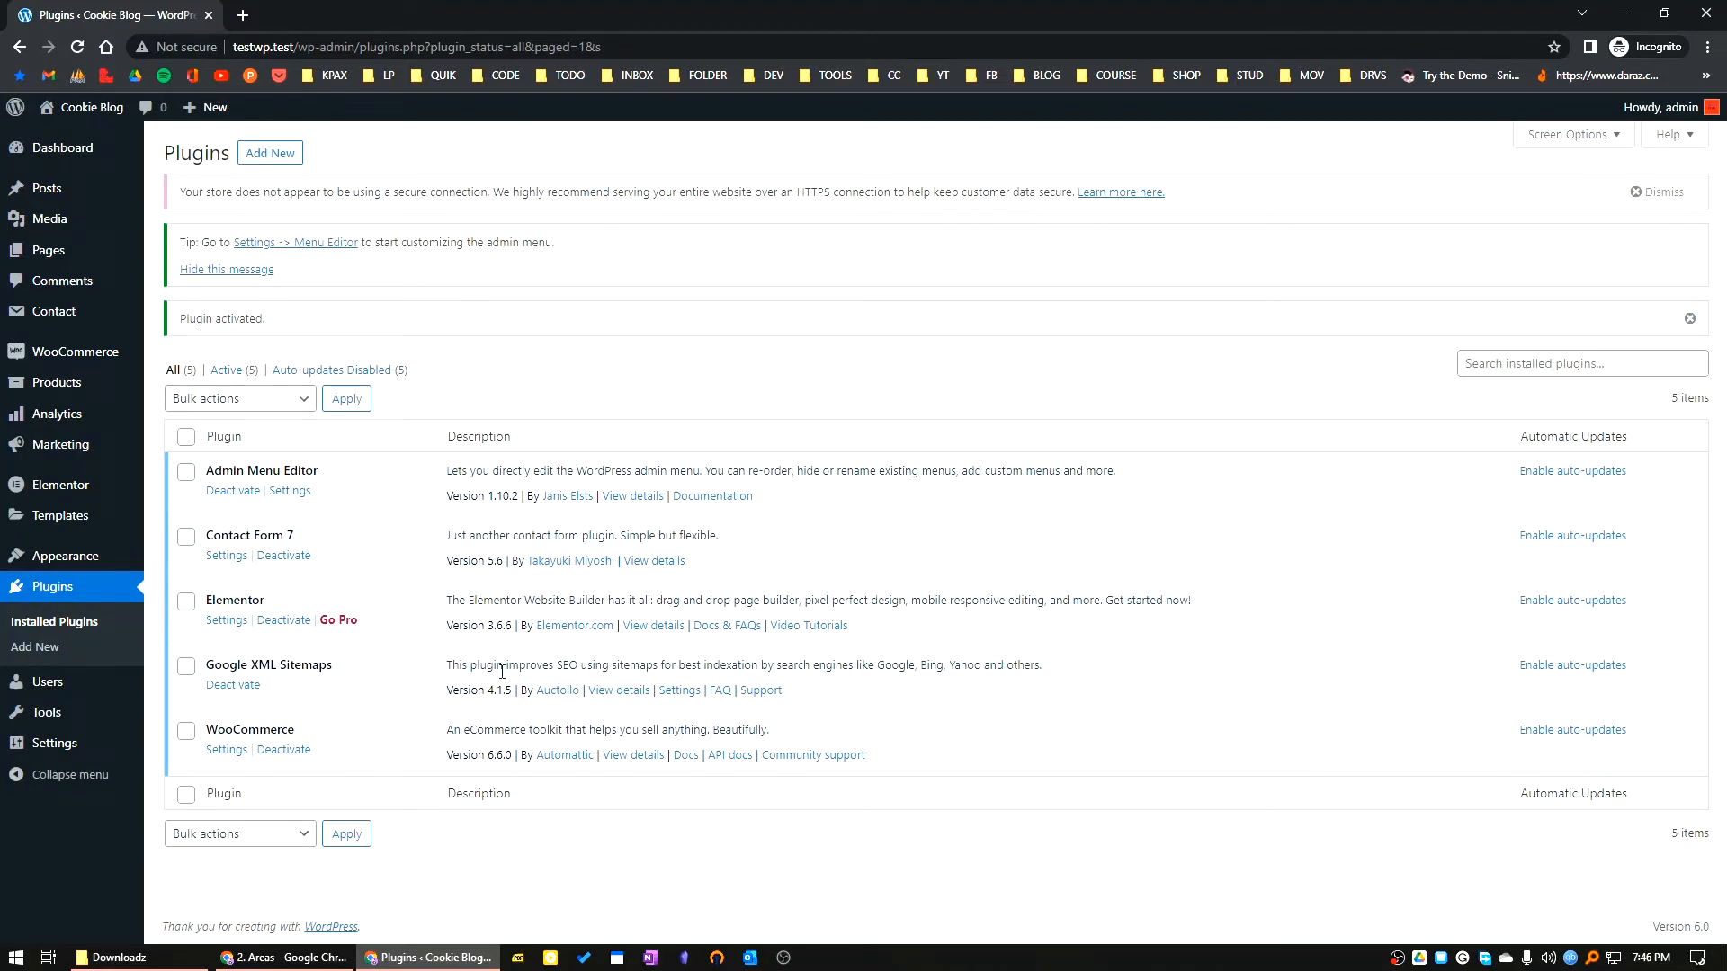
mouse_move(229, 552)
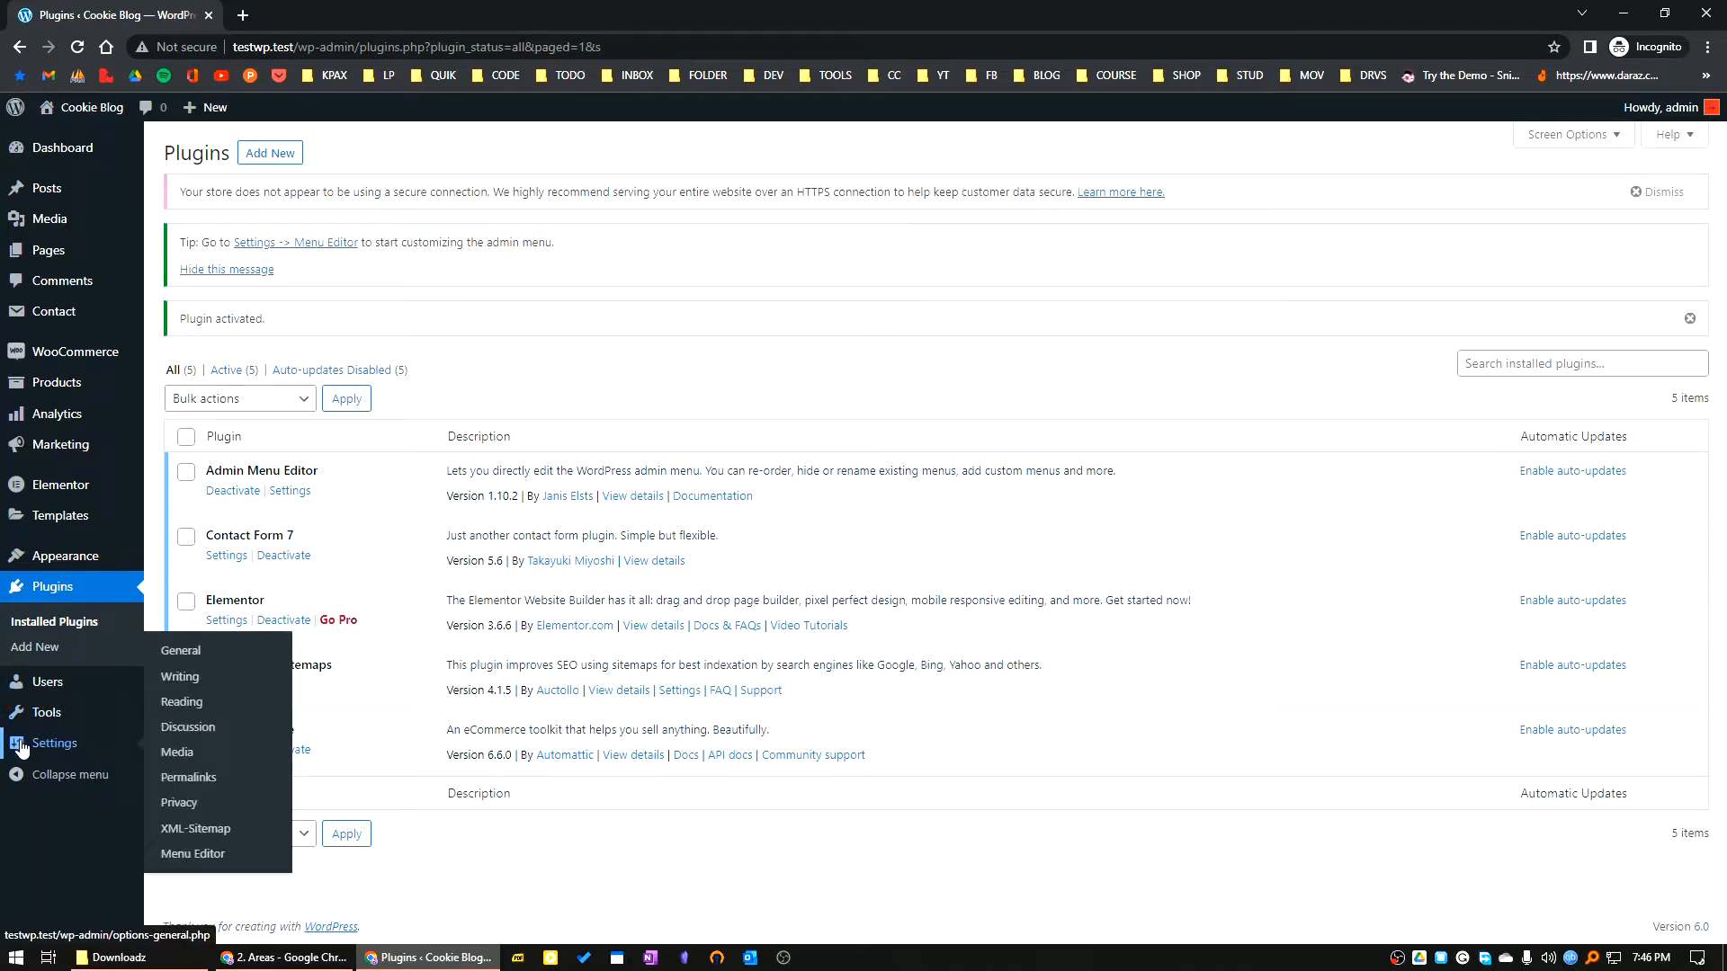
- Bring up the Menu Editor page listing the current admin menu items
left_click(193, 853)
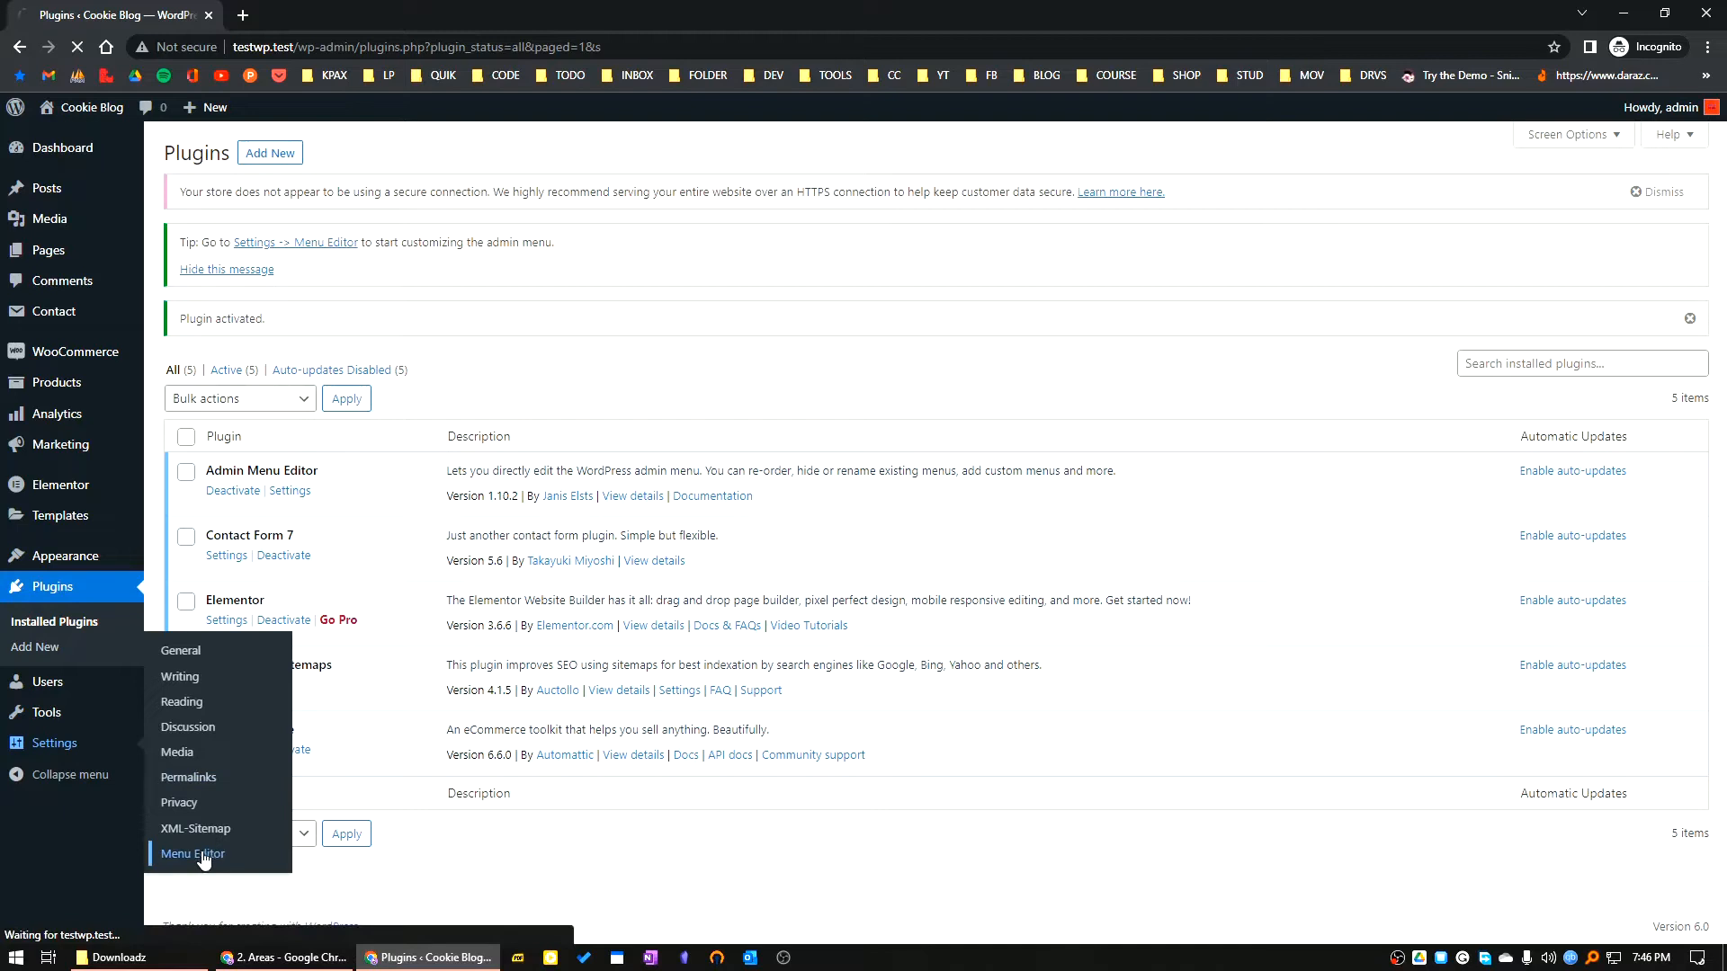
left_click(192, 852)
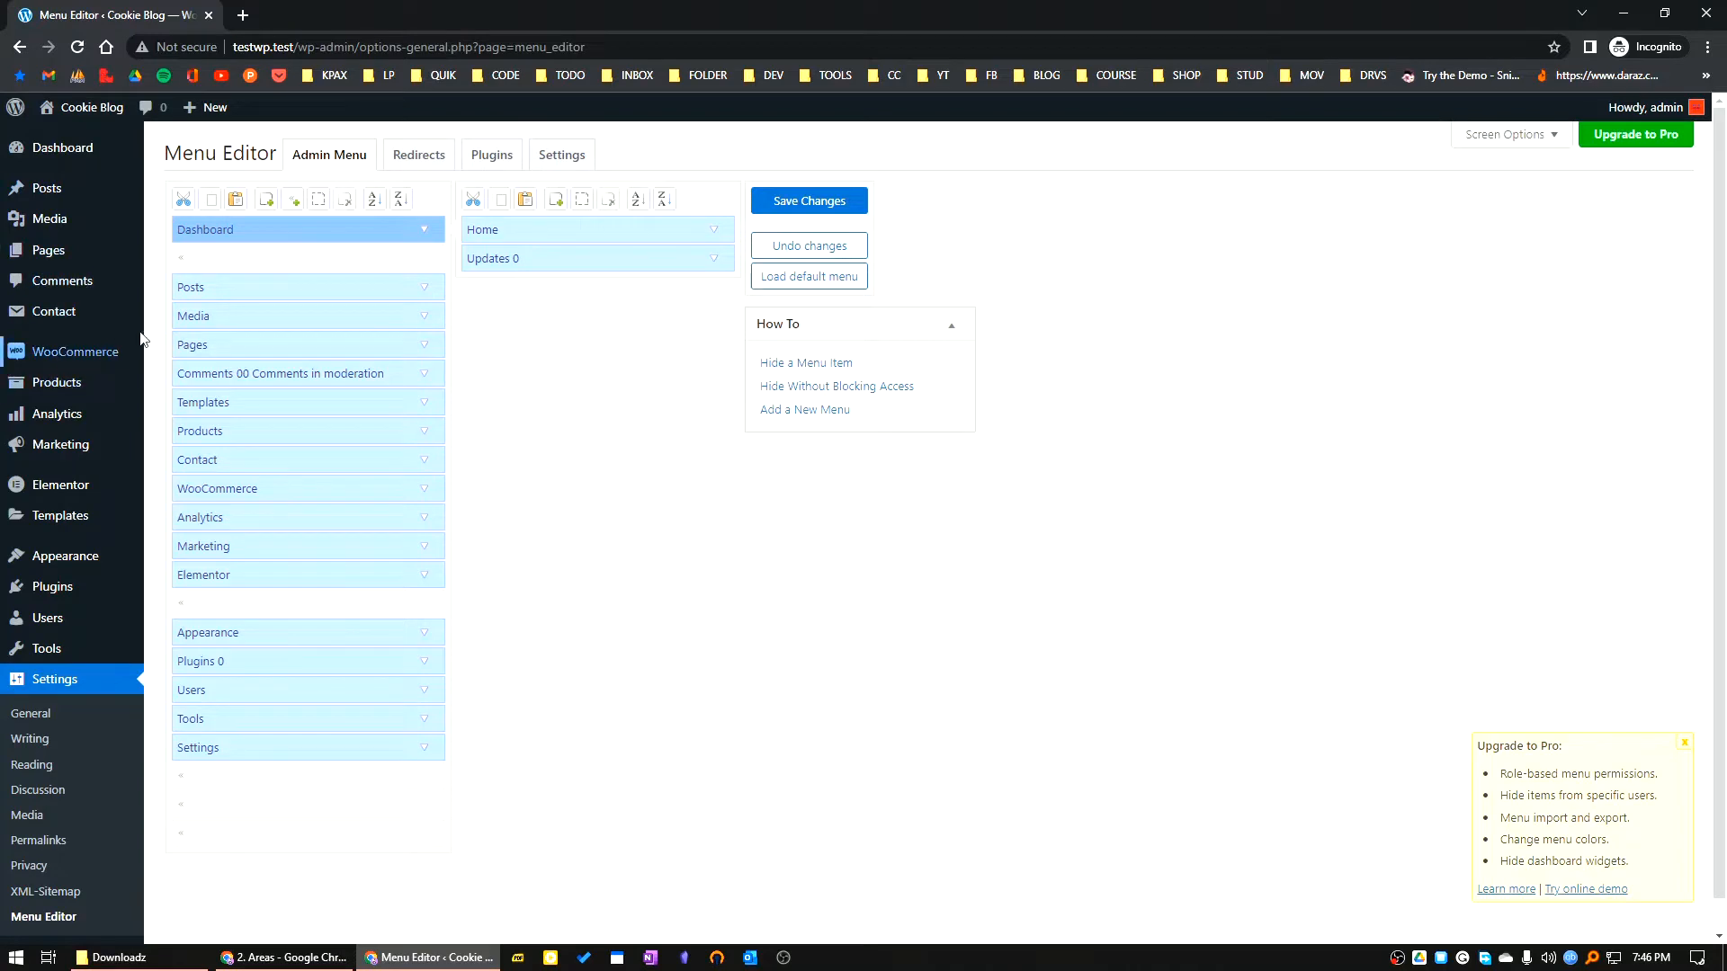
mouse_move(509, 305)
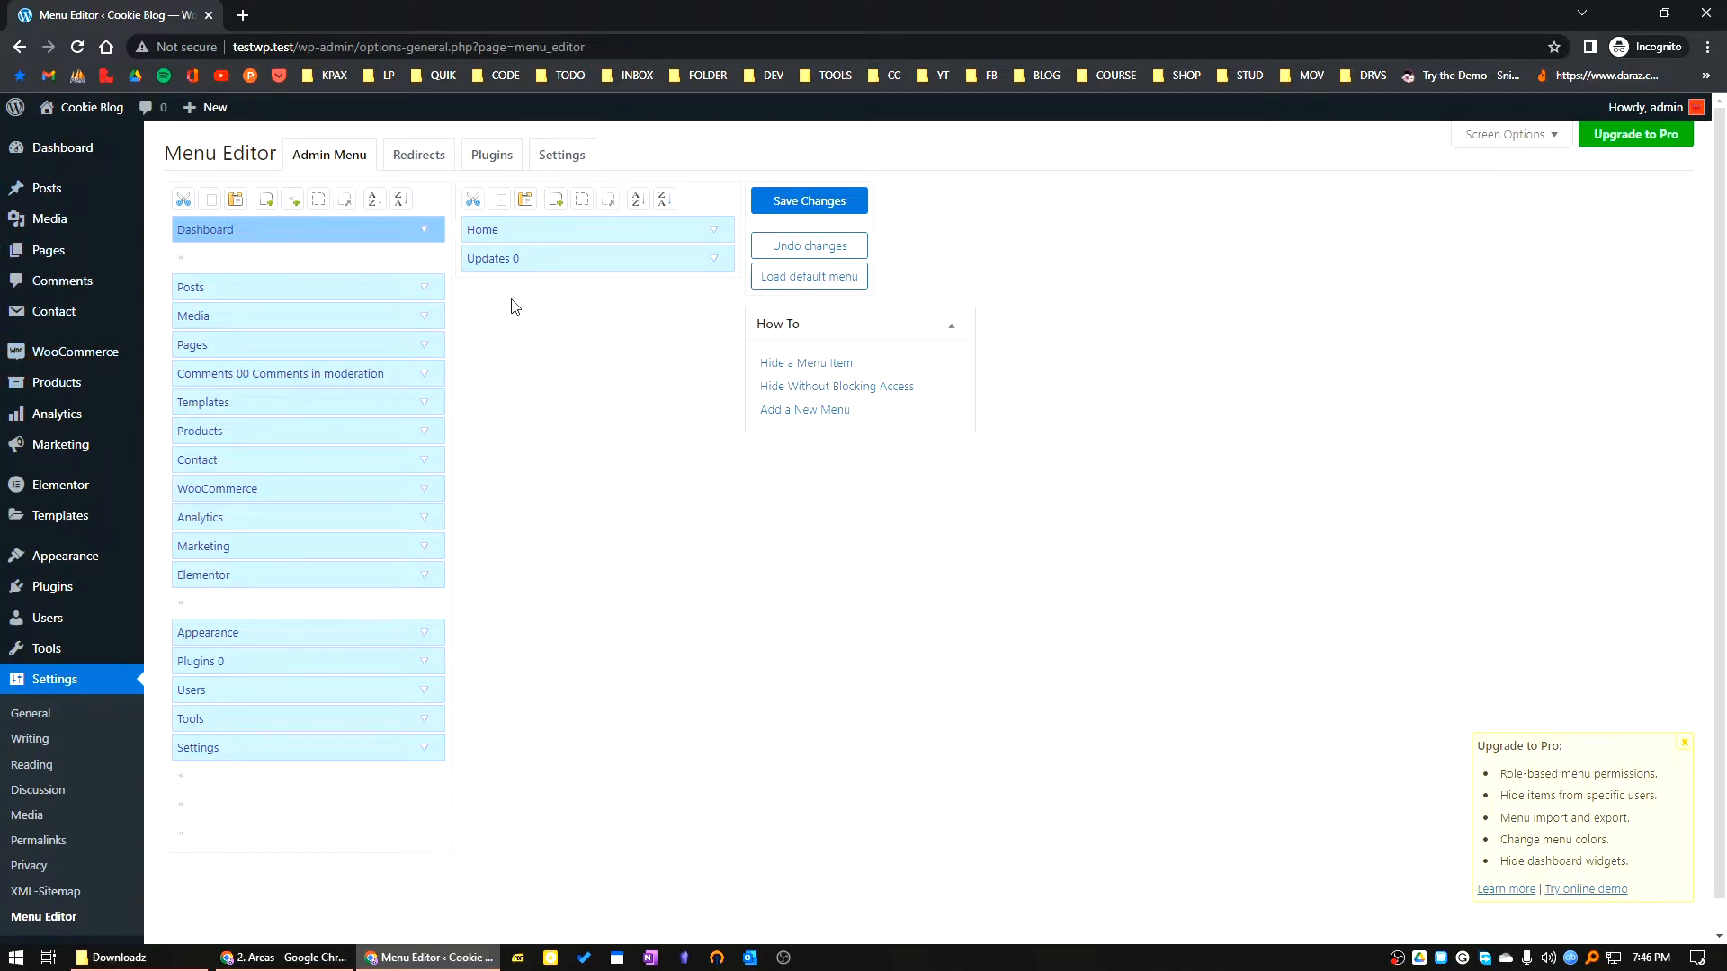
mouse_move(254, 347)
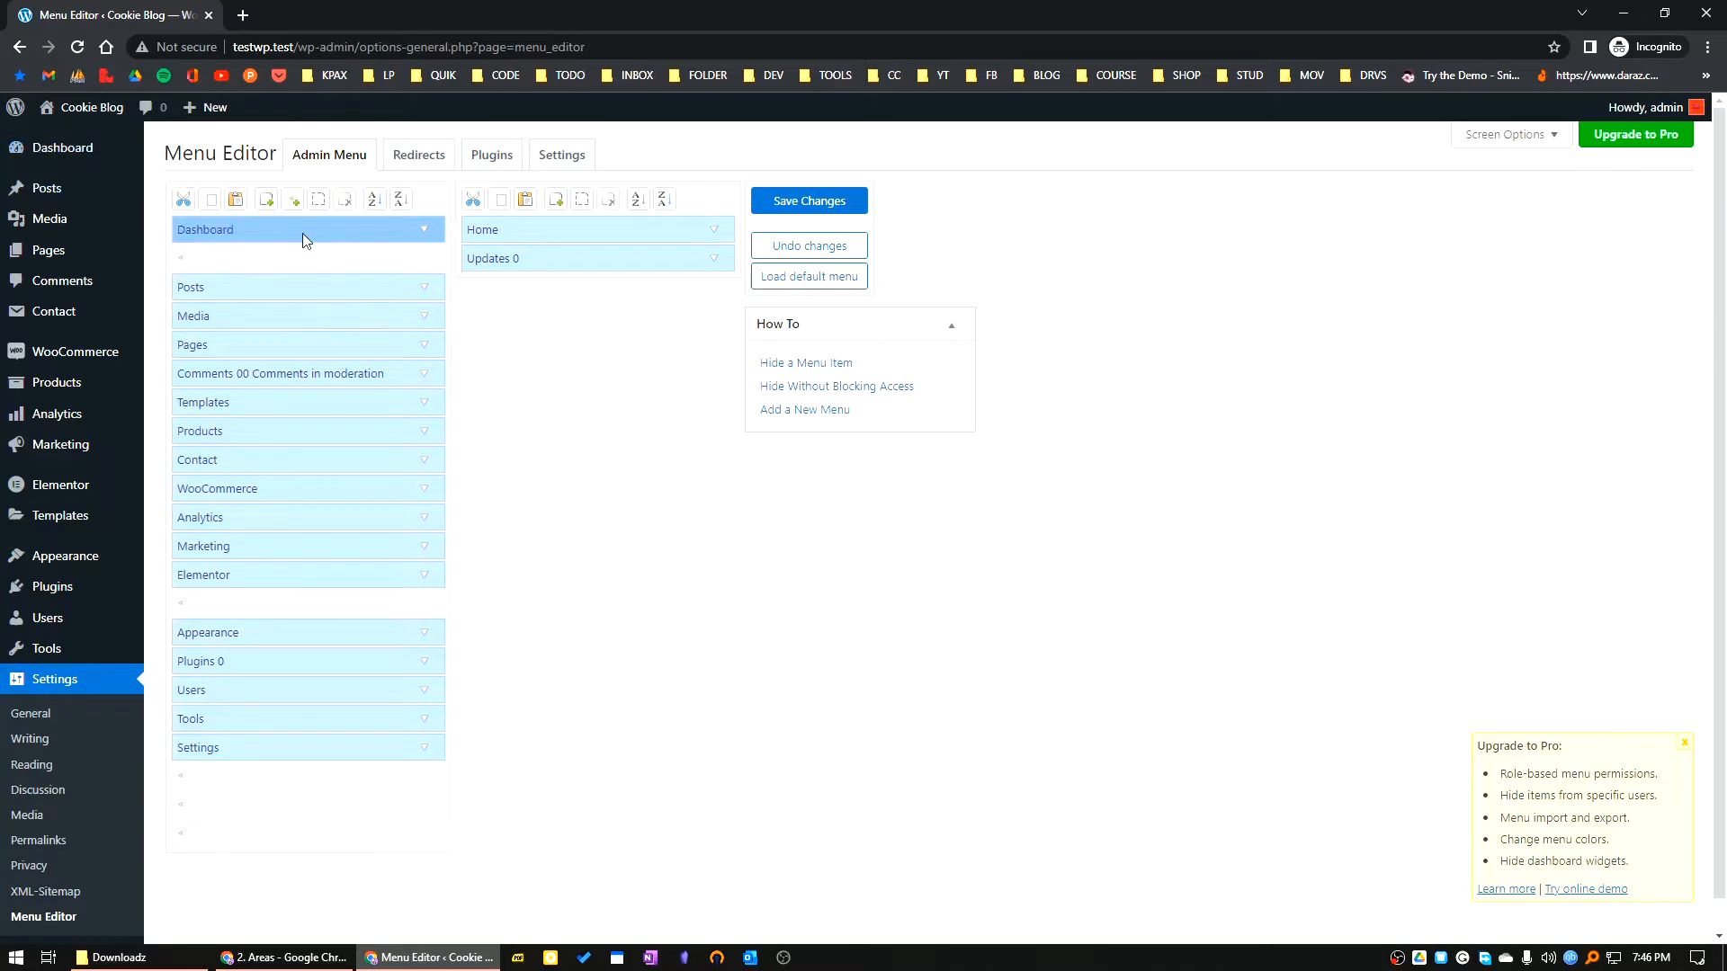
mouse_move(61, 146)
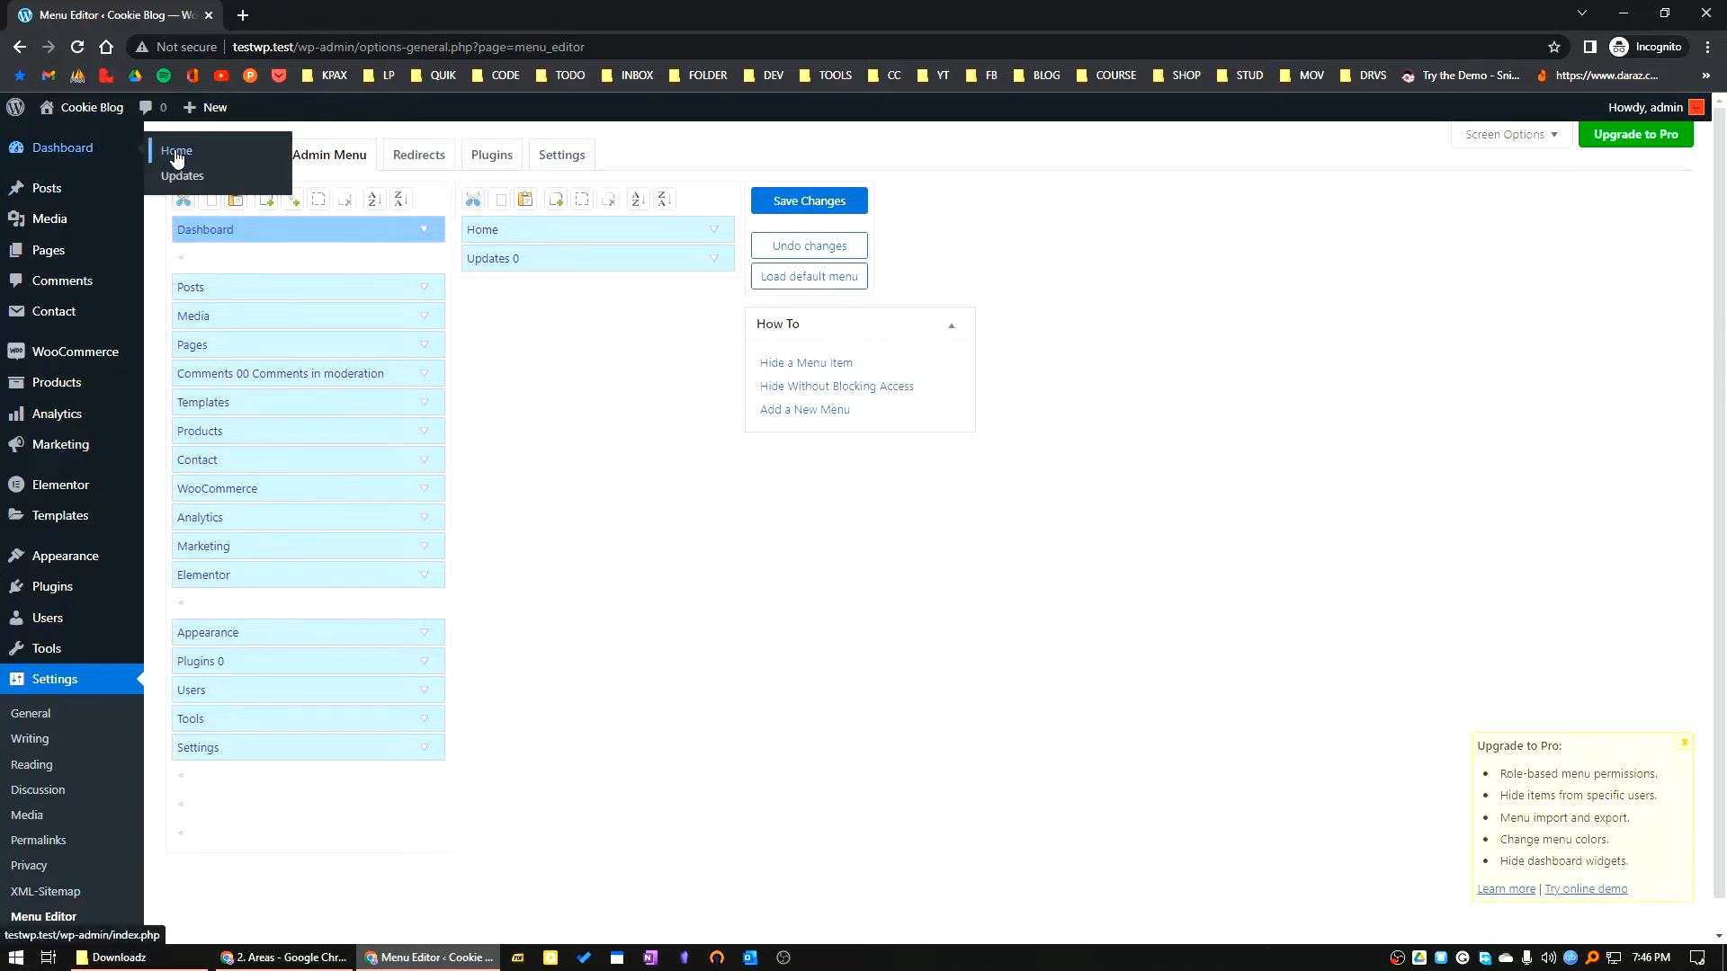
mouse_move(49, 212)
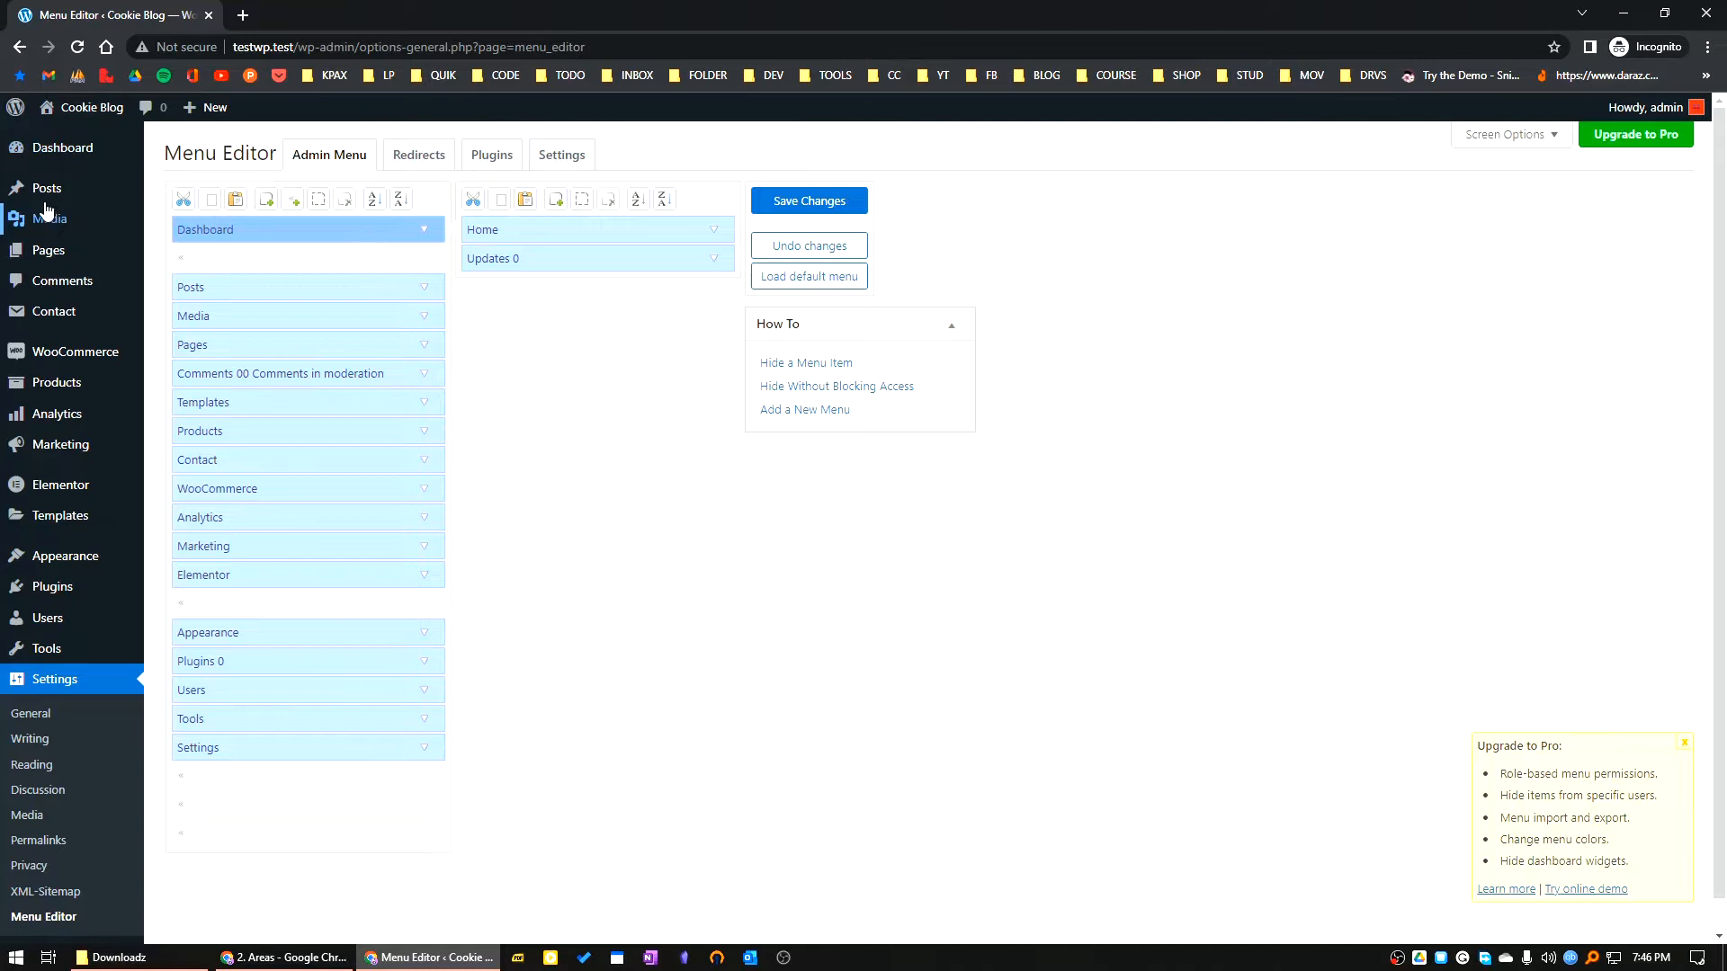
mouse_move(46, 187)
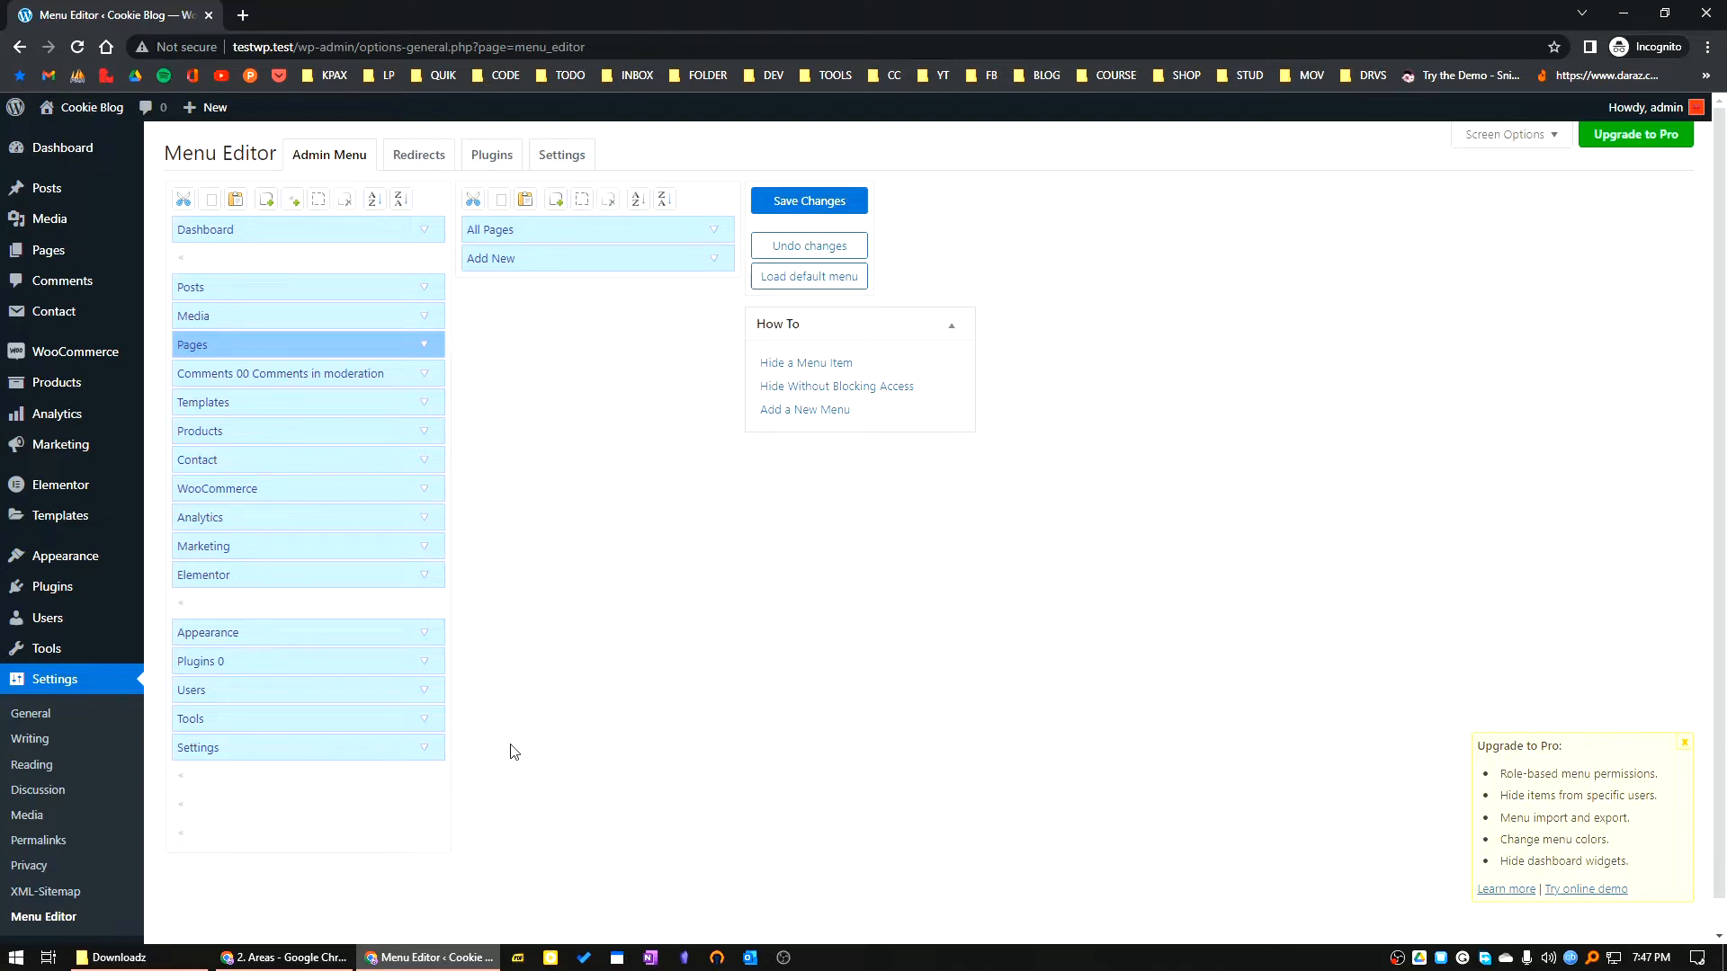
mouse_move(241, 646)
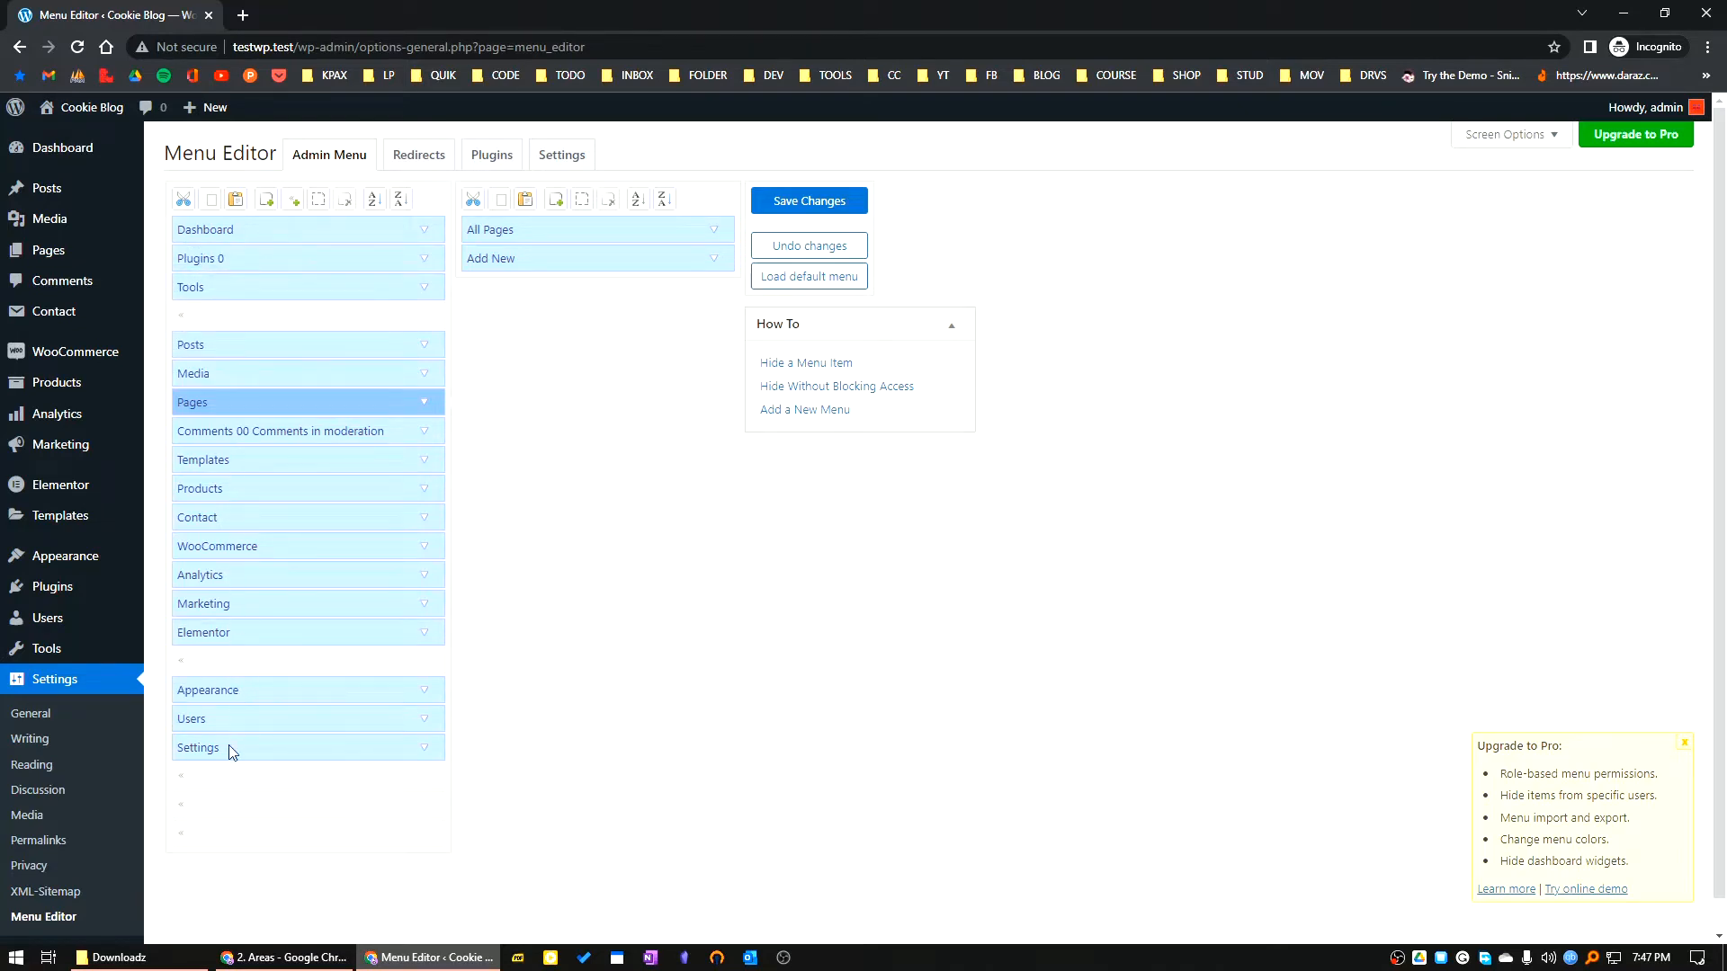
- Move Settings, Users and Elementor up, add a divider before WooCommerce, and save the menu
left_click_drag(197, 746, 198, 317)
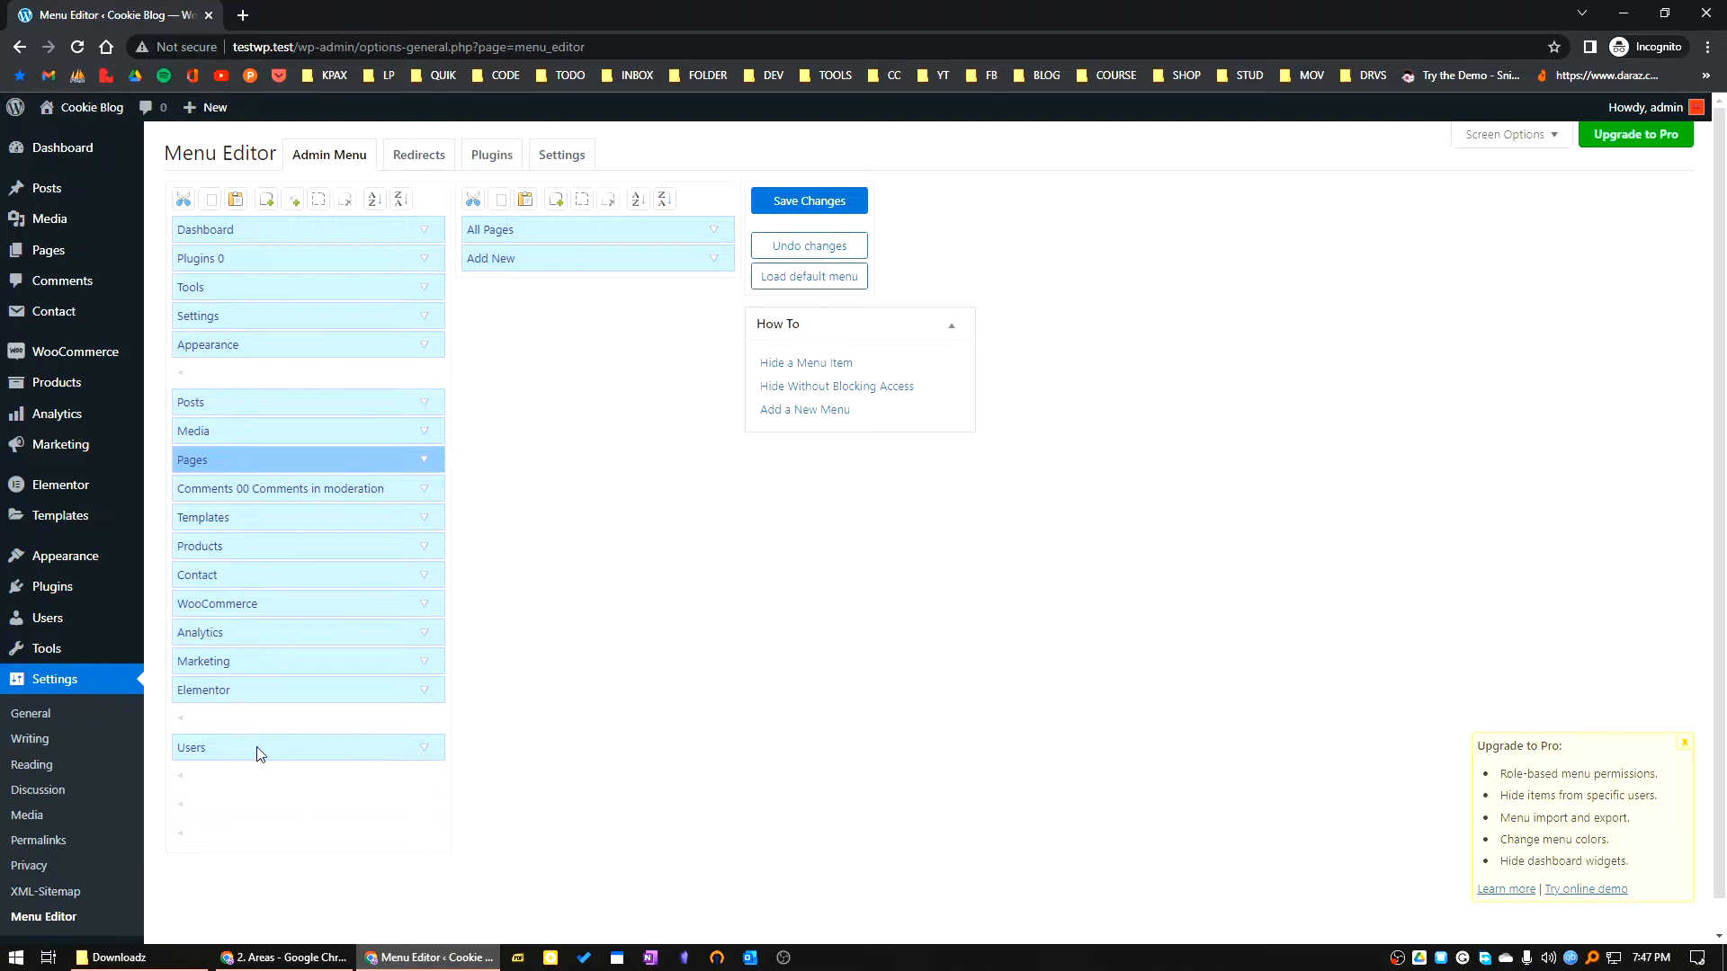
left_click_drag(255, 747, 264, 381)
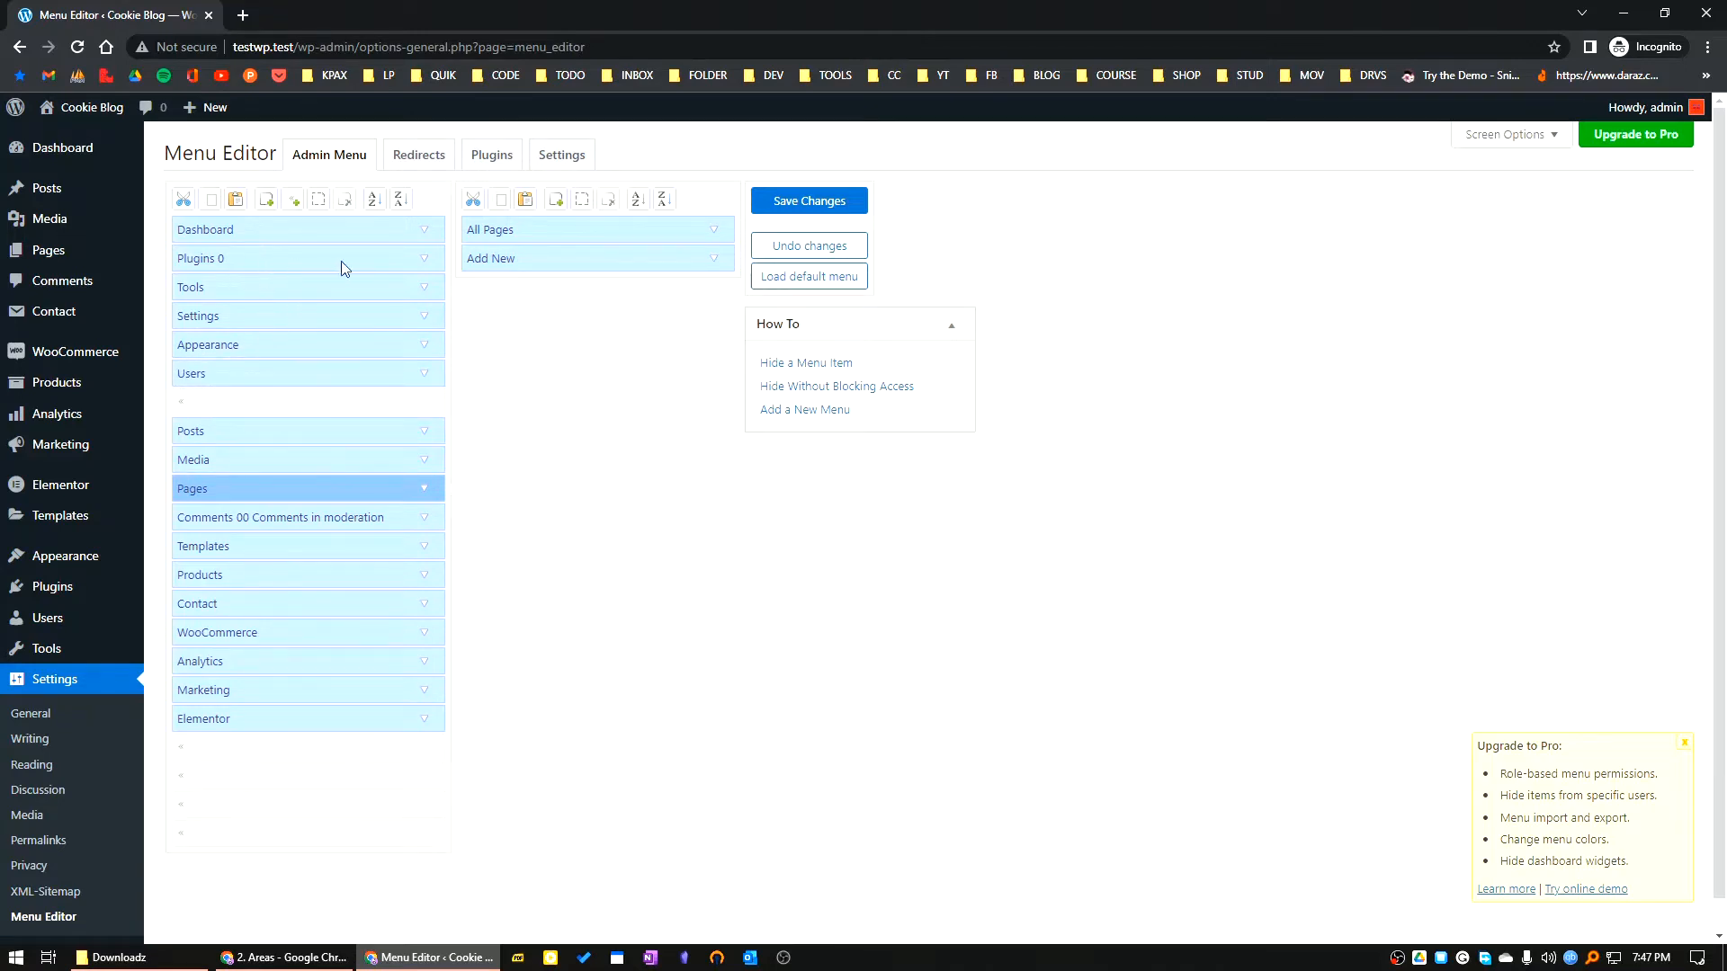
mouse_move(283, 674)
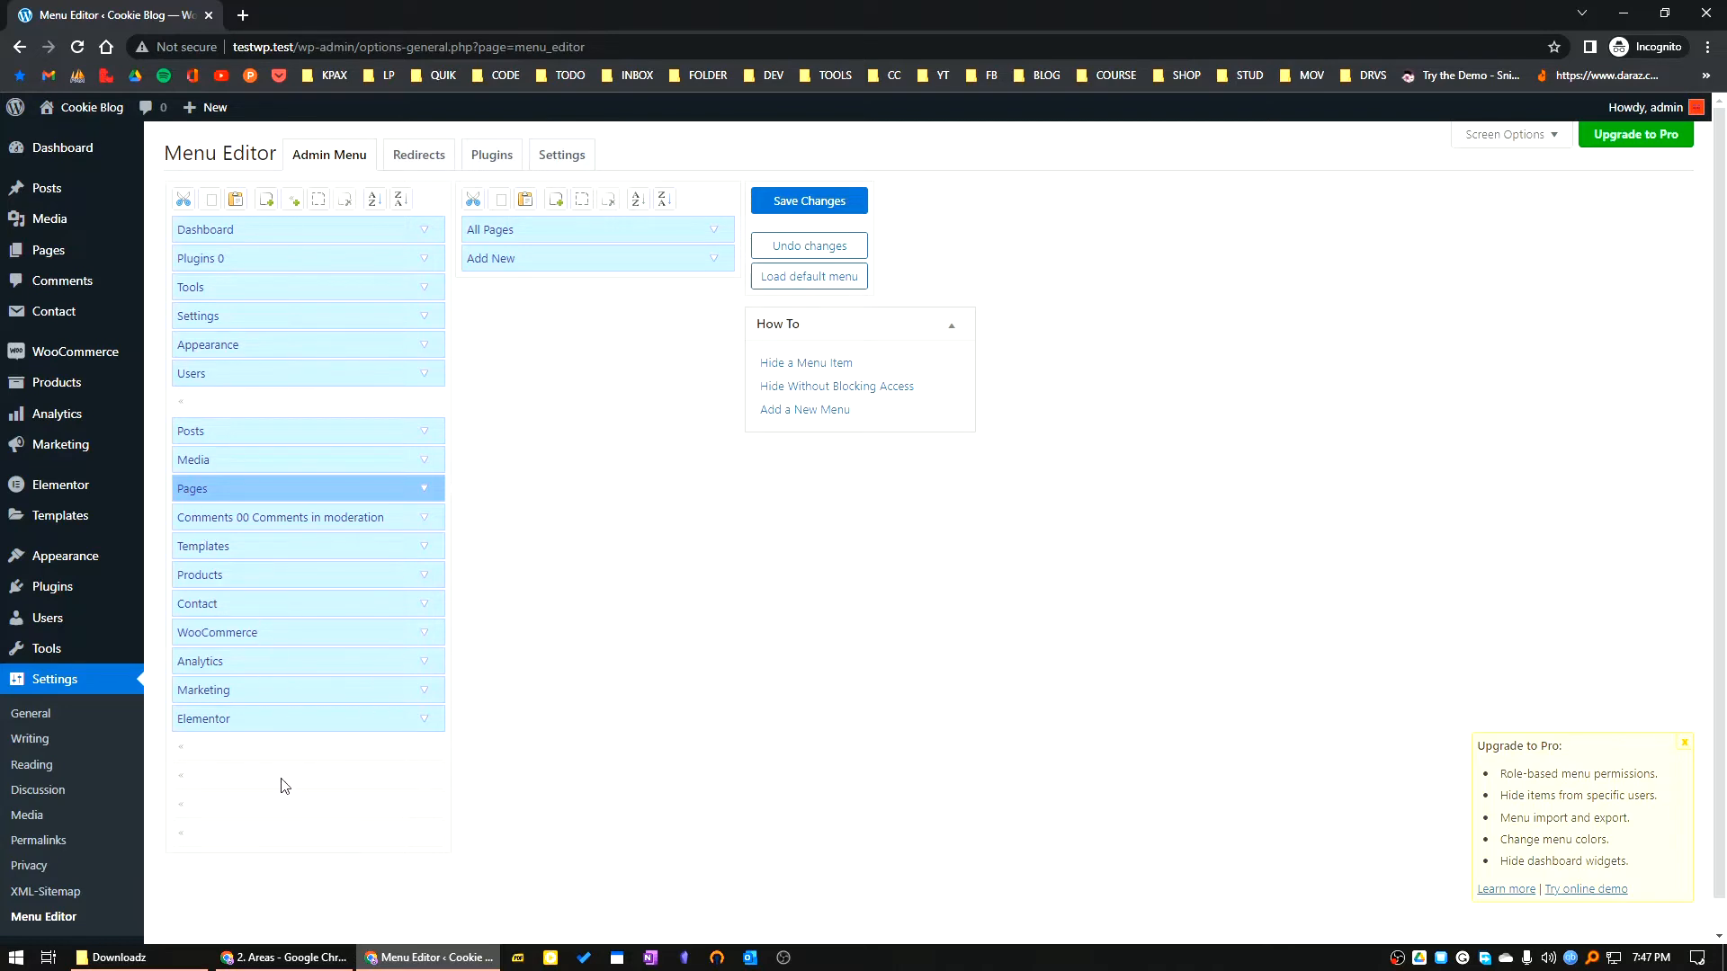
mouse_move(224, 741)
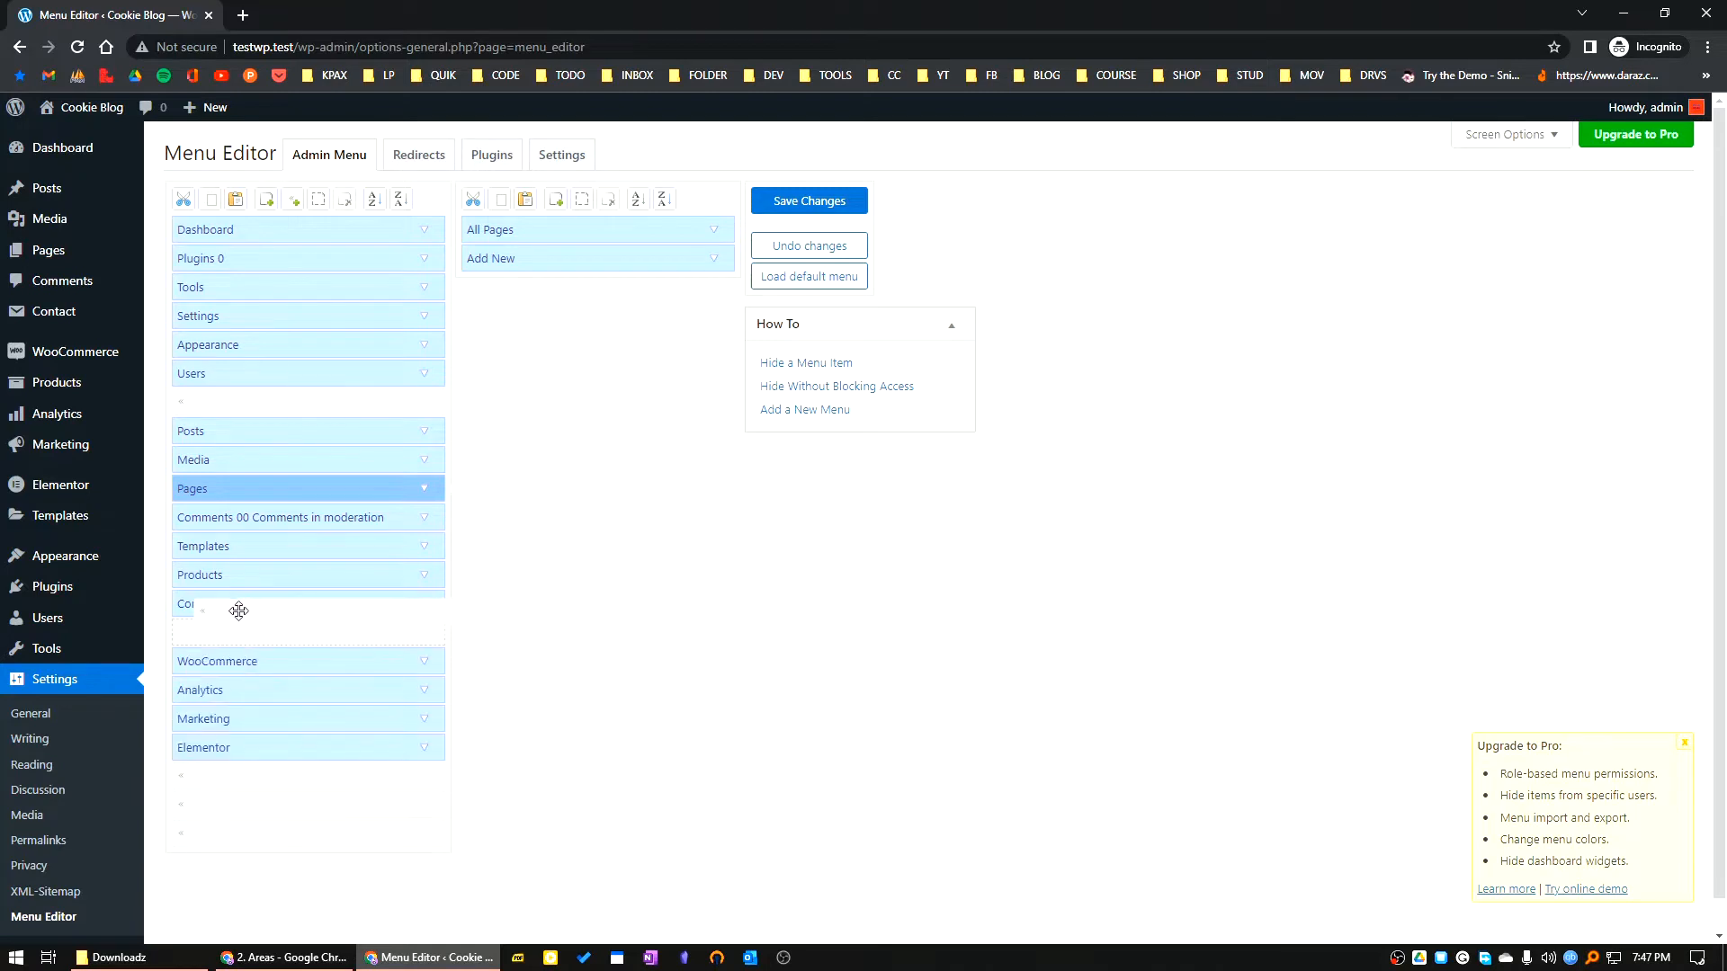
left_click_drag(239, 612, 198, 605)
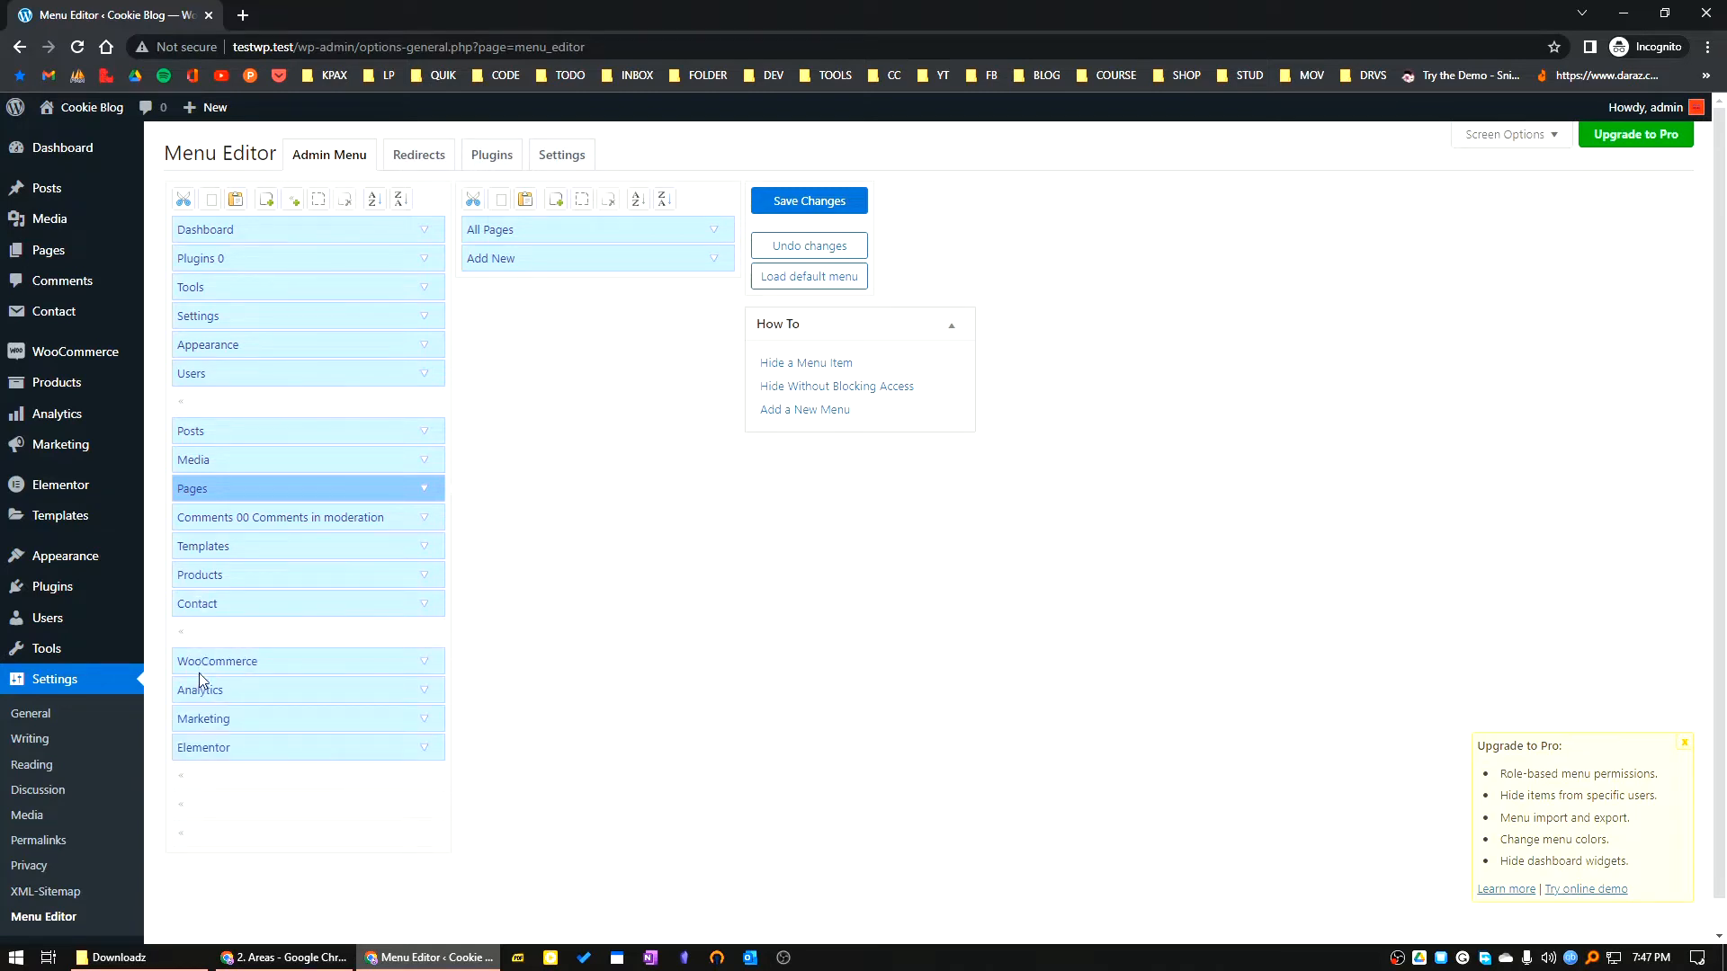
mouse_move(232, 696)
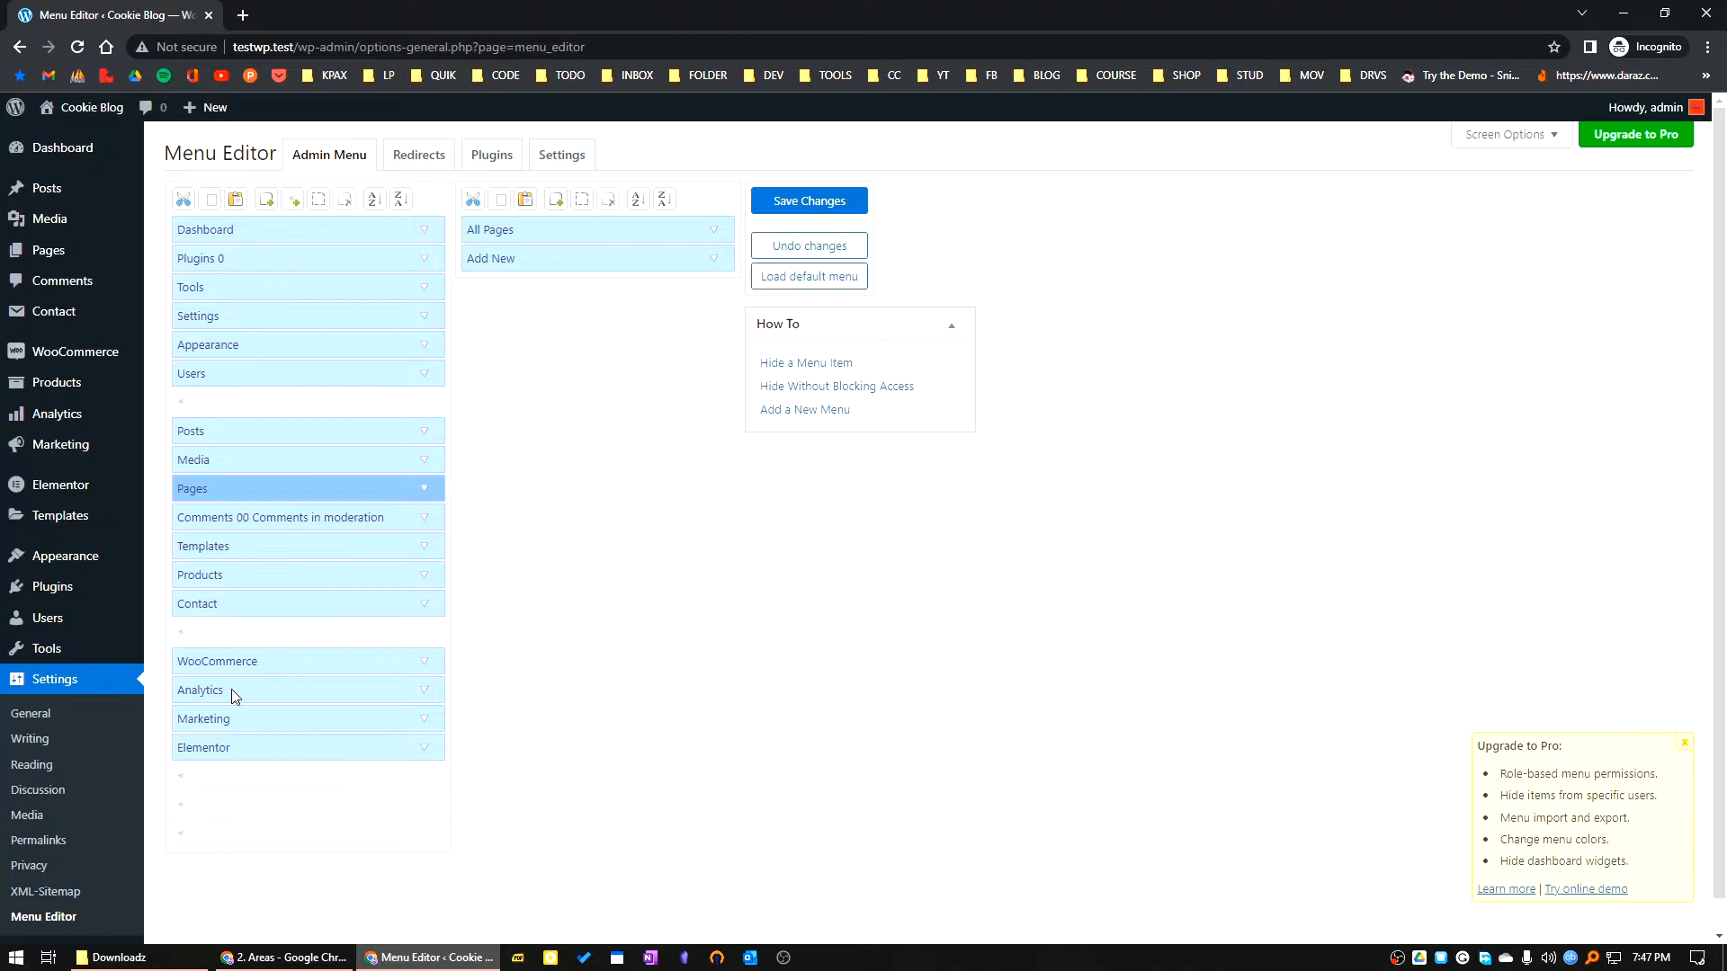
mouse_move(248, 610)
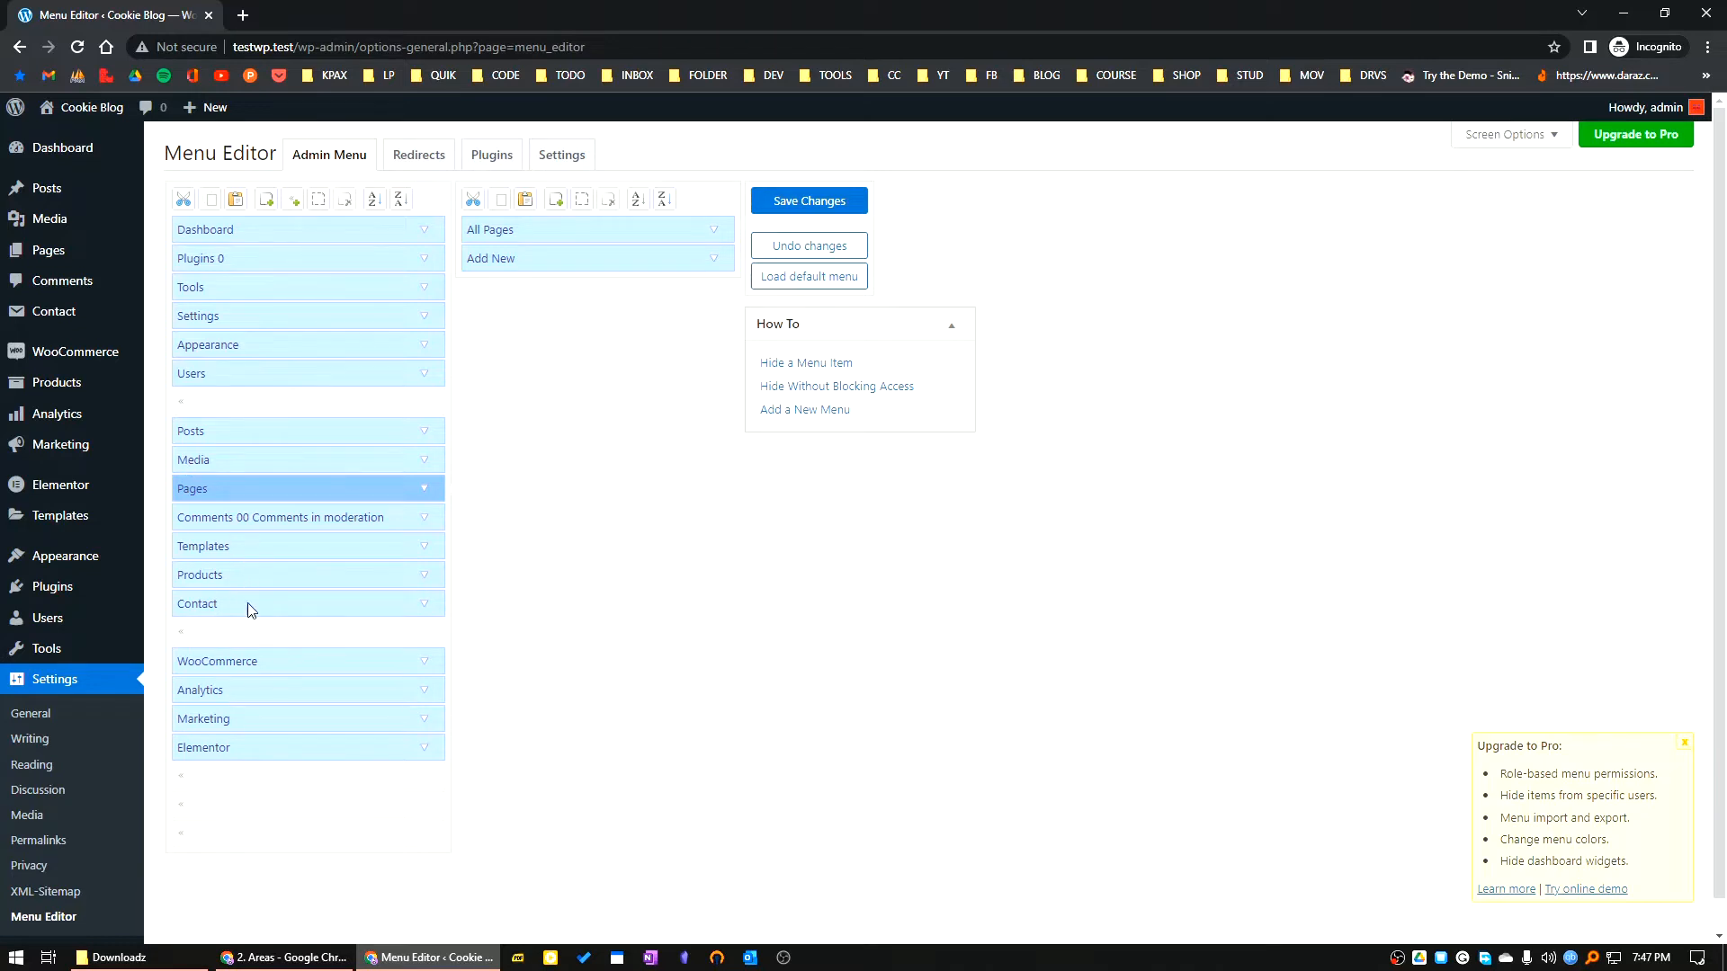
left_click_drag(200, 574, 234, 740)
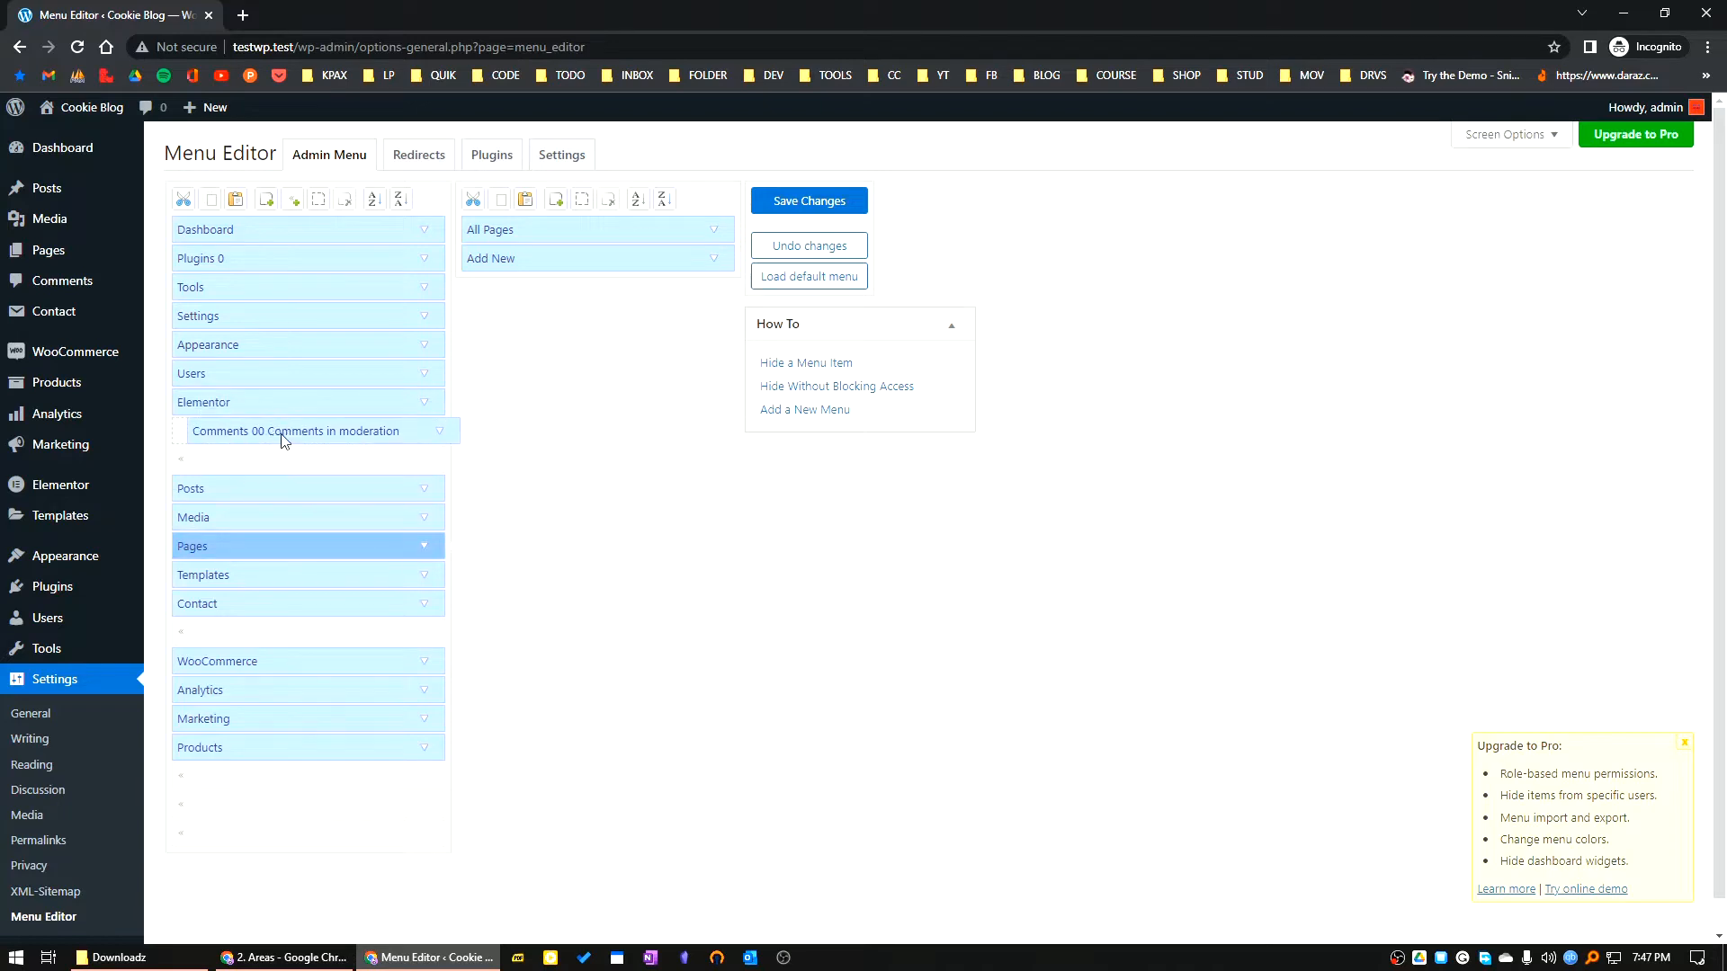
mouse_move(211, 529)
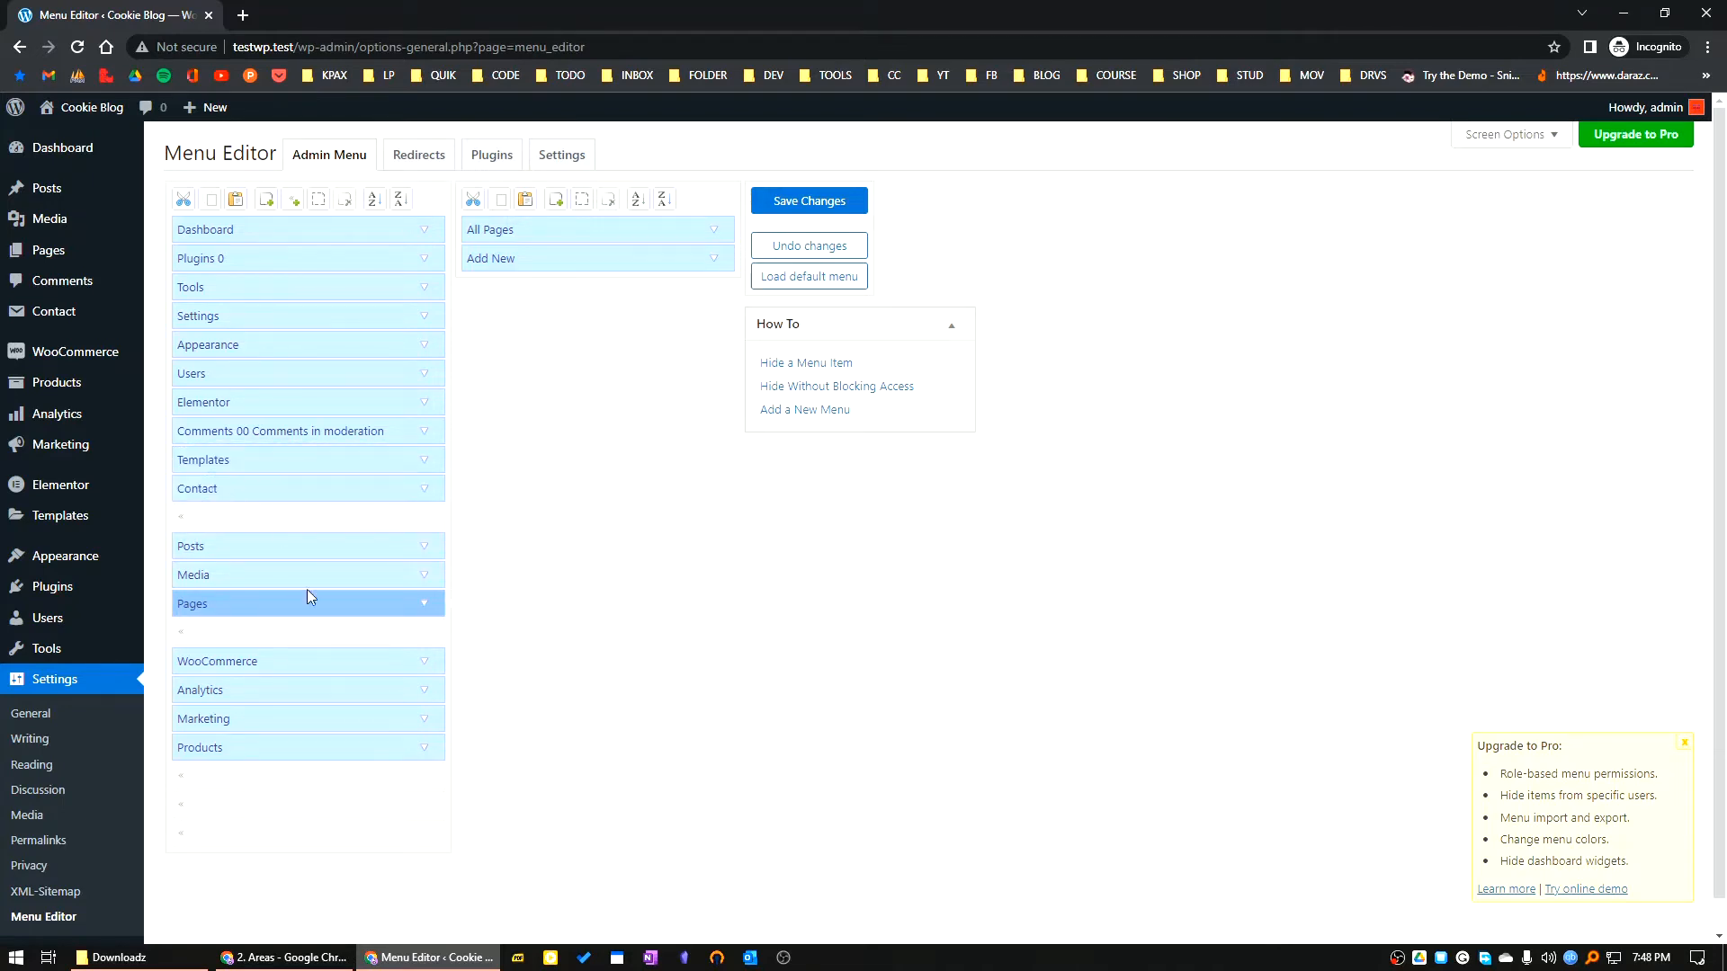
mouse_move(275, 674)
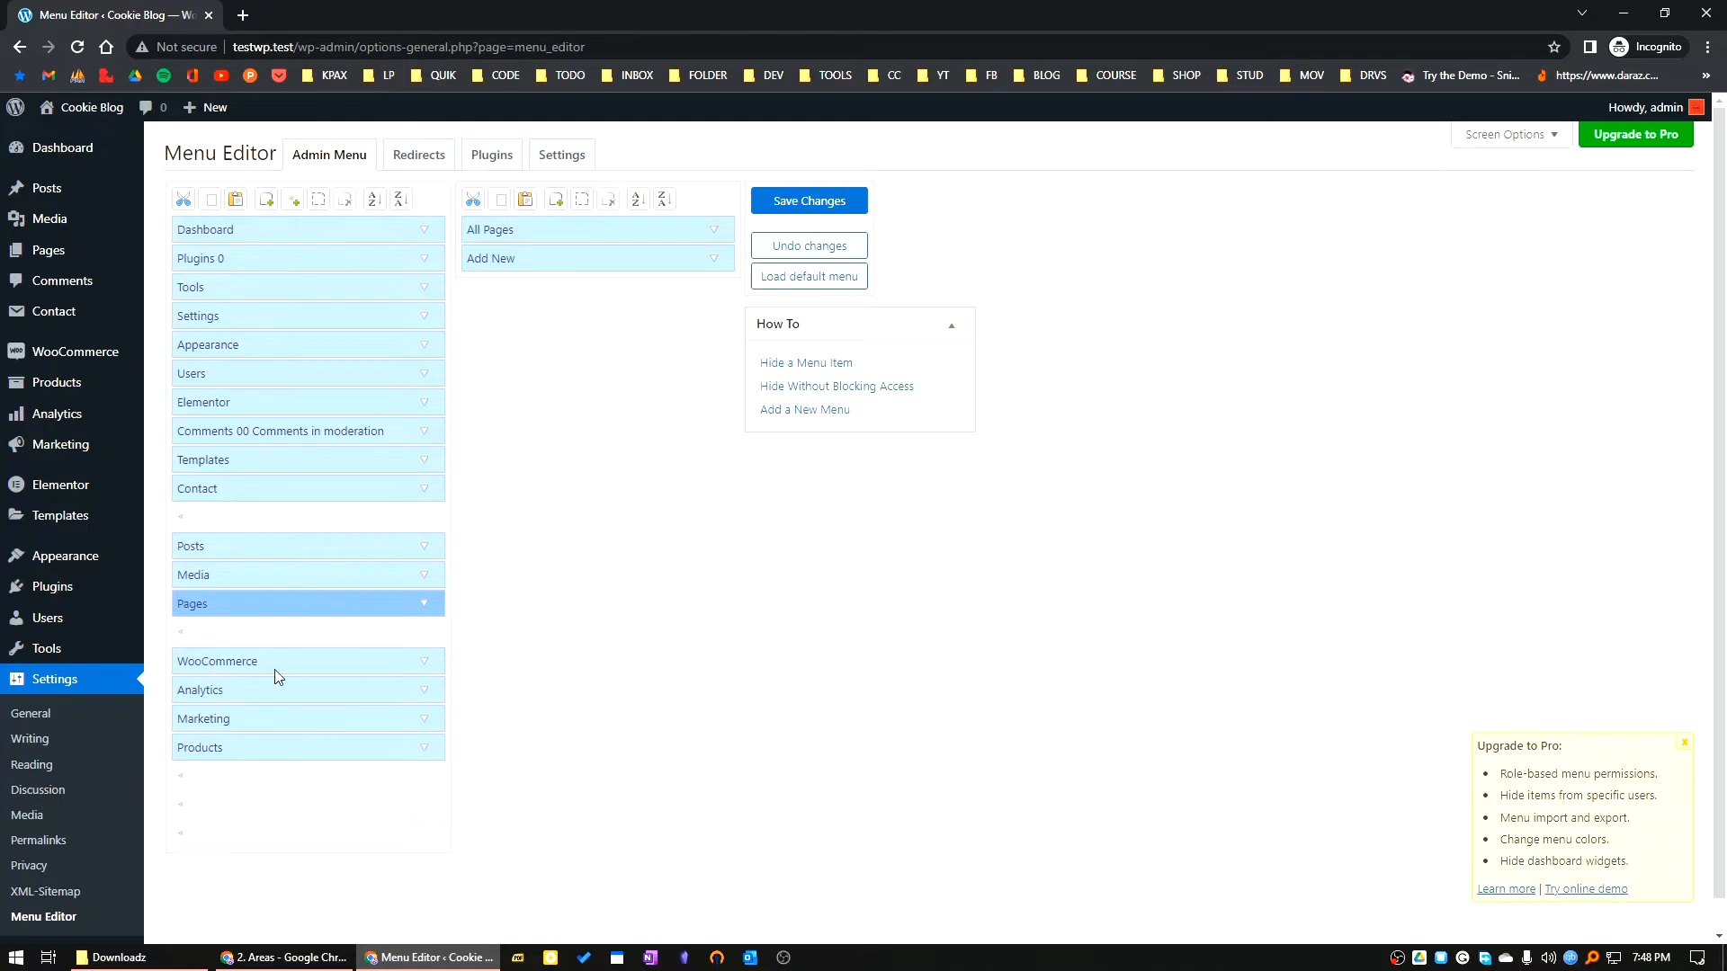
mouse_move(217, 597)
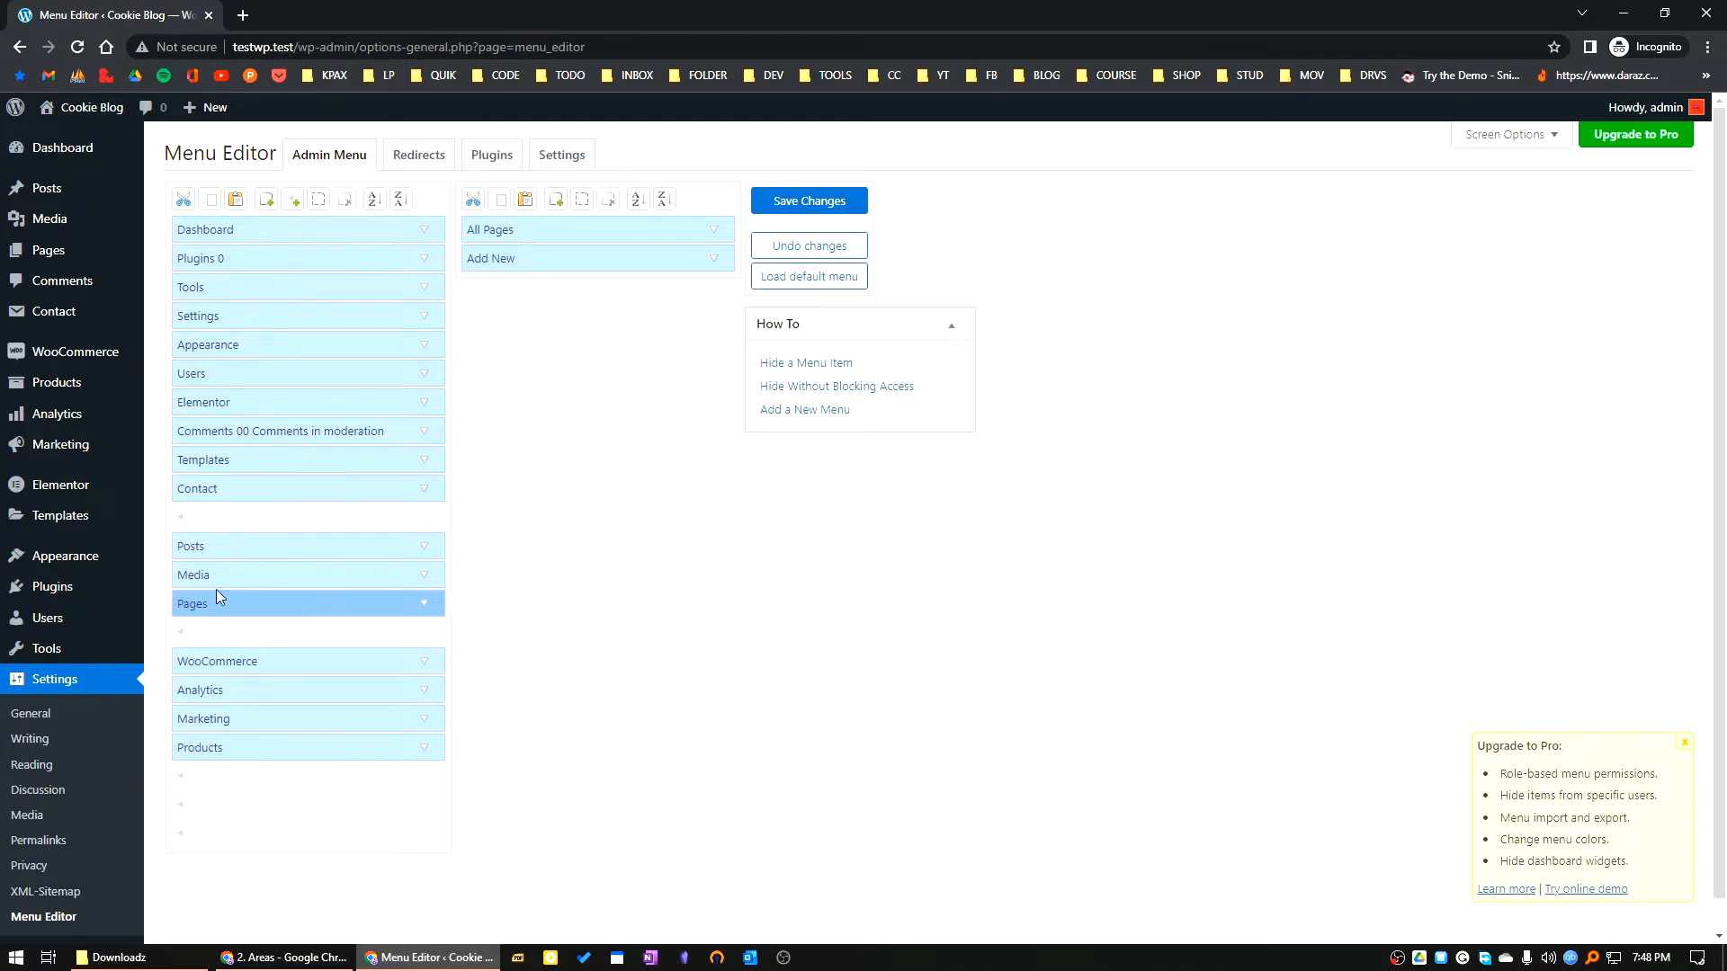
mouse_move(320, 562)
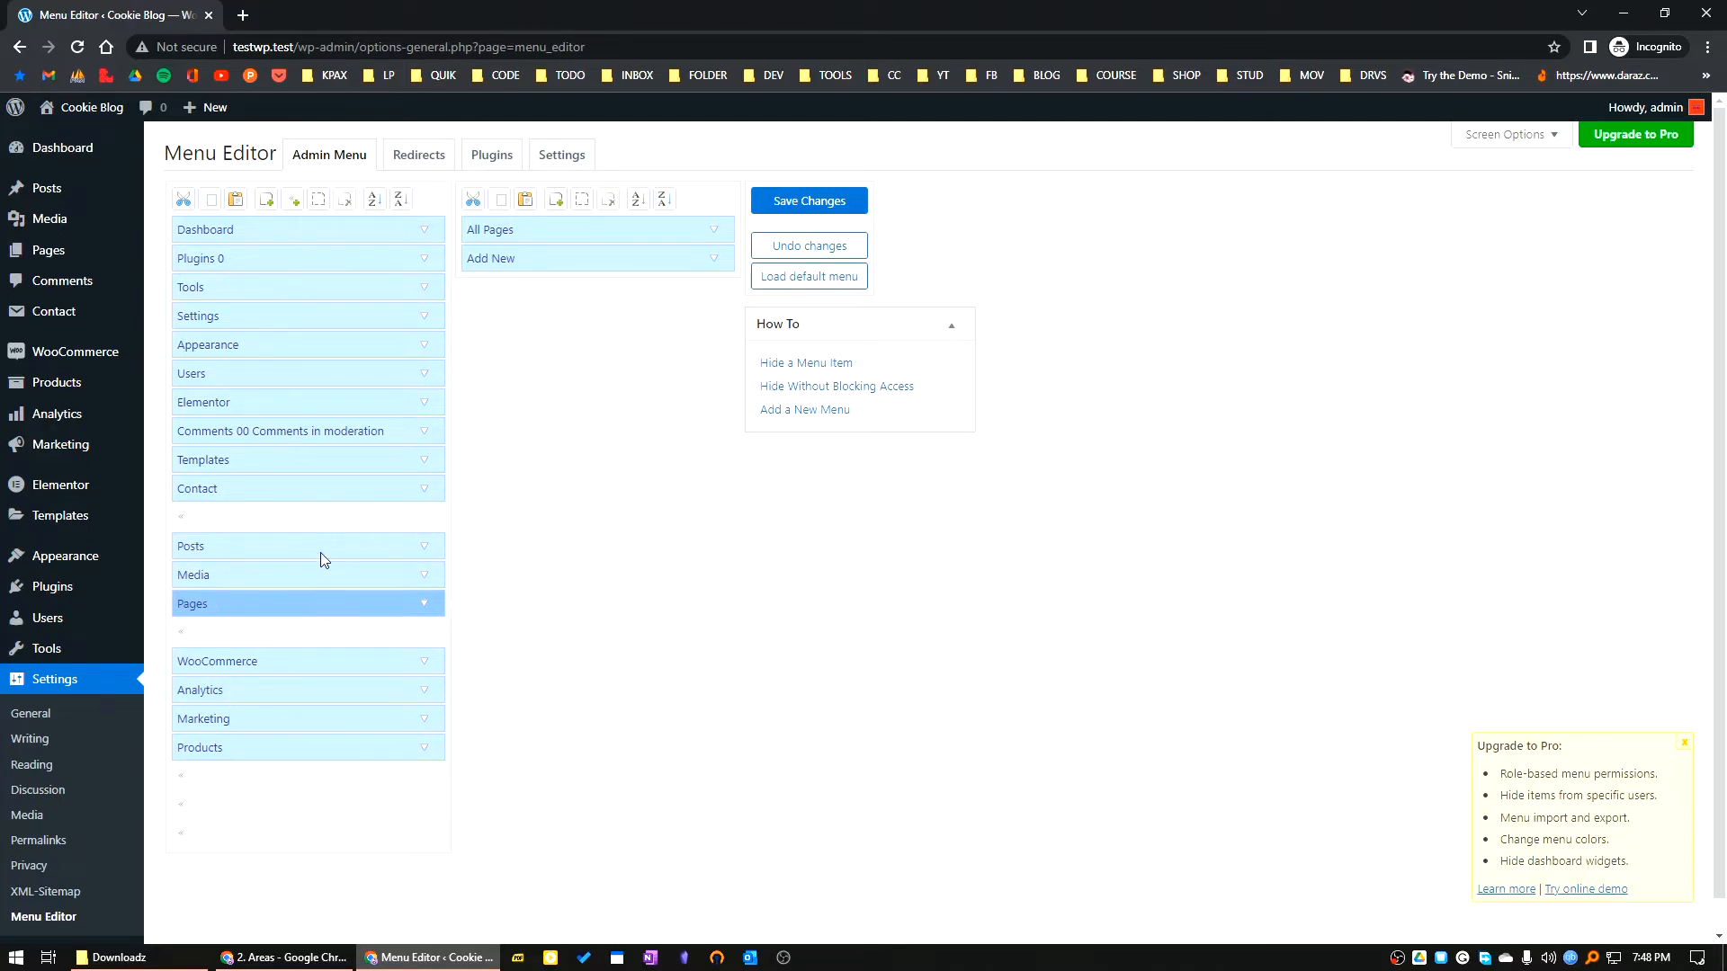
mouse_move(239, 700)
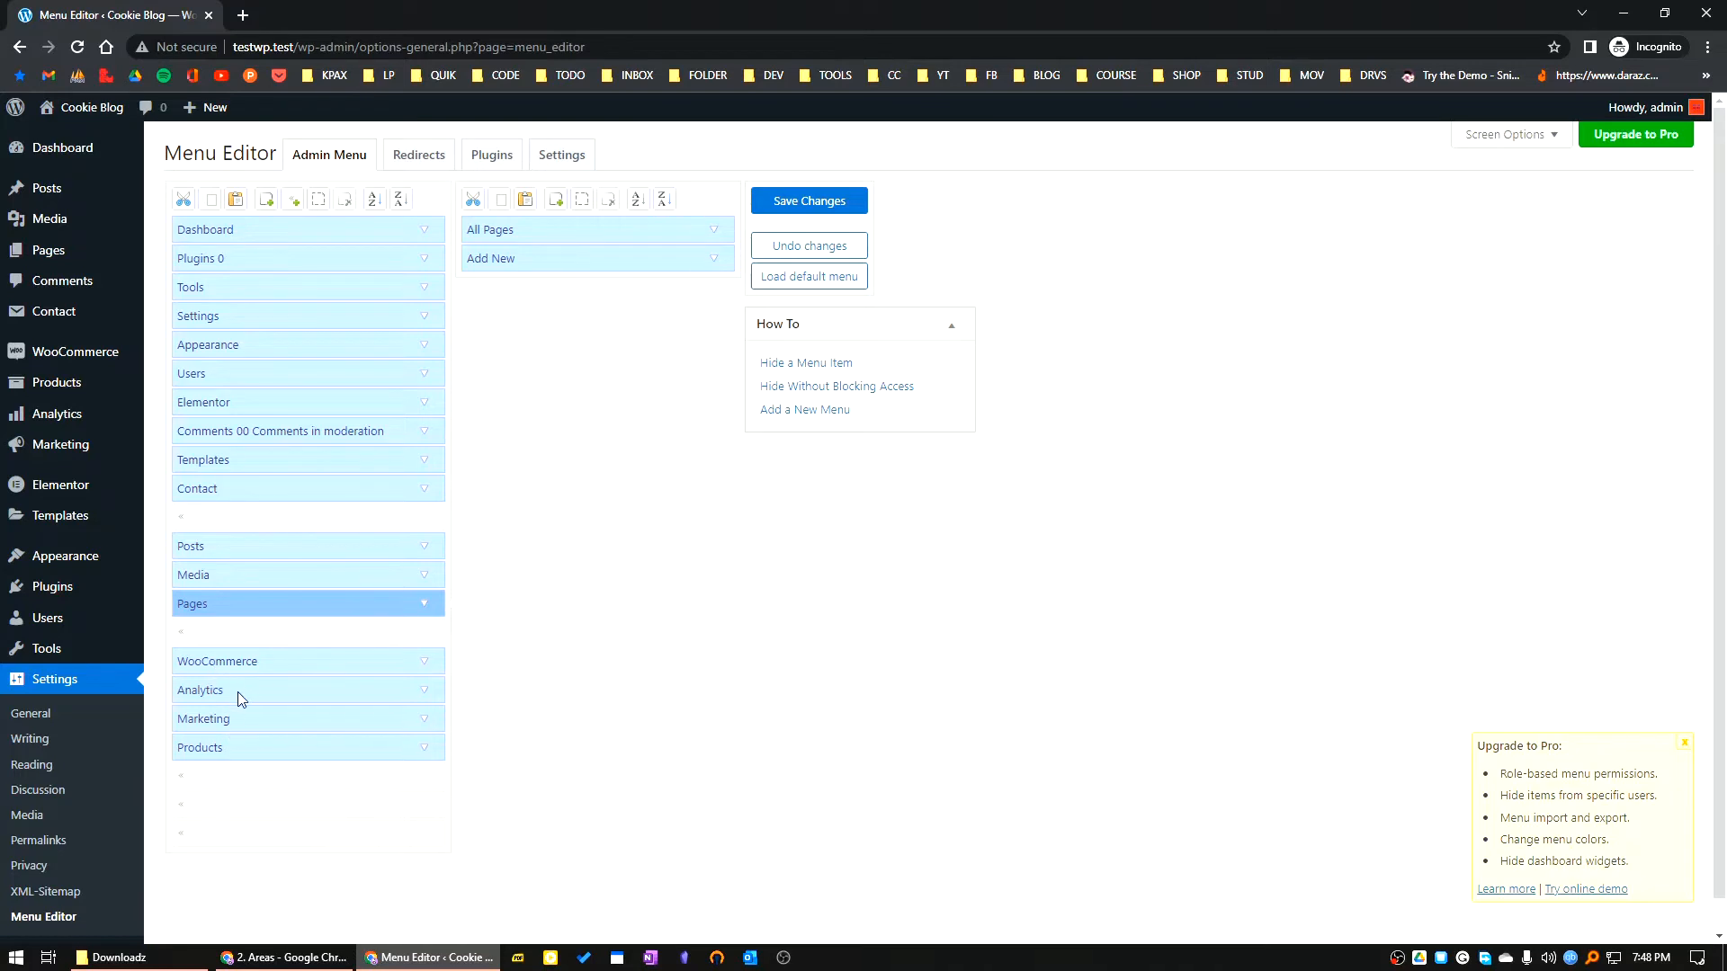
mouse_move(232, 308)
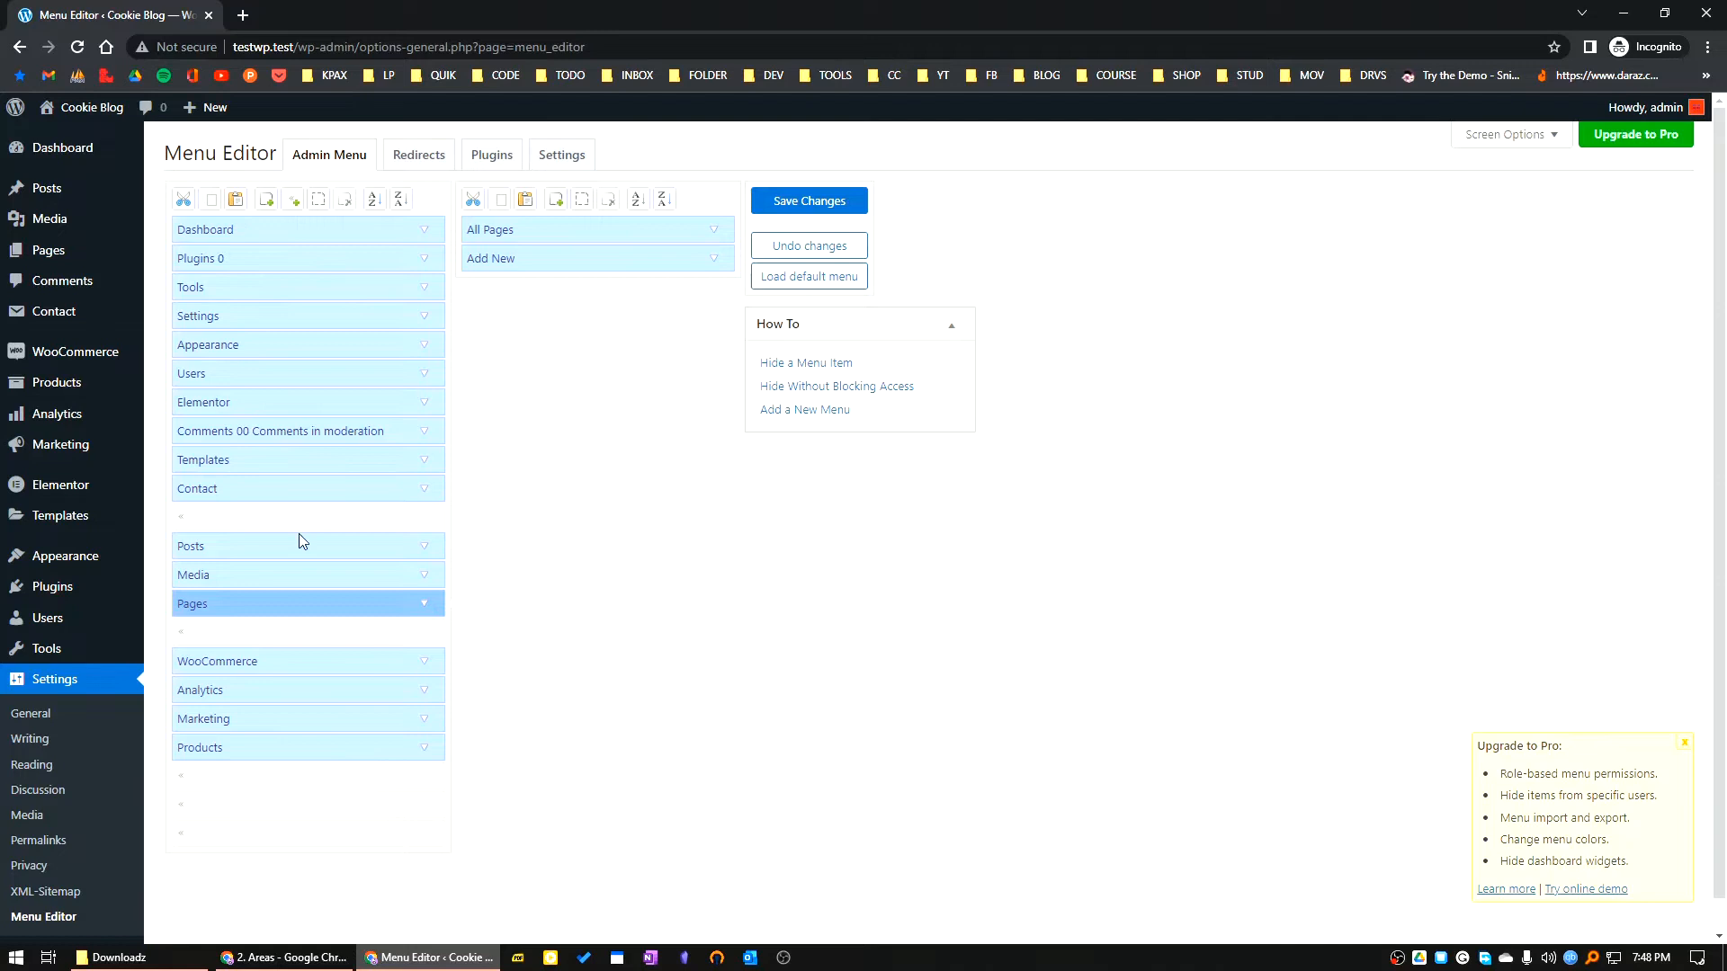
left_click(808, 199)
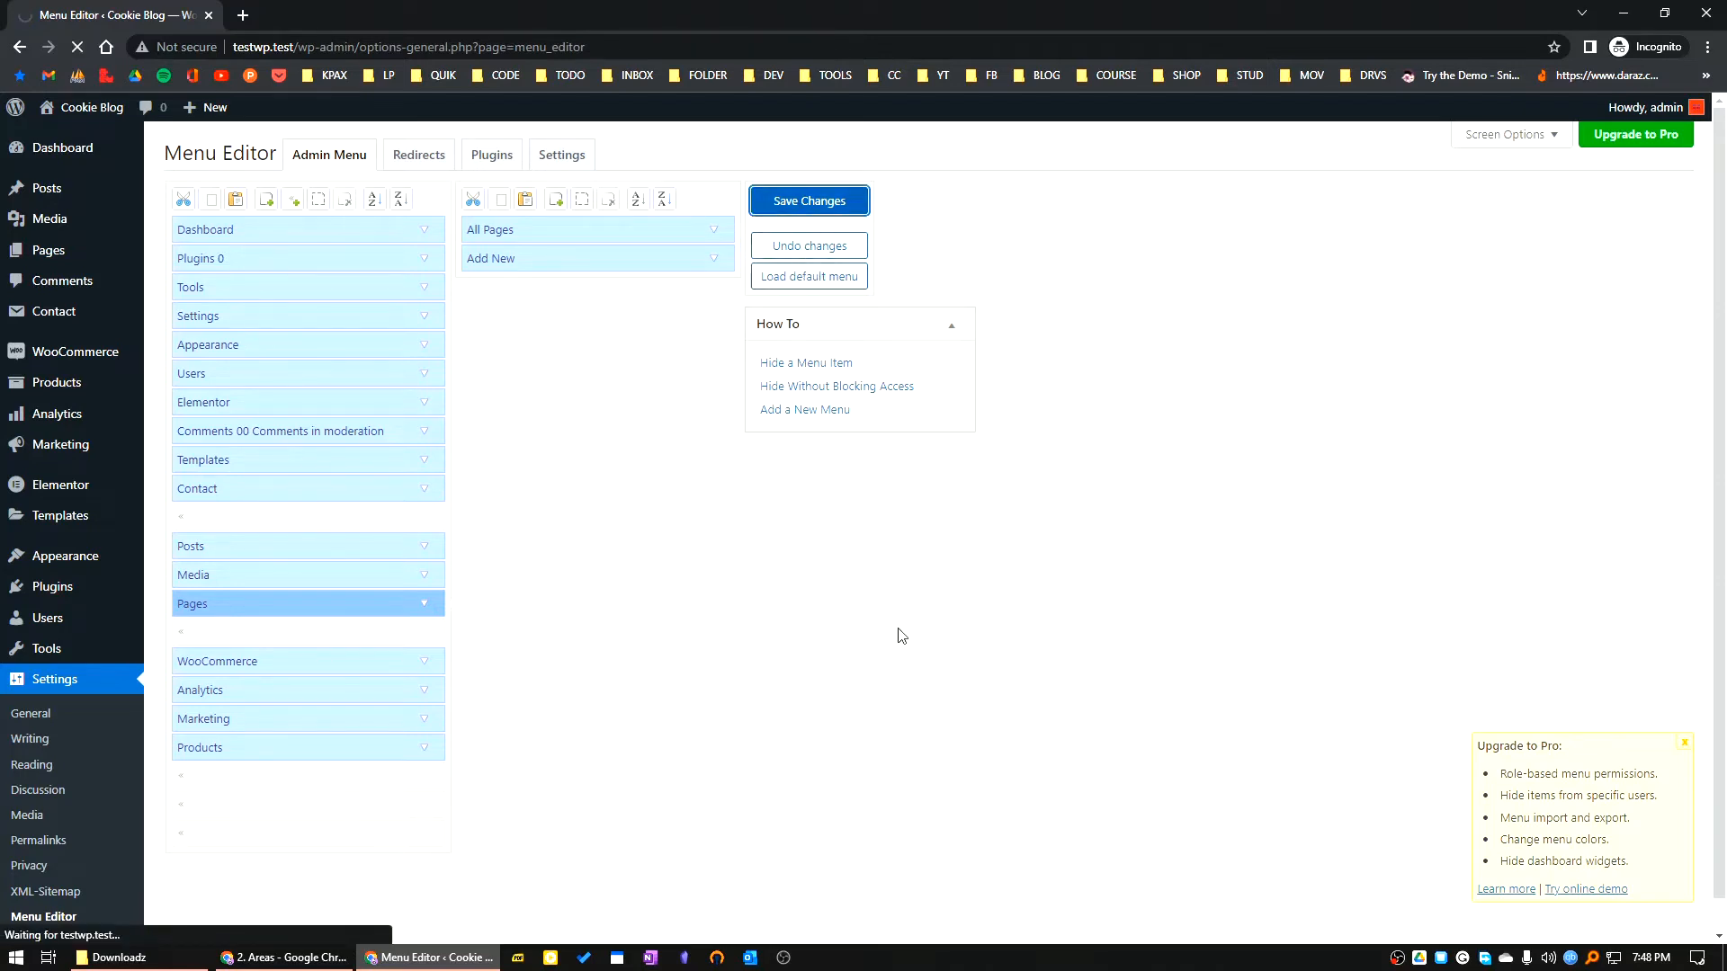
- Confirm the saved menu order and add an extra separator between menu groups
left_click(808, 199)
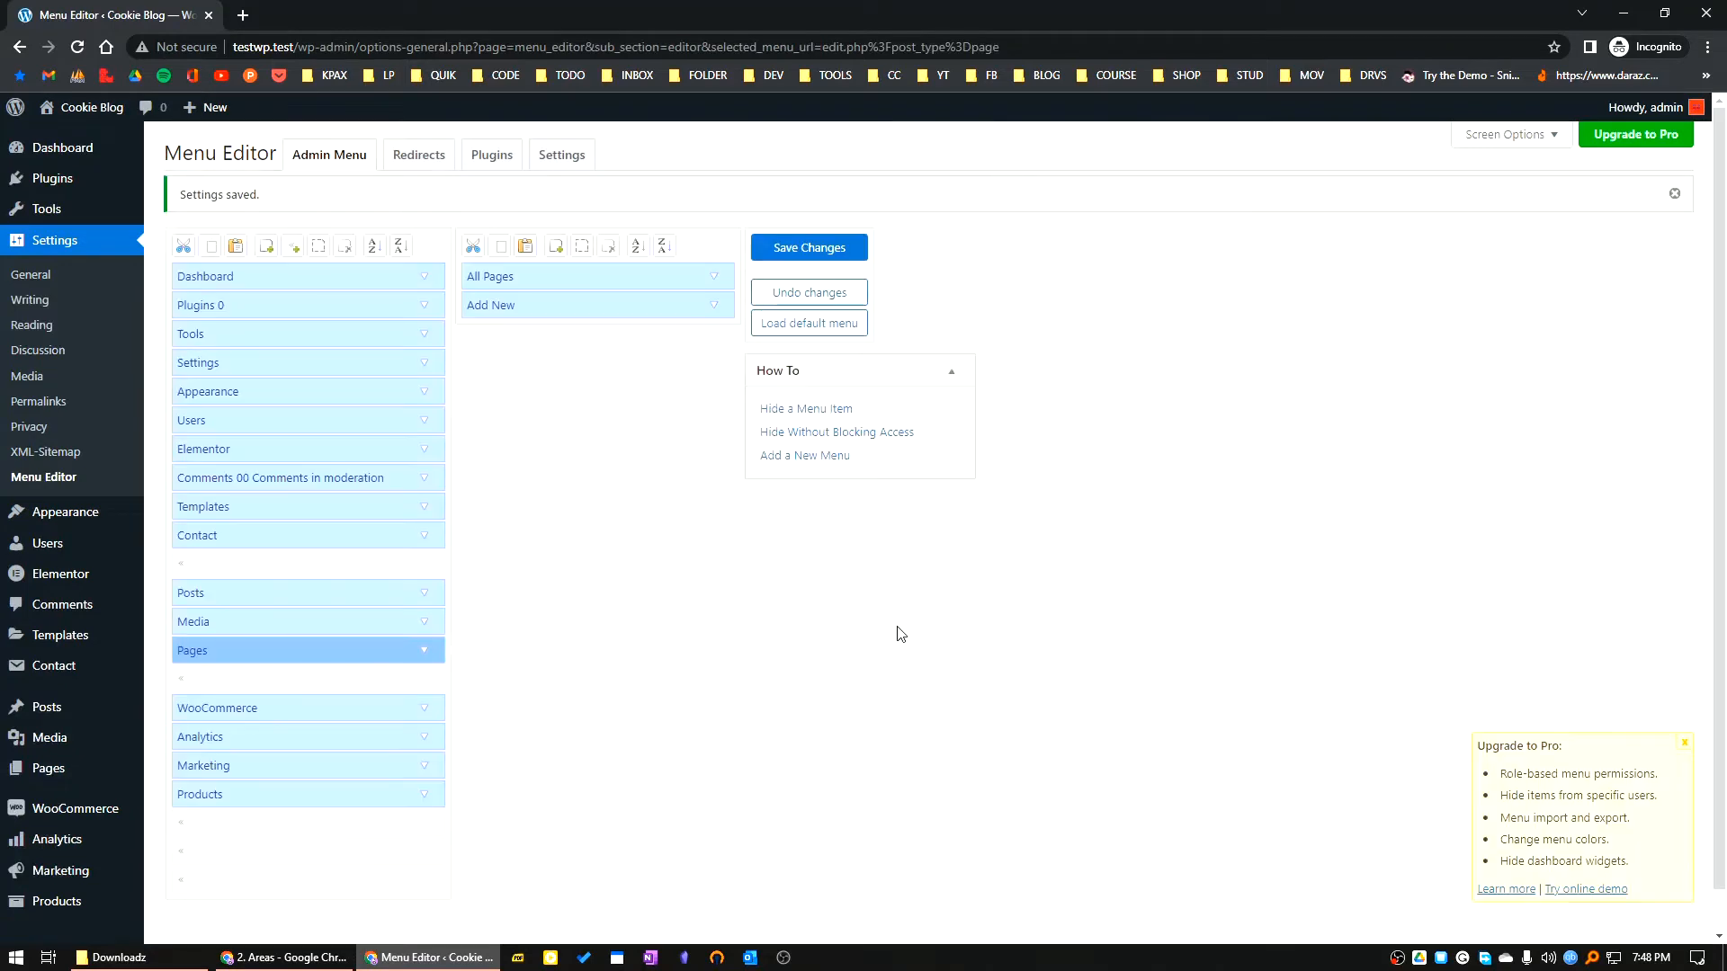
mouse_move(44, 261)
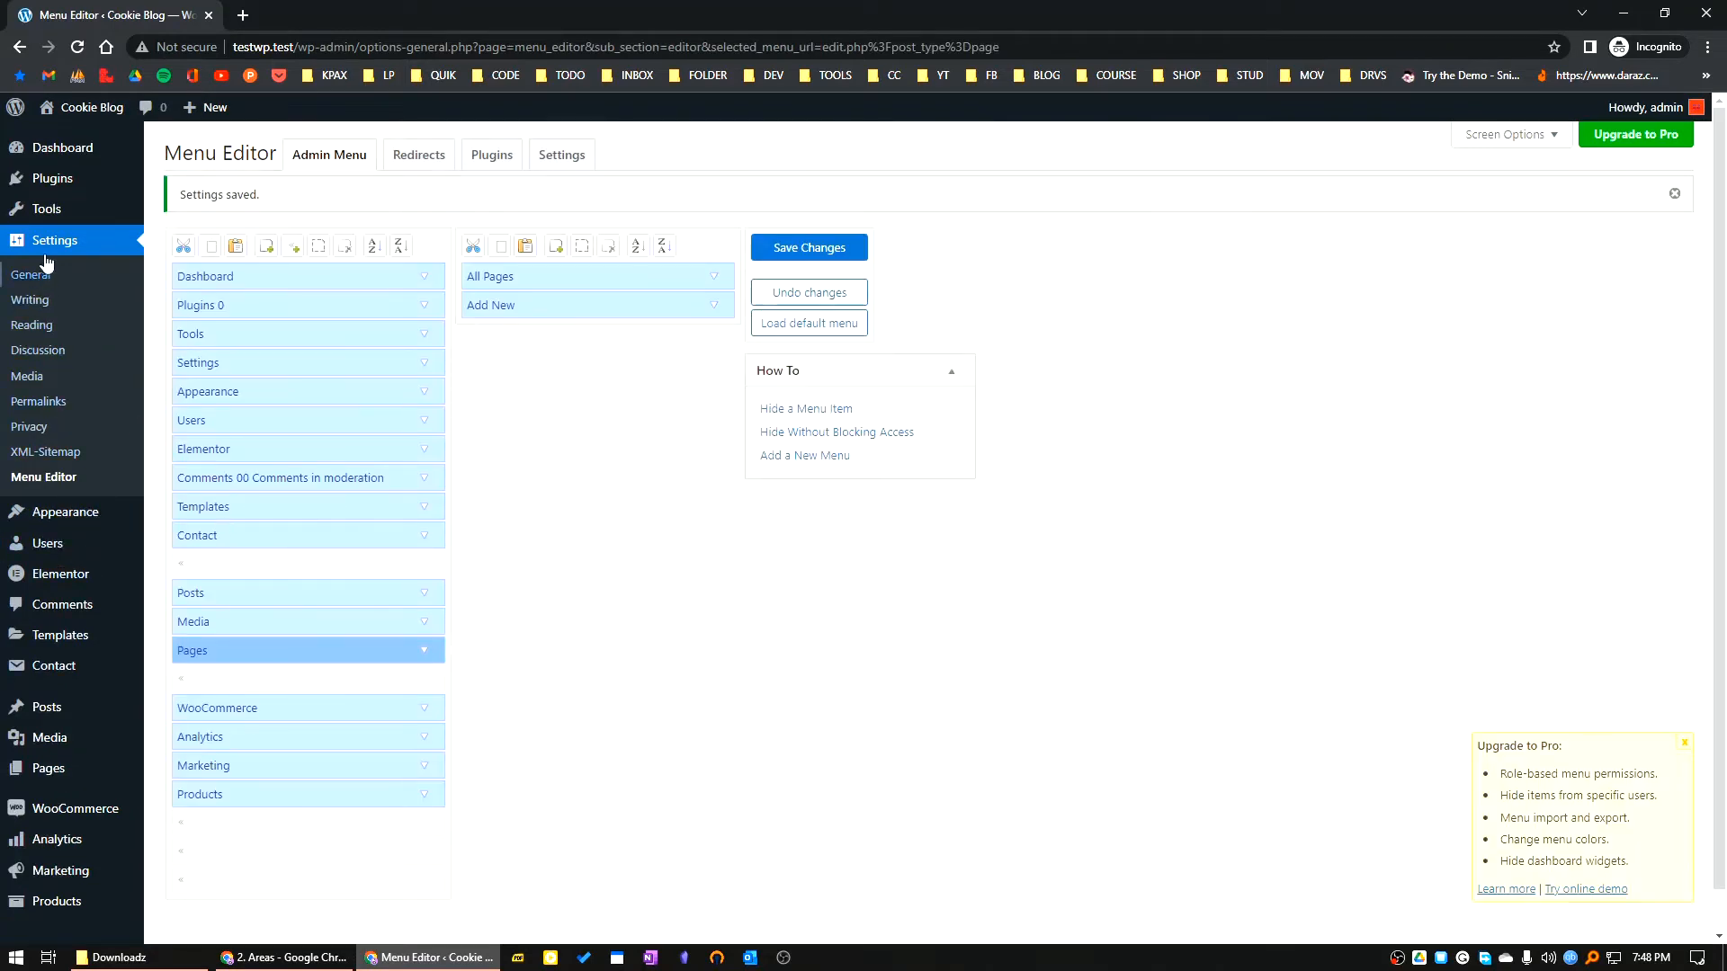
mouse_move(43, 788)
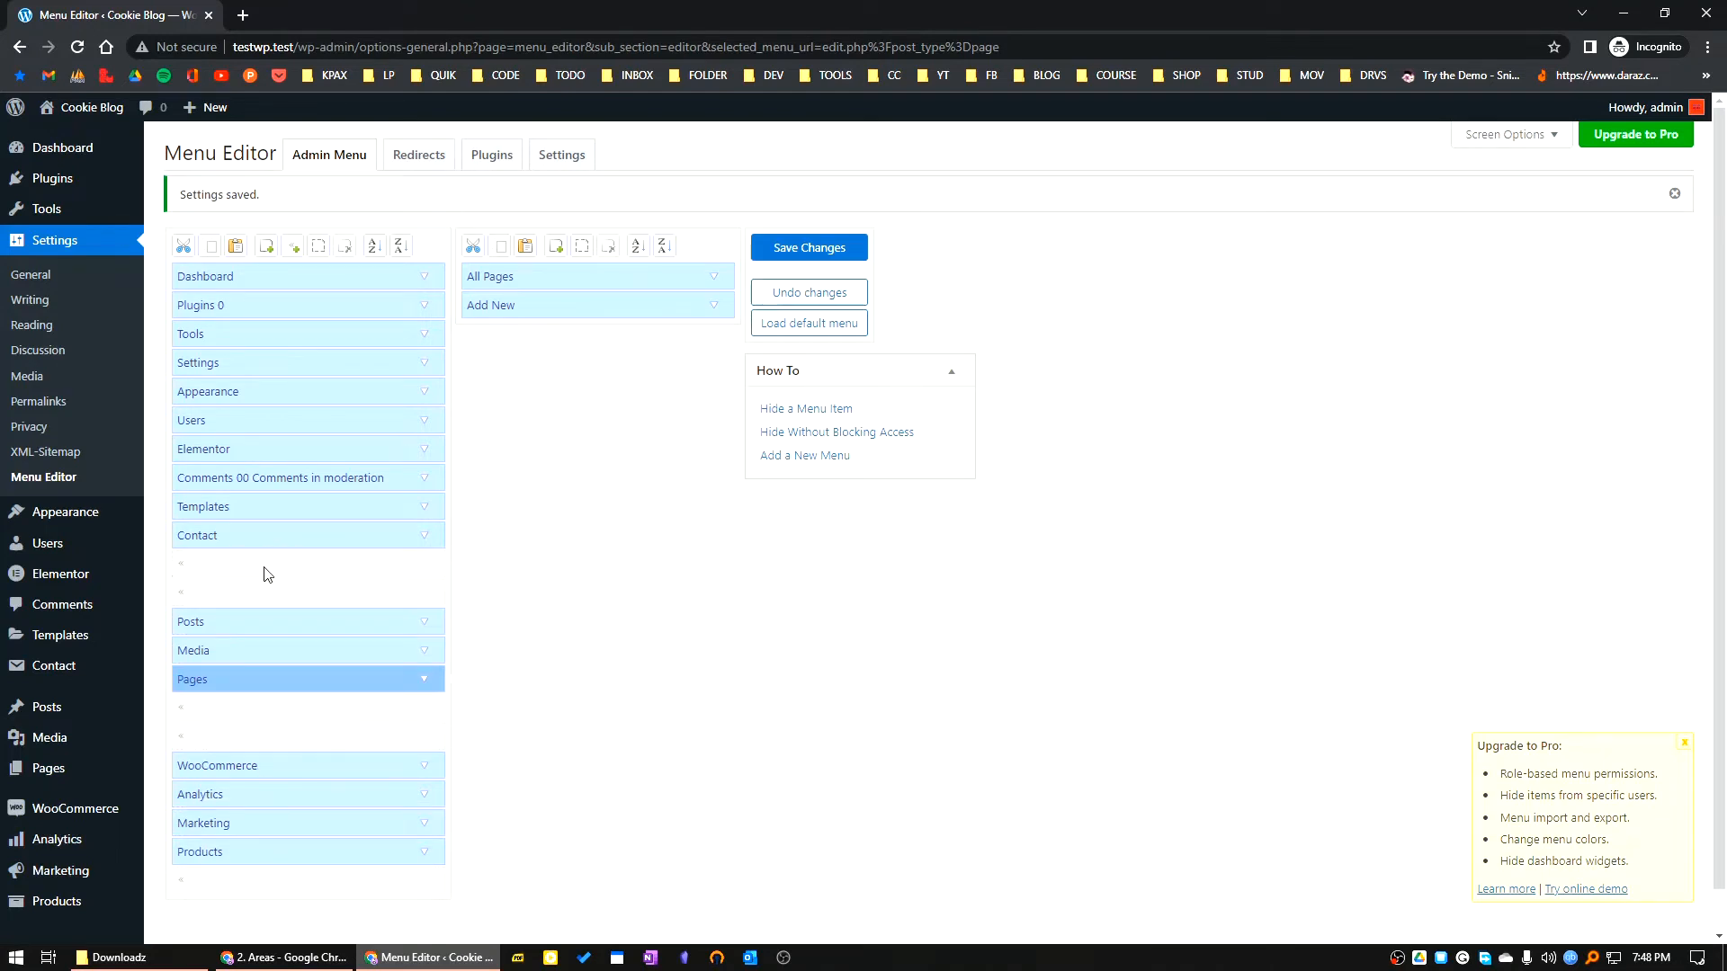
left_click(807, 246)
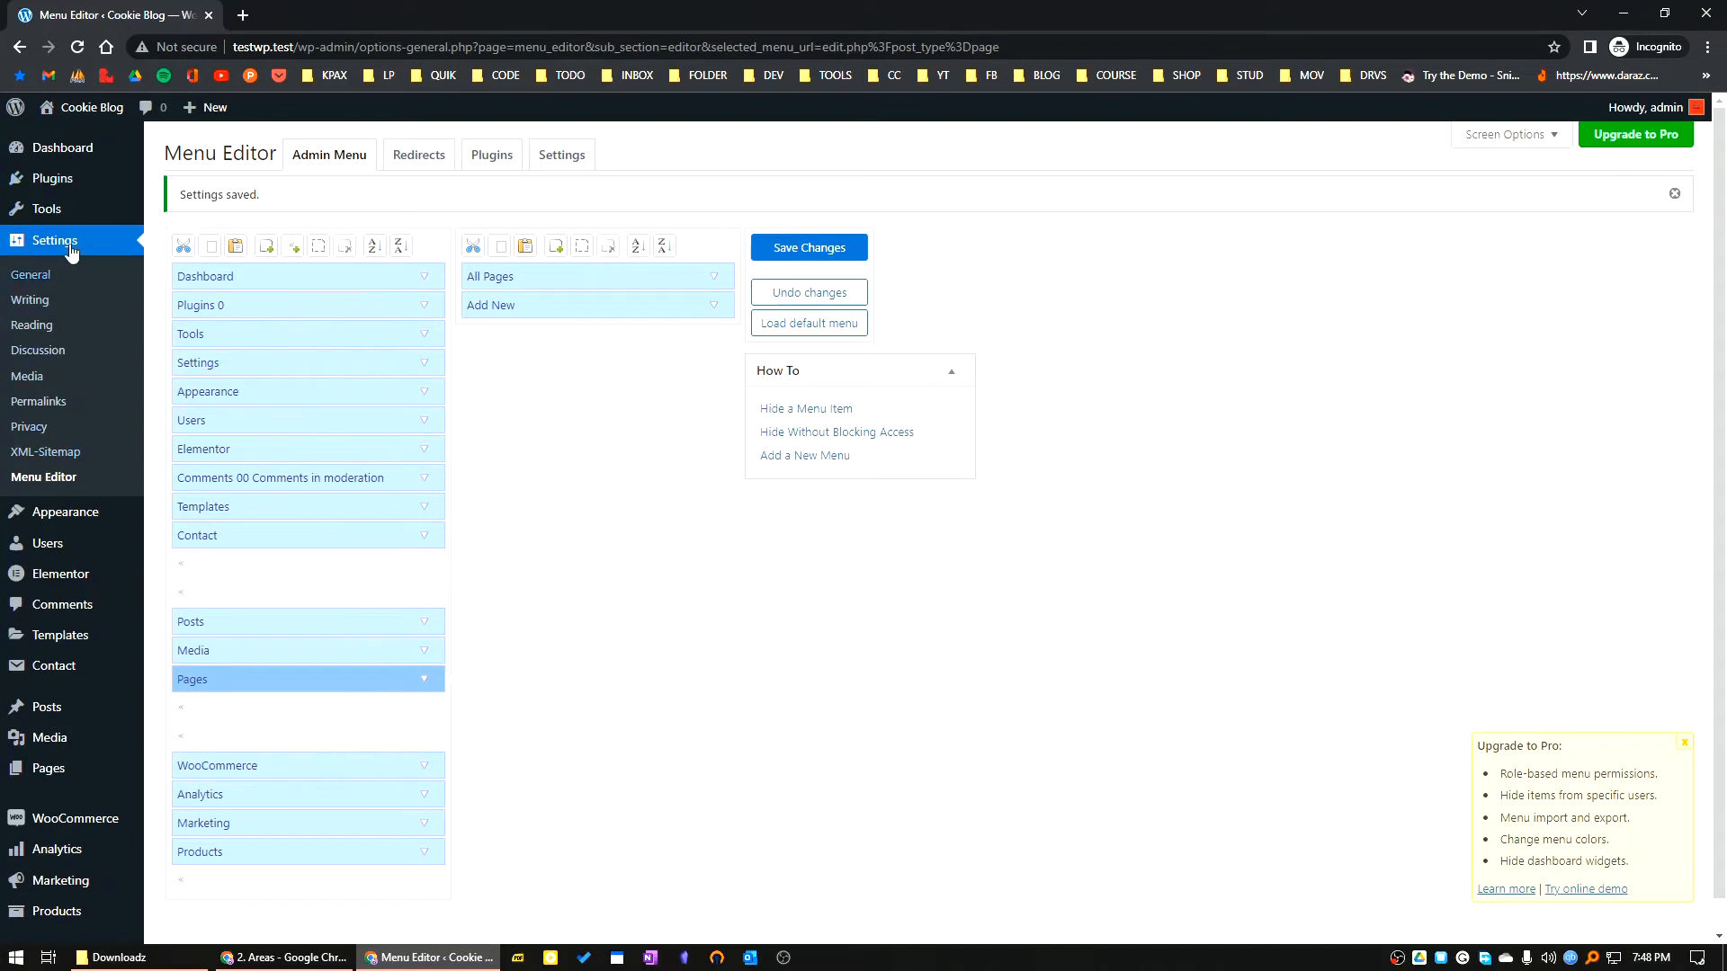
mouse_move(52, 178)
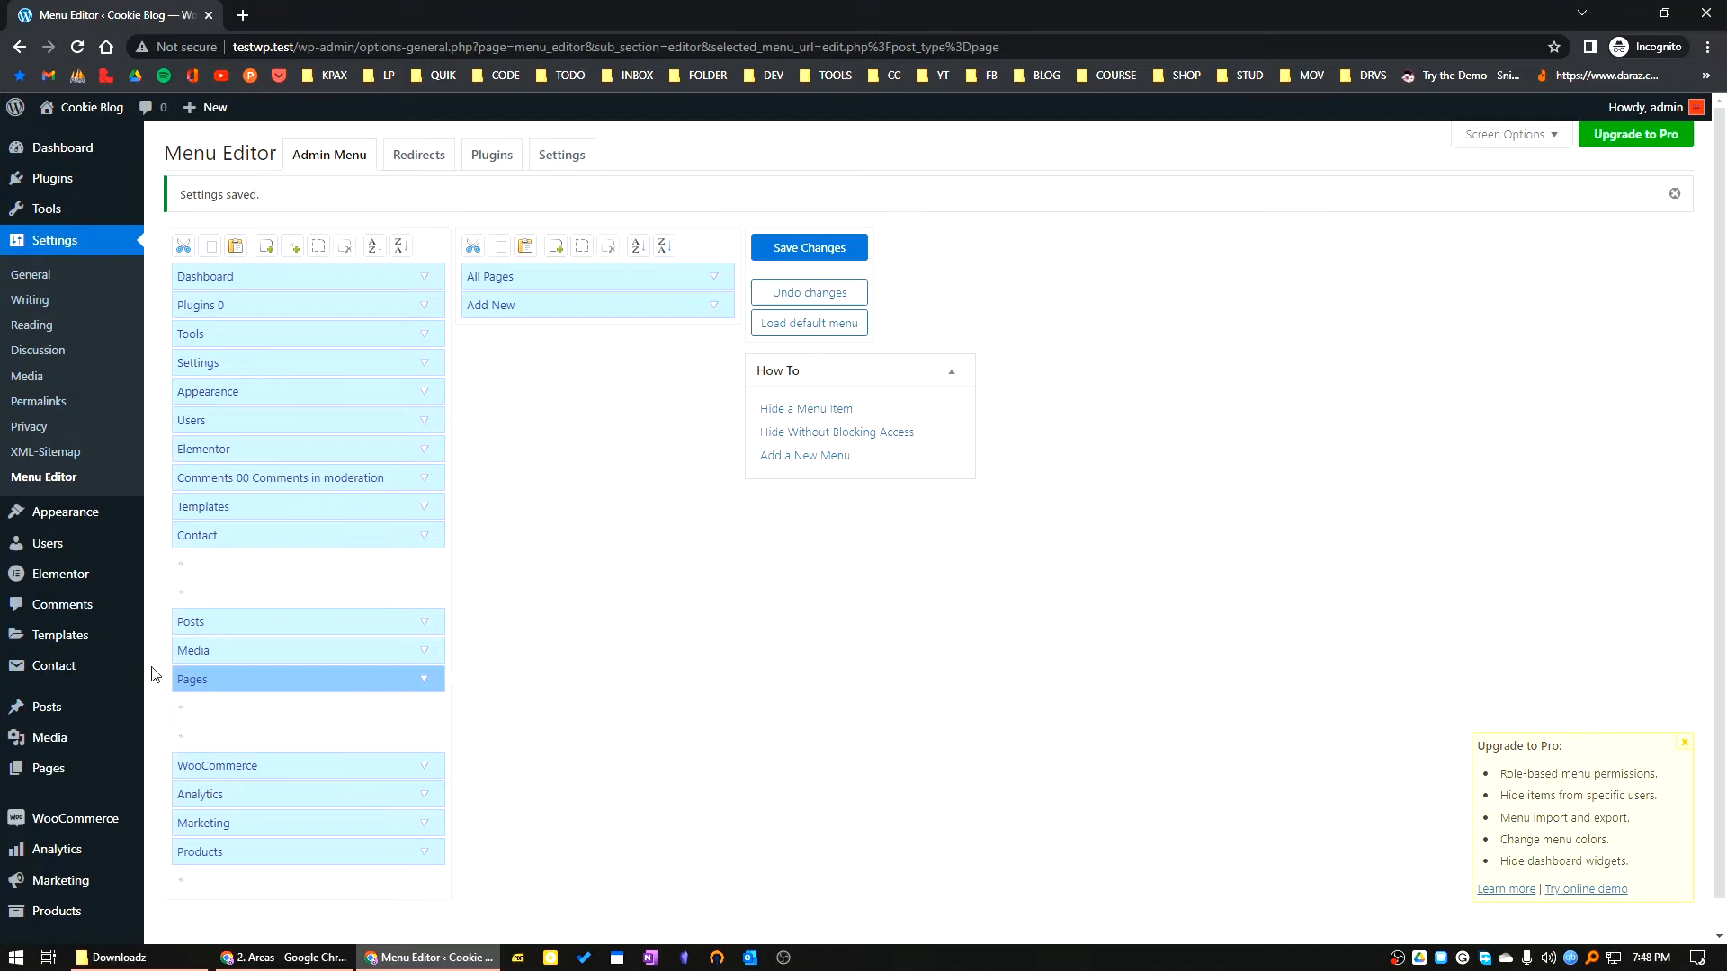
mouse_move(279, 521)
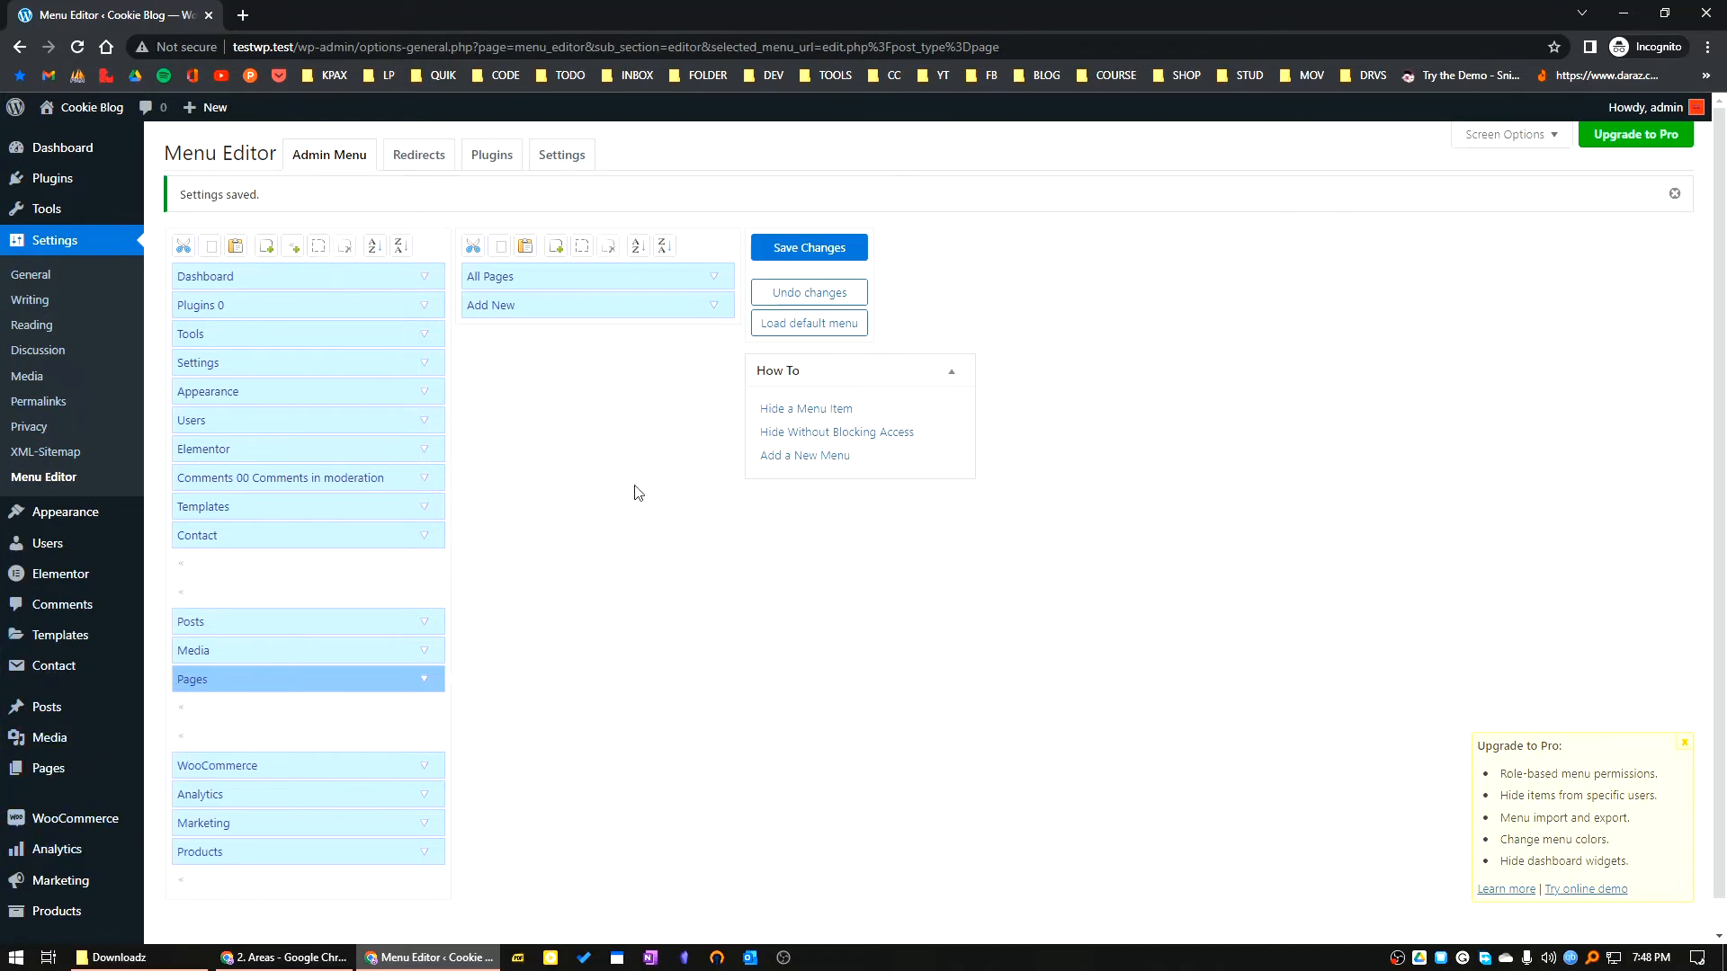
mouse_move(419, 155)
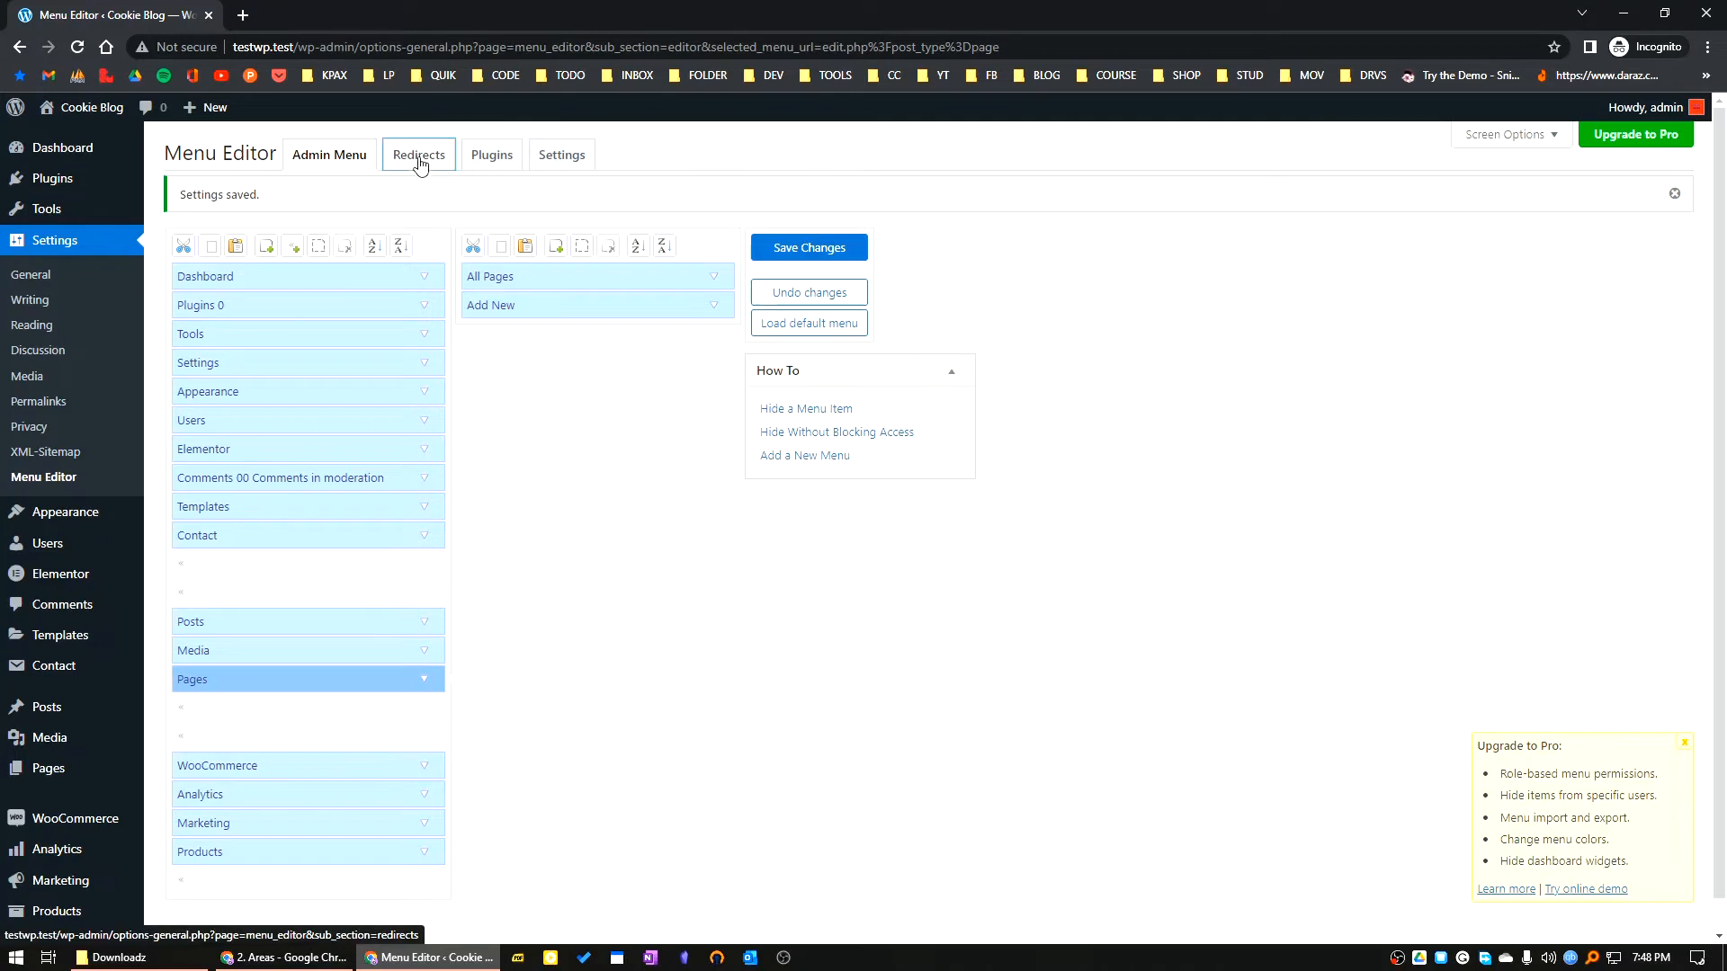
- Add a login redirect rule sending the admin user to the Plugins page
left_click(417, 154)
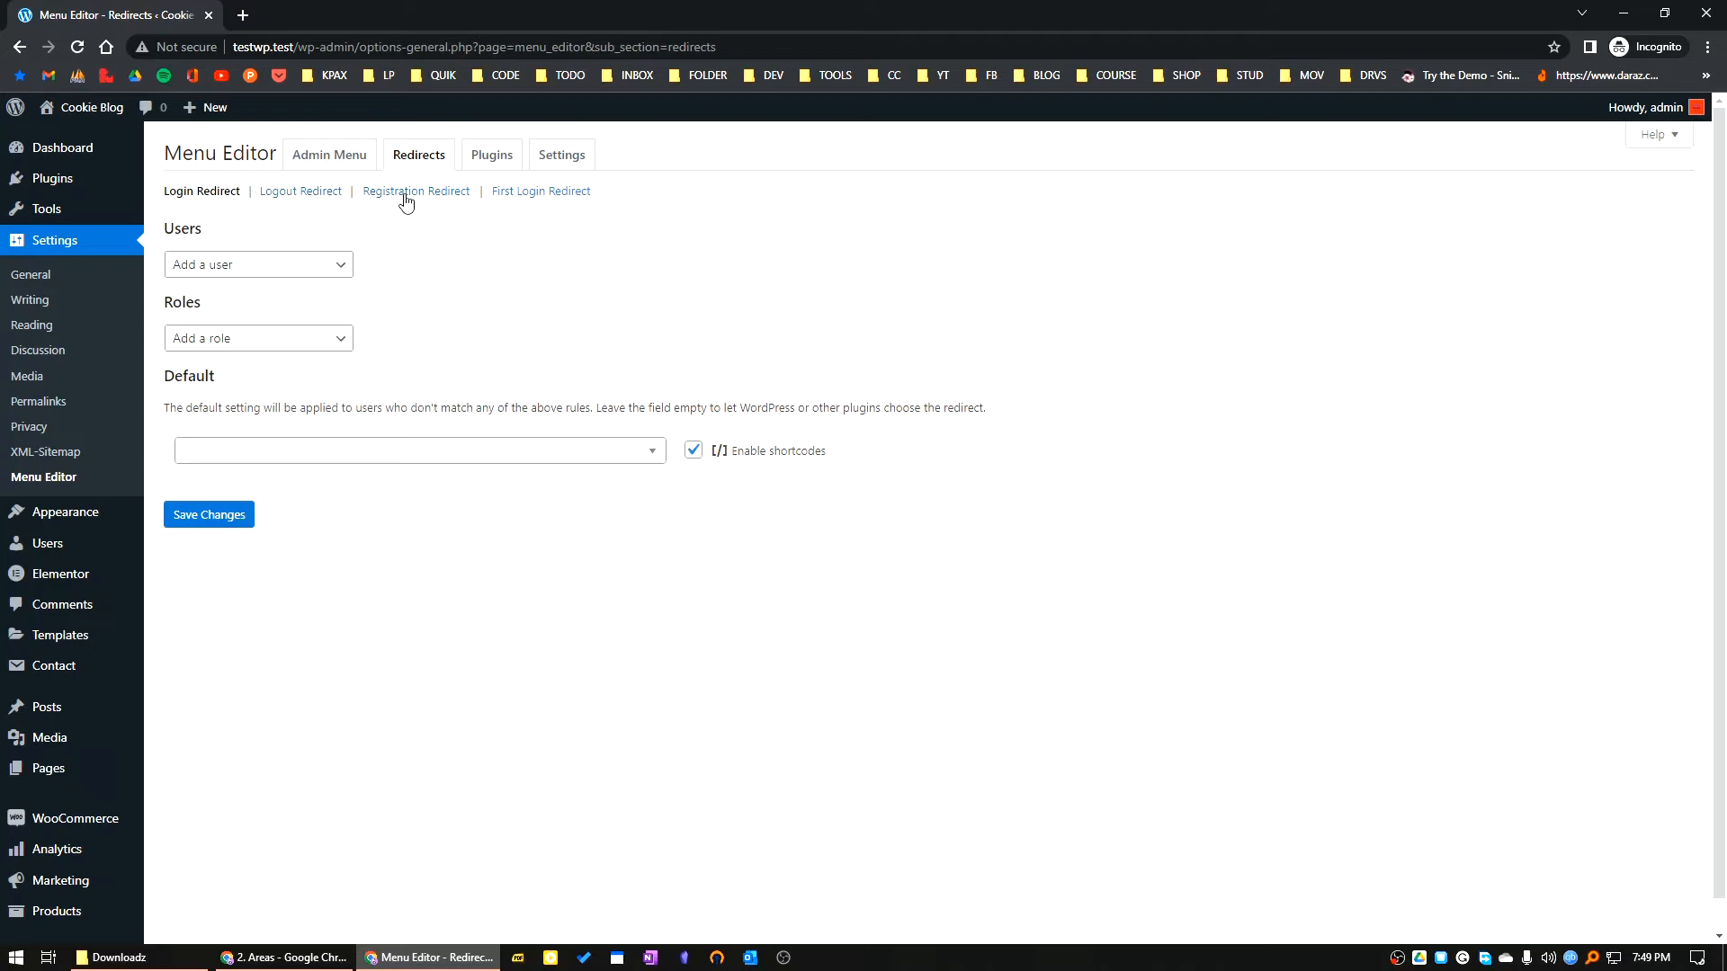
mouse_move(518, 203)
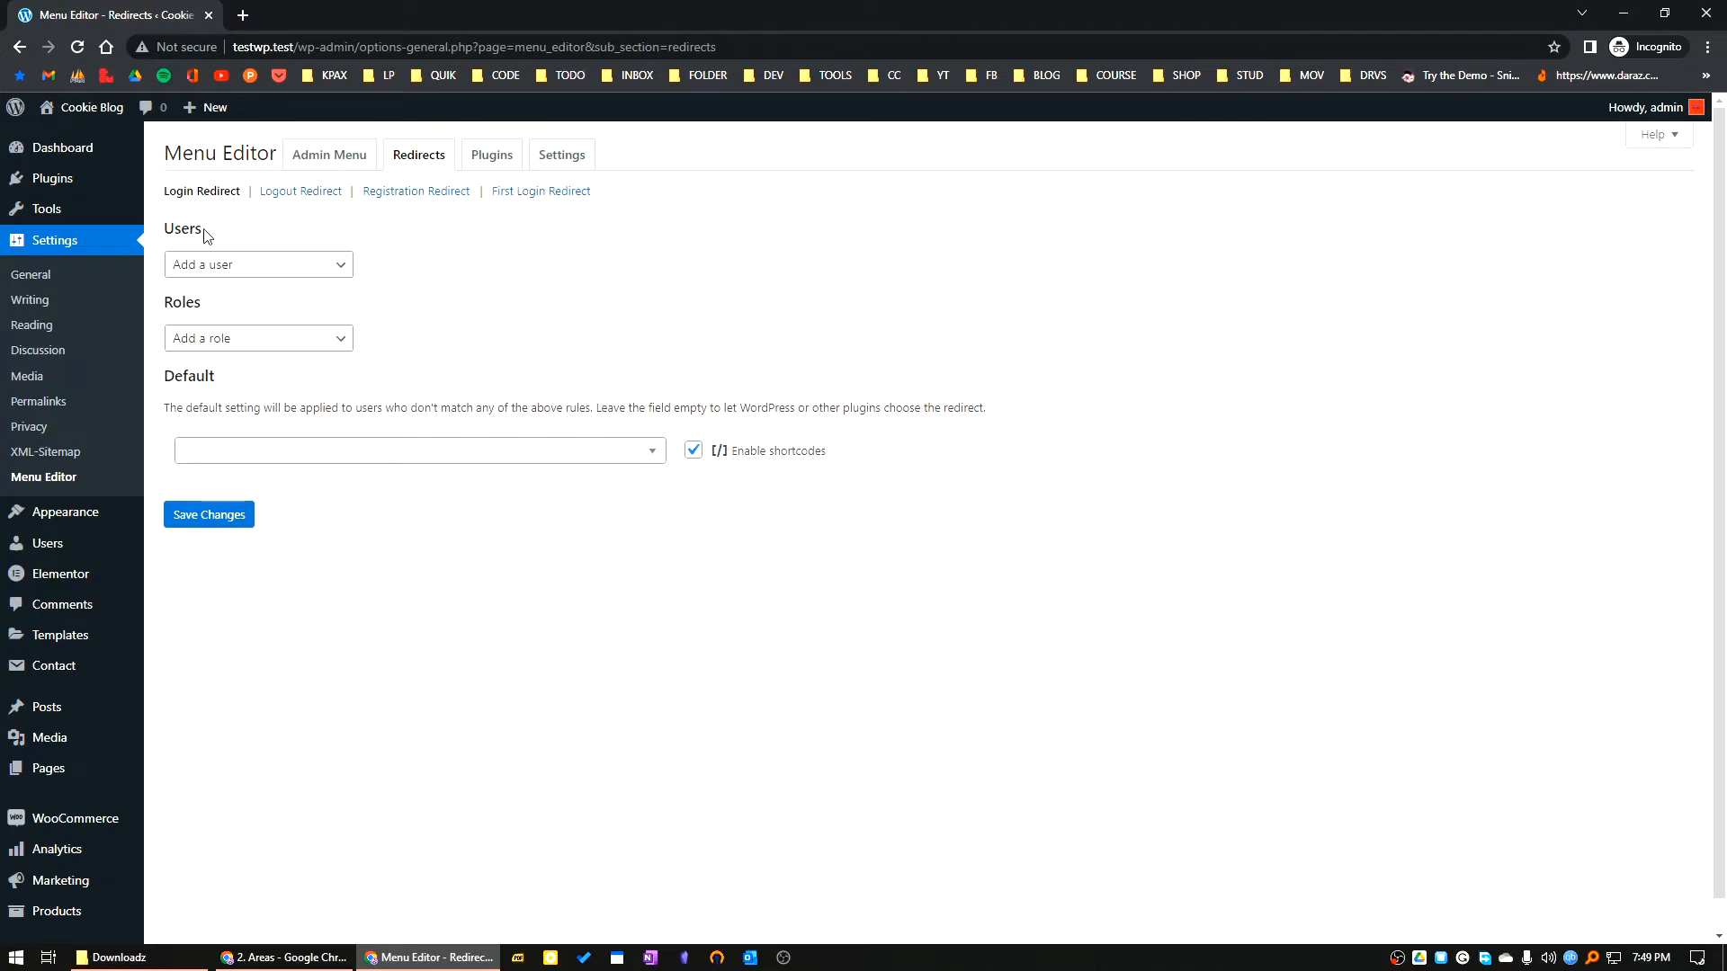
left_click(257, 264)
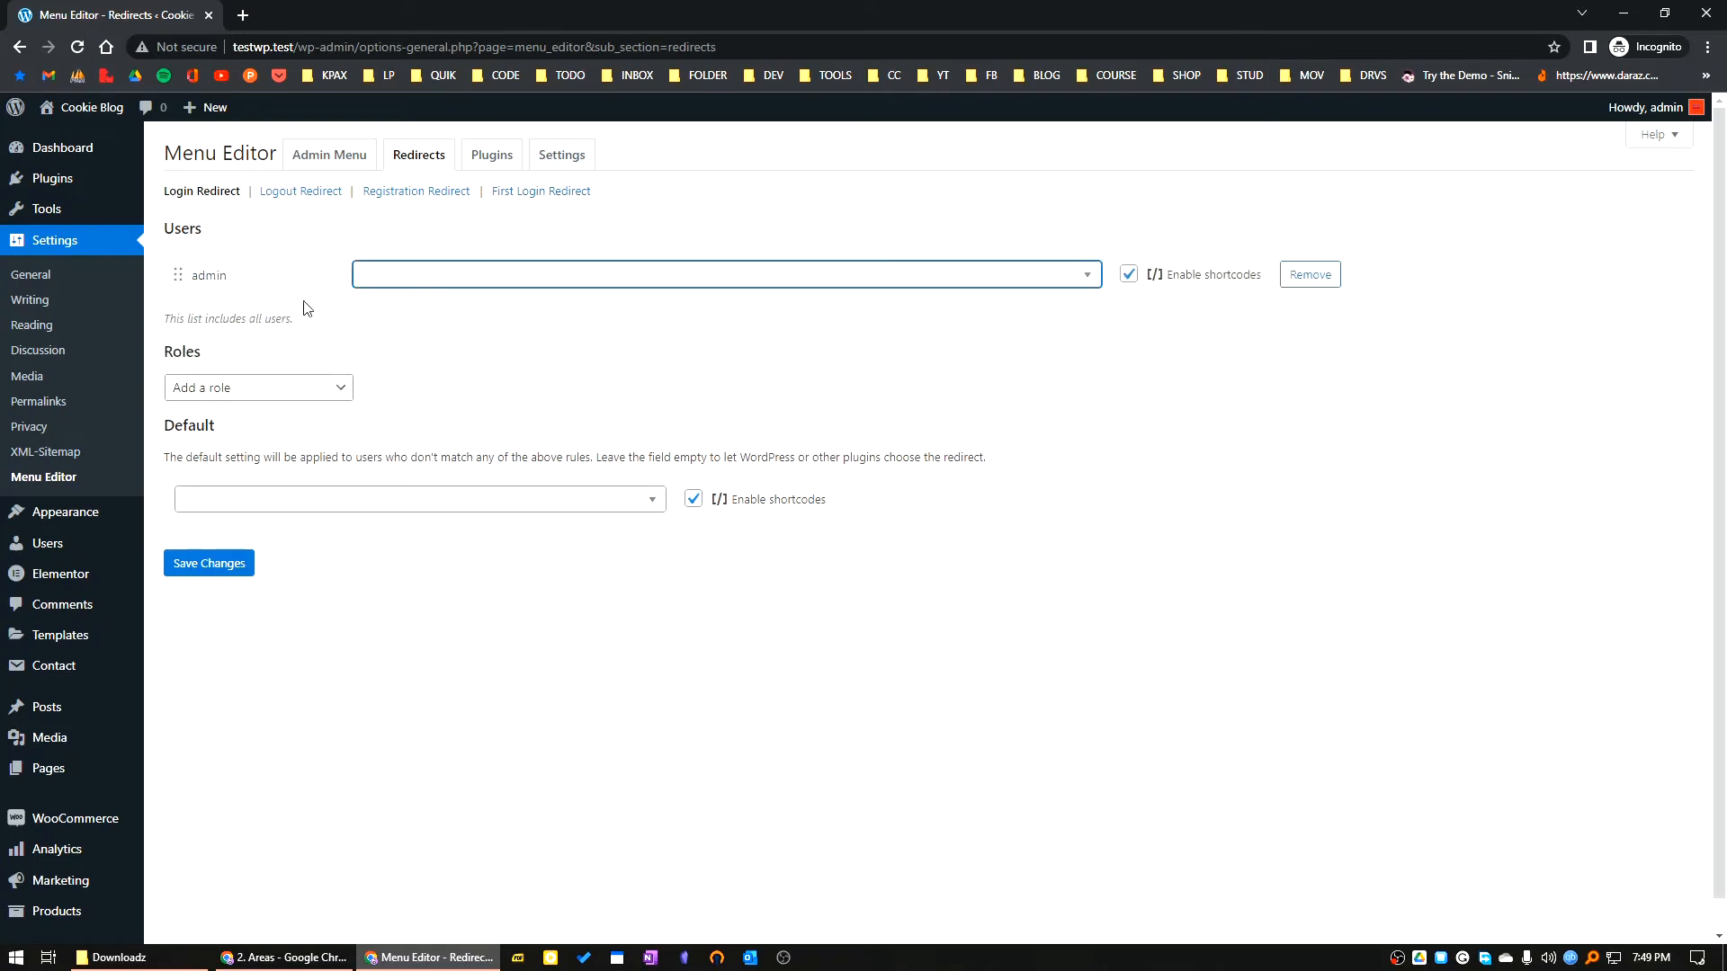
left_click(725, 273)
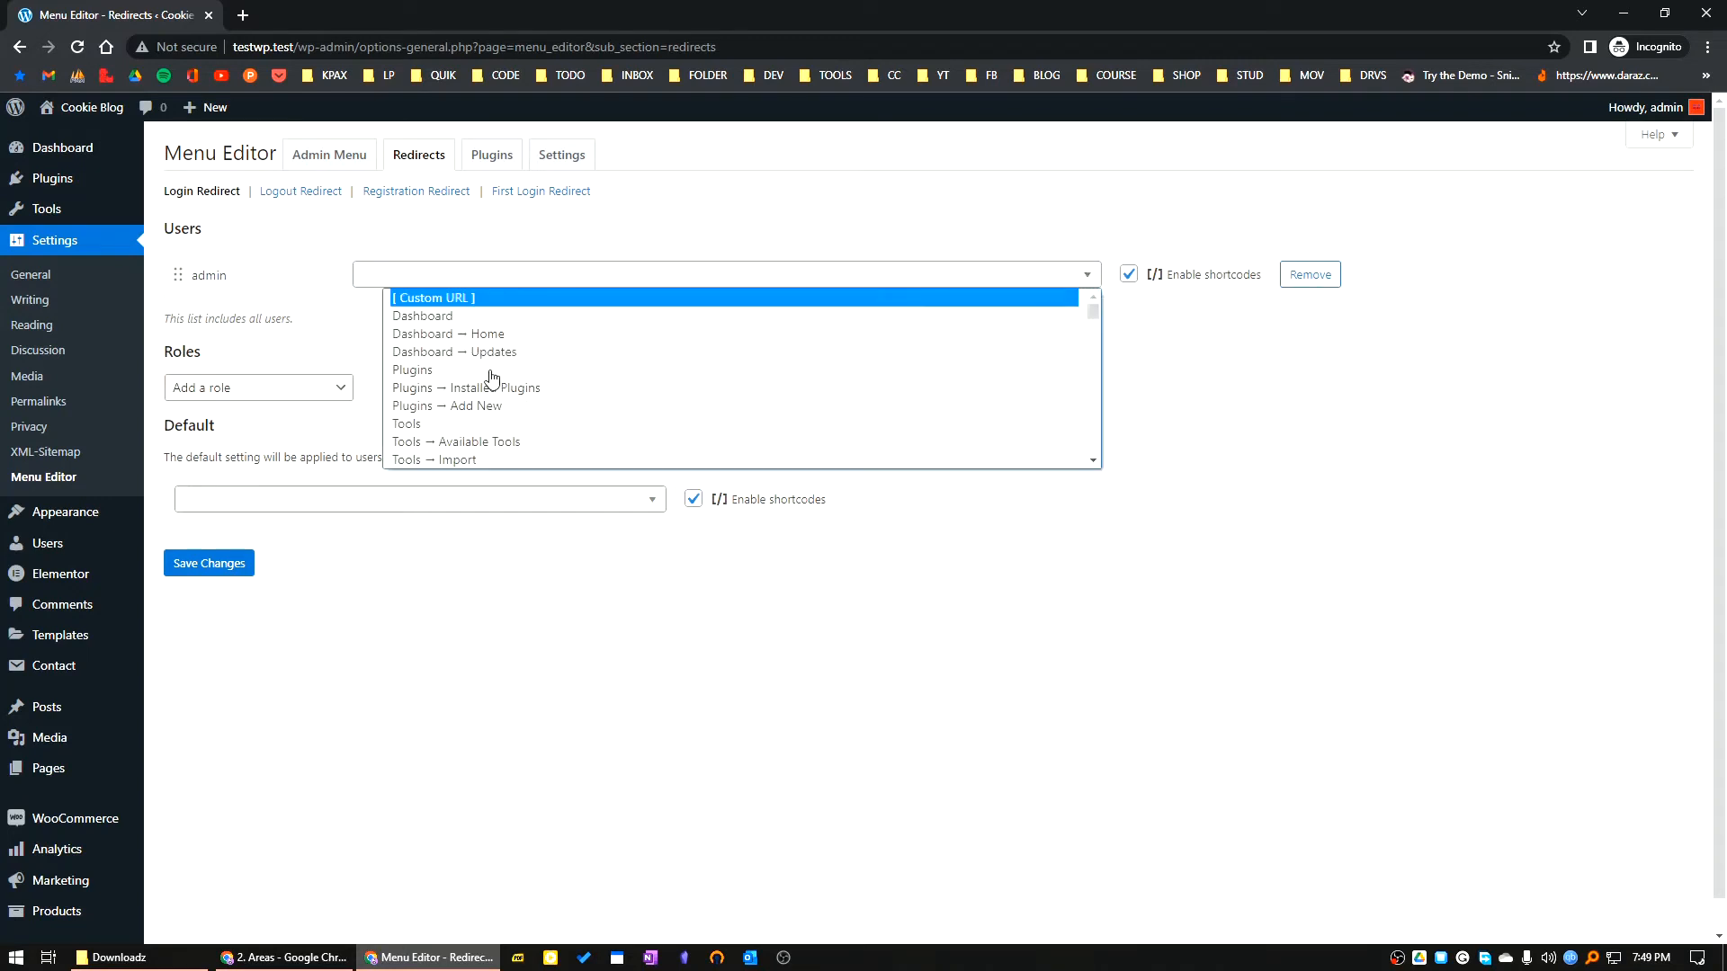
left_click(412, 371)
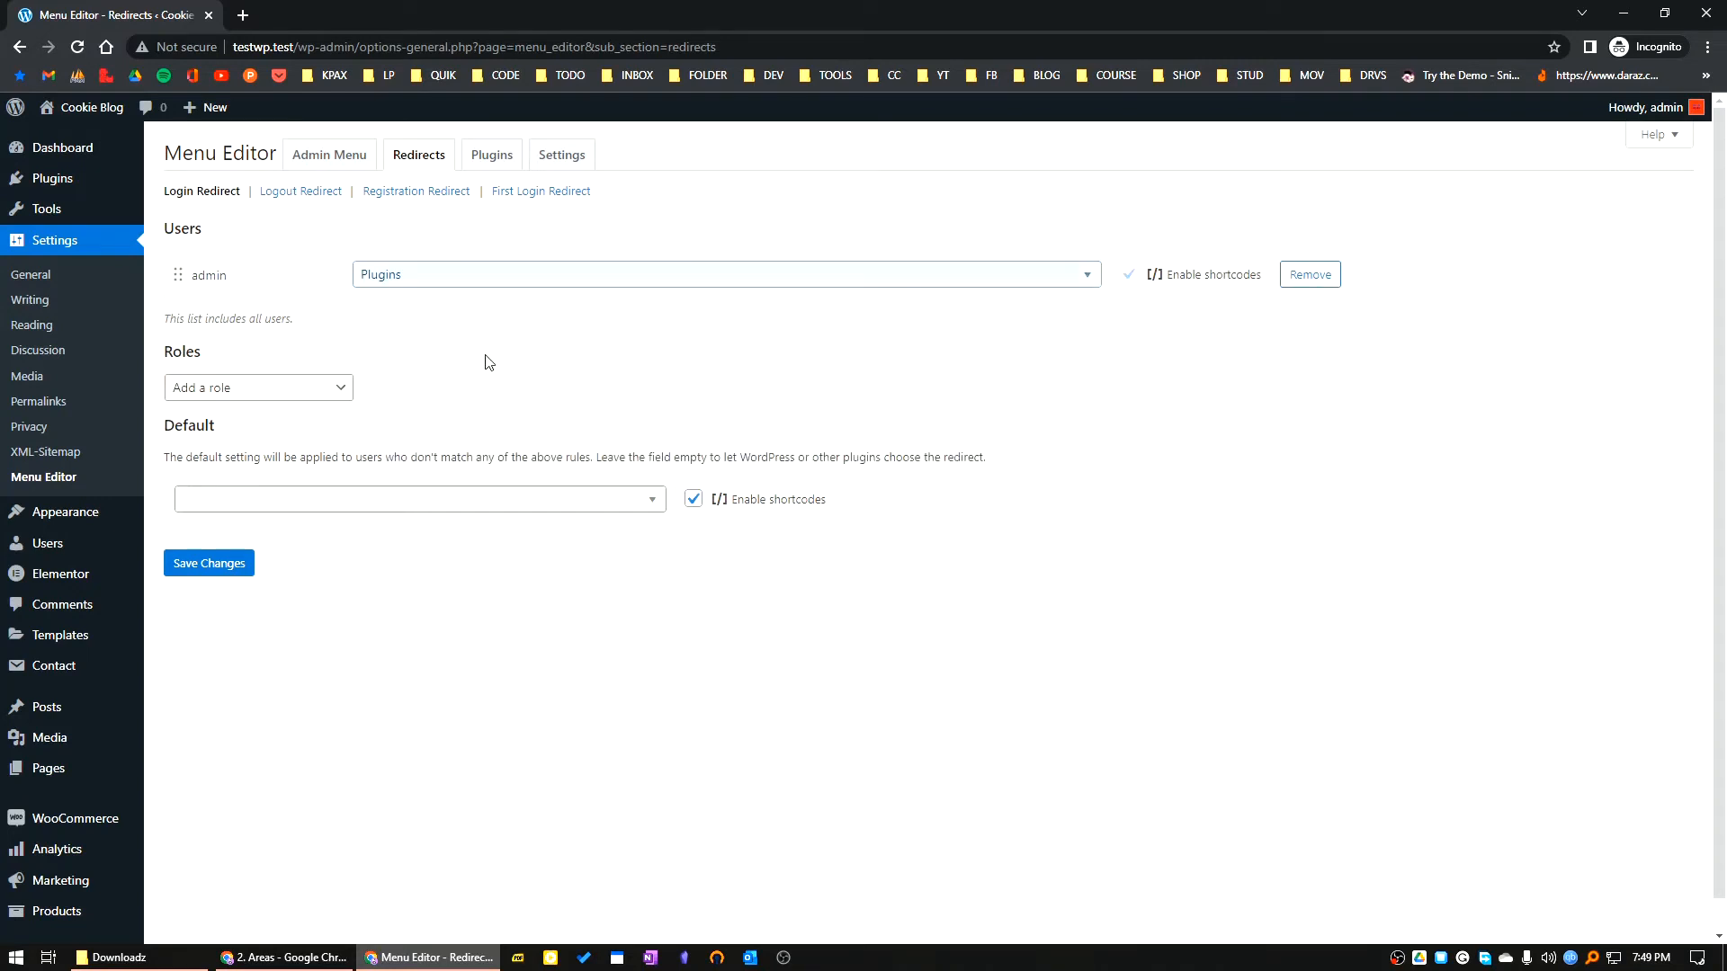
mouse_move(644, 342)
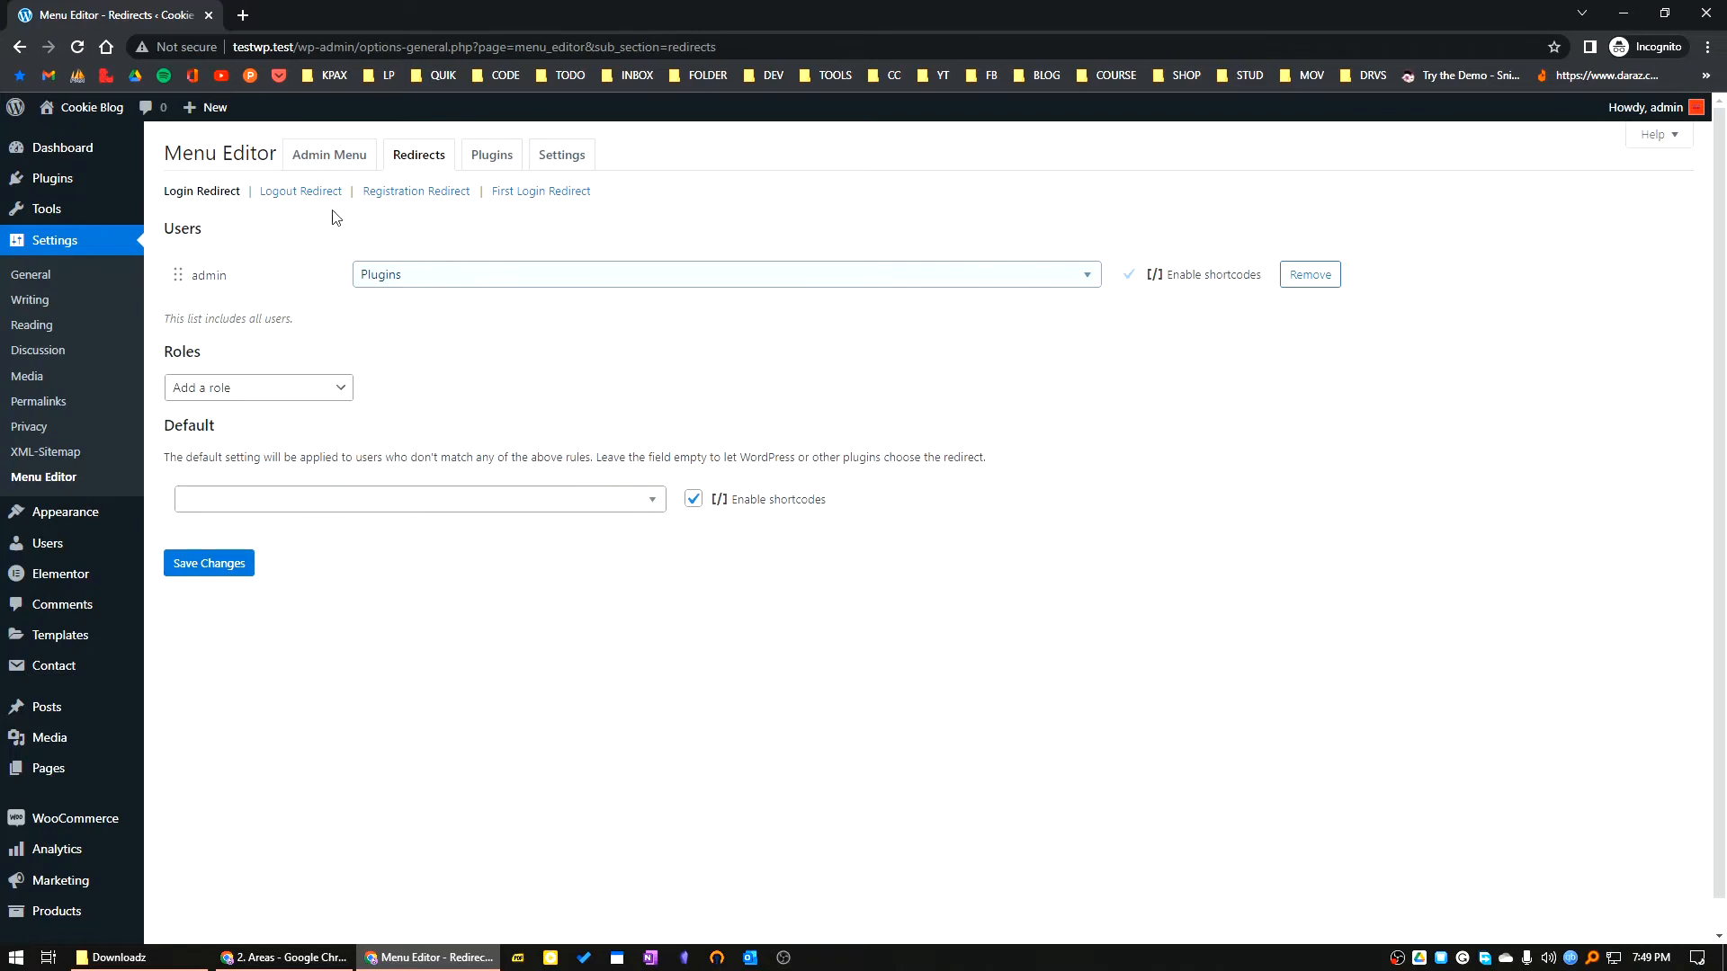
- Add a logout redirect for user admin to '/', discarding a brief Administrator role rule
left_click(301, 190)
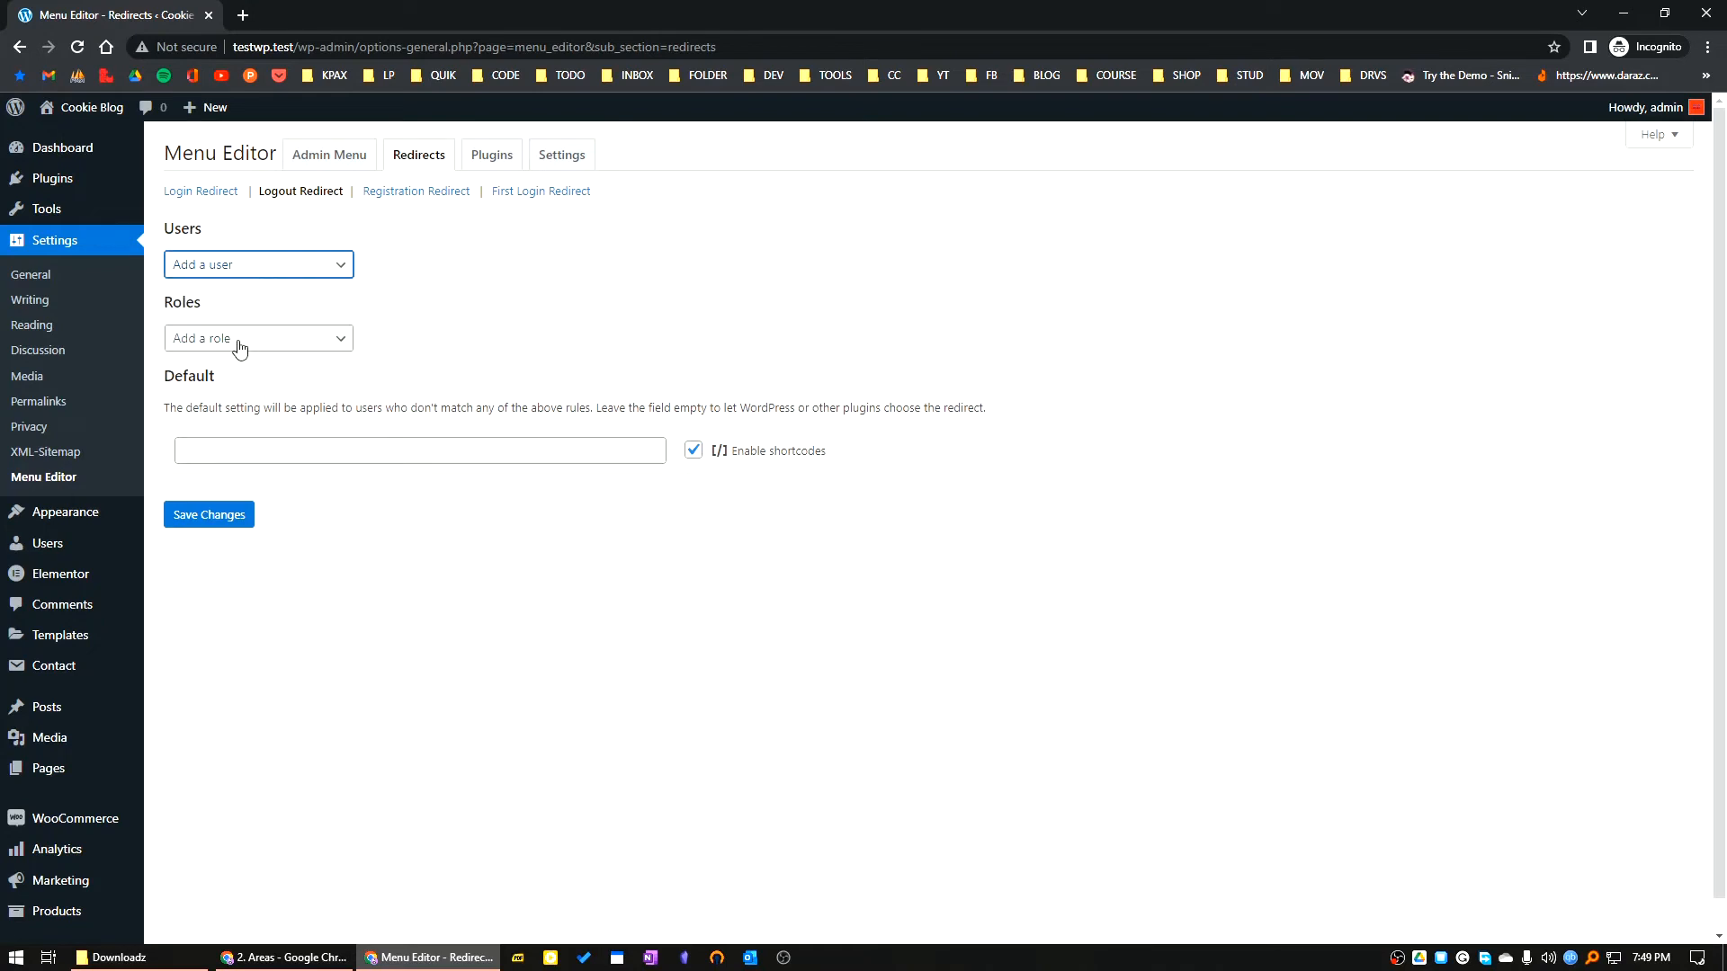
left_click(257, 336)
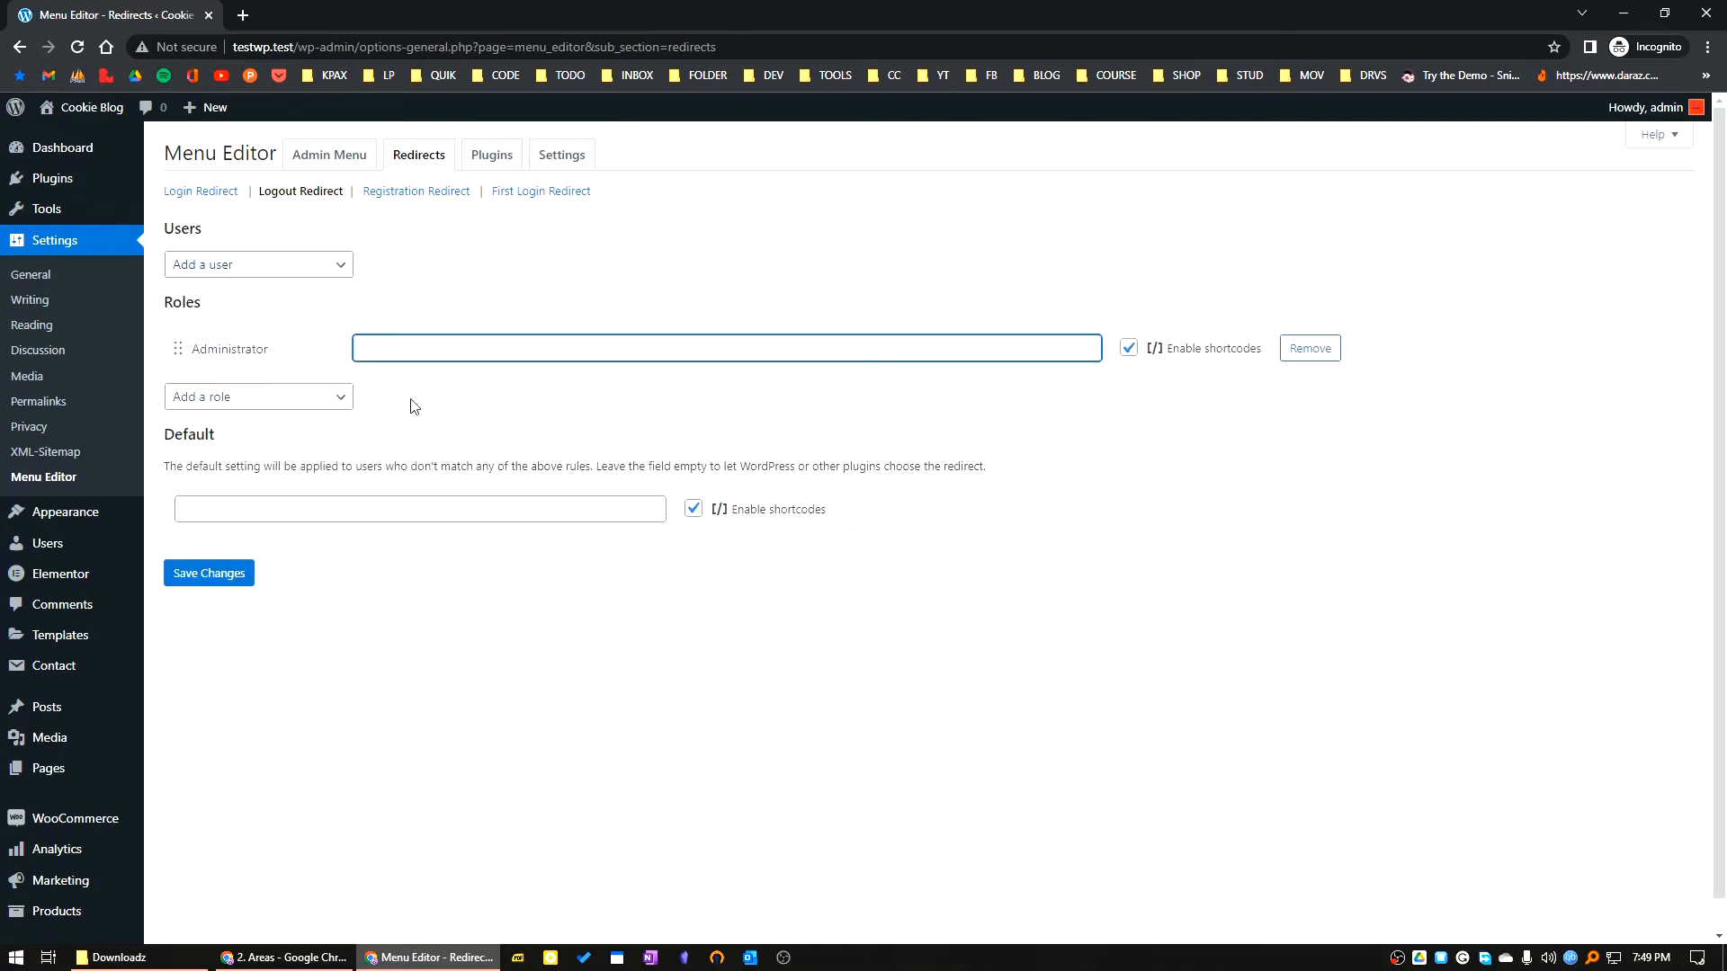
mouse_move(321, 427)
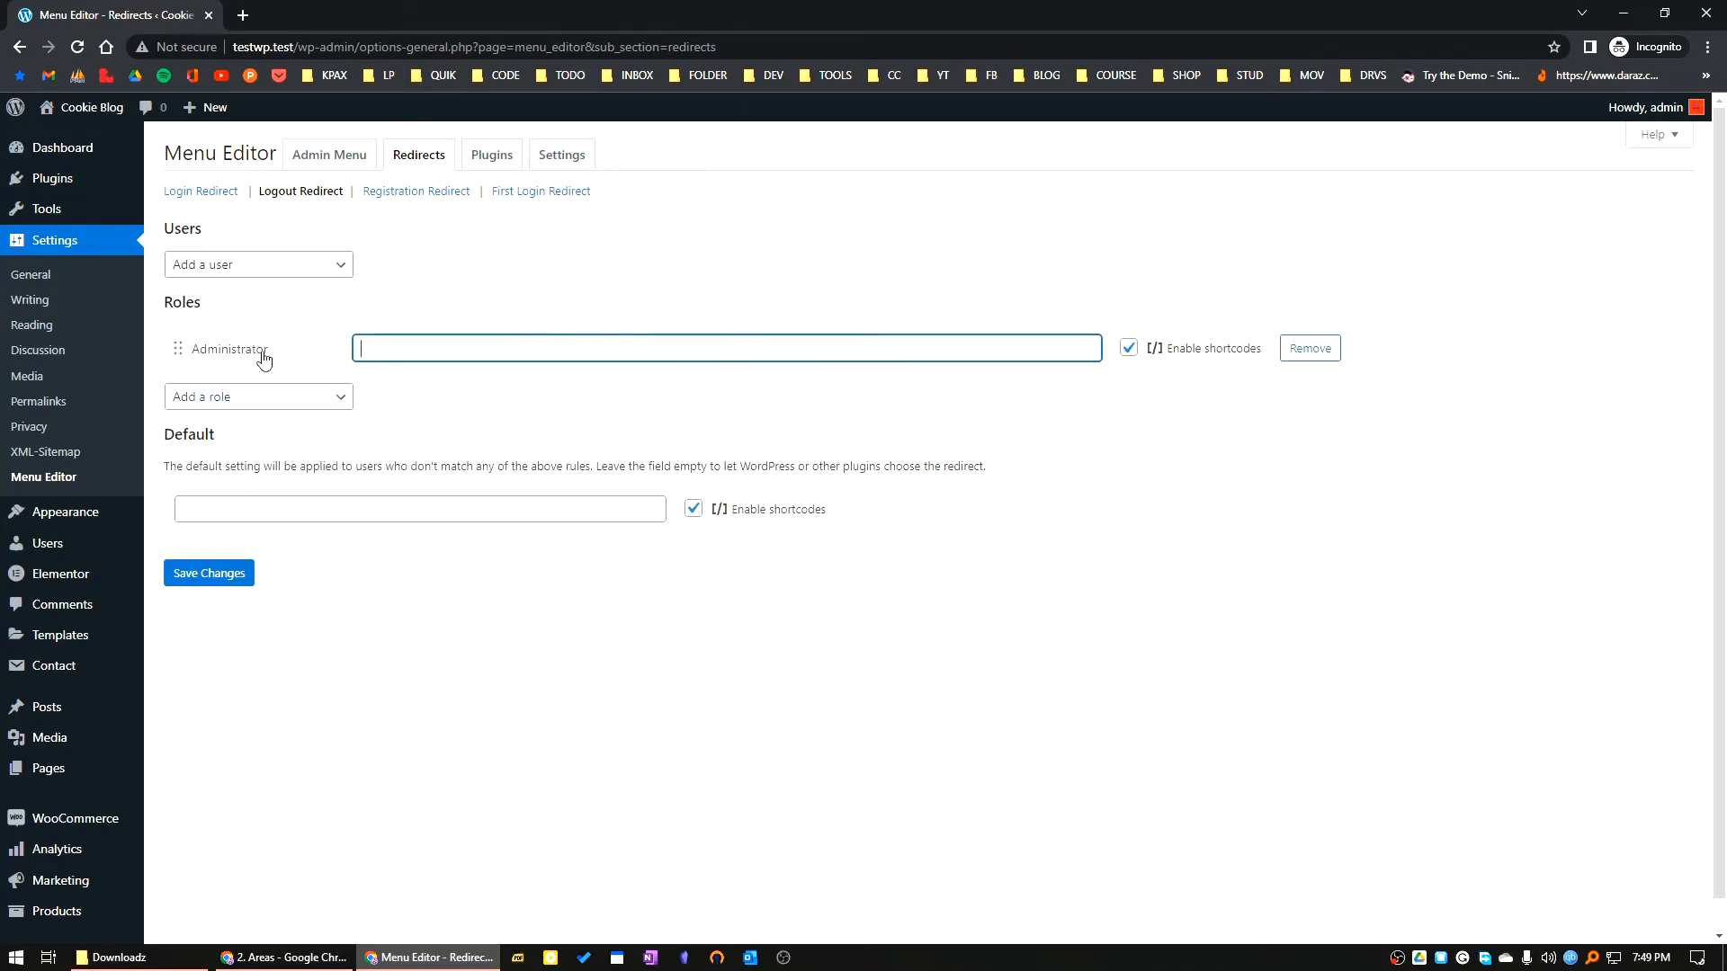
mouse_move(376, 409)
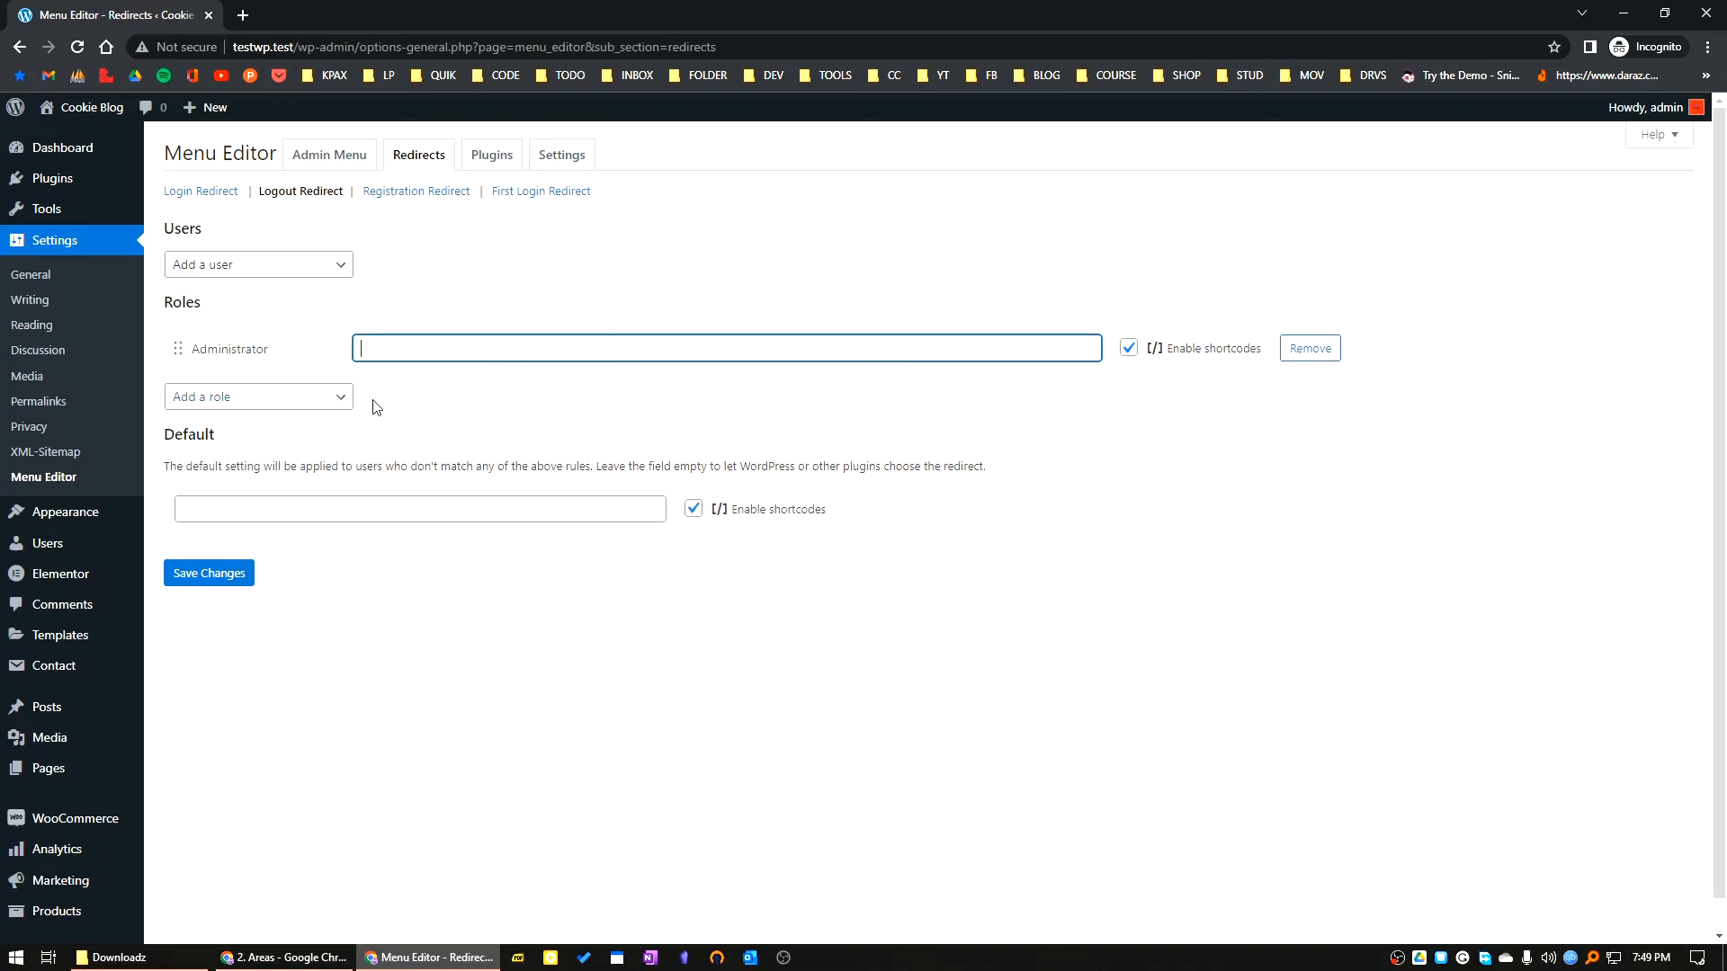
left_click(1309, 348)
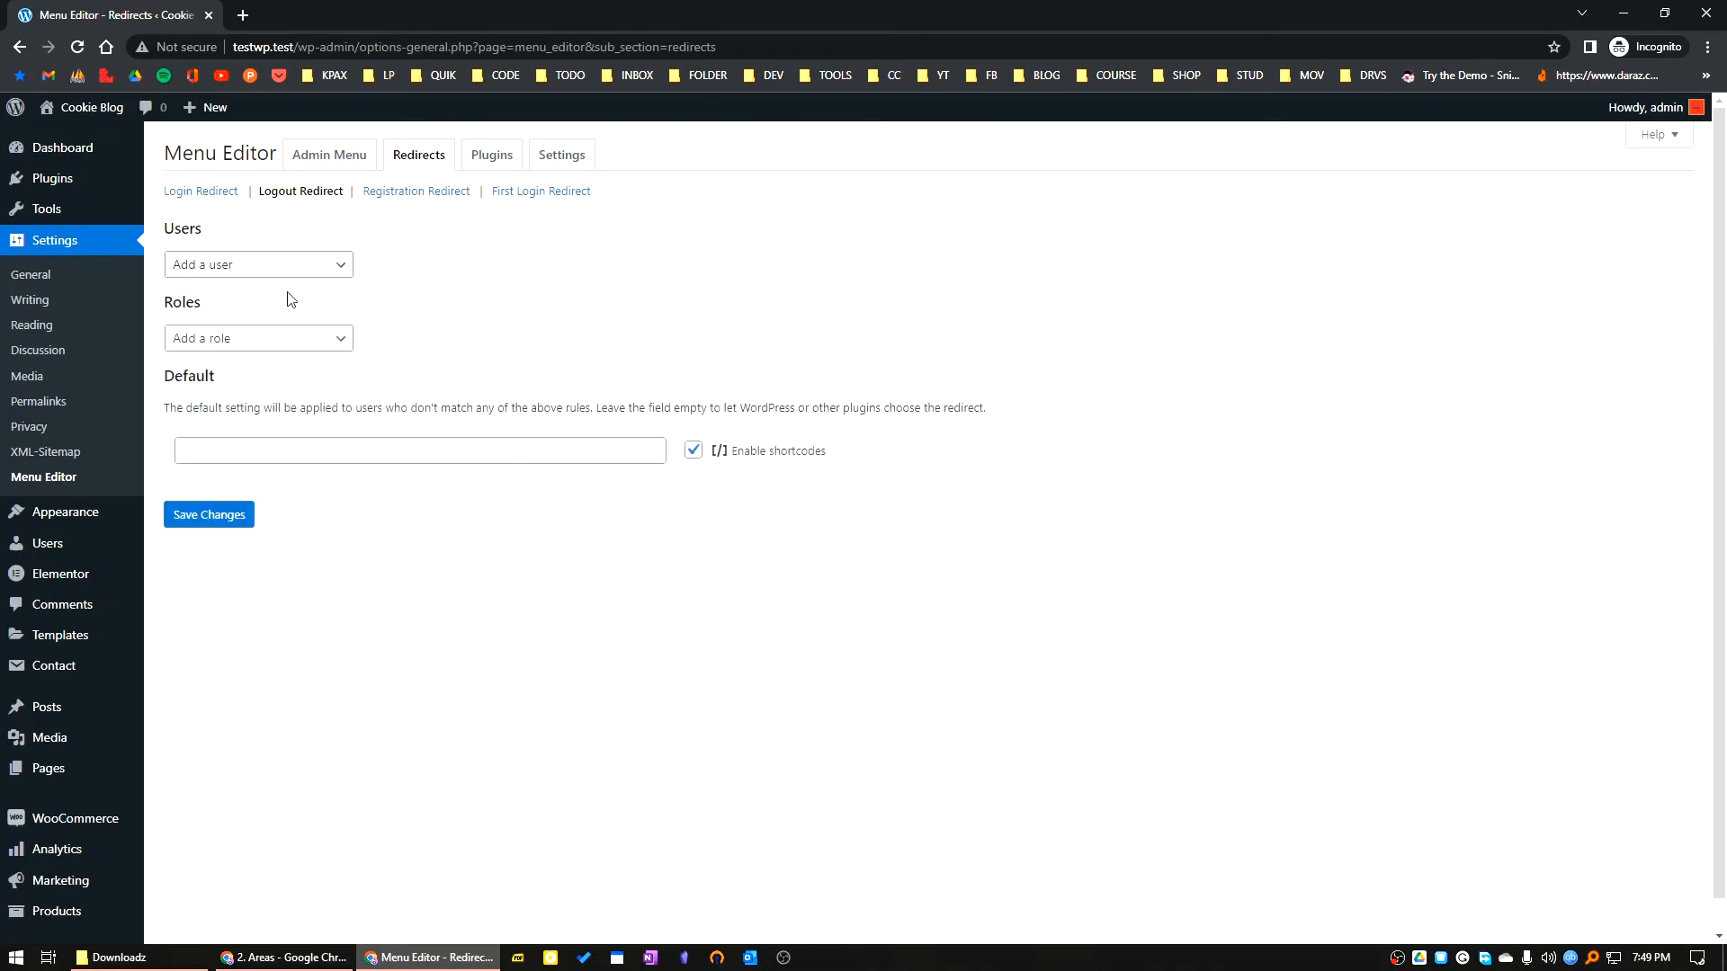
left_click(257, 263)
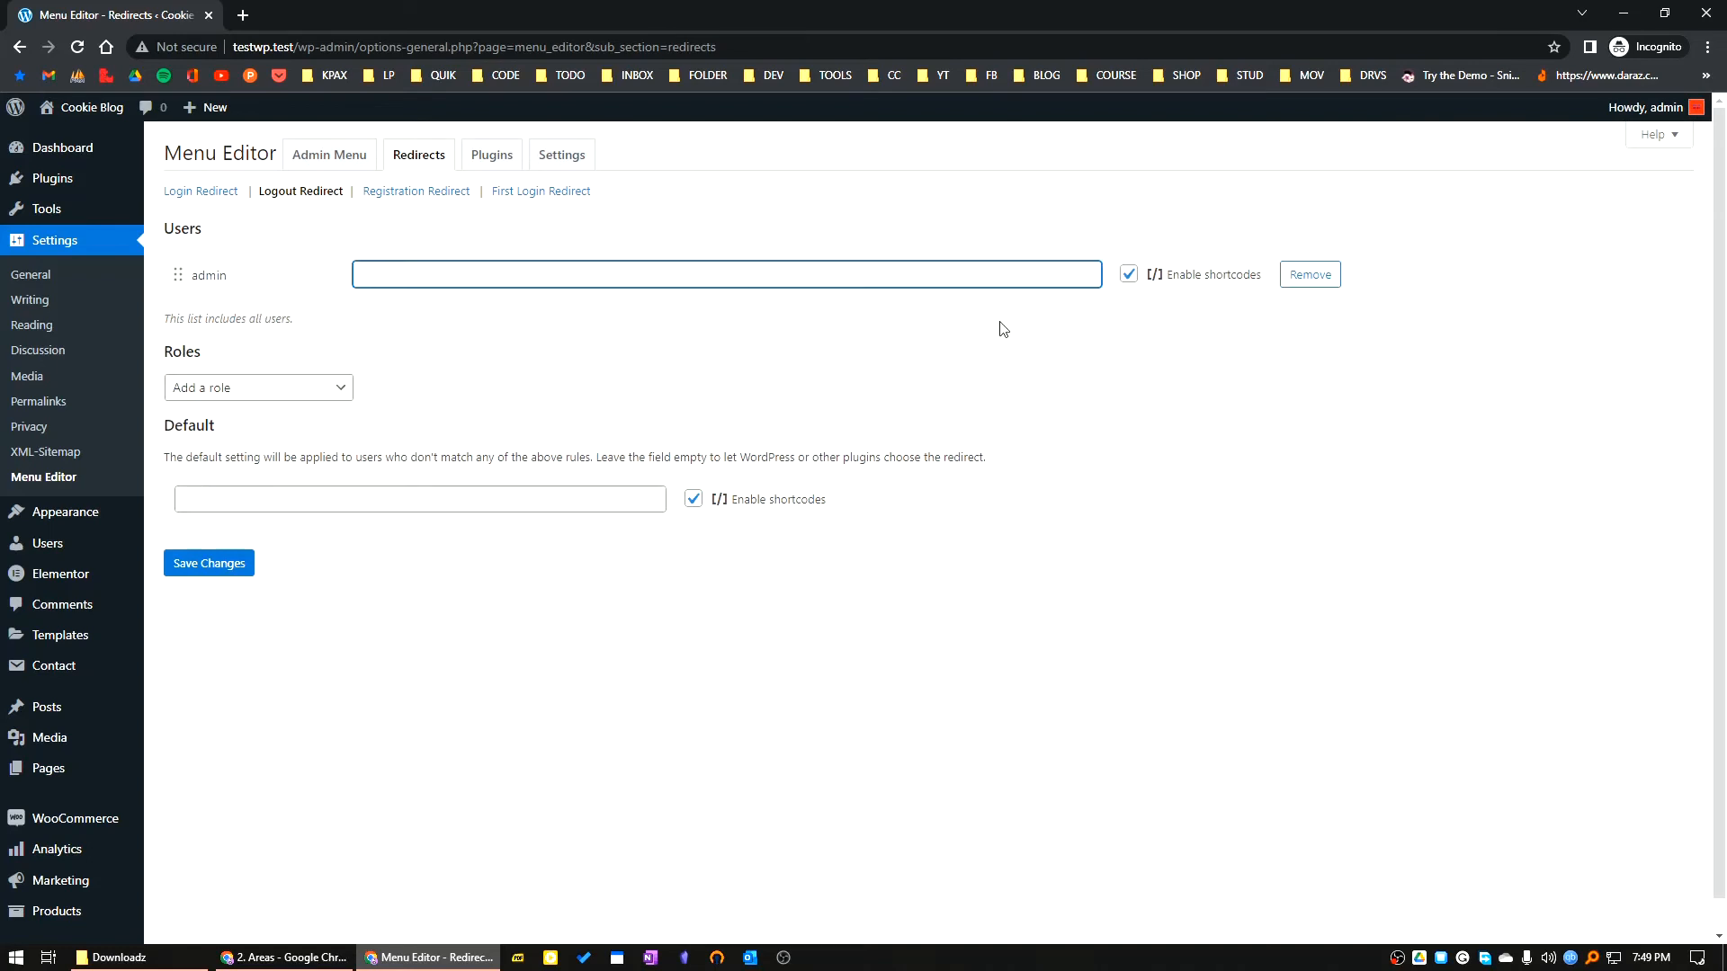
mouse_move(658, 301)
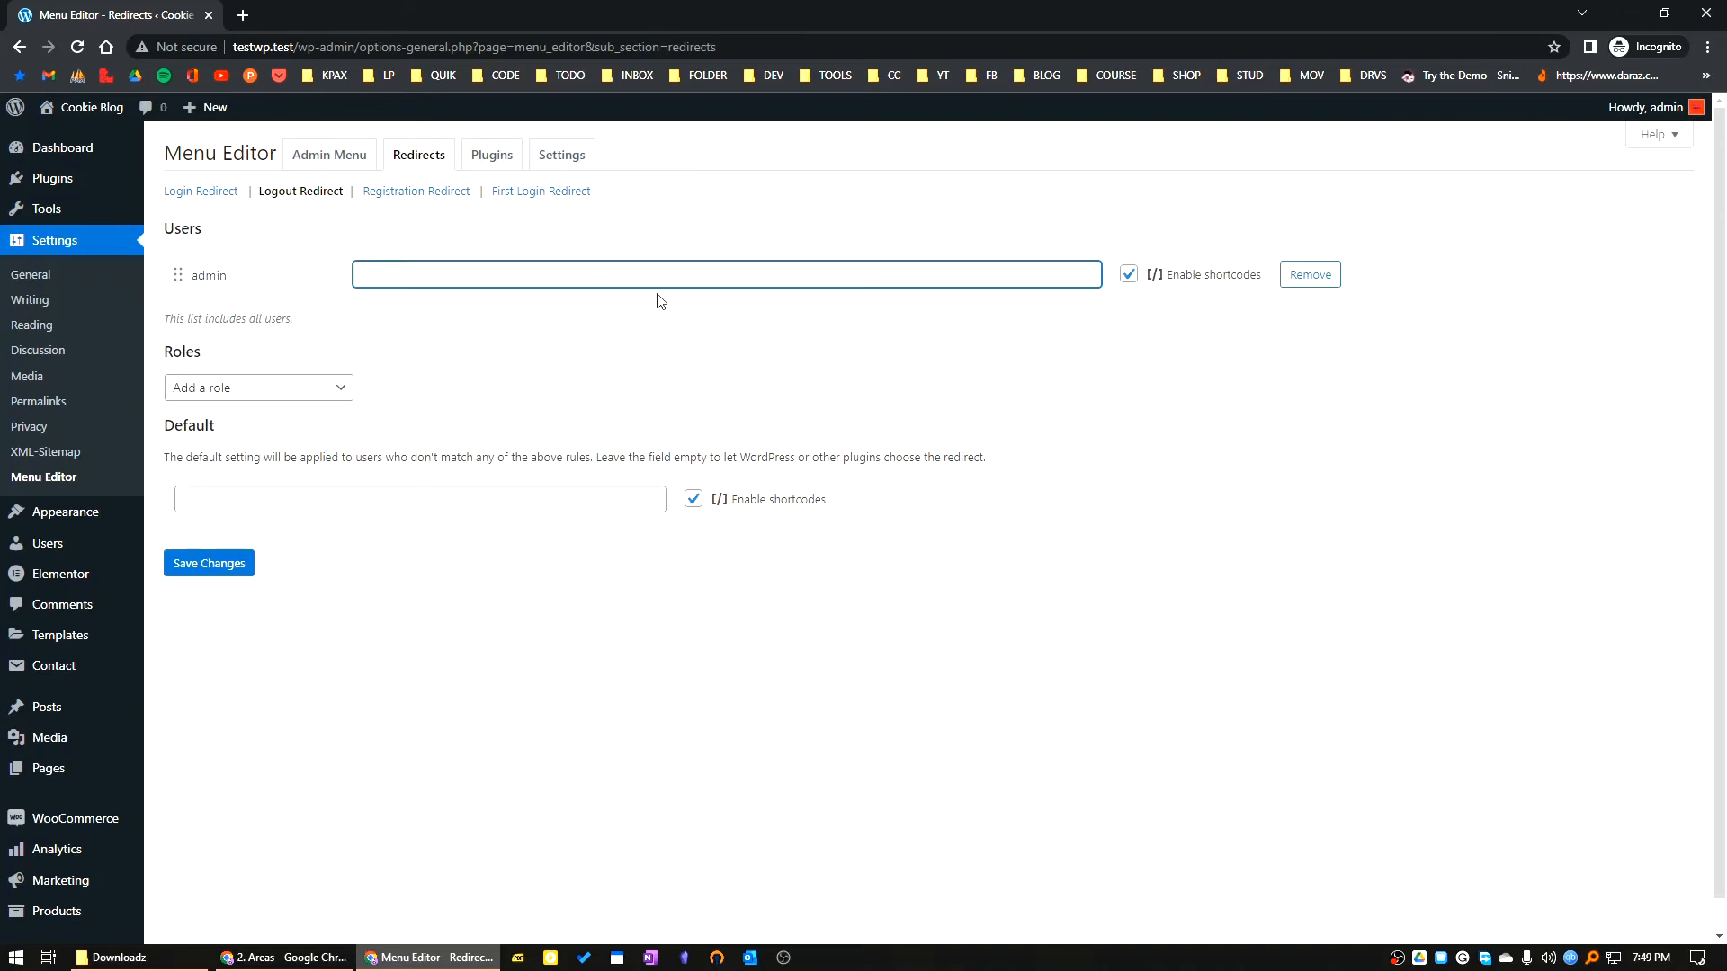
type("/")
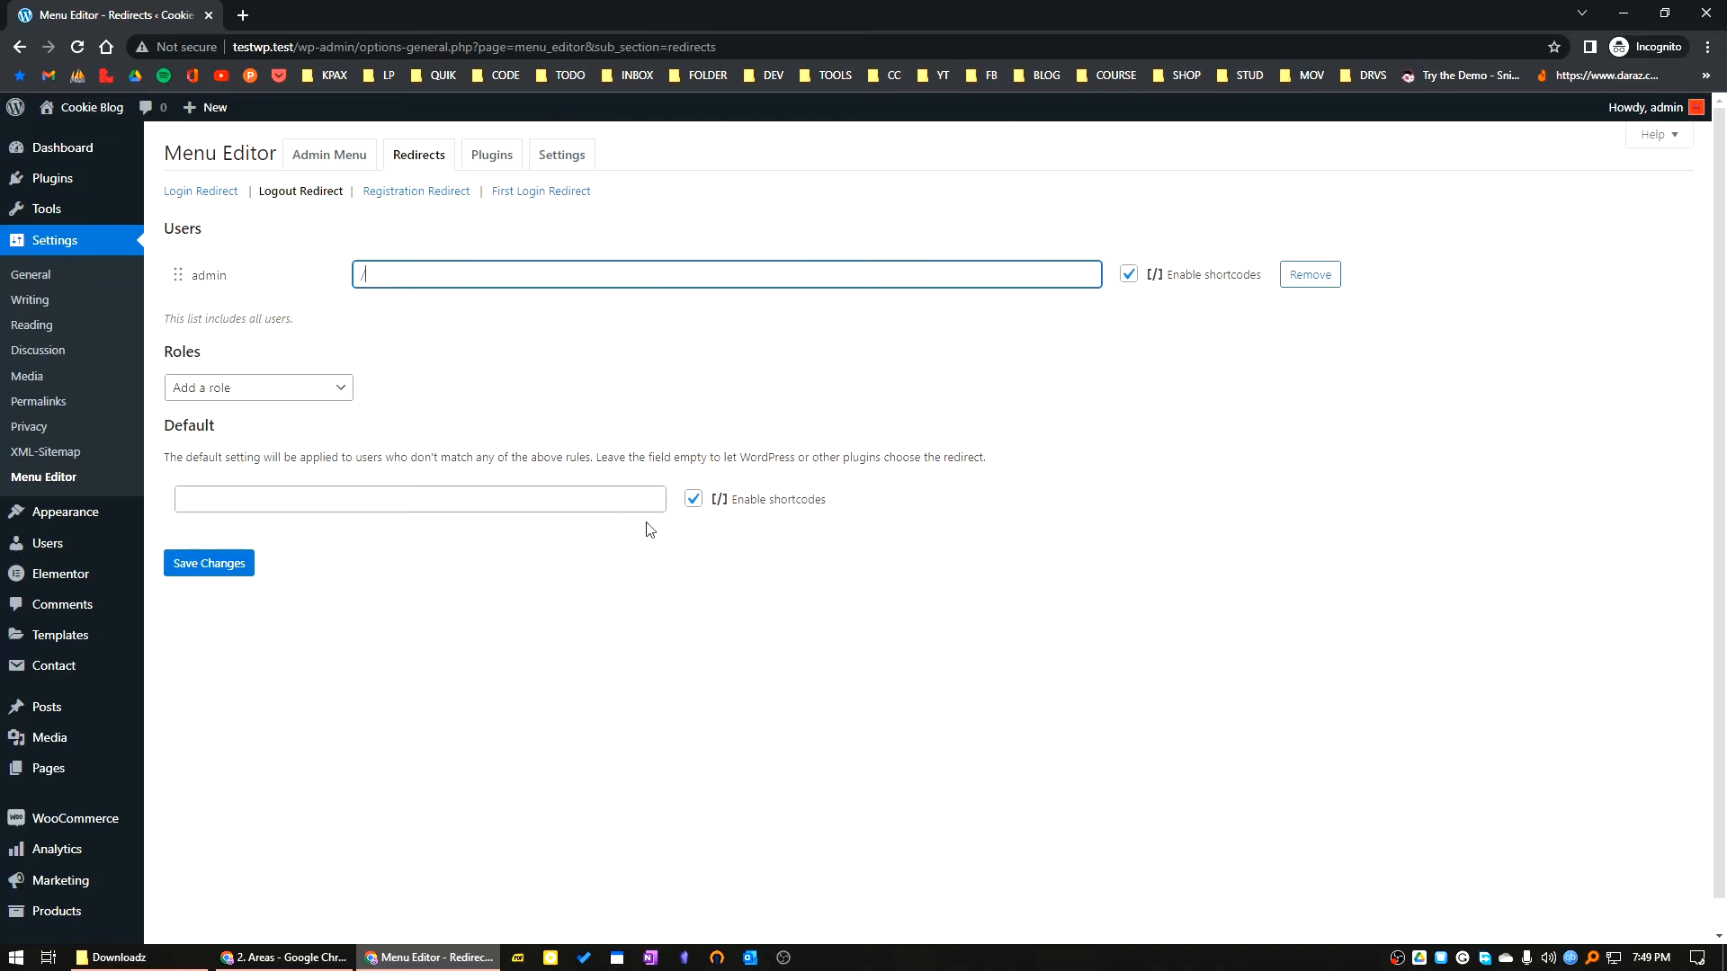
mouse_move(266, 196)
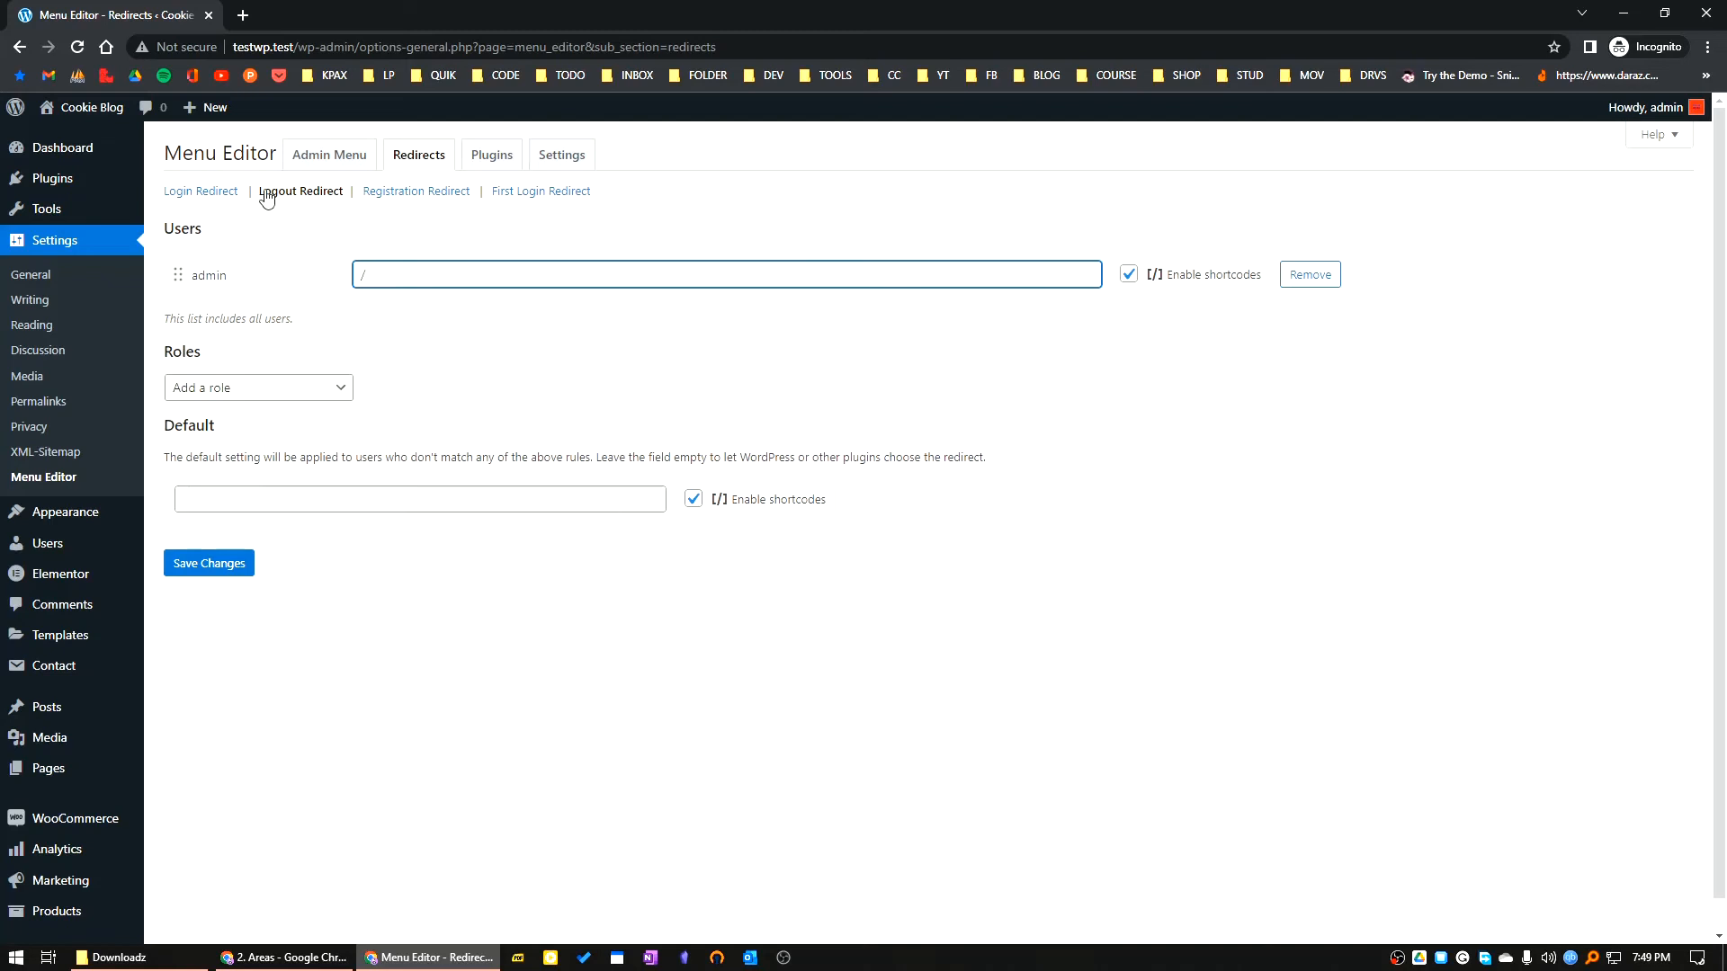
- Review Registration and First Login redirects, then view the plugin visibility list
left_click(416, 191)
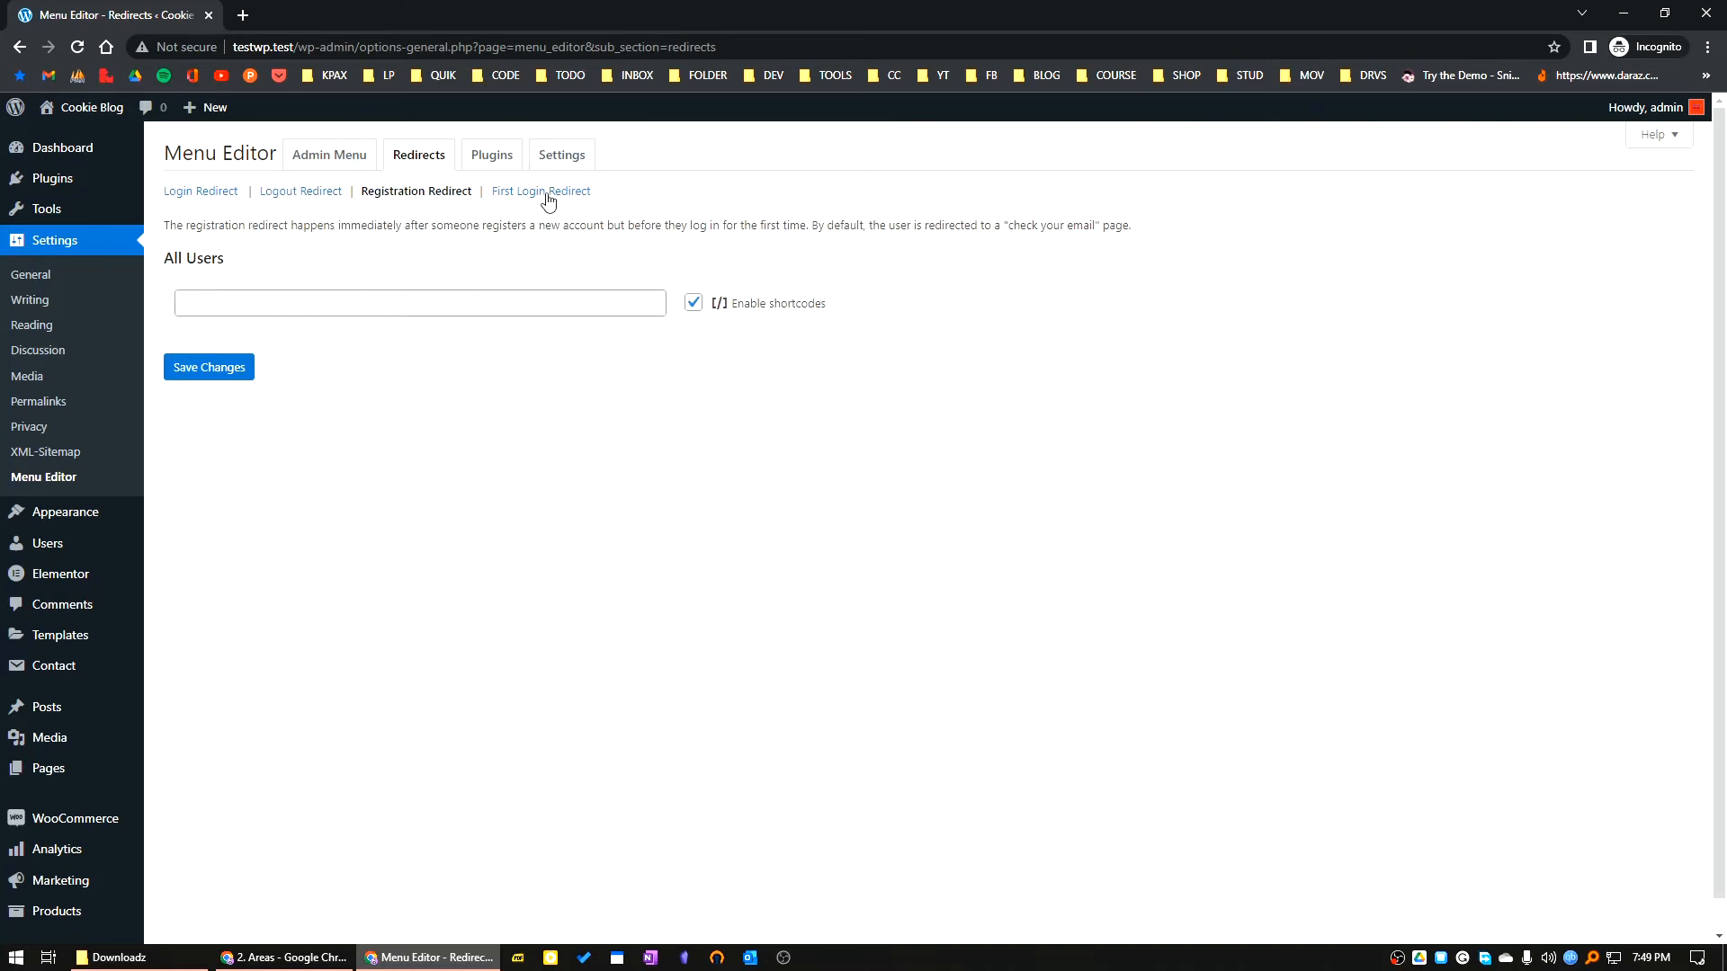
left_click(540, 190)
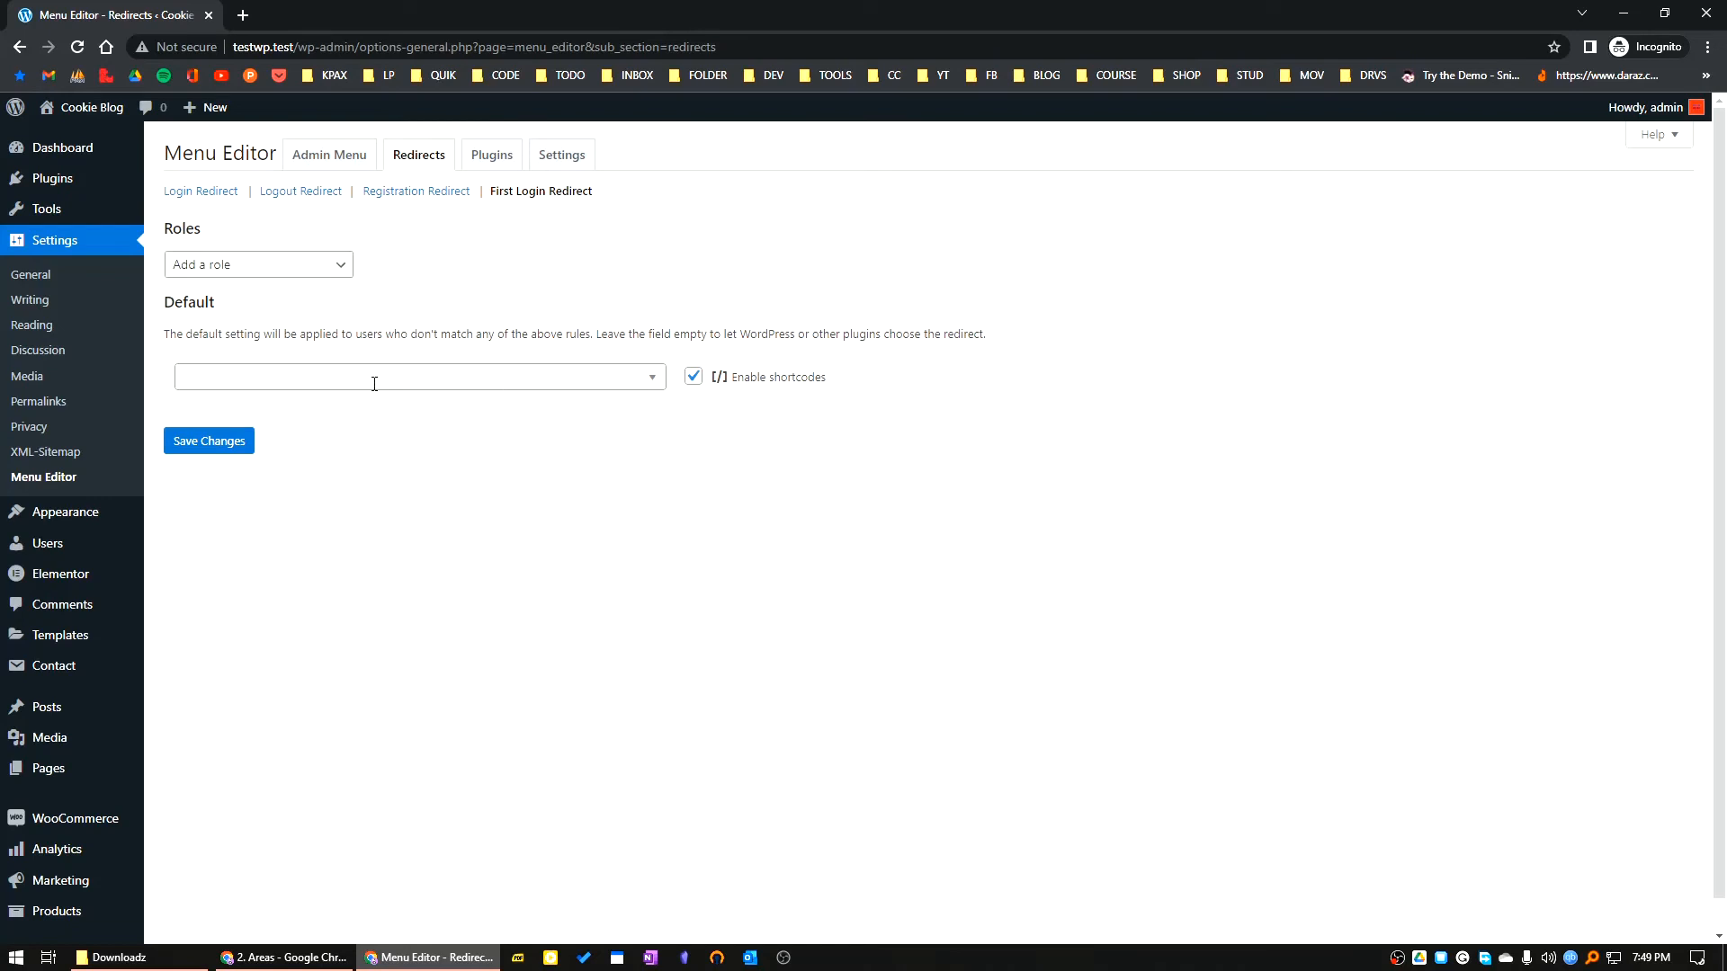
mouse_move(455, 196)
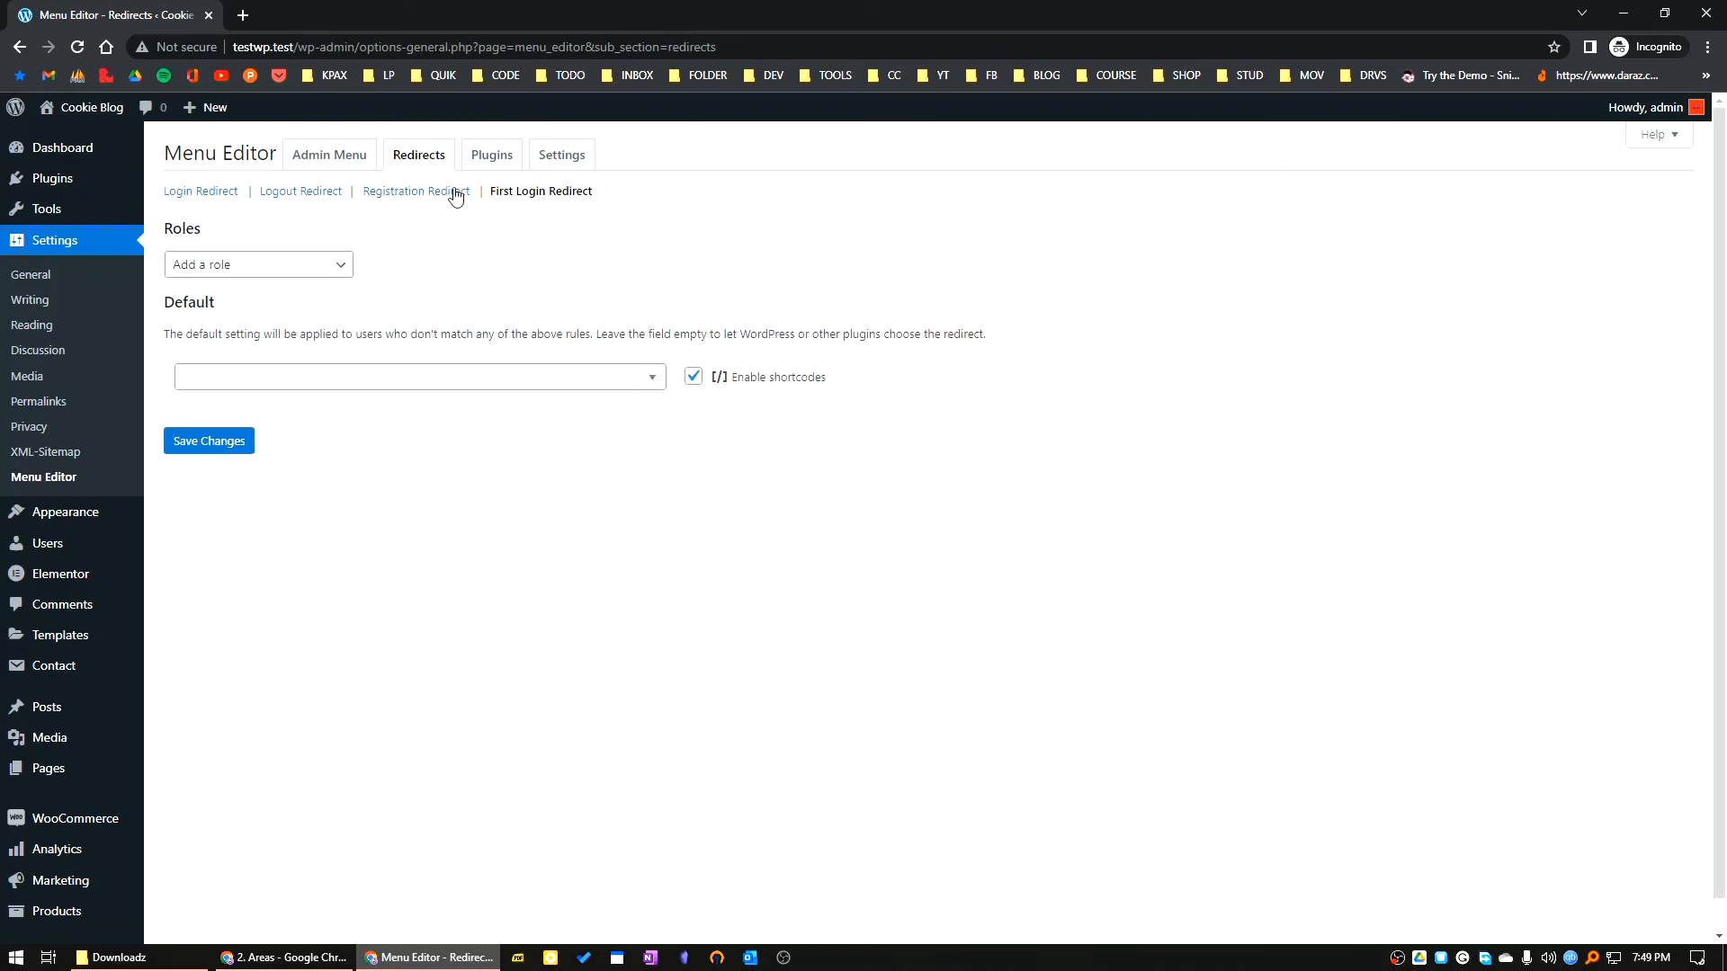
left_click(491, 155)
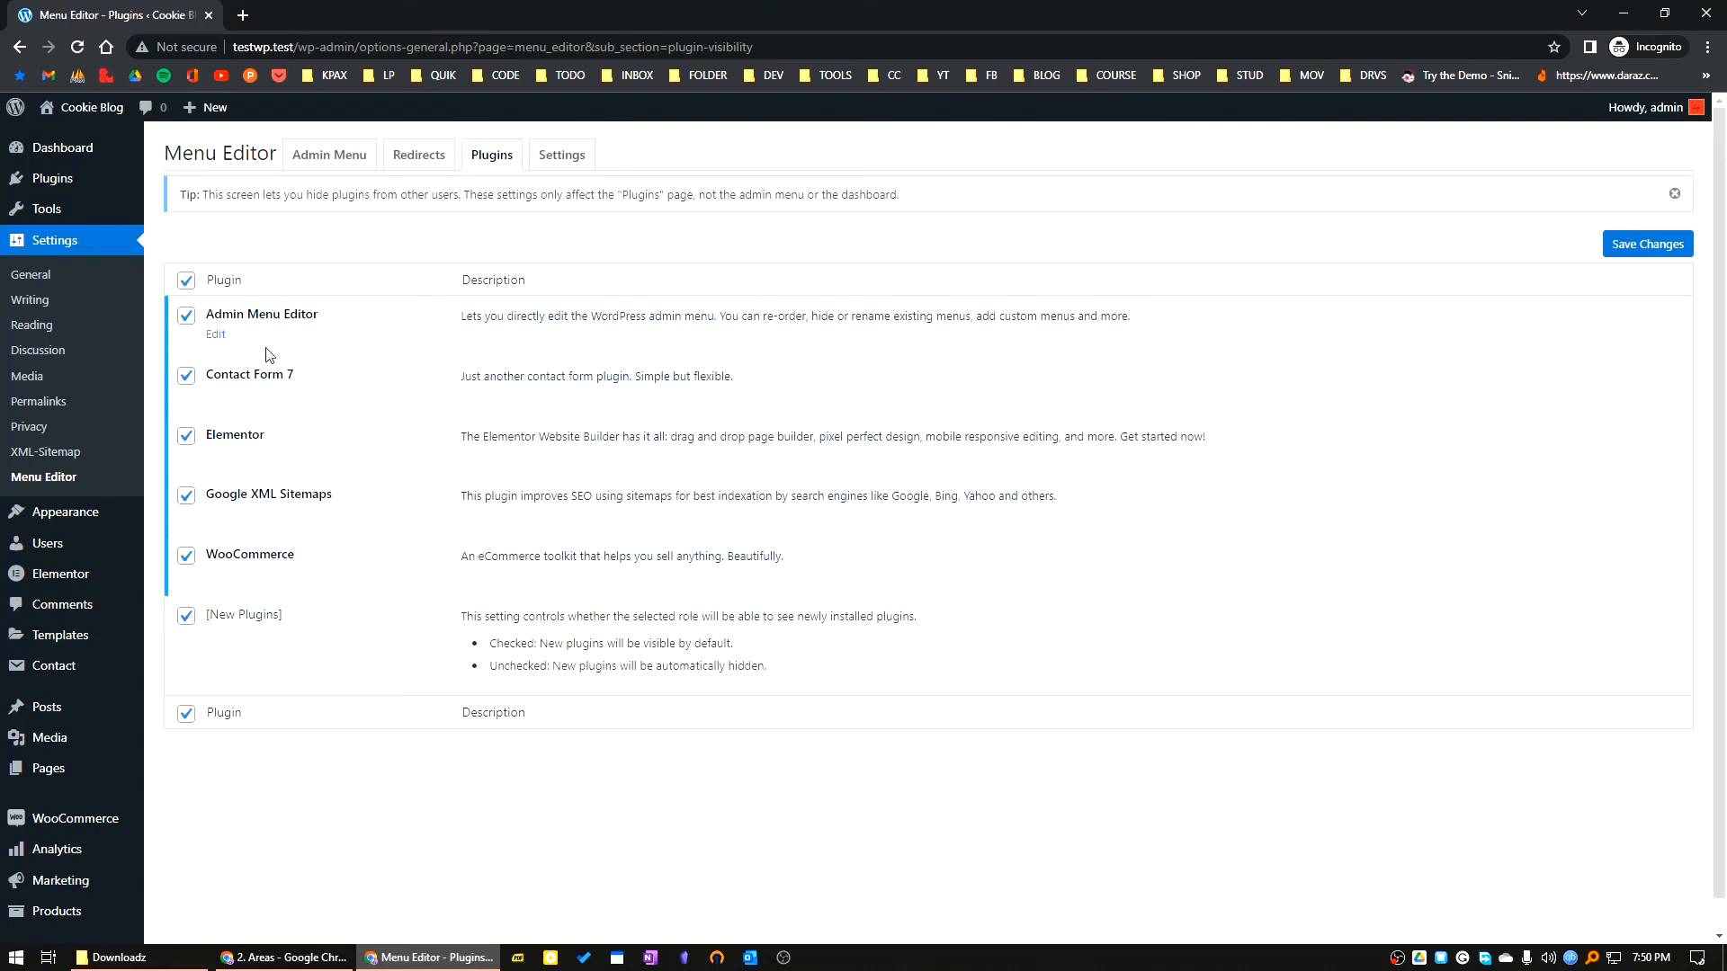
mouse_move(303, 532)
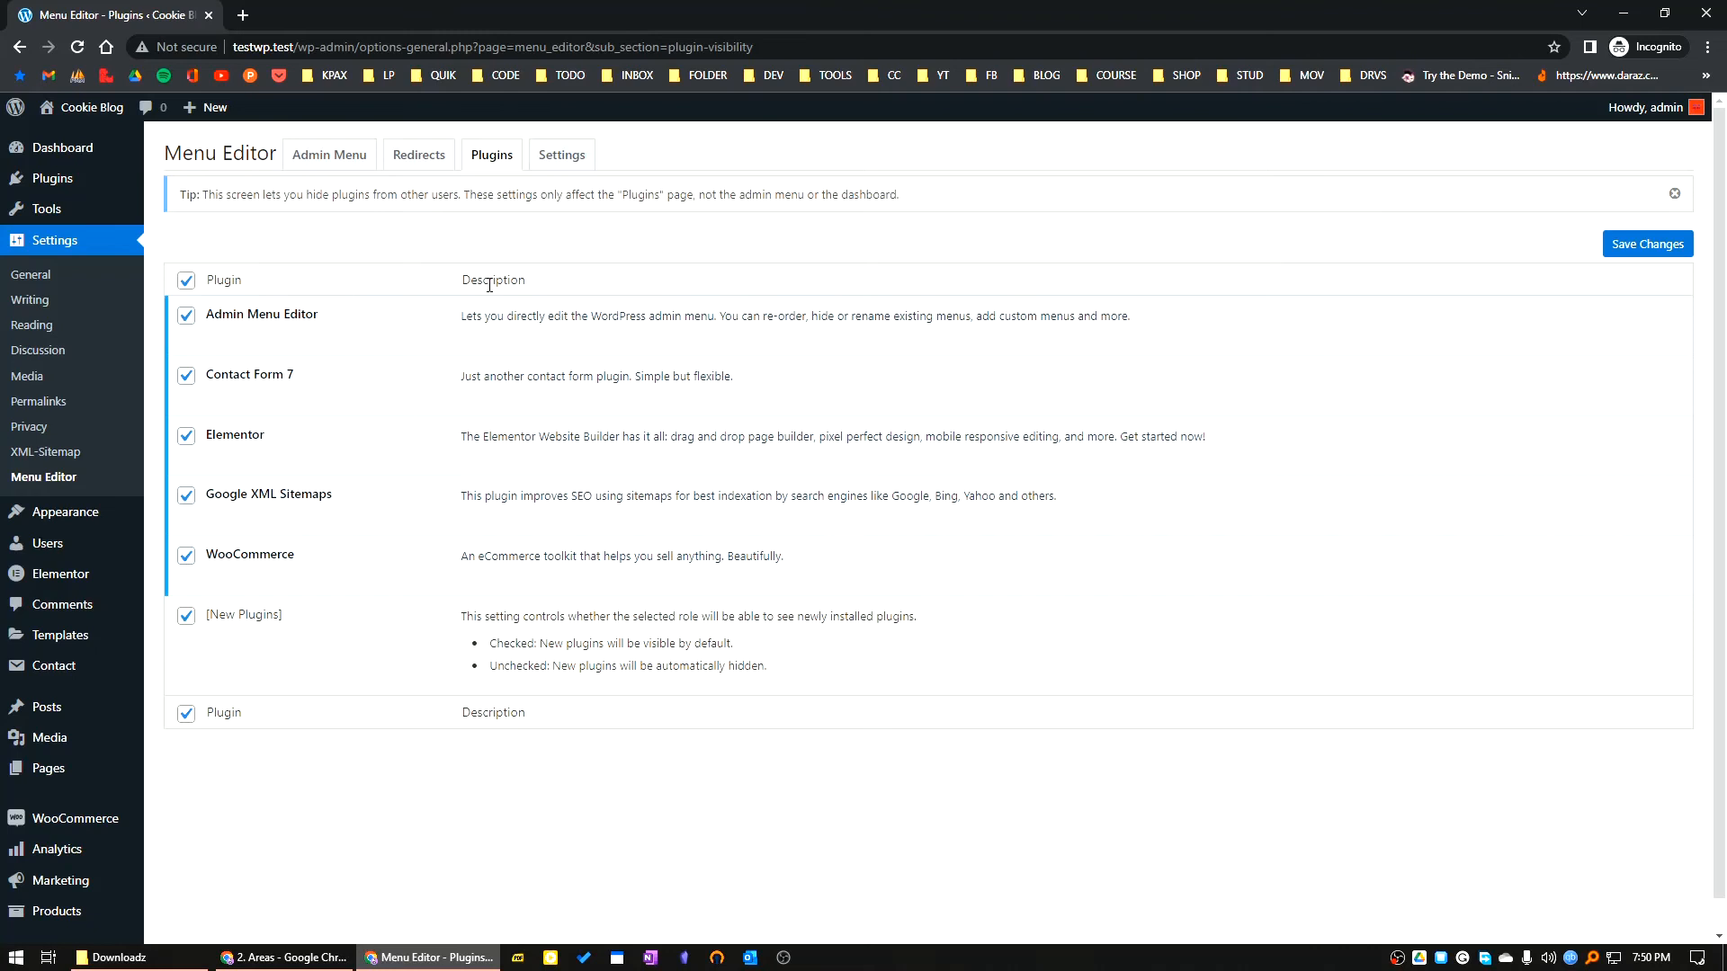
left_click(561, 155)
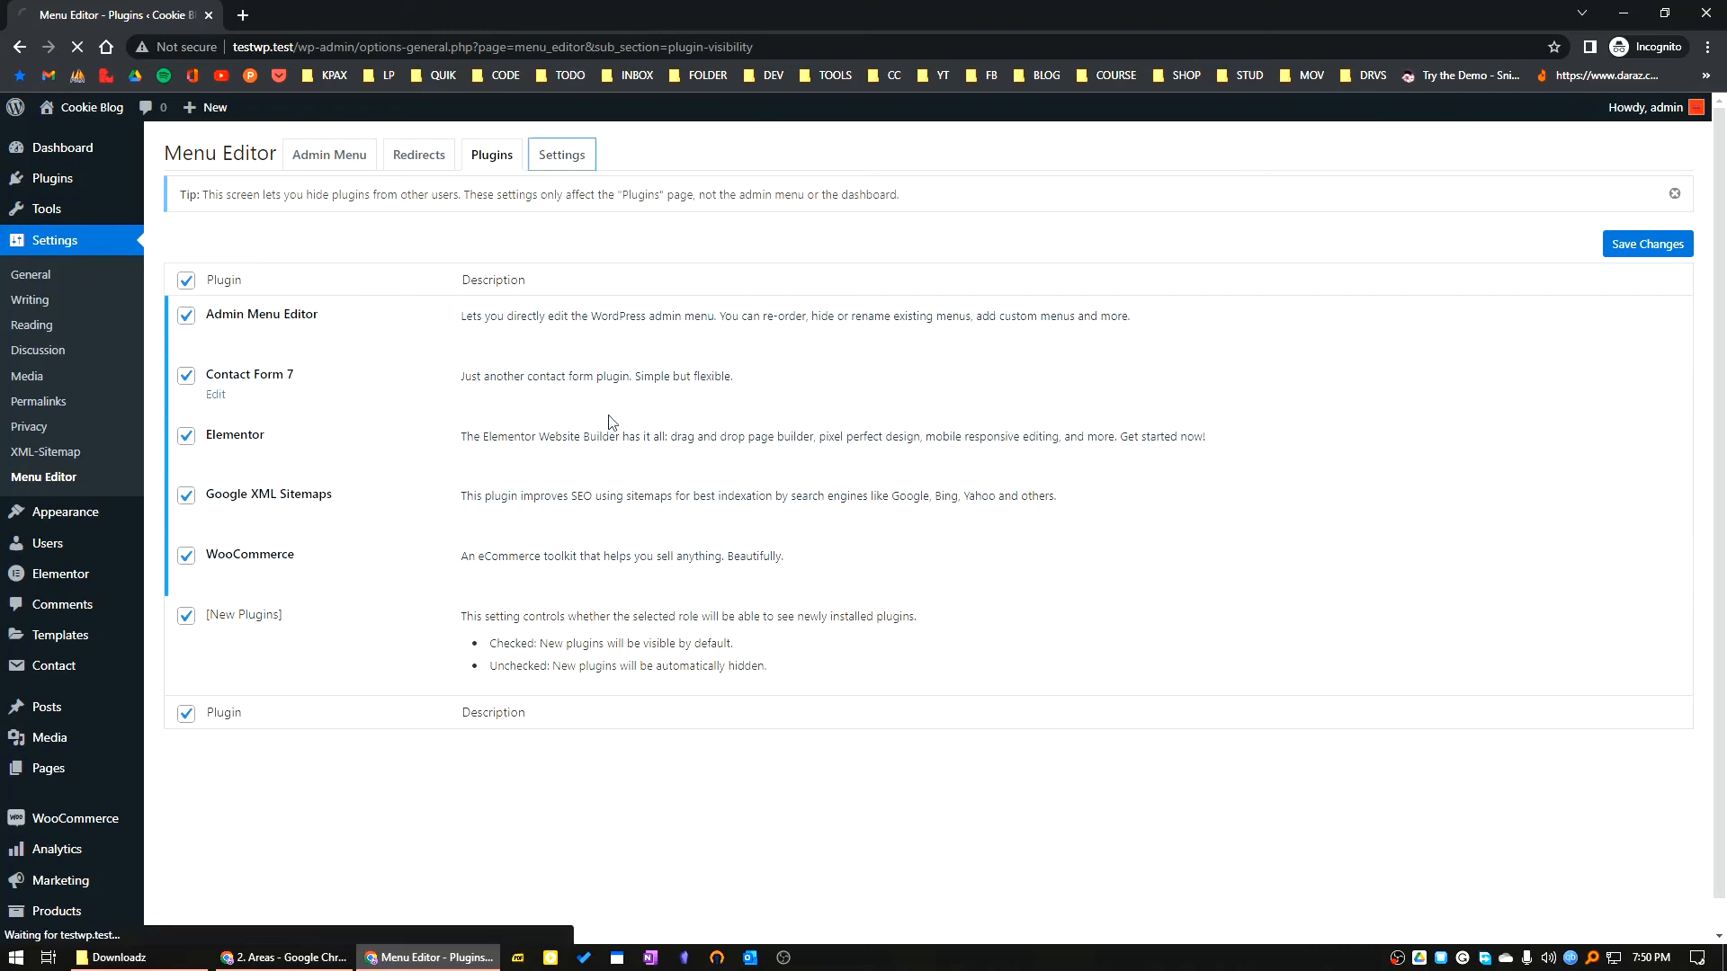
- Enable 'Highlight new menu items' in Settings and save the Menu Editor settings
left_click(561, 154)
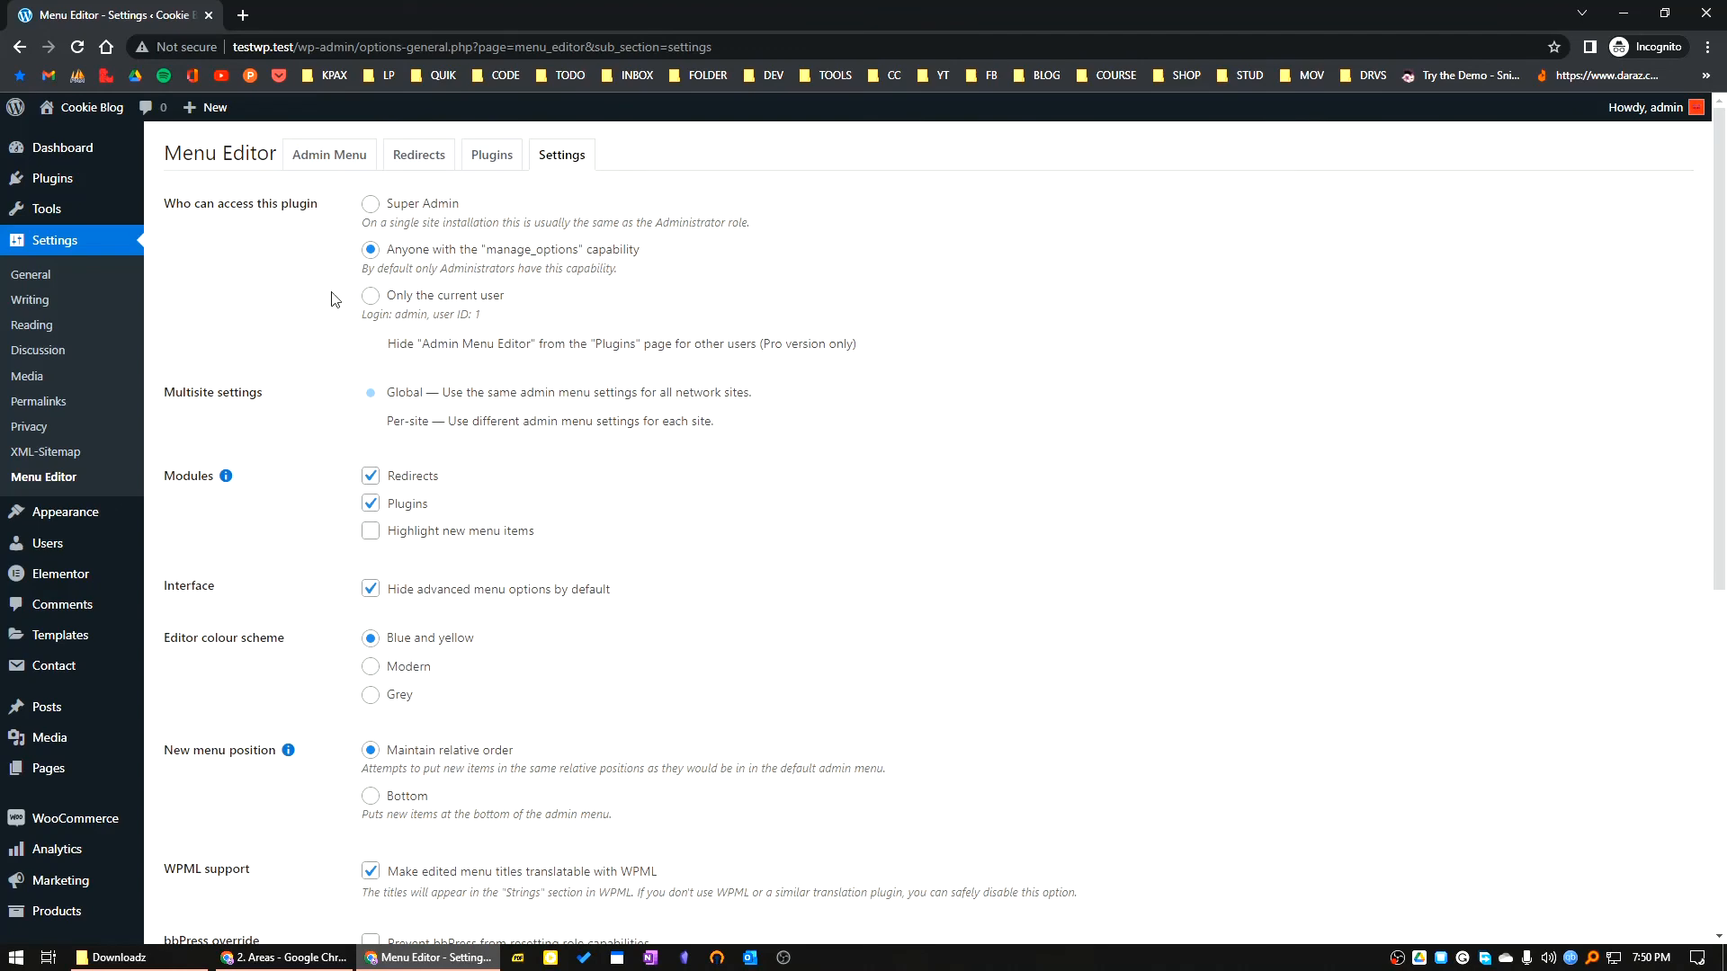
scroll("down", 3)
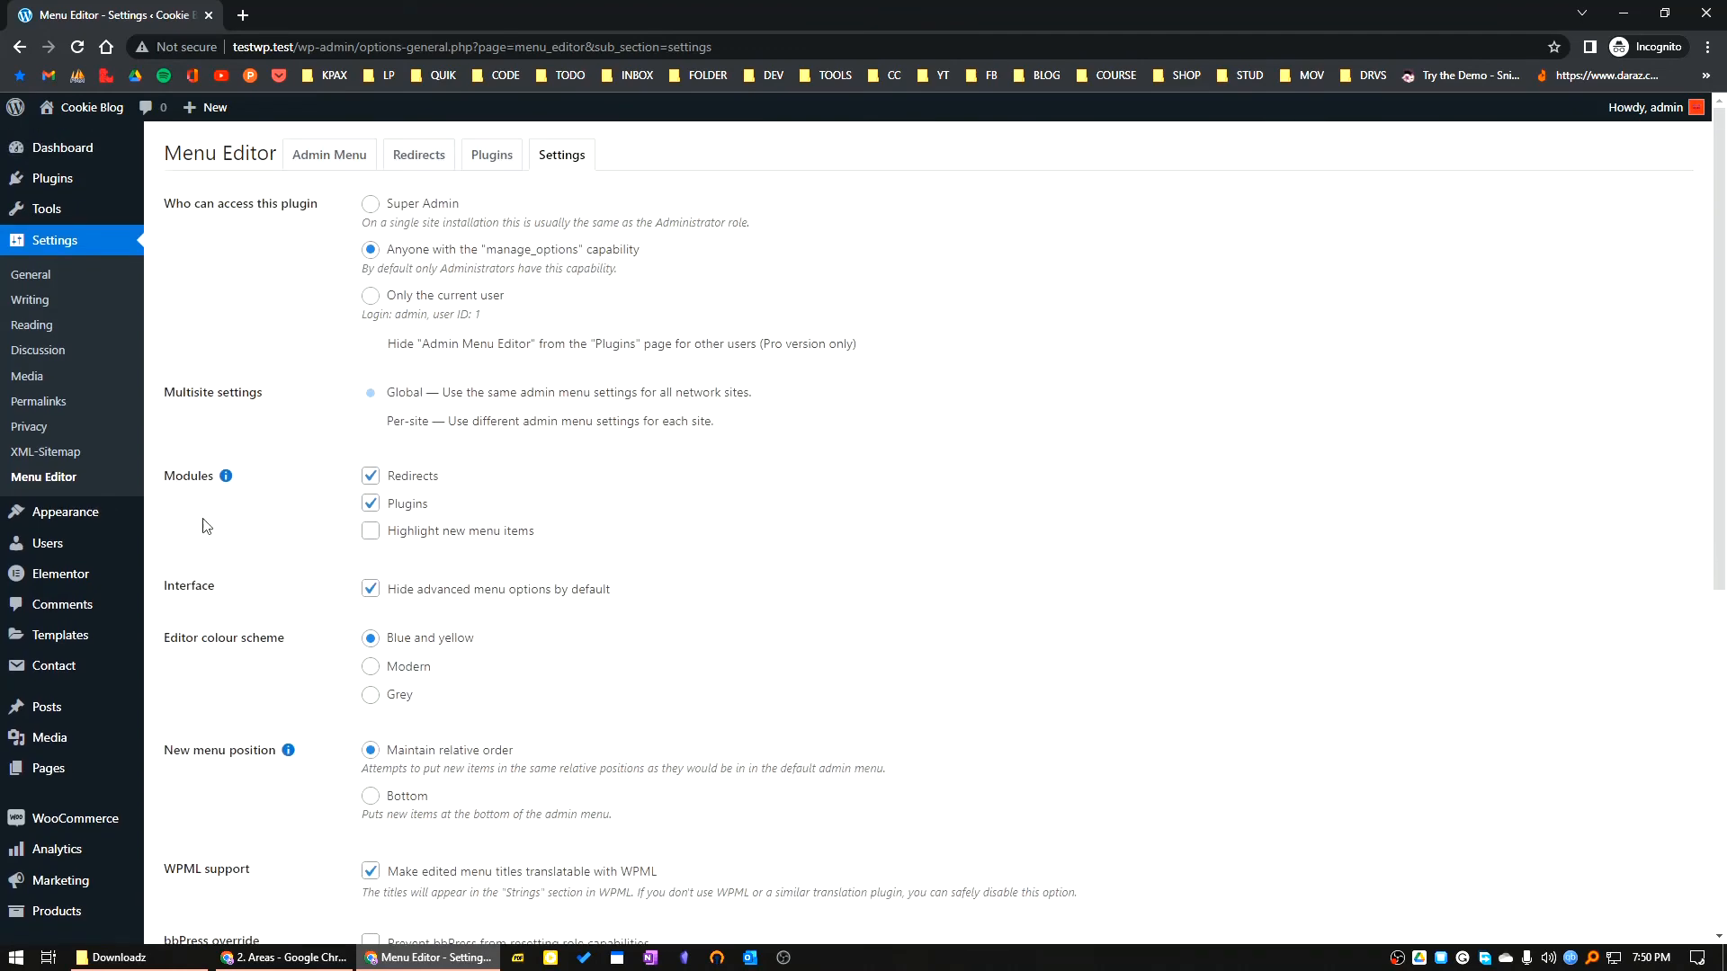
left_click(370, 530)
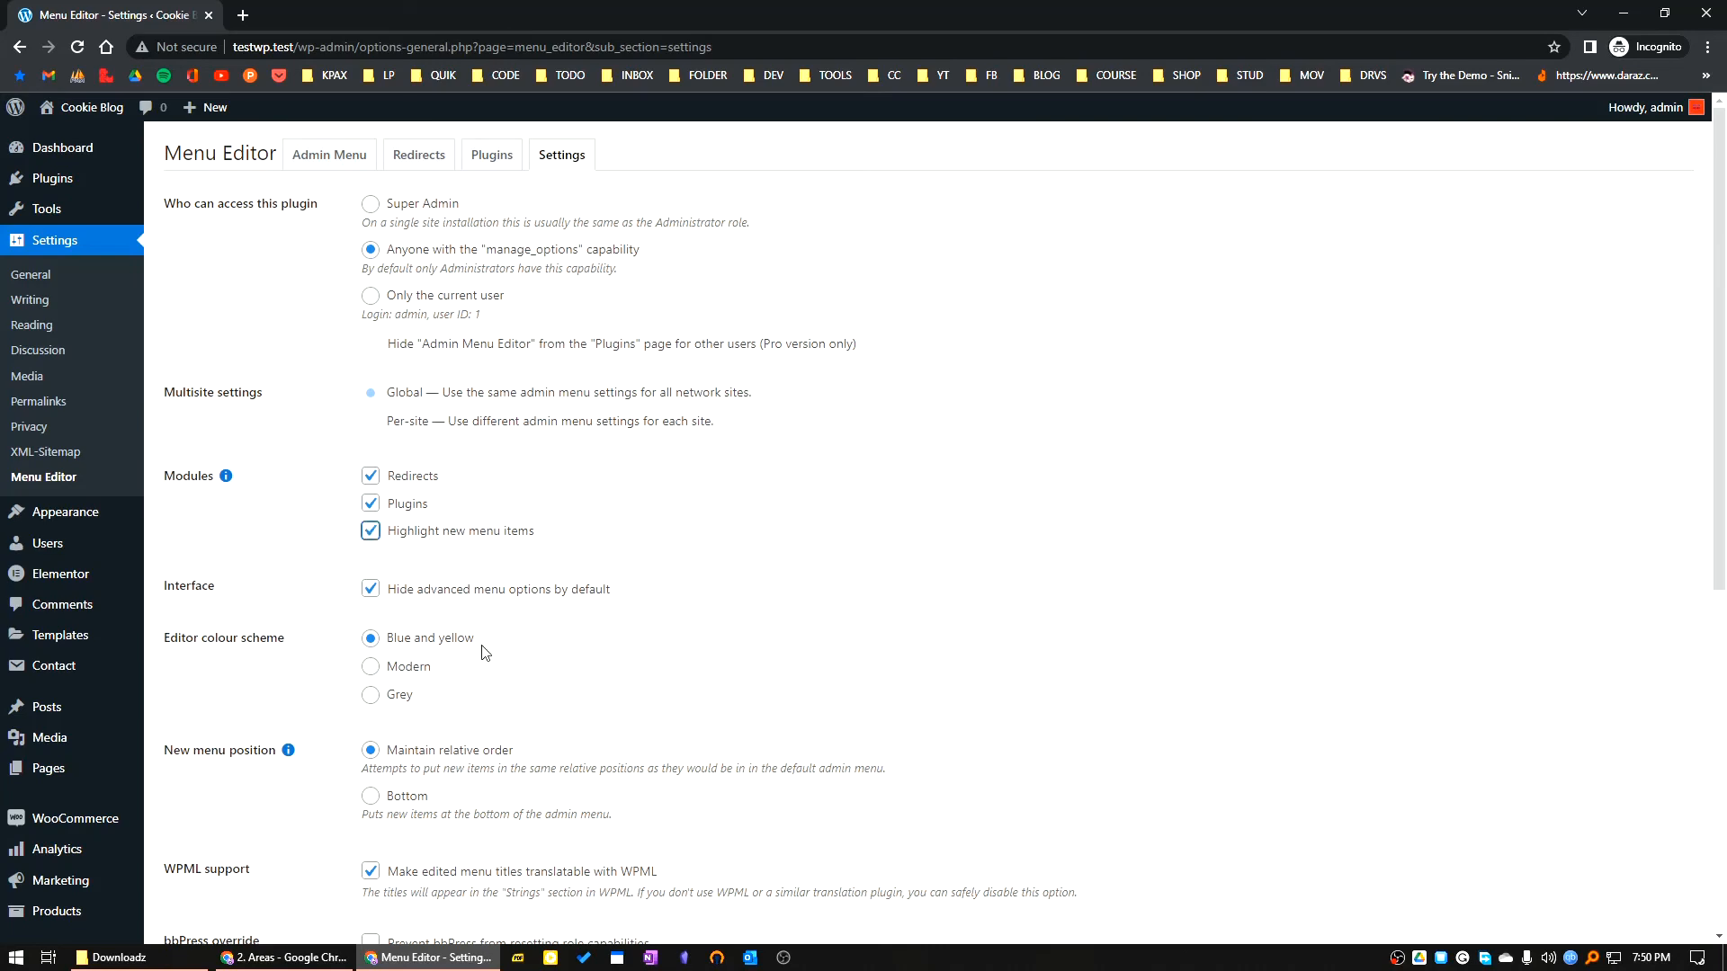
scroll("down", 3)
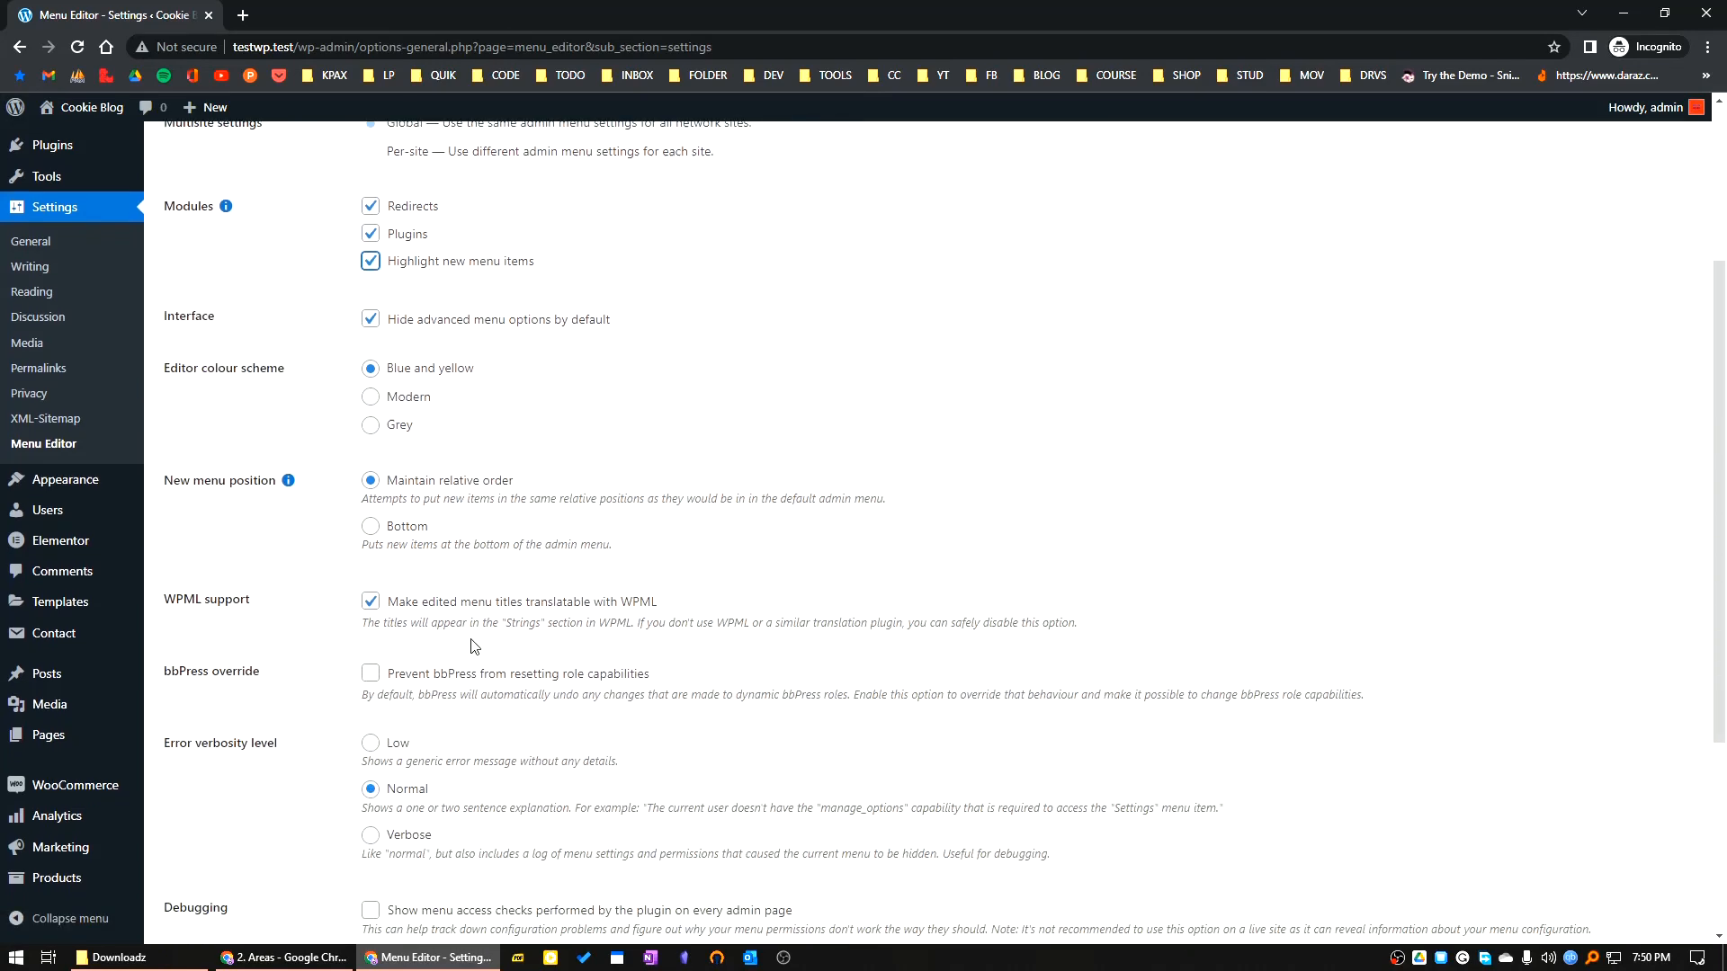
mouse_move(313, 620)
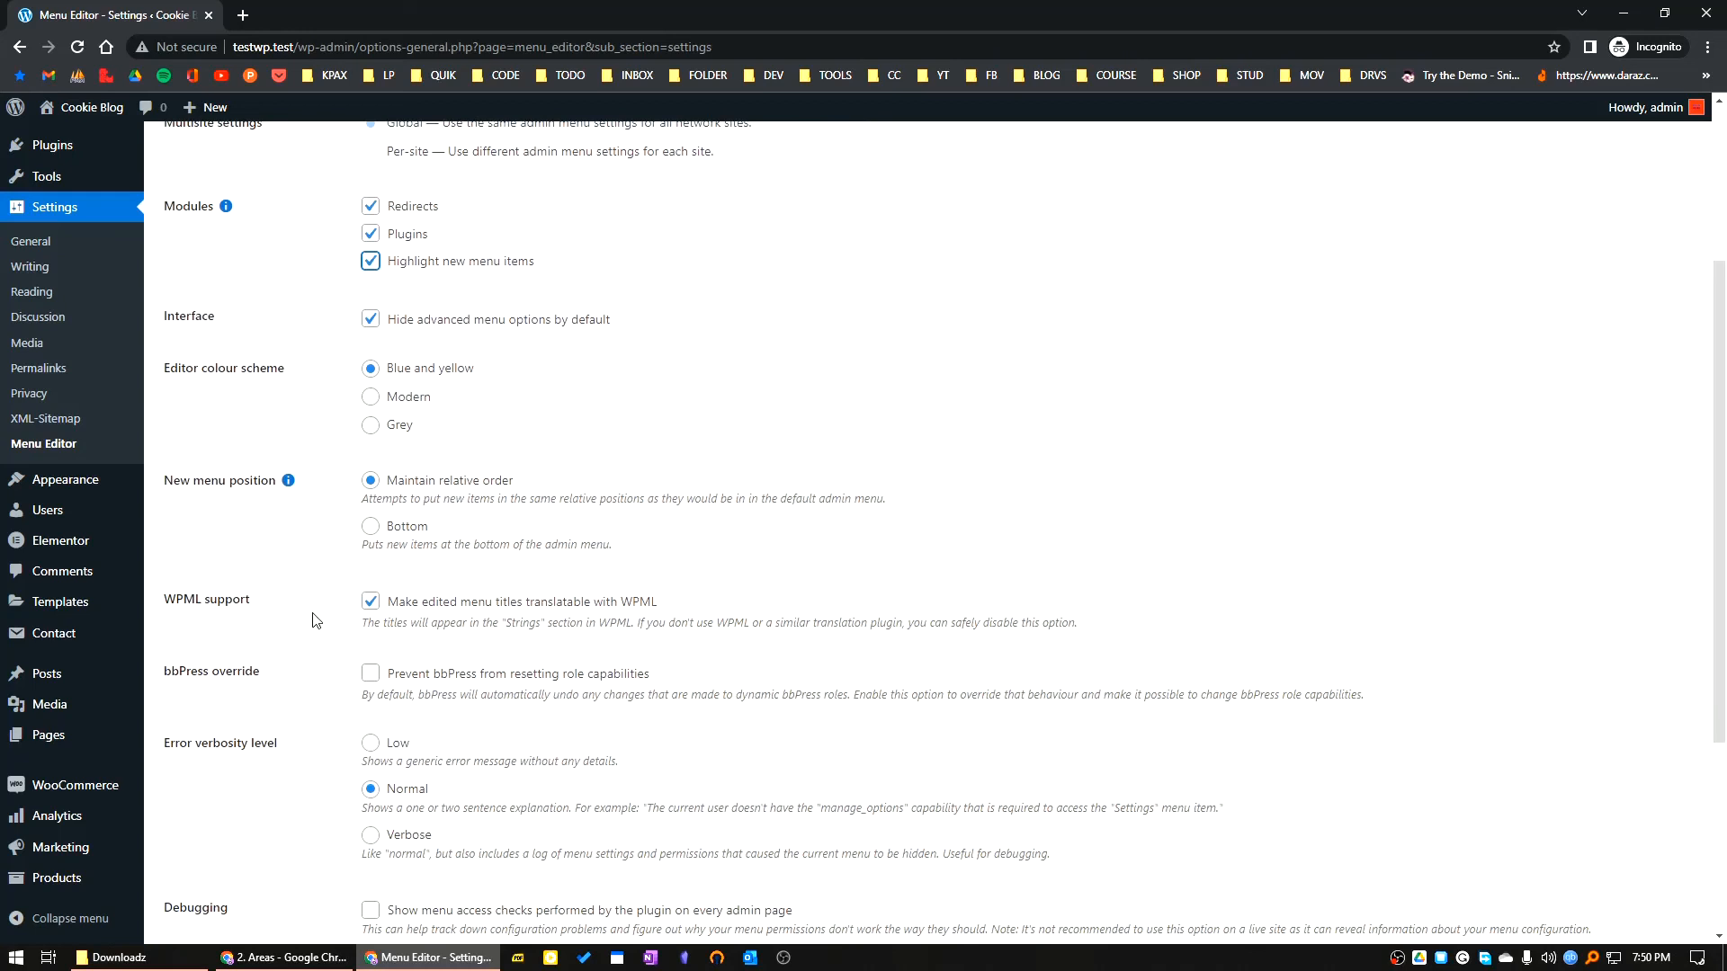
mouse_move(212, 739)
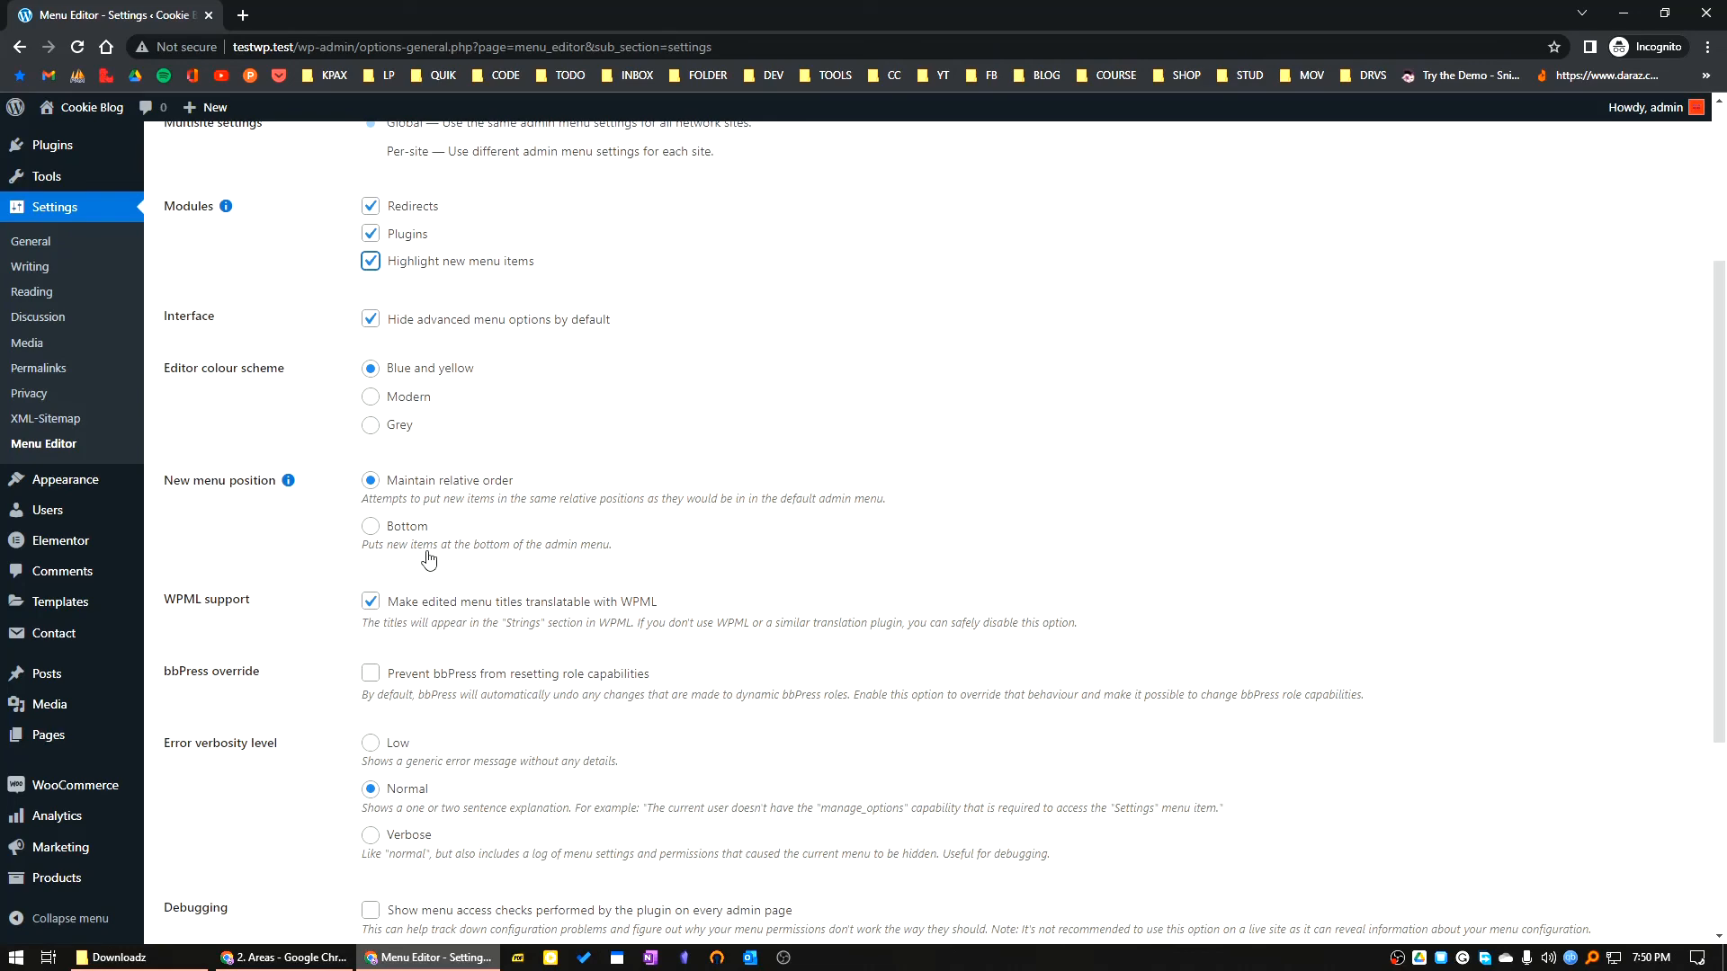
scroll("down", 3)
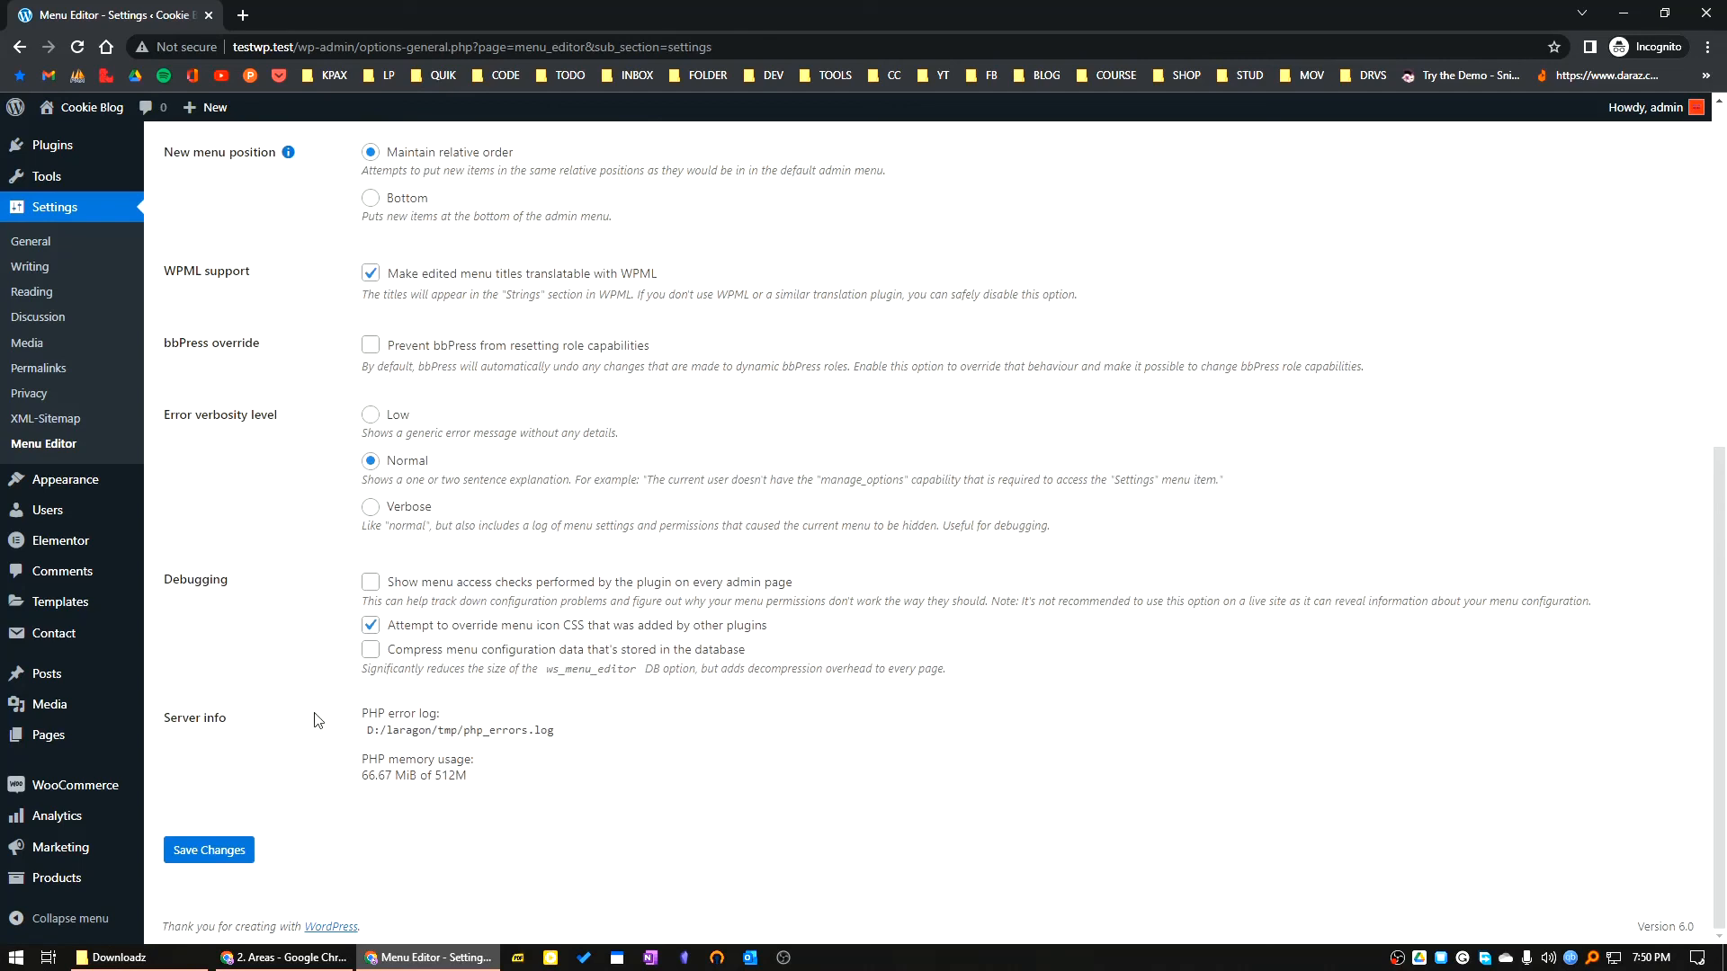
mouse_move(268, 894)
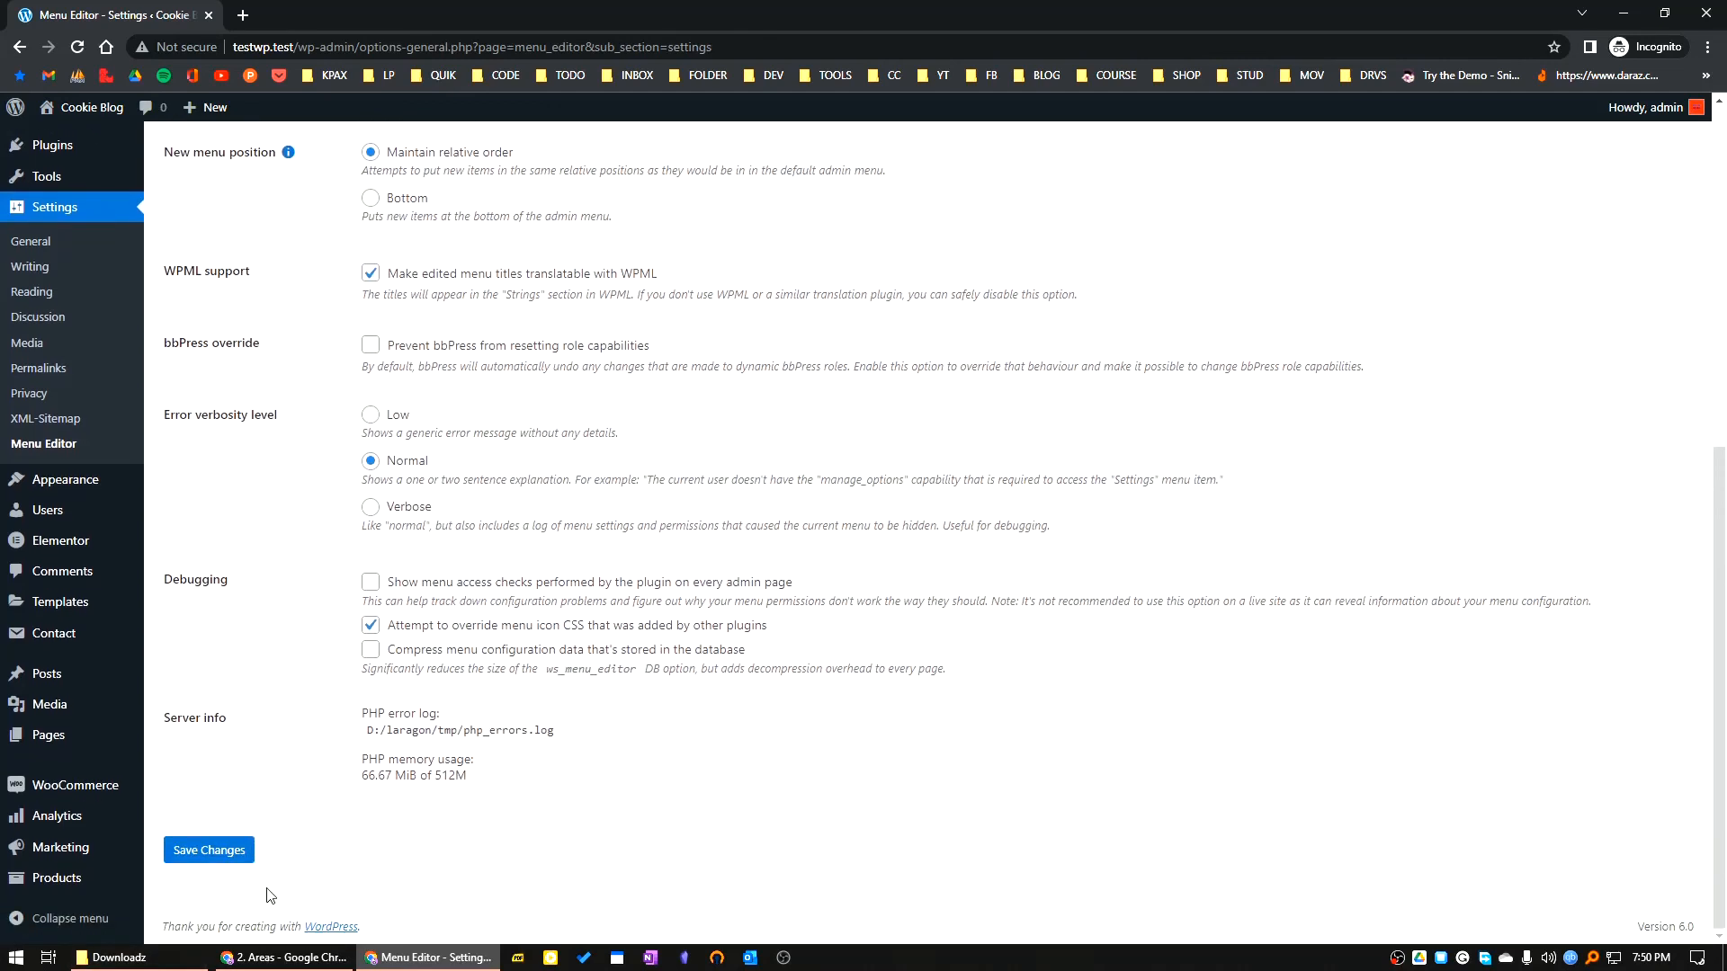
left_click(206, 849)
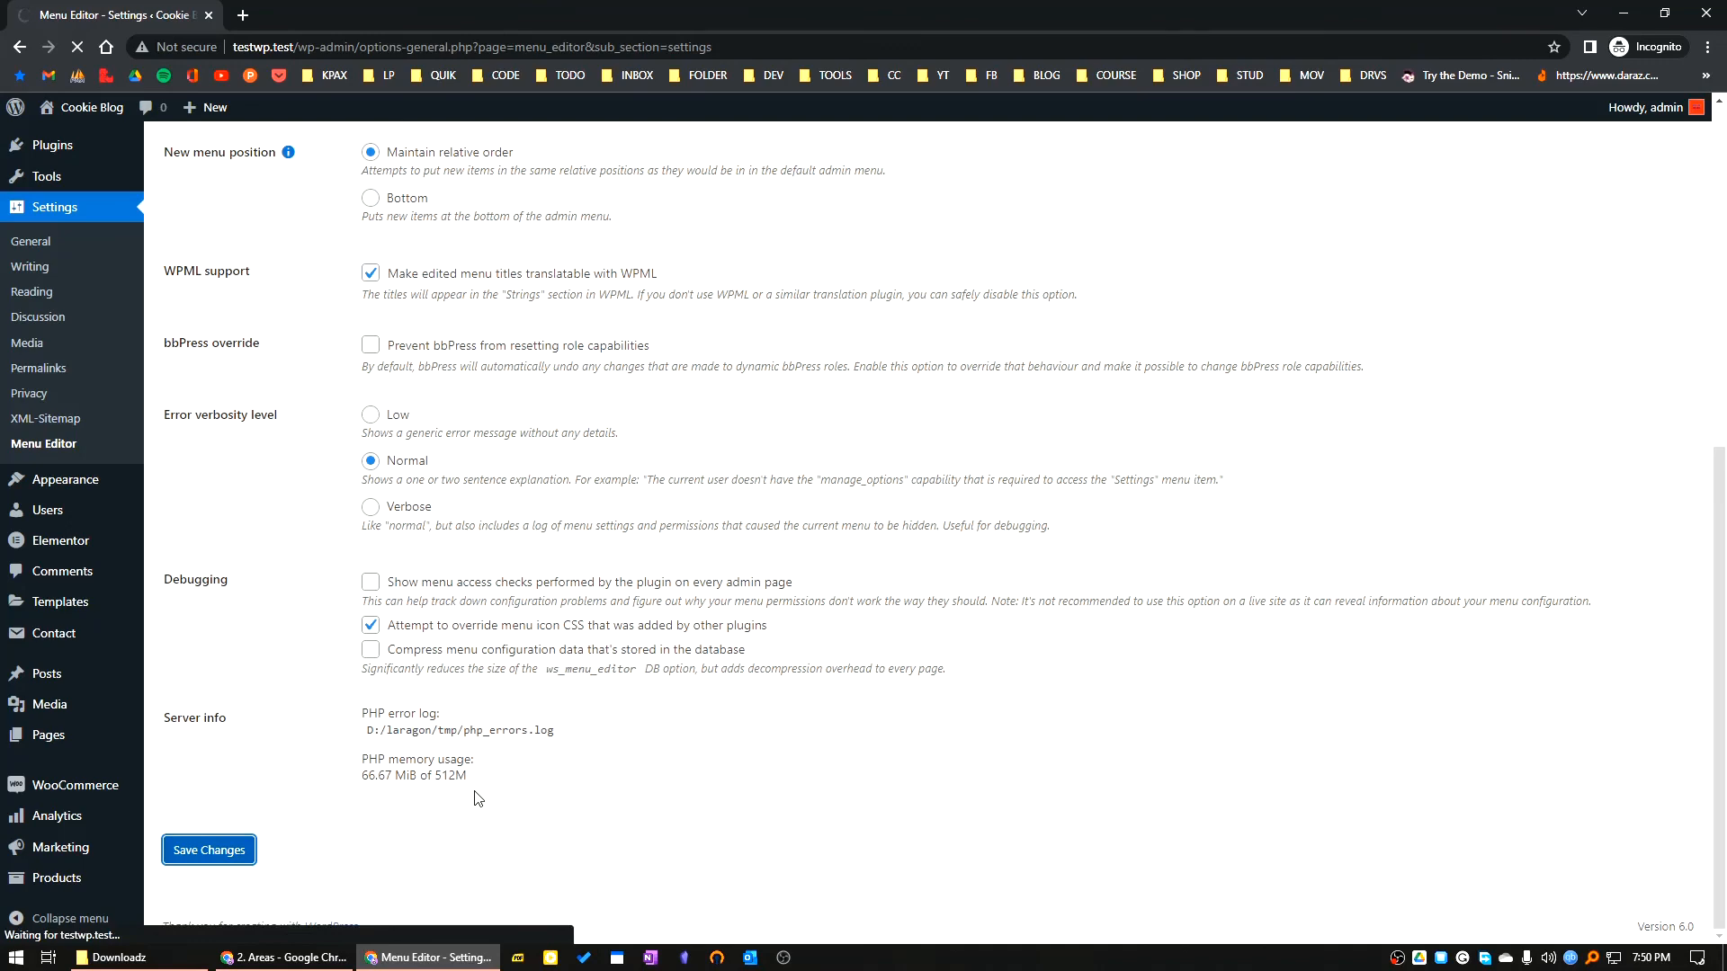
left_click(209, 849)
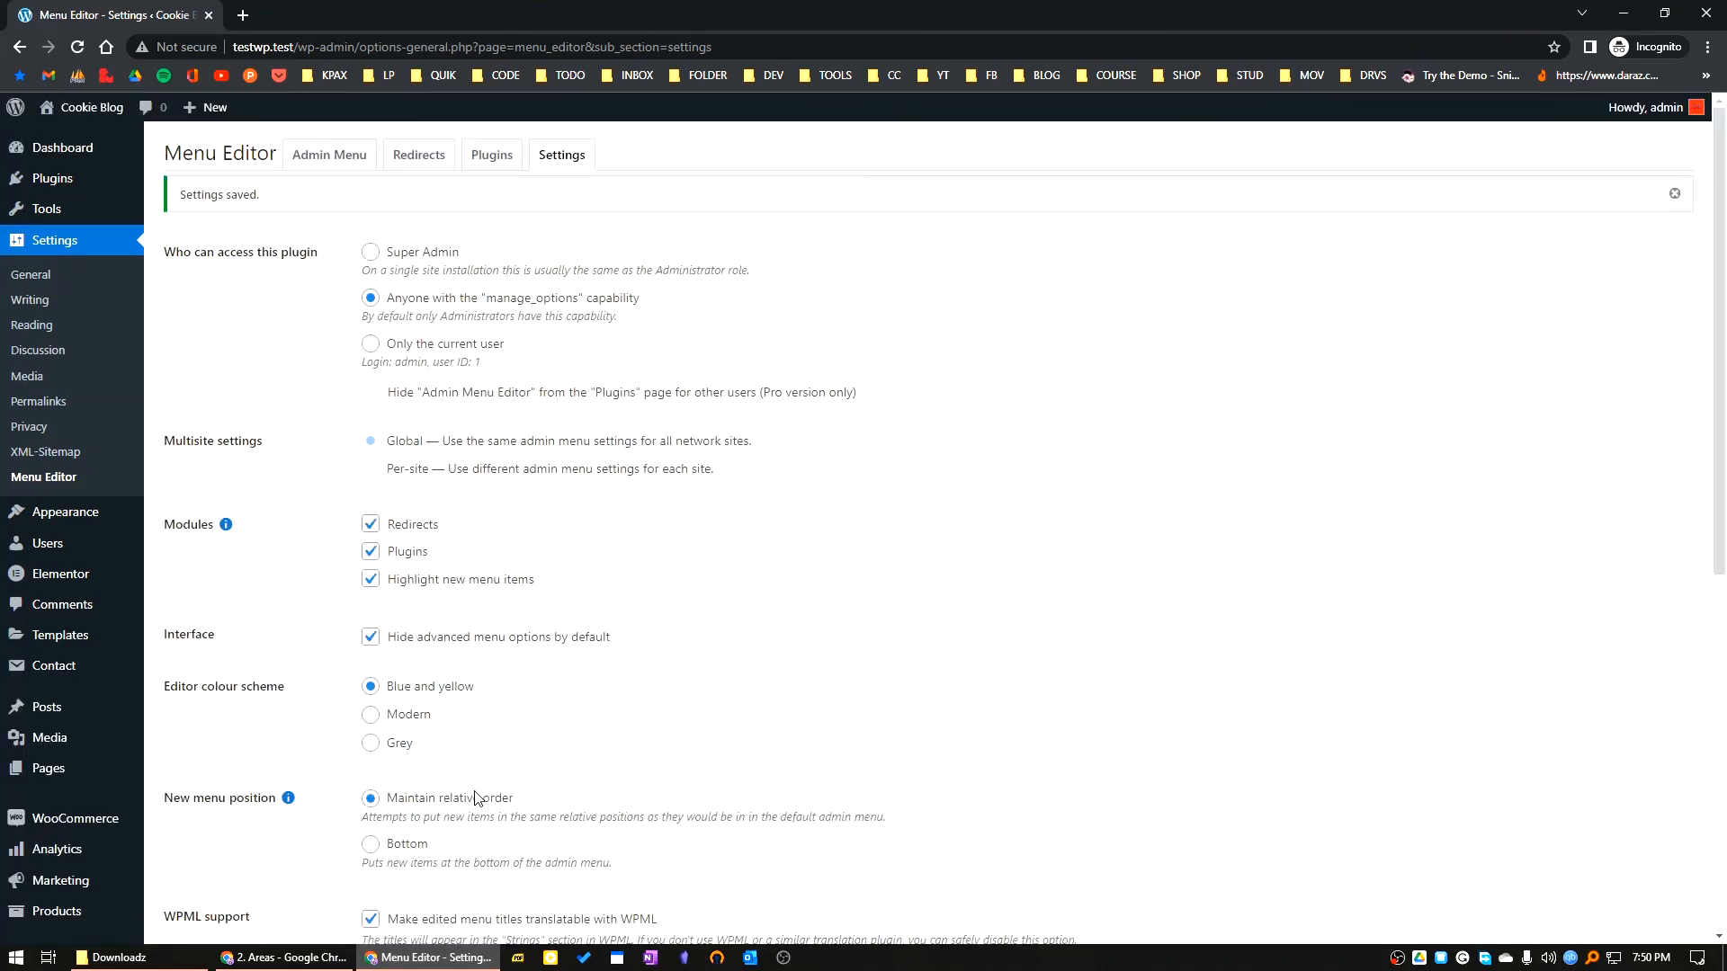